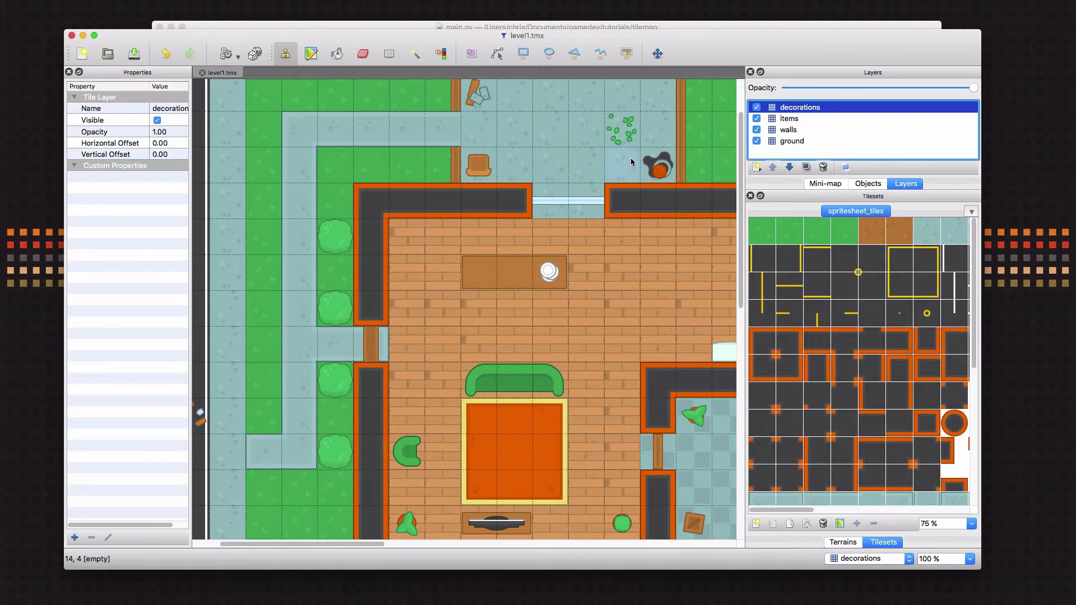
{"action": "mouse_move", "coordinate": [388, 247]}
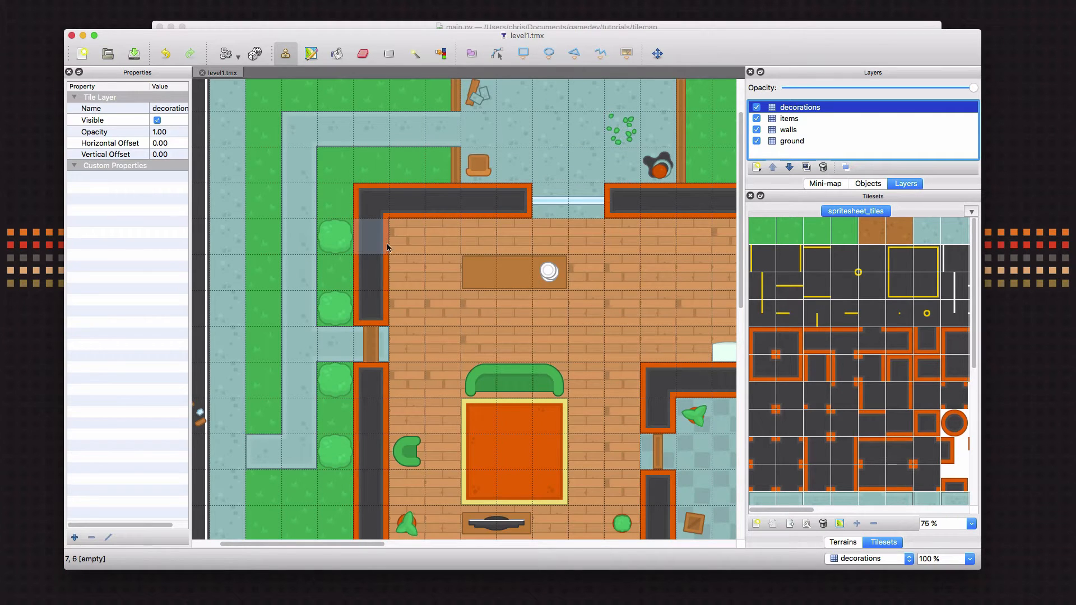
{"action": "mouse_move", "coordinate": [370, 283]}
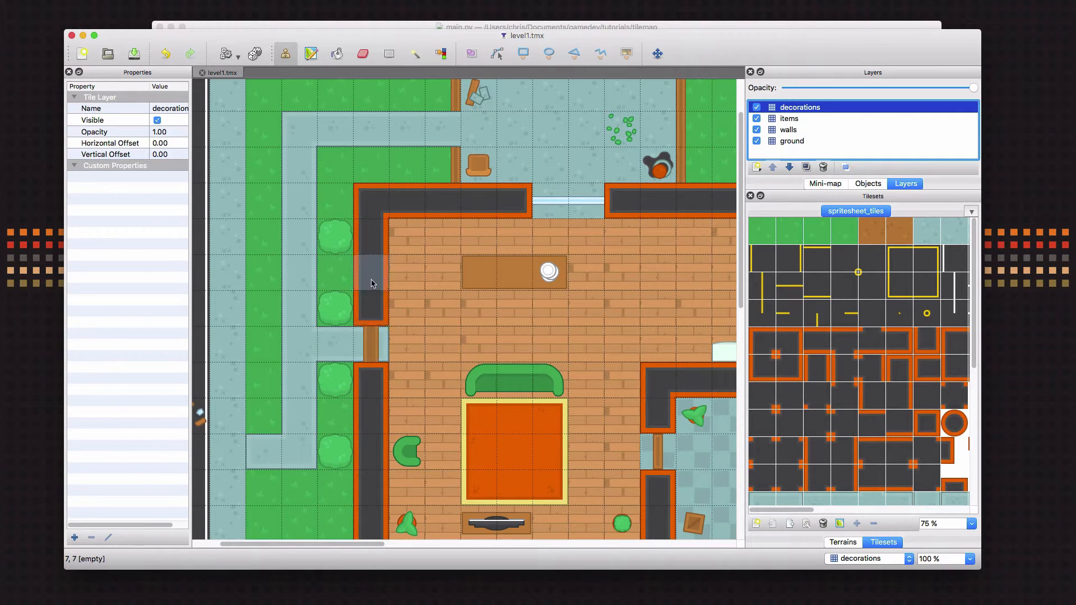
{"action": "mouse_move", "coordinate": [401, 199]}
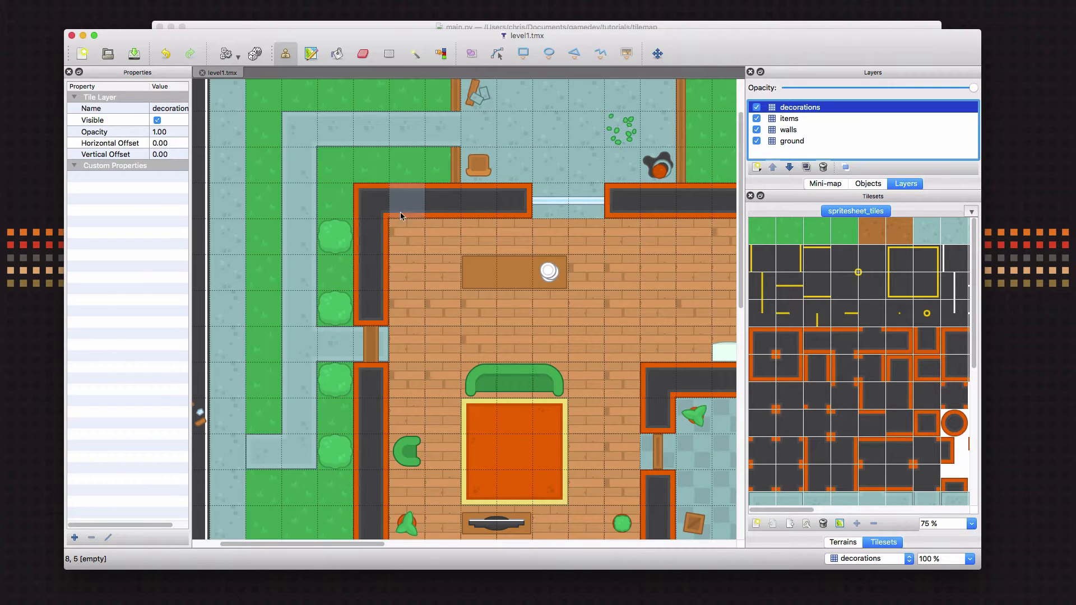
{"action": "mouse_move", "coordinate": [365, 265]}
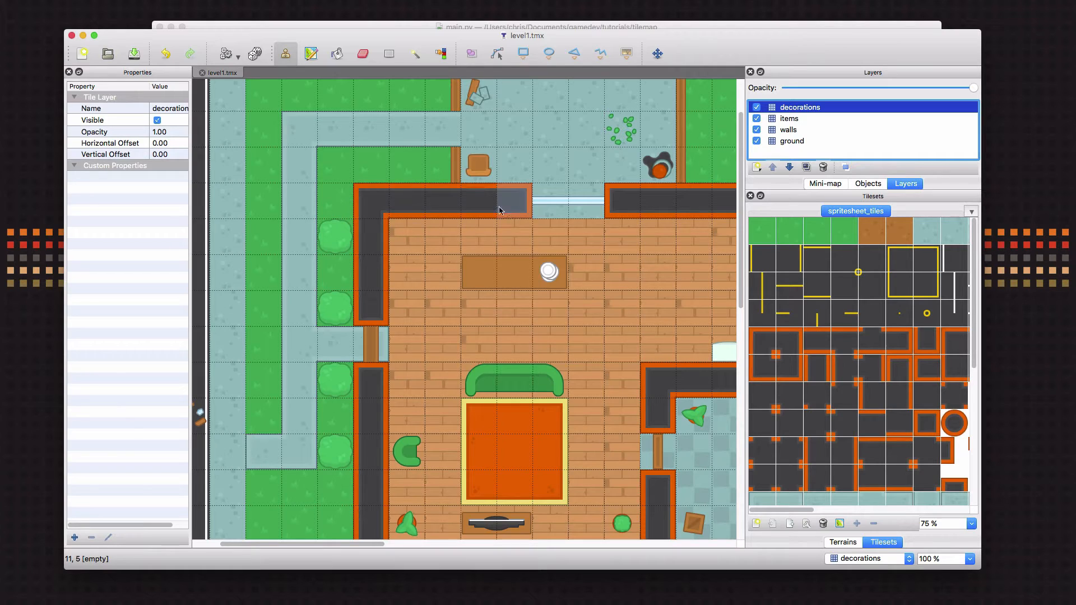
{"action": "mouse_move", "coordinate": [467, 252]}
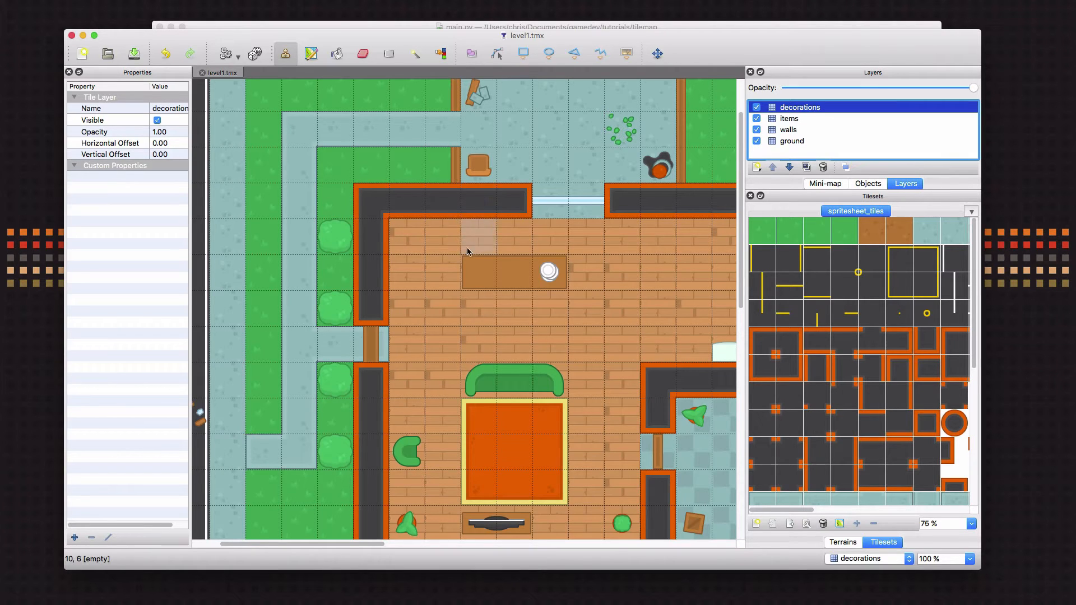
{"action": "mouse_move", "coordinate": [455, 214]}
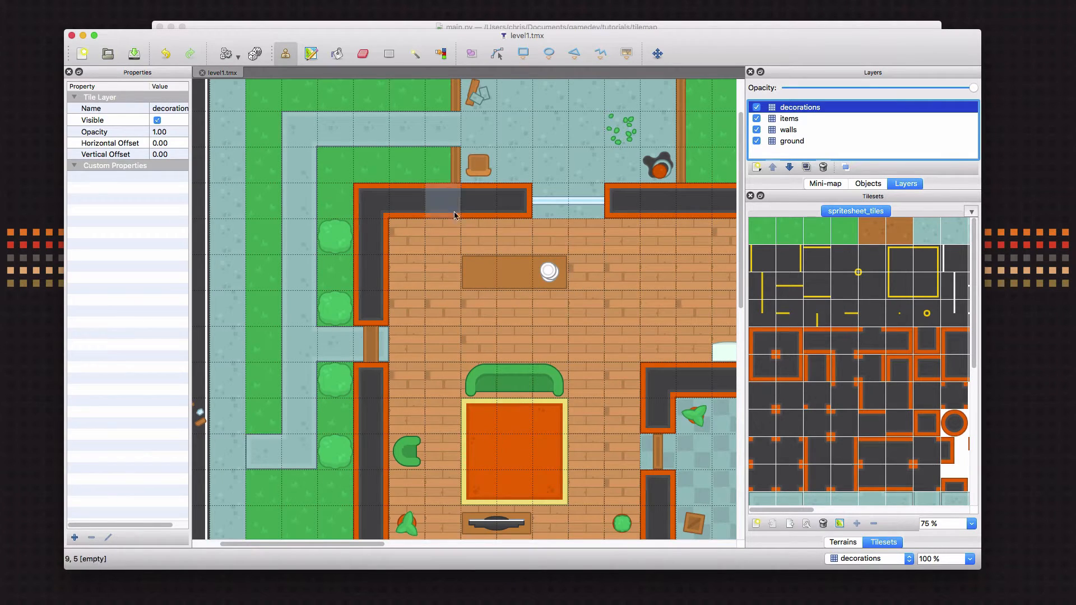
{"action": "mouse_move", "coordinate": [467, 202]}
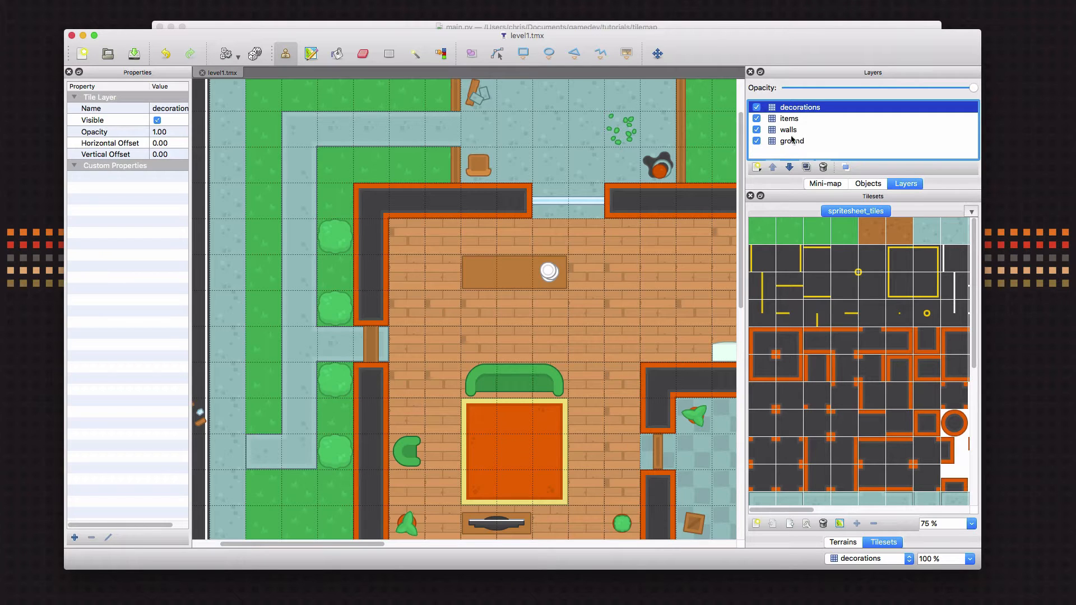
- Add a new object layer named Obstacles to the Tiled map
{"action": "left_click", "coordinate": [475, 273]}
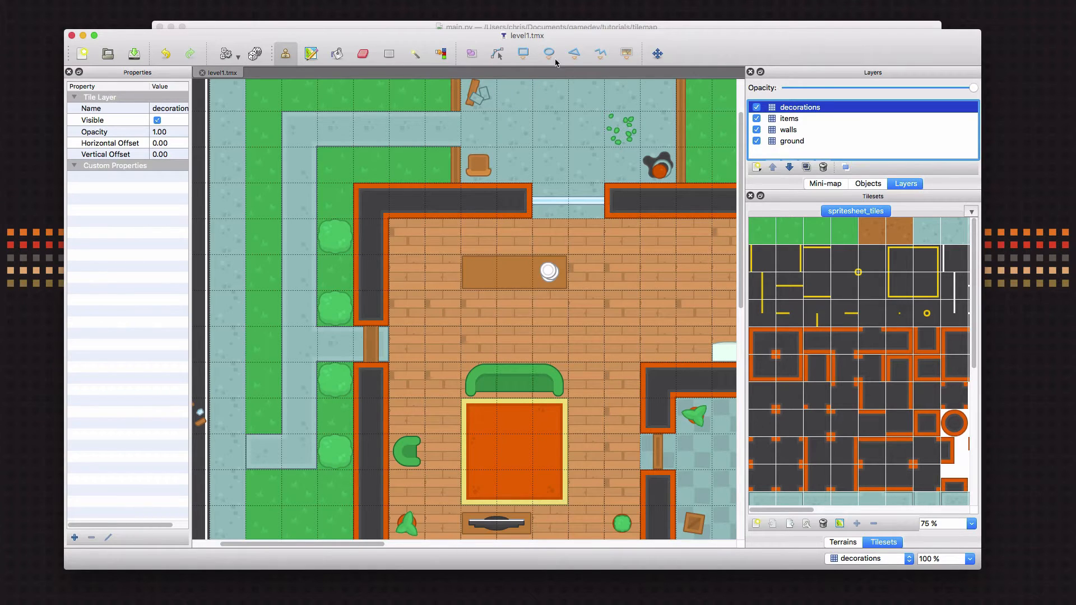
{"action": "left_click", "coordinate": [822, 167]}
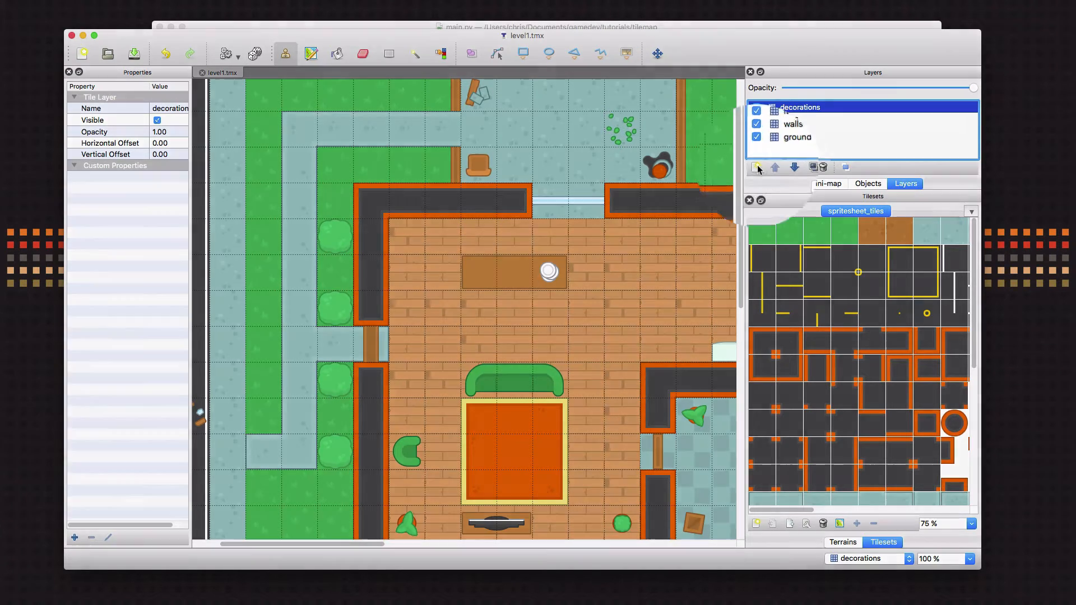
{"action": "left_click", "coordinate": [758, 167]}
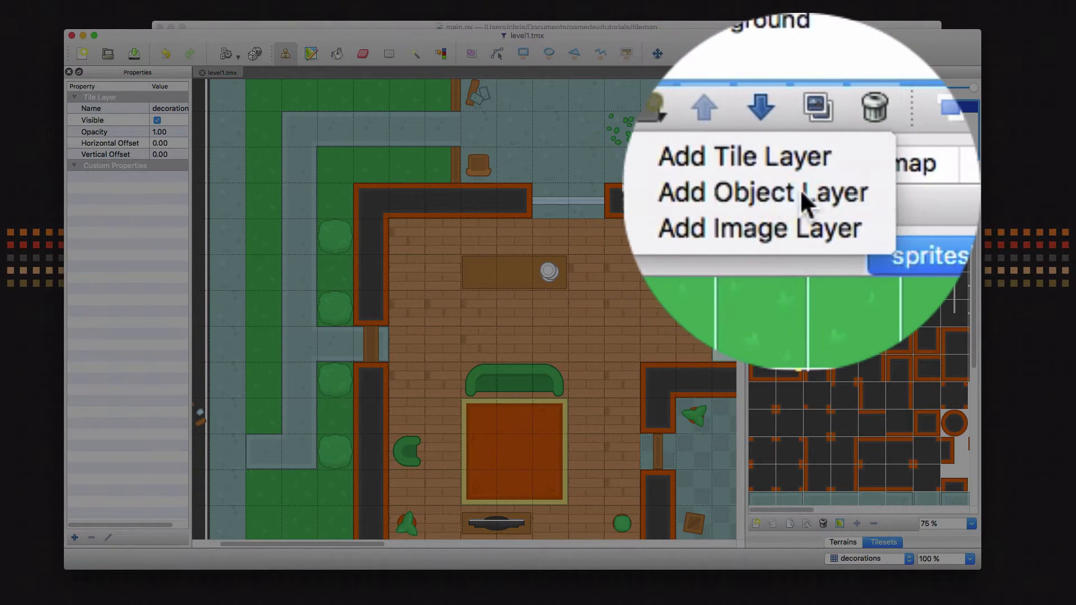
{"action": "left_click", "coordinate": [746, 192]}
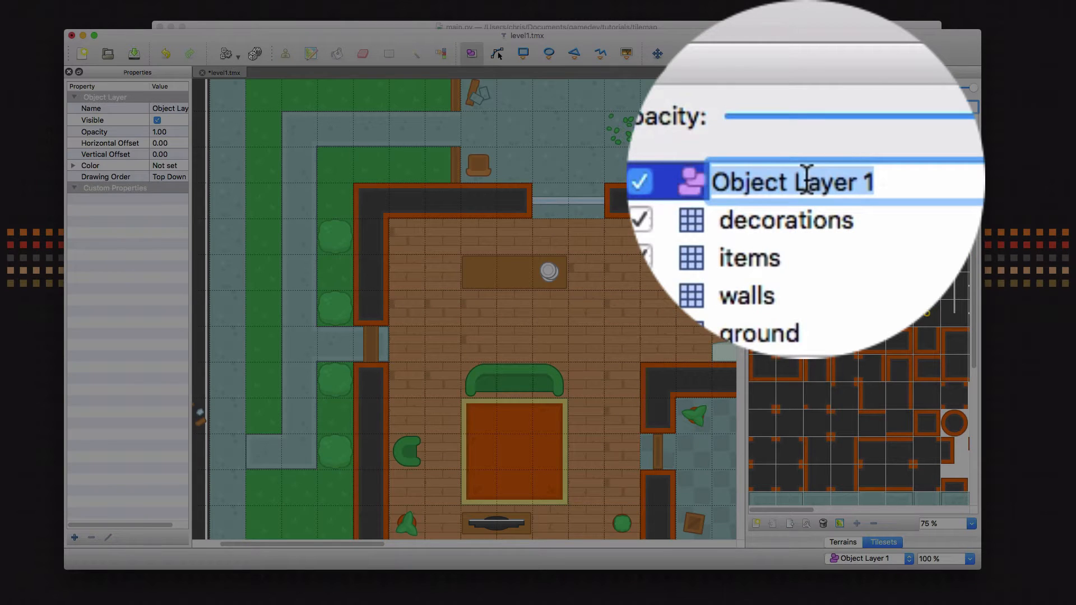
{"action": "type", "text": "Obstacles"}
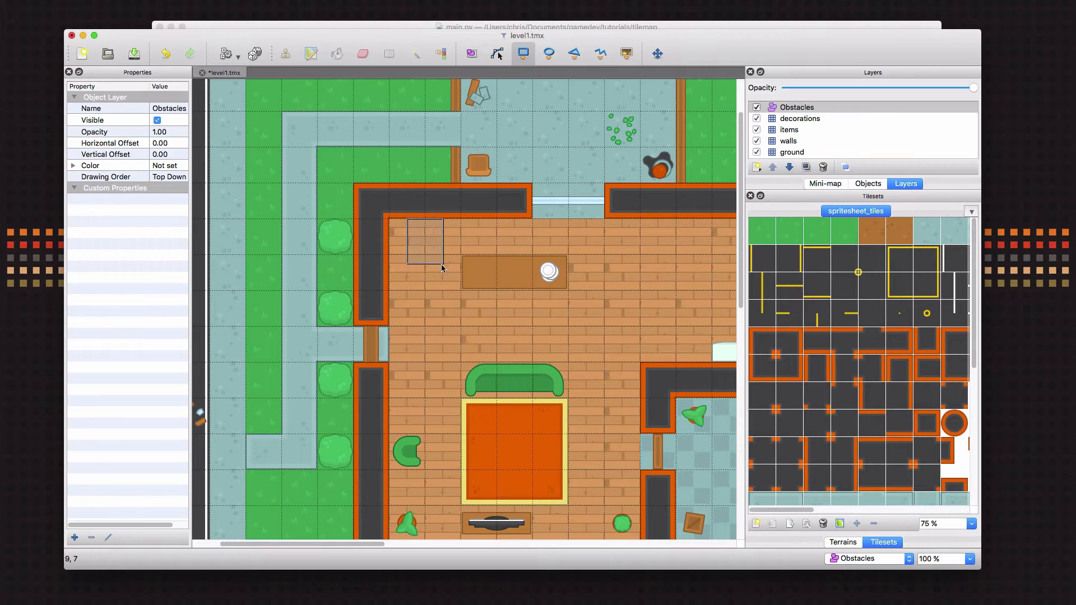
{"action": "mouse_move", "coordinate": [446, 259]}
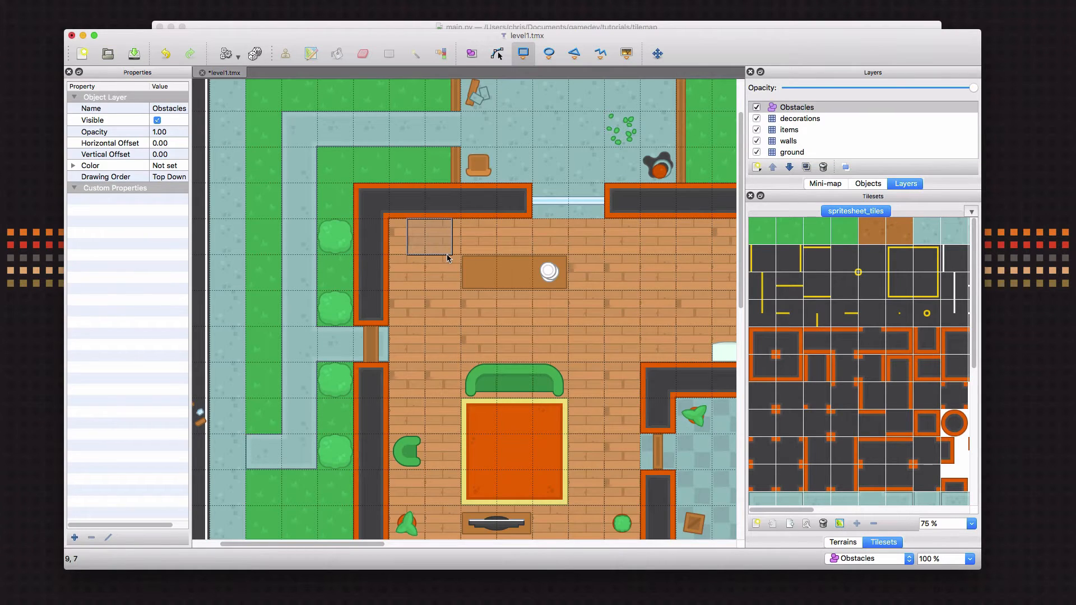
- Draw a rectangle object on the floor below the top wall, then deselect it
{"action": "left_click", "coordinate": [428, 235]}
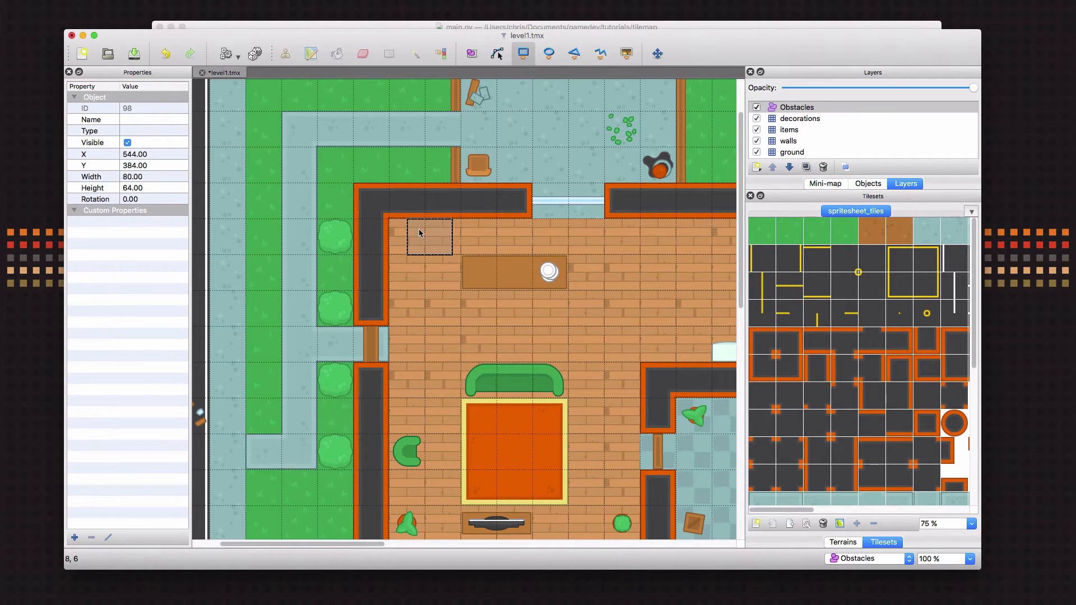
{"action": "mouse_move", "coordinate": [514, 121]}
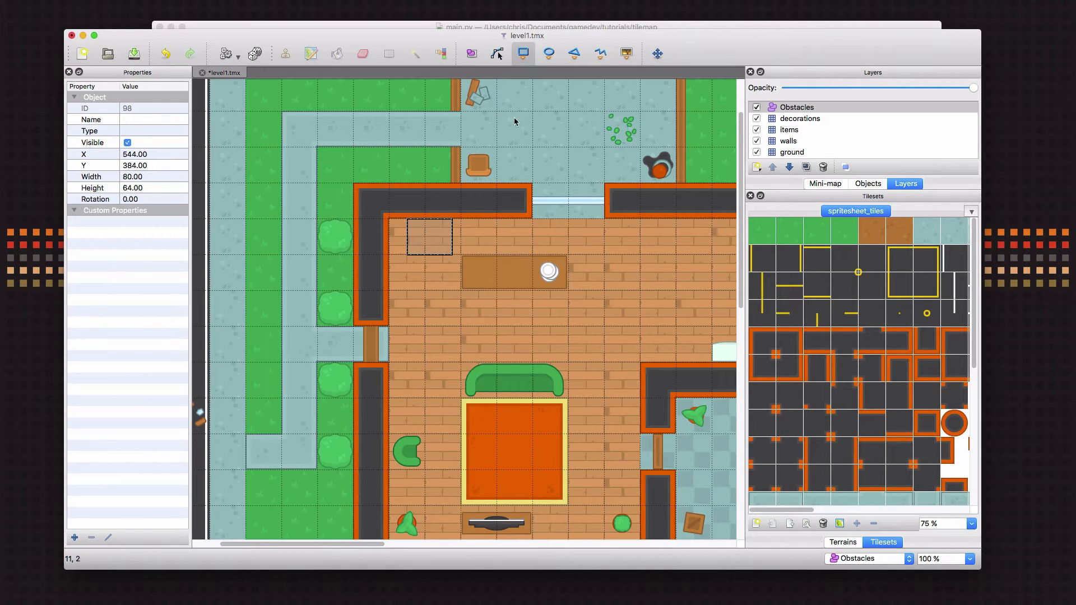
{"action": "left_click", "coordinate": [516, 264]}
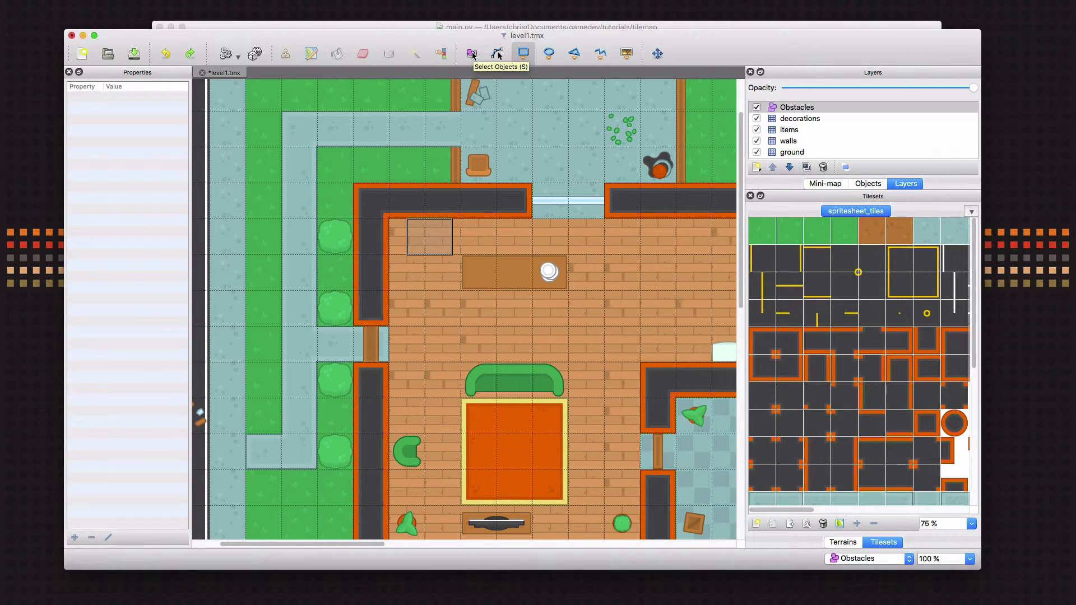
- Select the rectangle object and fit it onto the top-left wall corner tile at 64×64
{"action": "left_click", "coordinate": [471, 54]}
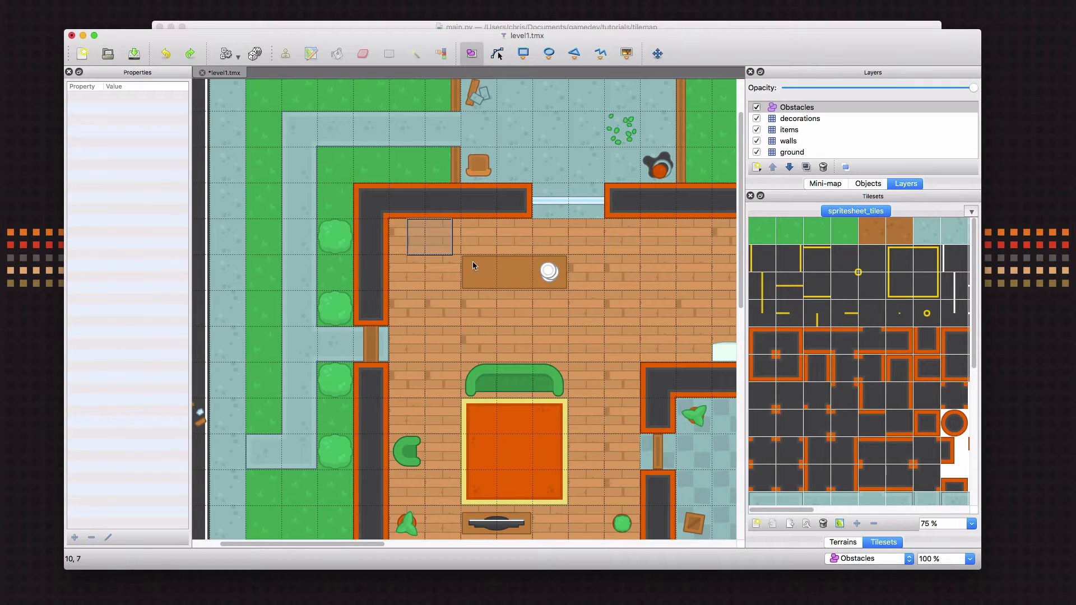
{"action": "left_click", "coordinate": [572, 227]}
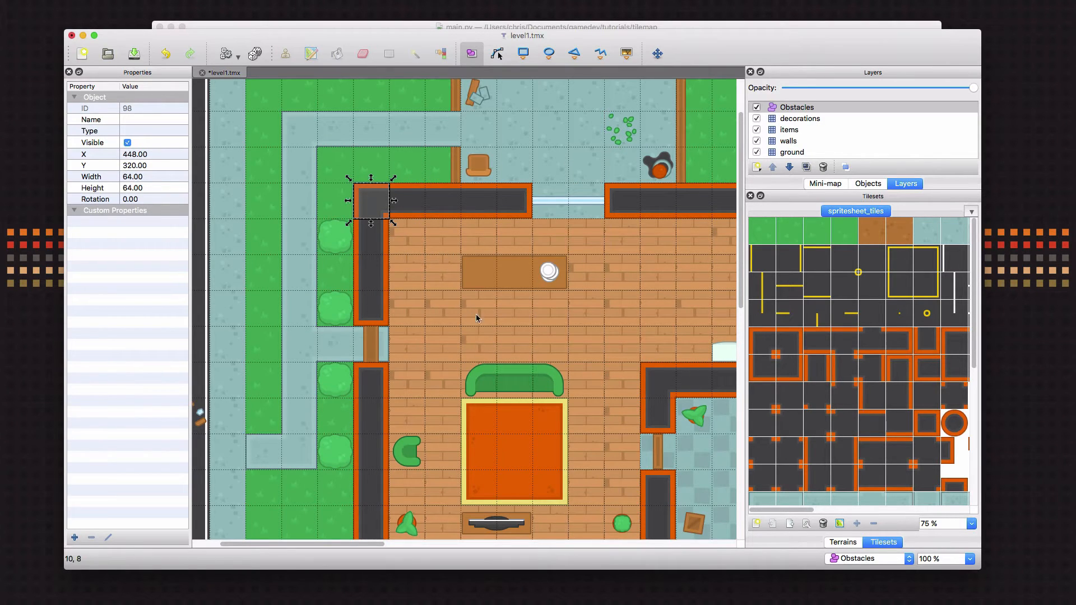
{"action": "mouse_move", "coordinate": [345, 178]}
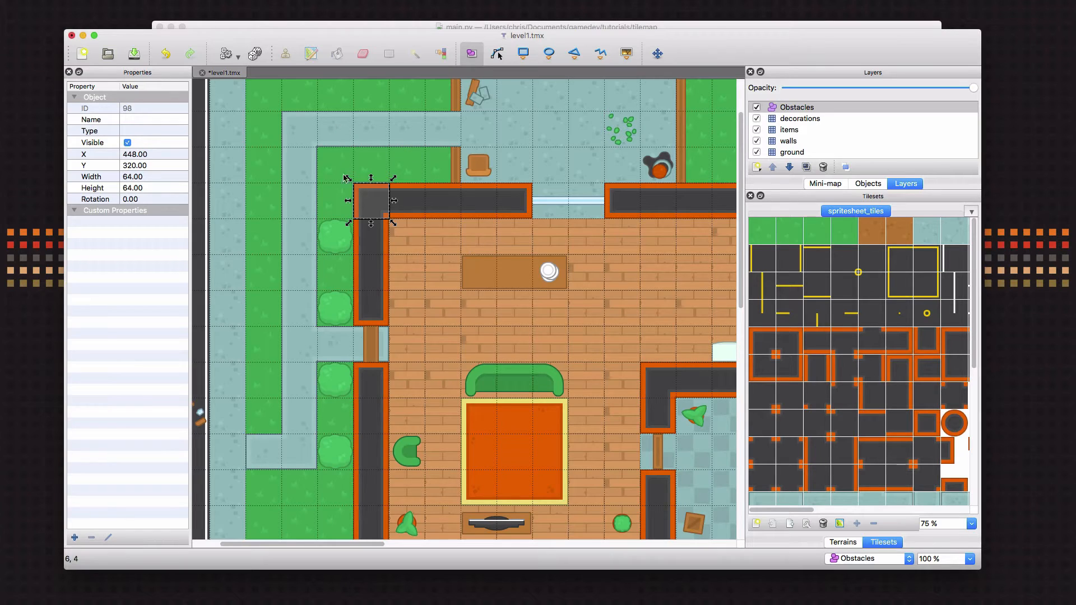
{"action": "mouse_move", "coordinate": [370, 230]}
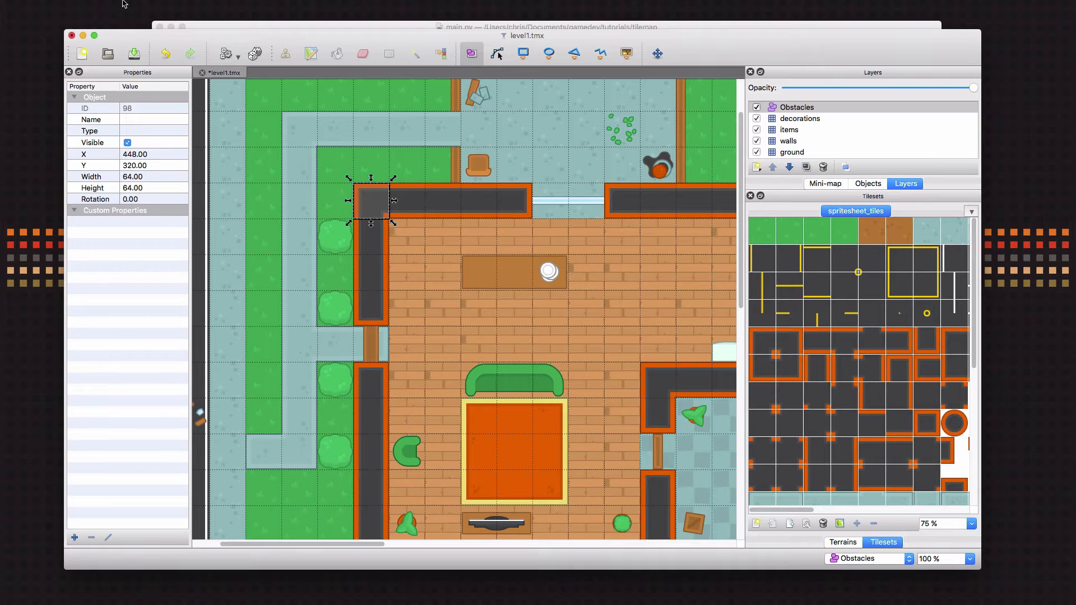
{"action": "left_click", "coordinate": [116, 6]}
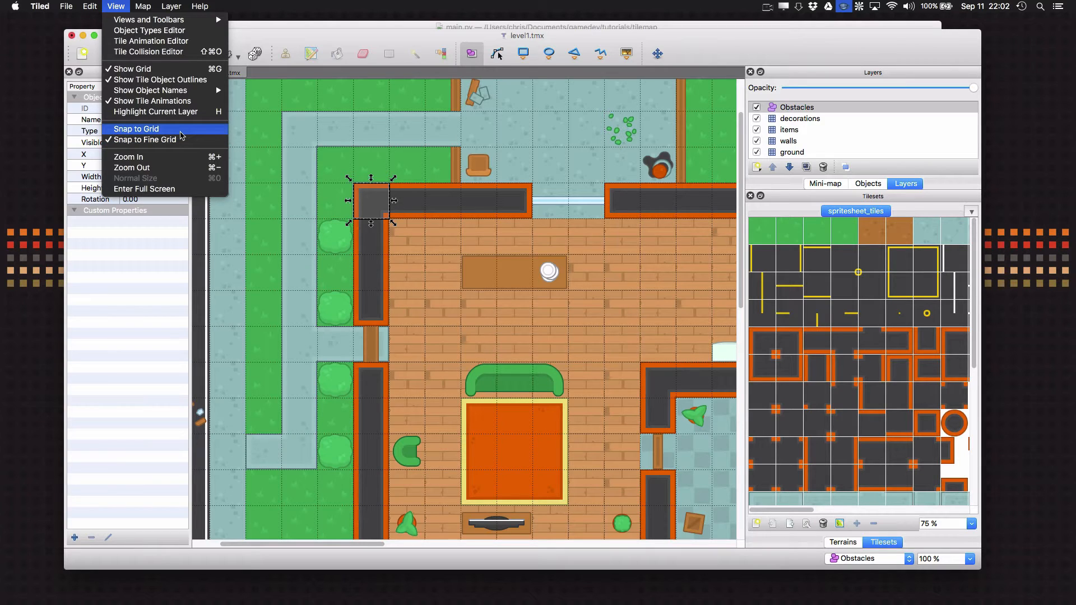
{"action": "mouse_move", "coordinate": [371, 221]}
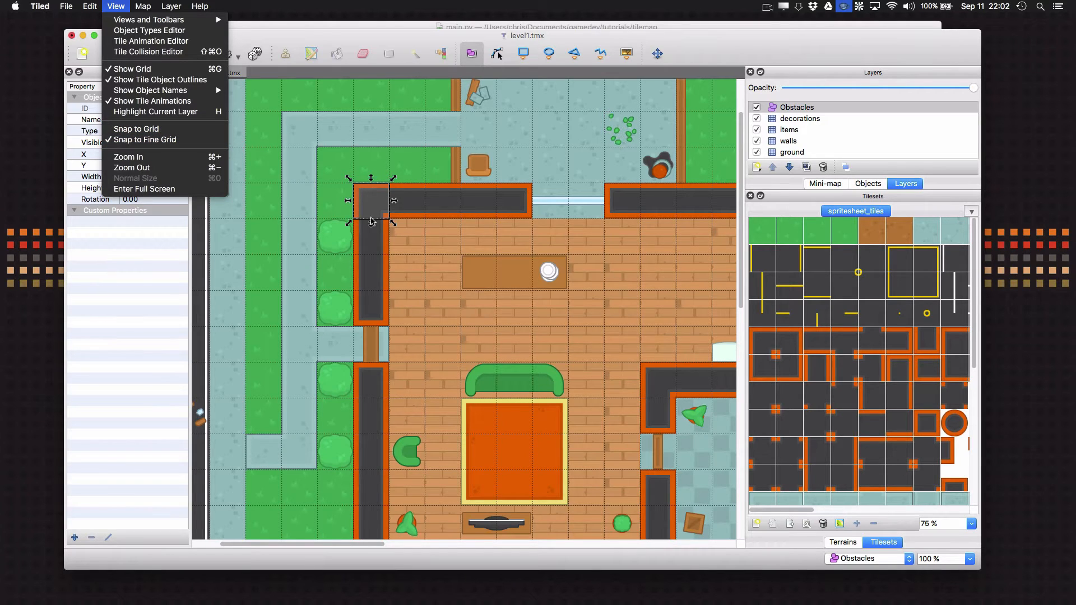
{"action": "mouse_move", "coordinate": [434, 204]}
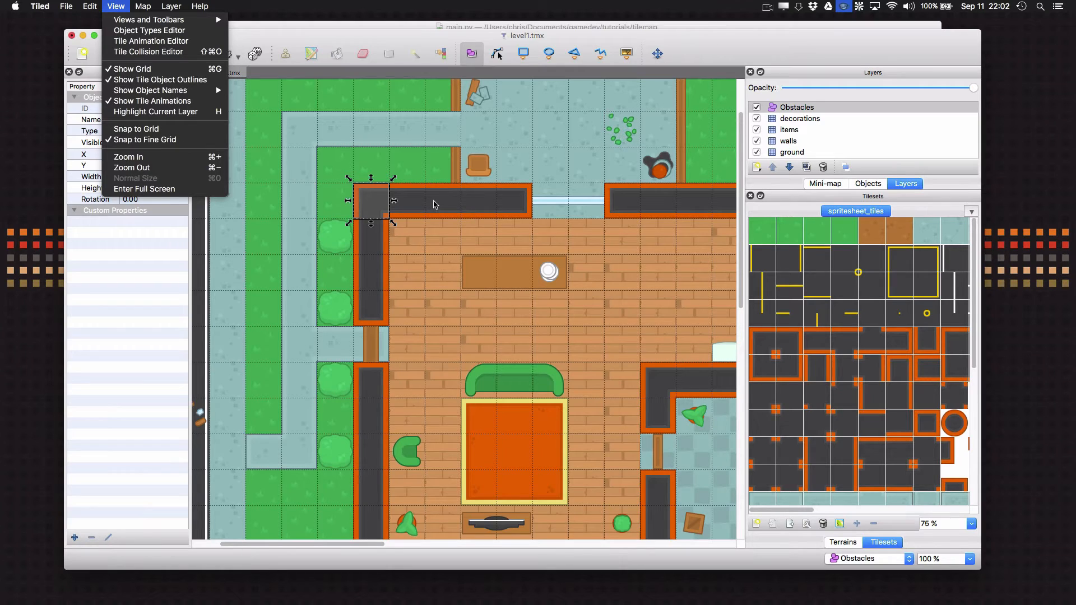
{"action": "mouse_move", "coordinate": [382, 214]}
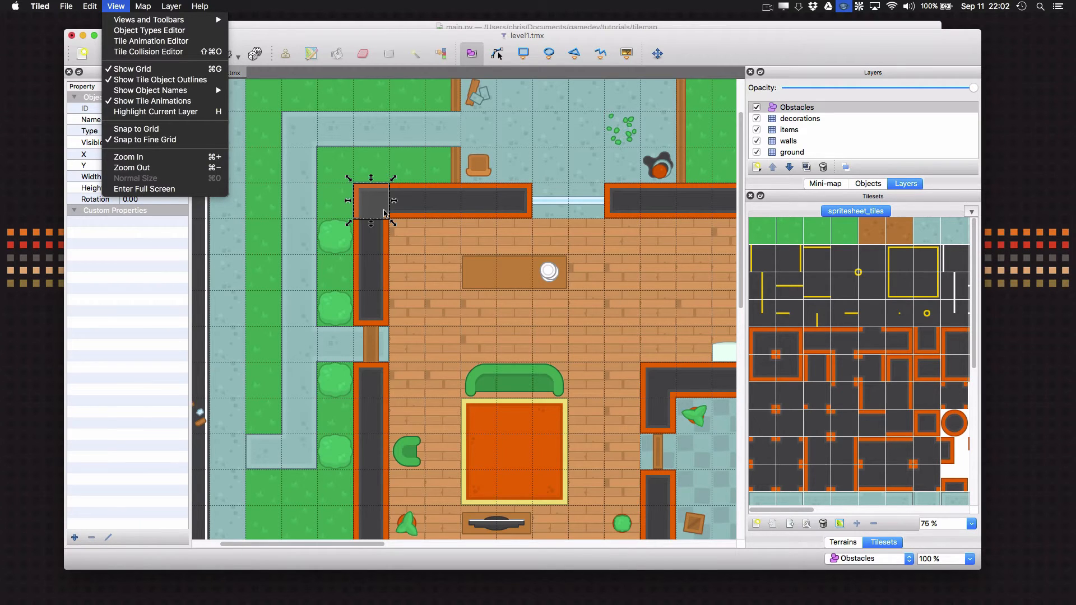
{"action": "mouse_move", "coordinate": [144, 140]}
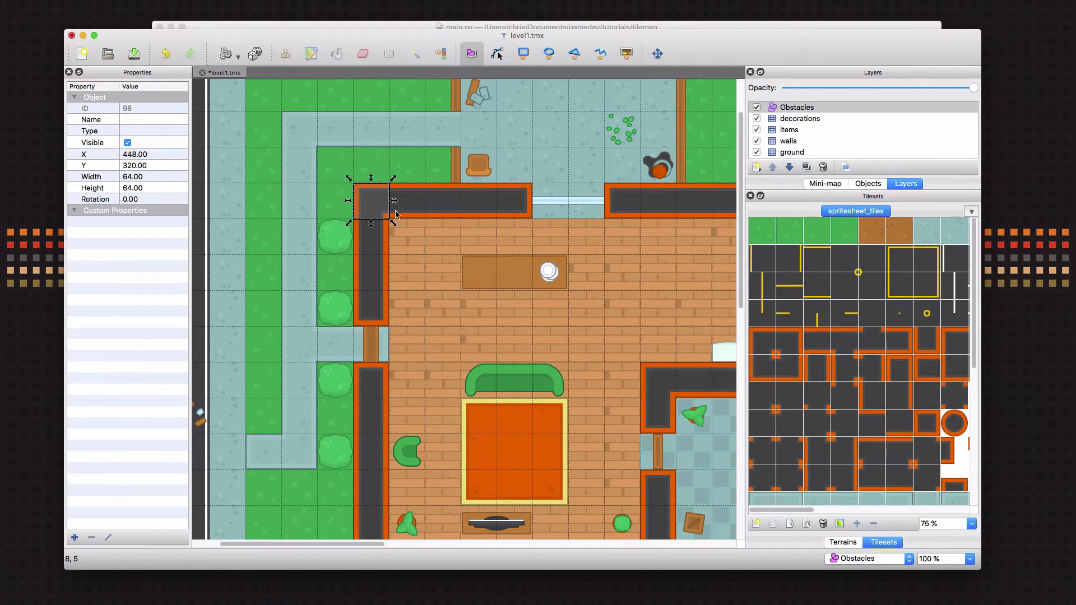
{"action": "mouse_move", "coordinate": [406, 225]}
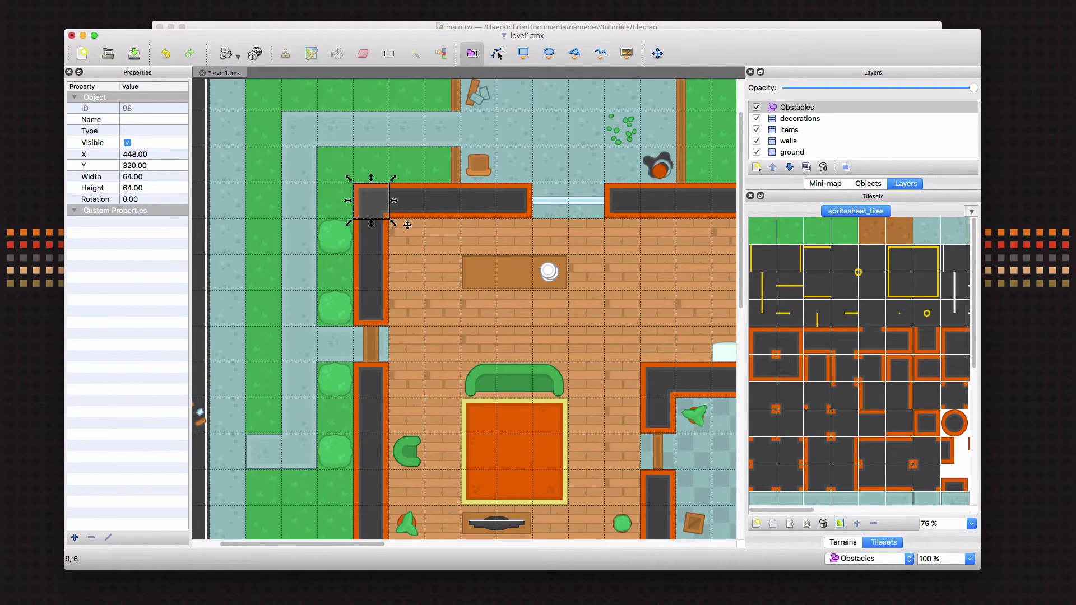
- Stretch the corner rectangle rightward across the whole top wall to 320×64
{"action": "left_click_drag", "start_coordinate": [395, 202], "coordinate": [359, 208]}
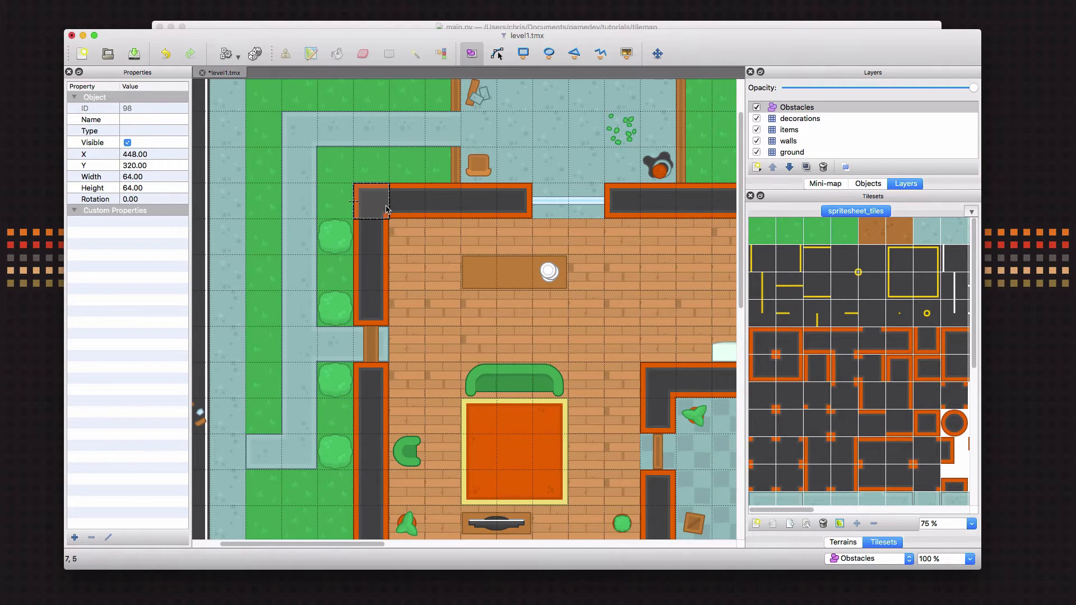
{"action": "left_click", "coordinate": [370, 202]}
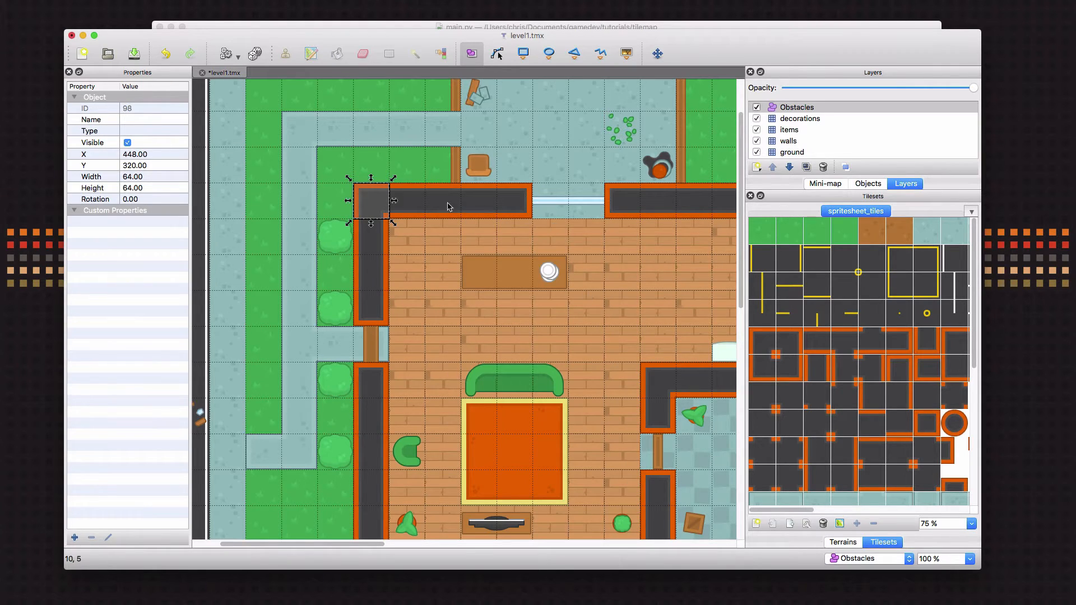
{"action": "mouse_move", "coordinate": [463, 209]}
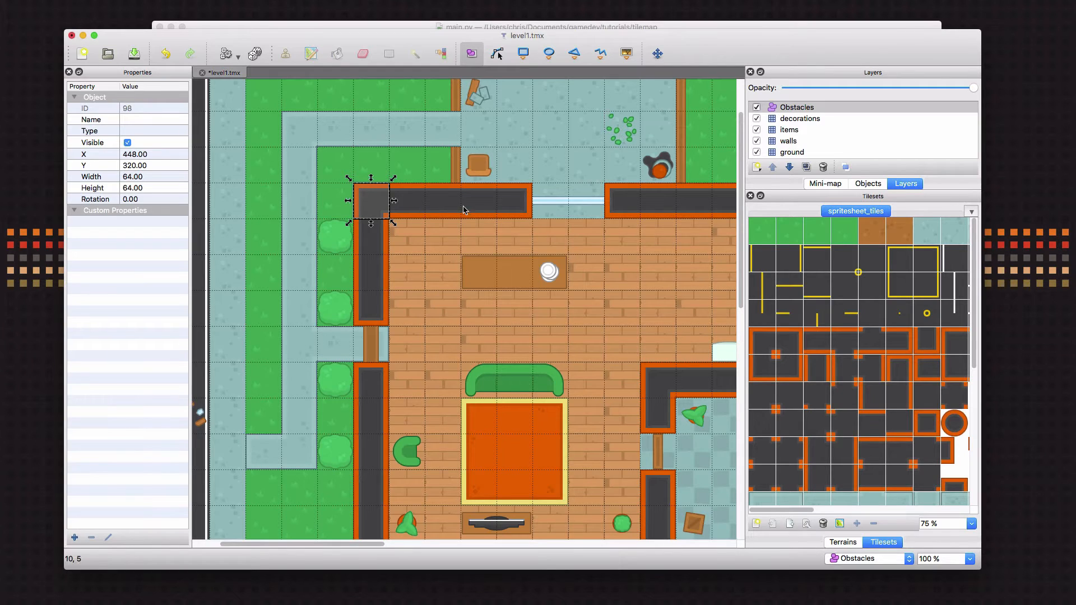
{"action": "mouse_move", "coordinate": [374, 314]}
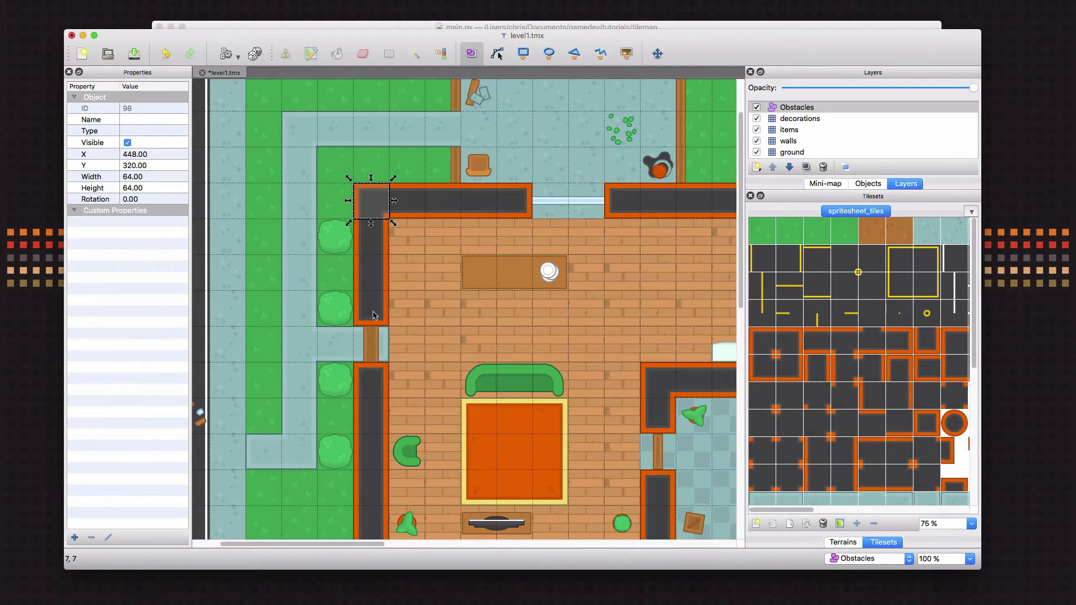
{"action": "mouse_move", "coordinate": [380, 432]}
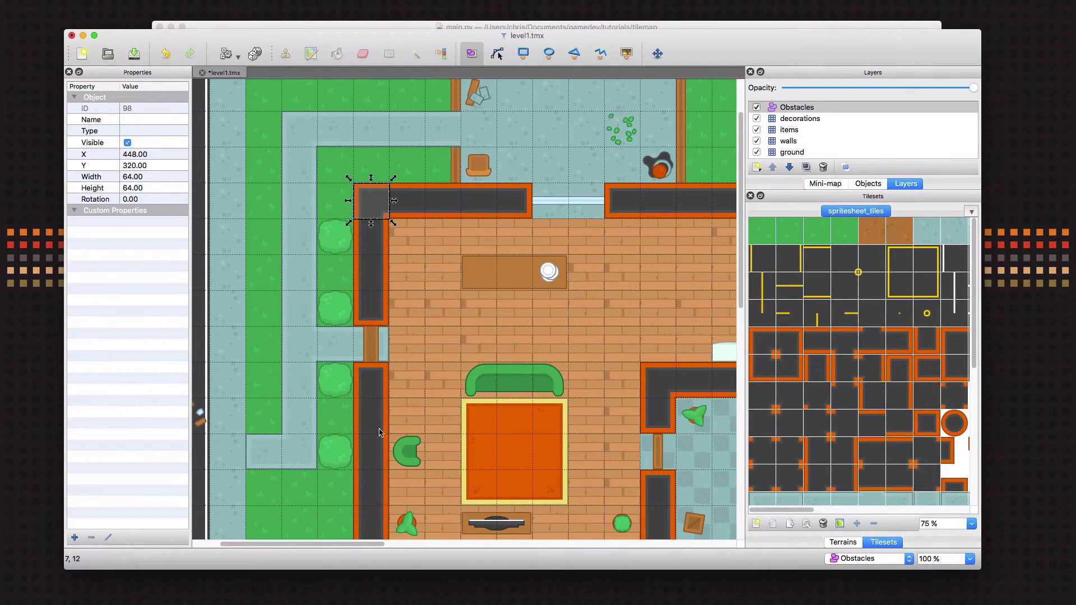
{"action": "left_click_drag", "start_coordinate": [395, 199], "coordinate": [459, 199]}
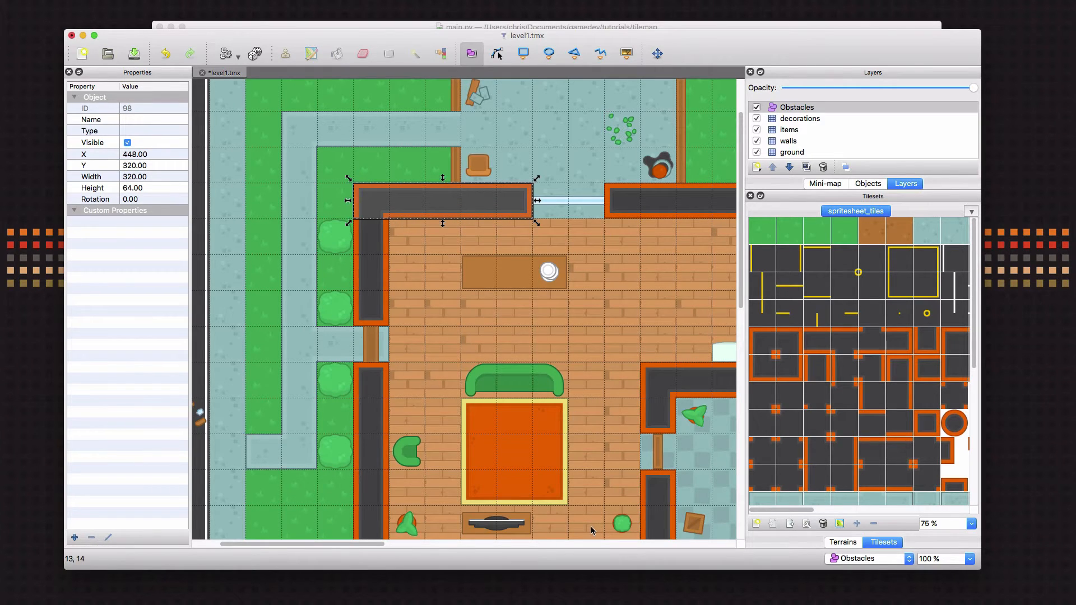
{"action": "mouse_move", "coordinate": [417, 194]}
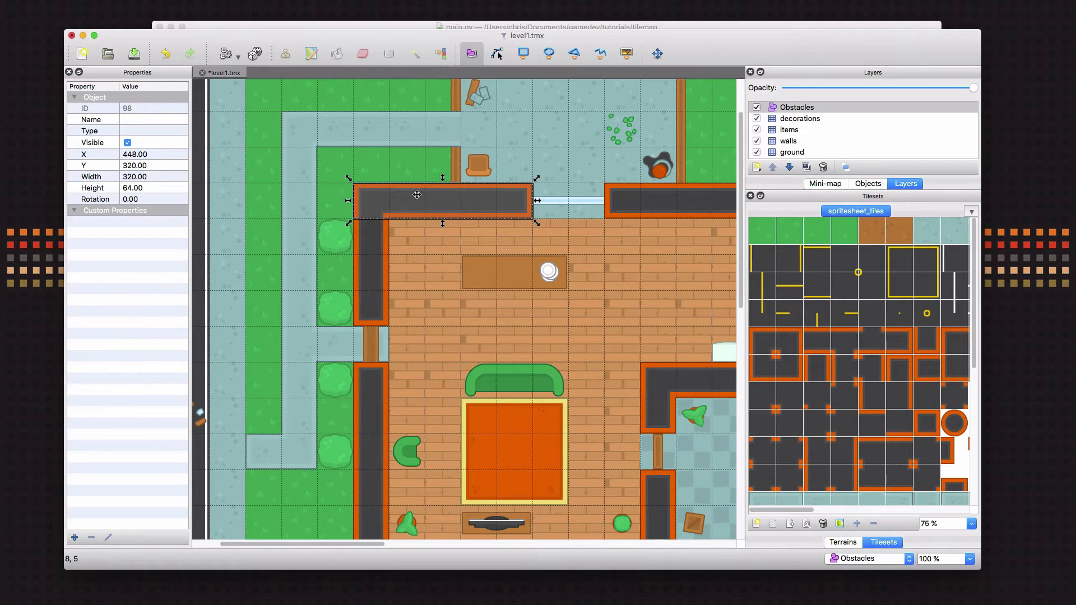
{"action": "mouse_move", "coordinate": [535, 228]}
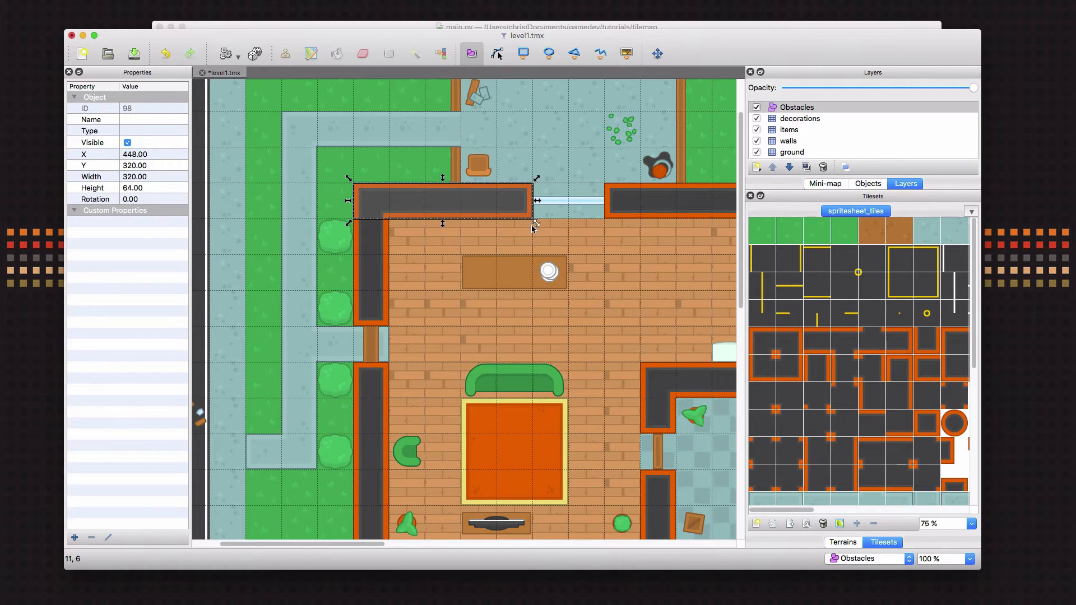
{"action": "mouse_move", "coordinate": [349, 214]}
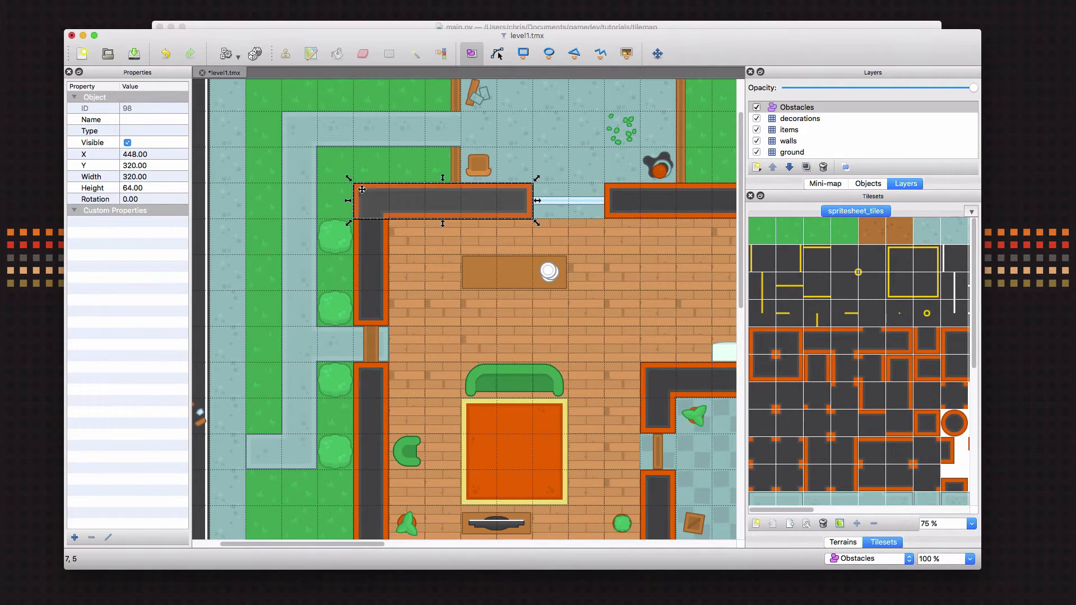
{"action": "mouse_move", "coordinate": [522, 205]}
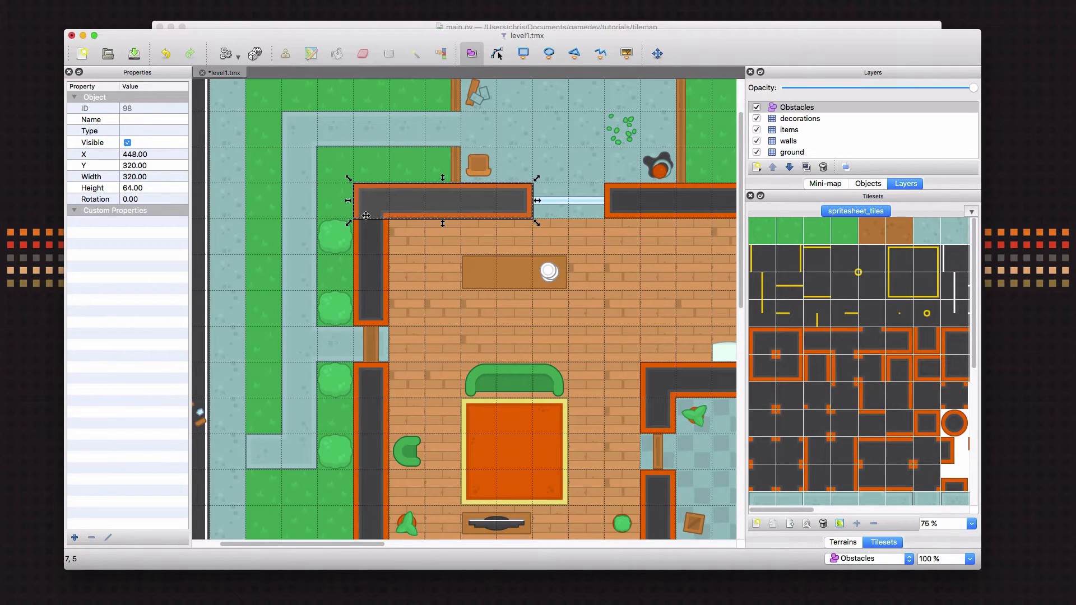
{"action": "mouse_move", "coordinate": [446, 185]}
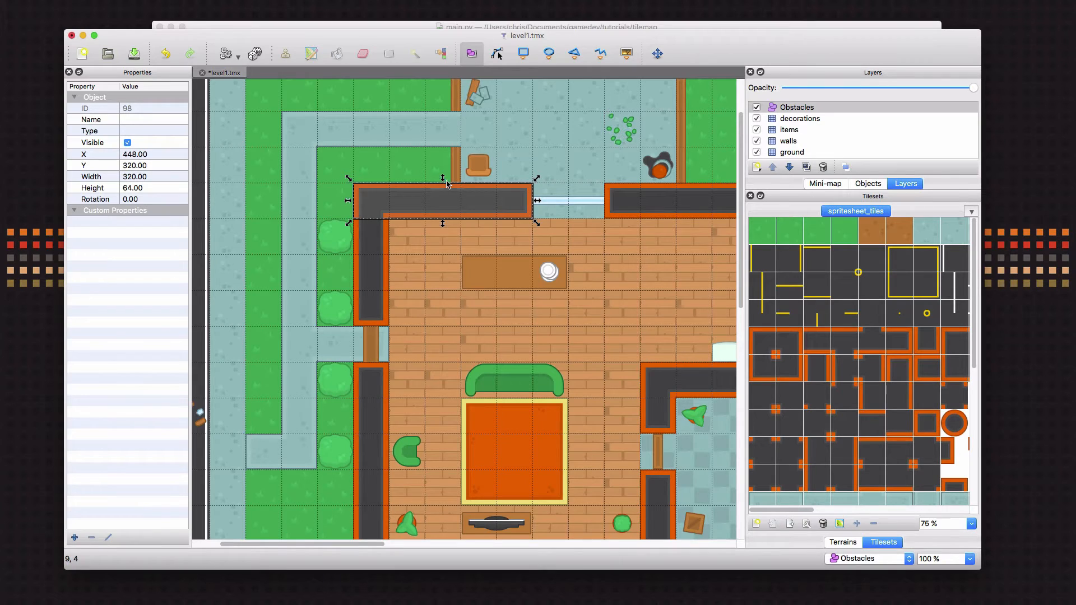
{"action": "mouse_move", "coordinate": [108, 149]}
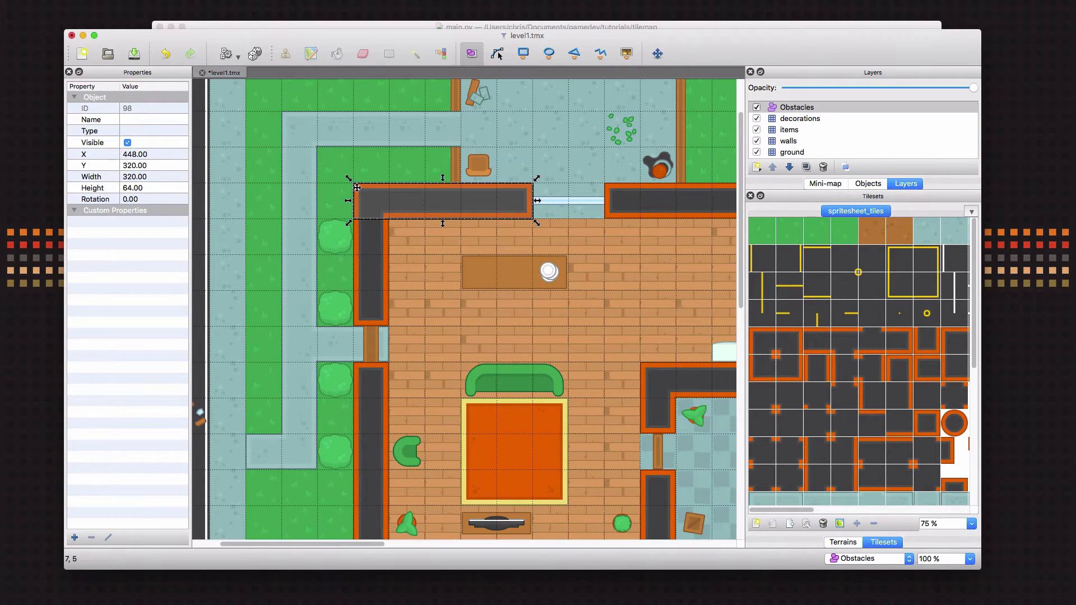
{"action": "left_click_drag", "start_coordinate": [441, 199], "coordinate": [326, 124]}
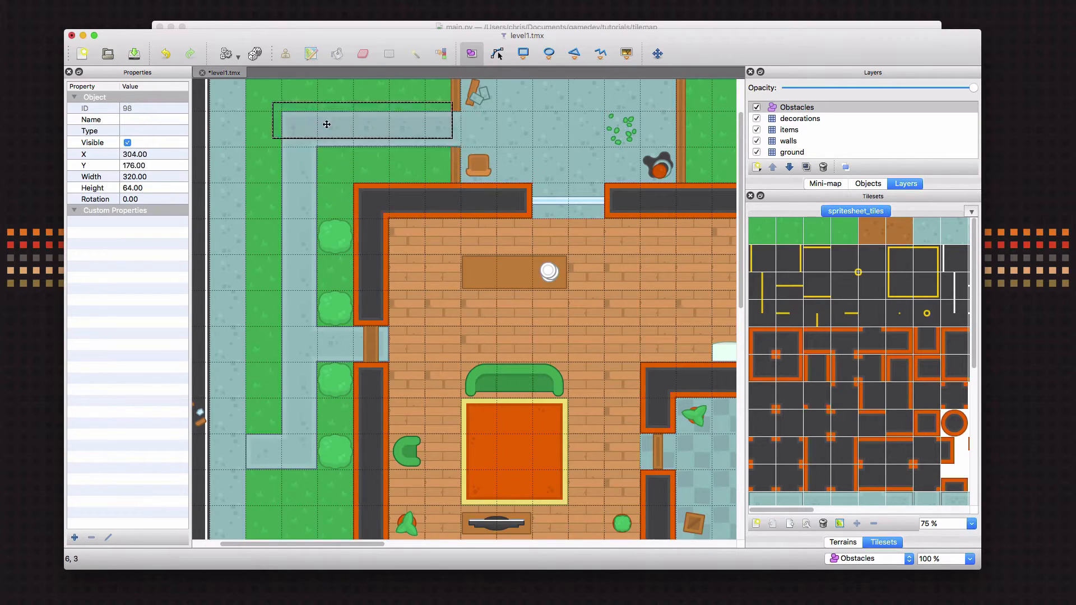
{"action": "left_click_drag", "start_coordinate": [327, 124], "coordinate": [263, 98]}
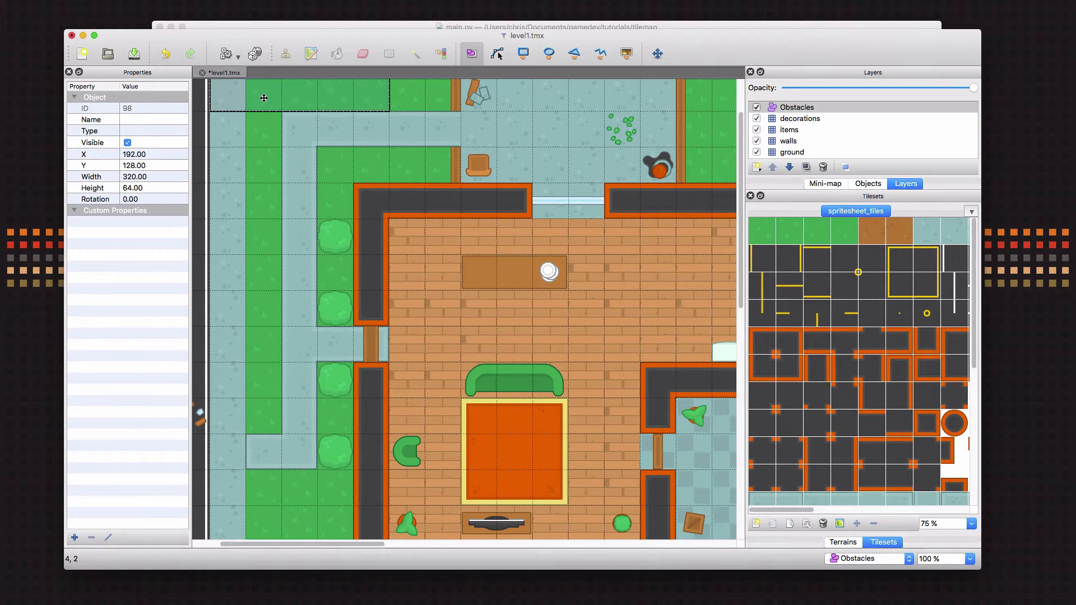
{"action": "left_click_drag", "start_coordinate": [264, 97], "coordinate": [364, 190]}
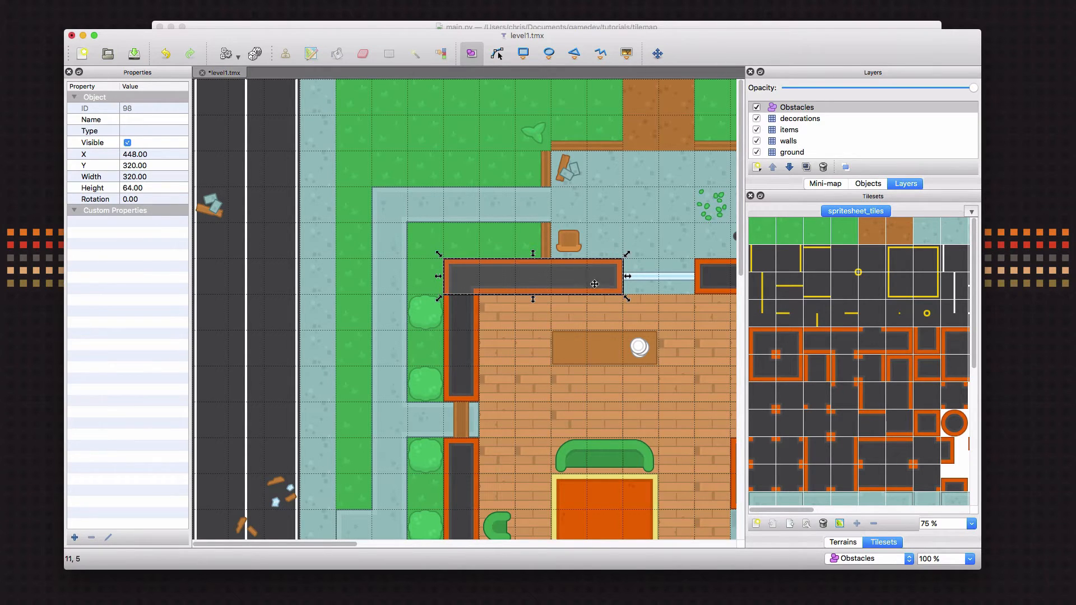
{"action": "mouse_move", "coordinate": [466, 284]}
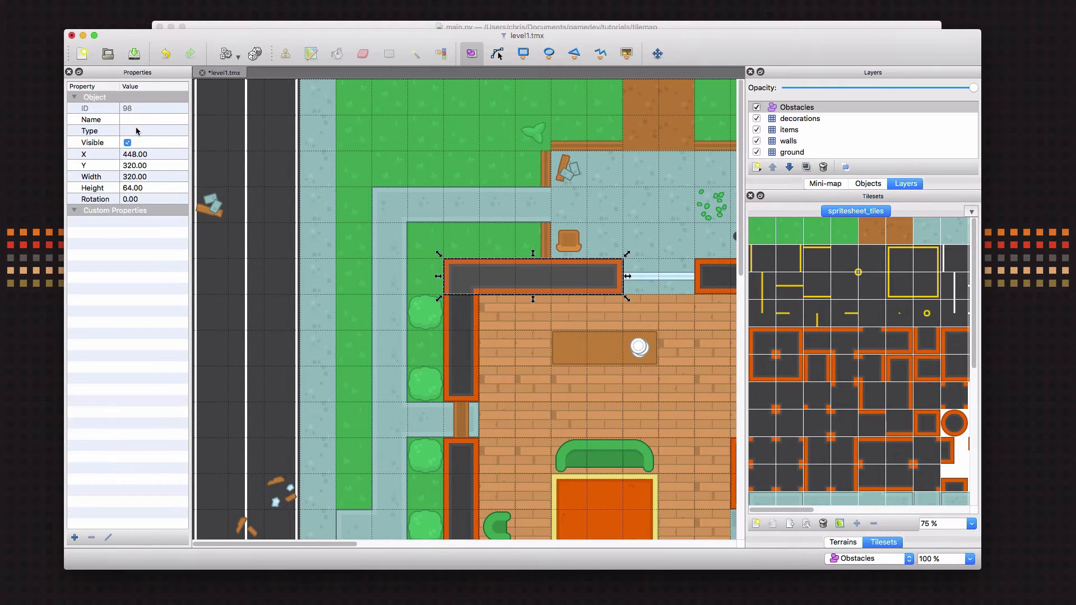
{"action": "mouse_move", "coordinate": [129, 124]}
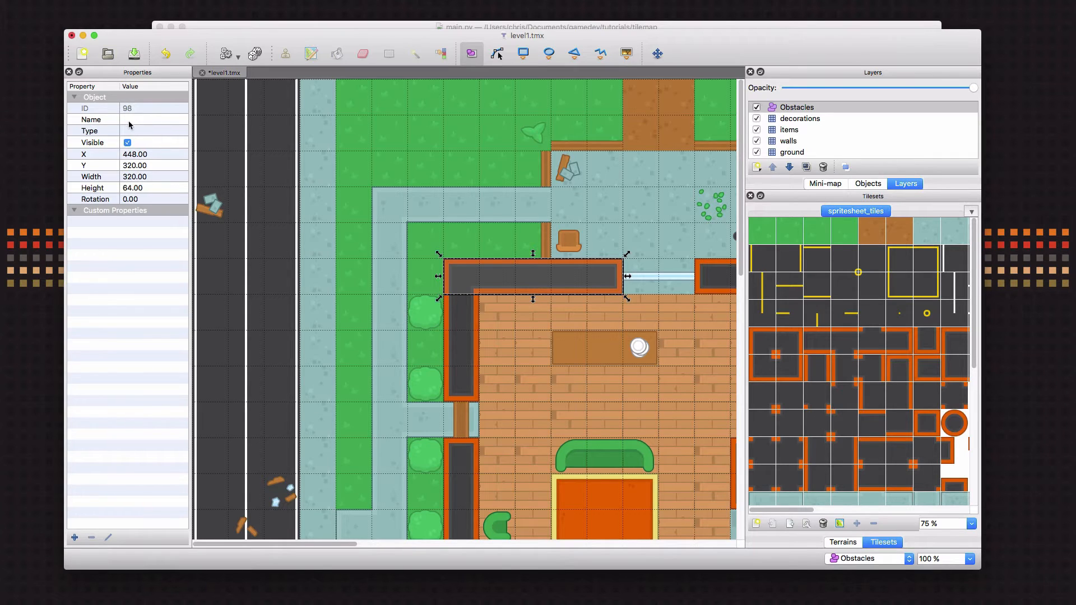
{"action": "mouse_move", "coordinate": [137, 126]}
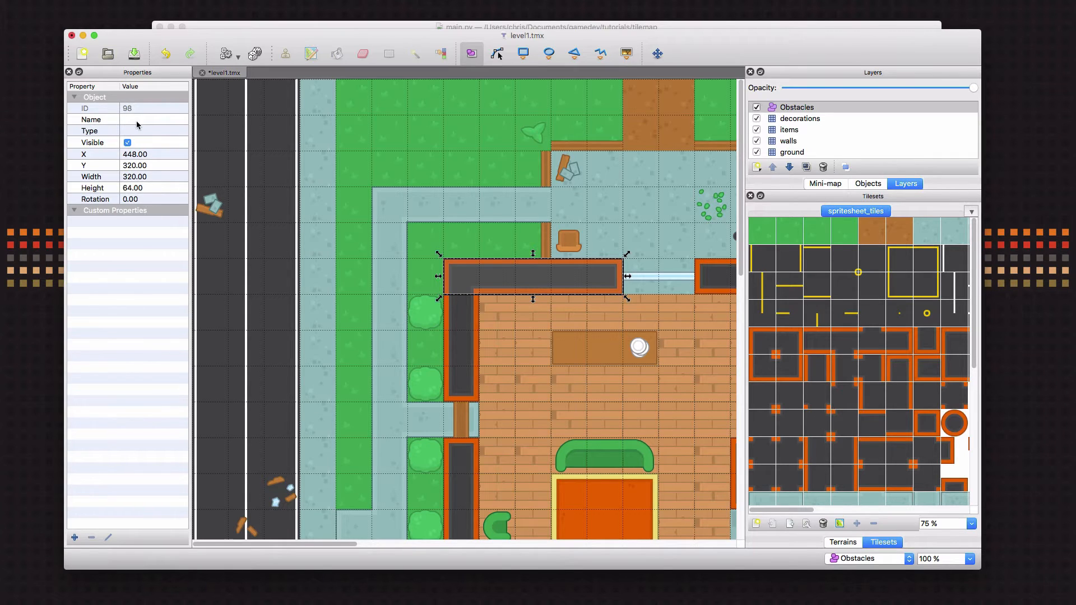
{"action": "mouse_move", "coordinate": [143, 132]}
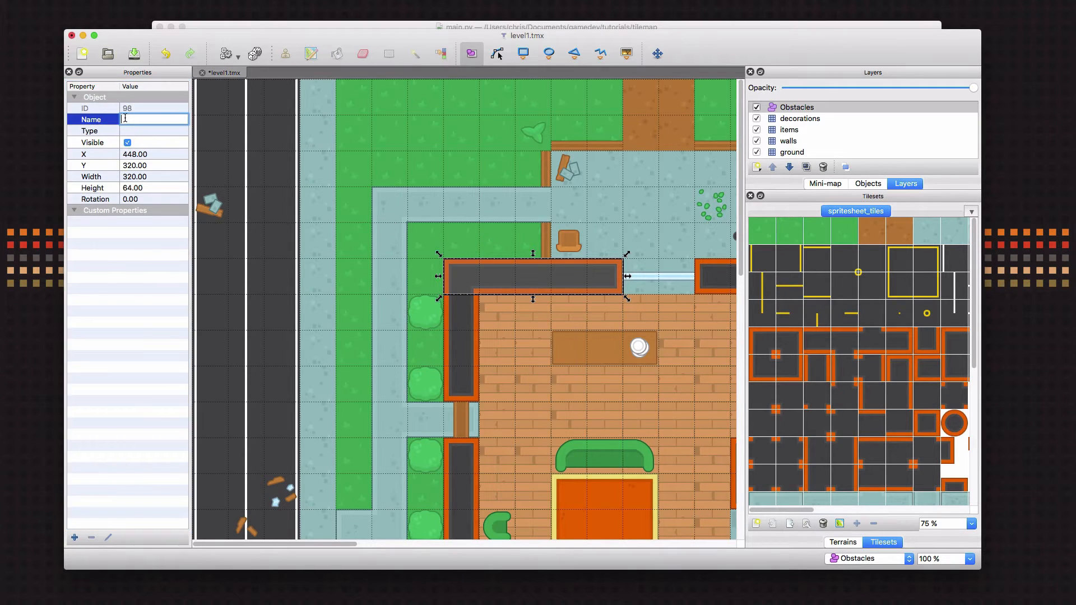
- Enter 'wall' into the top-wall rectangle's Name and Type property fields
{"action": "type", "text": "wall"}
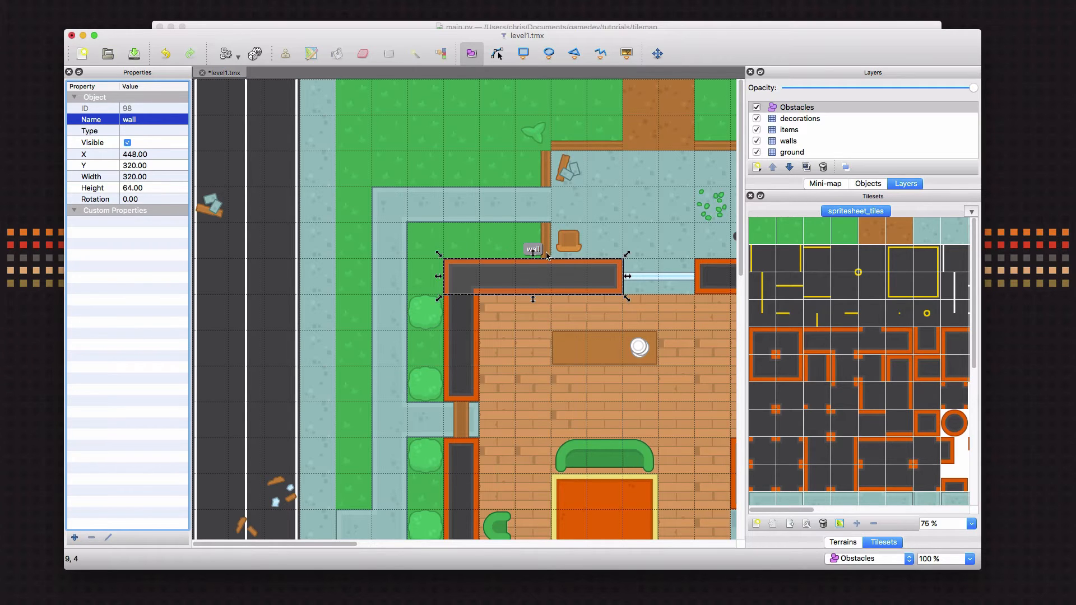
{"action": "mouse_move", "coordinate": [181, 145]}
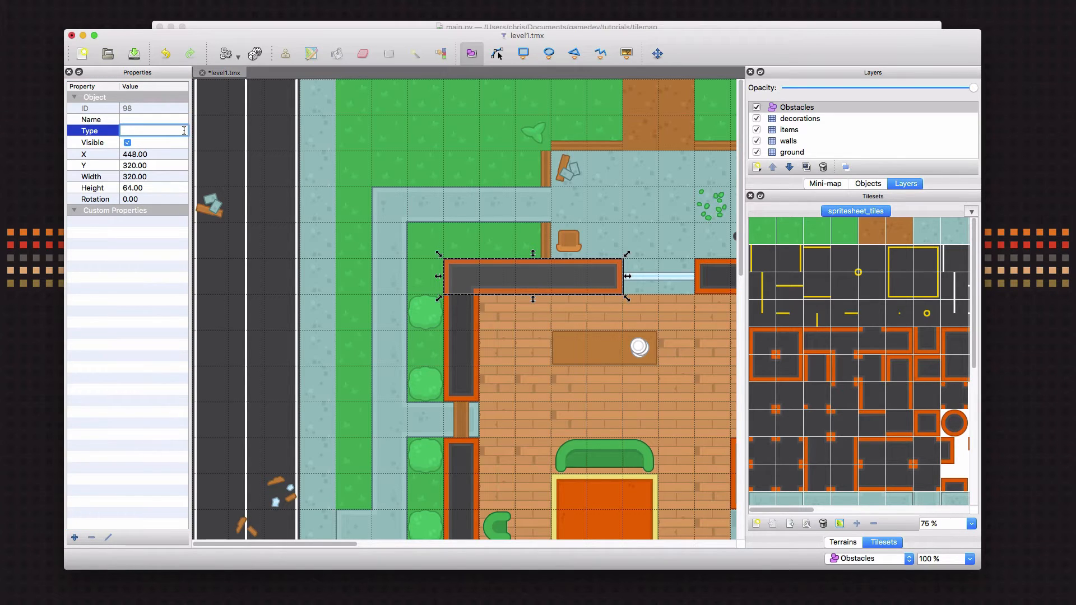
{"action": "type", "text": "wall"}
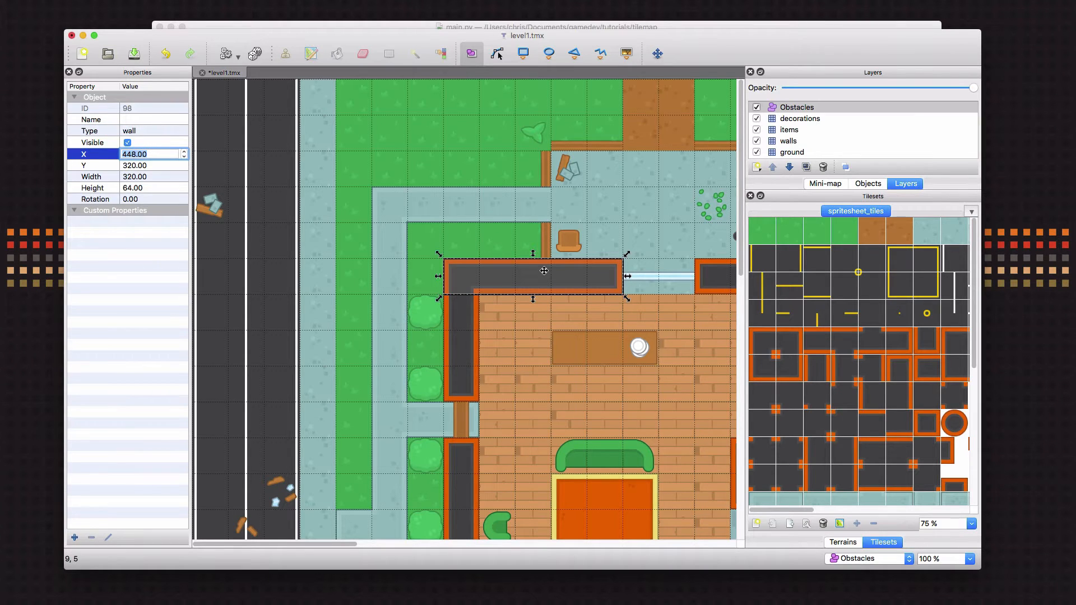
{"action": "mouse_move", "coordinate": [218, 169]}
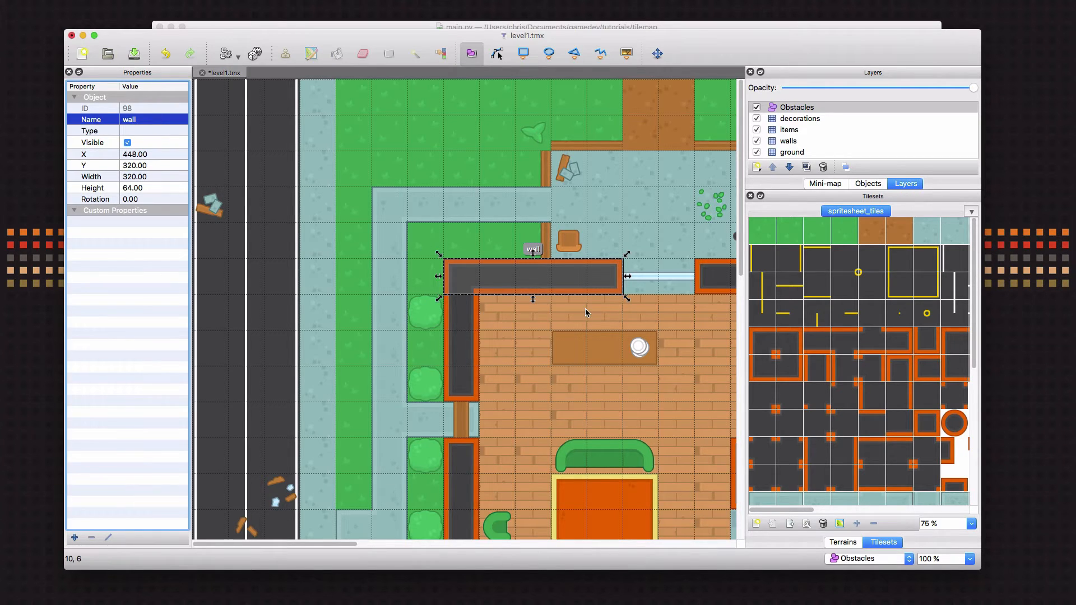
{"action": "mouse_move", "coordinate": [590, 287]}
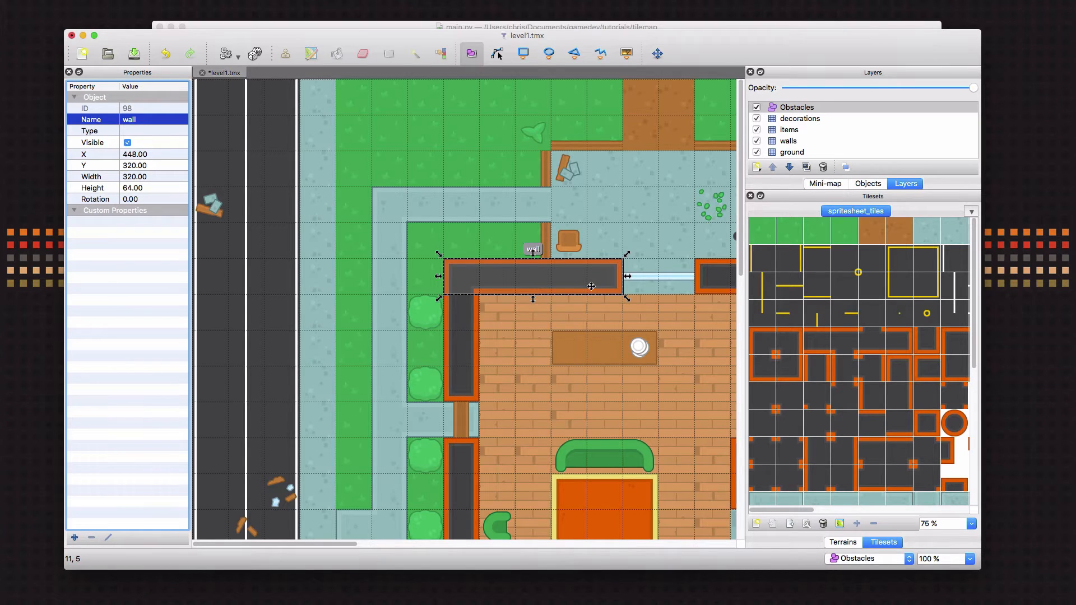
- Place a 32×32 player object on the path above the house, check it, and save the map
{"action": "left_click", "coordinate": [470, 216]}
{"action": "type", "text": "player"}
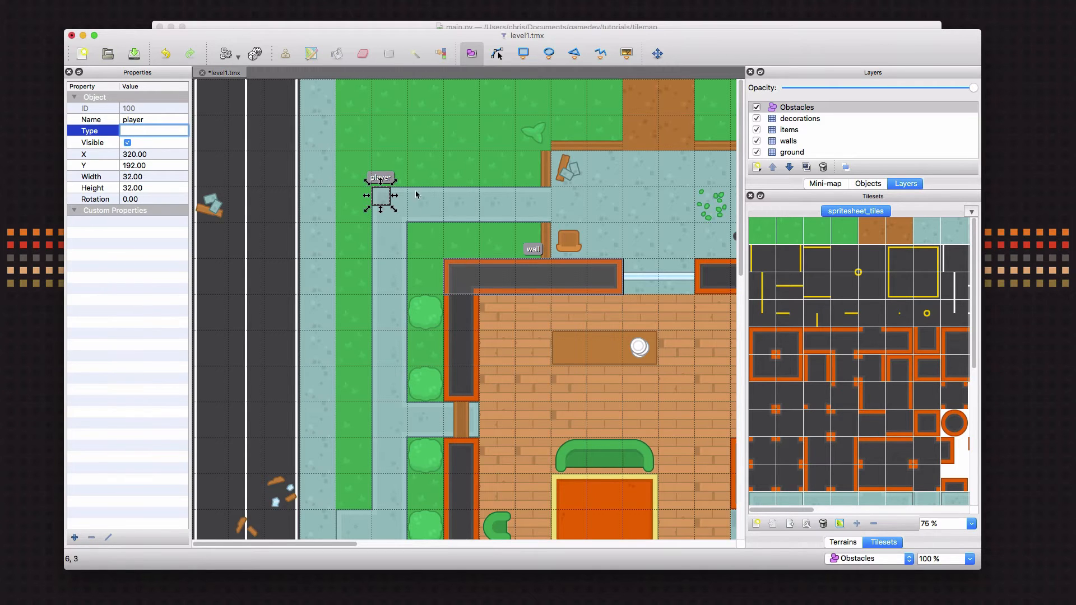
{"action": "mouse_move", "coordinate": [381, 201]}
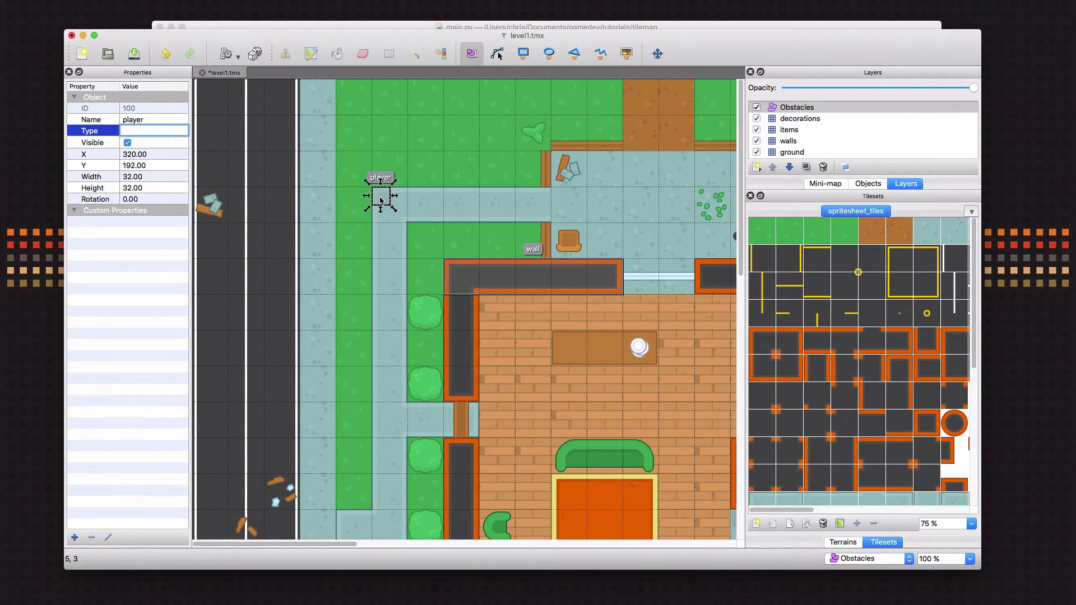
{"action": "left_click_drag", "start_coordinate": [381, 199], "coordinate": [389, 203]}
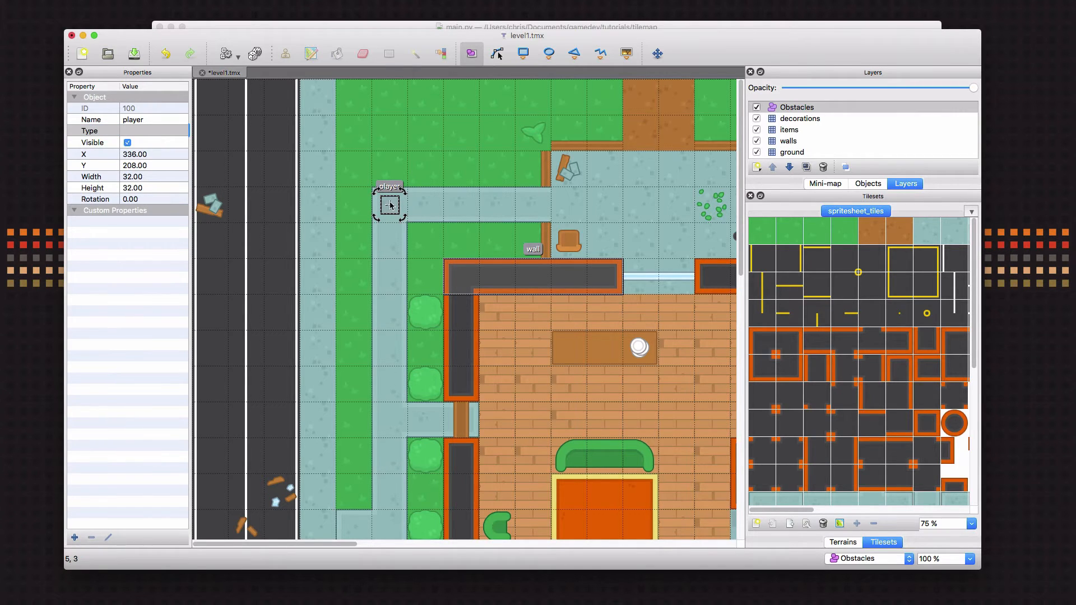
{"action": "mouse_move", "coordinate": [425, 217]}
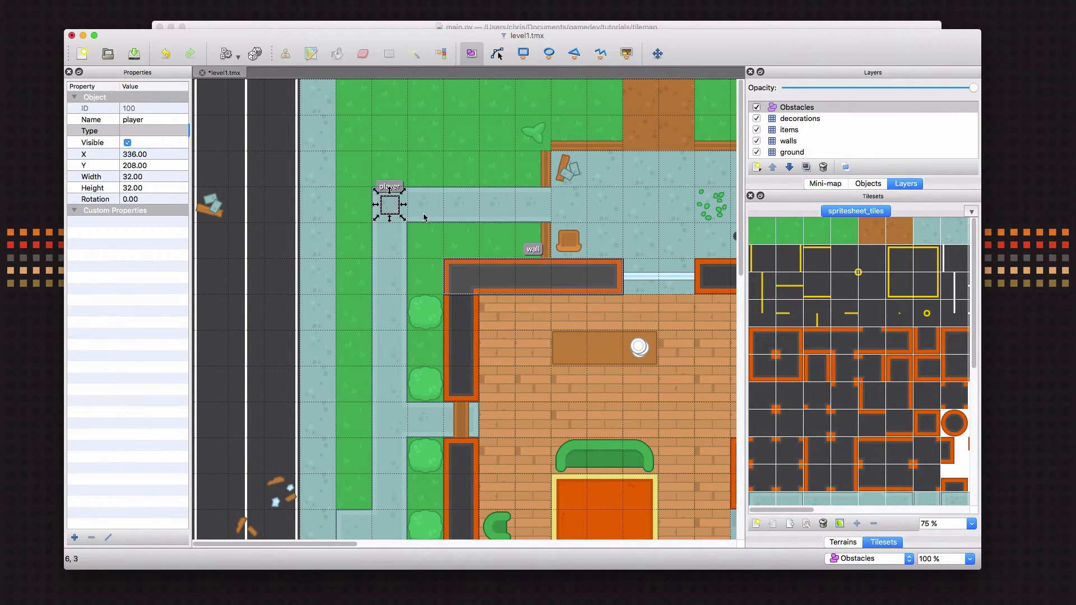
{"action": "mouse_move", "coordinate": [551, 302]}
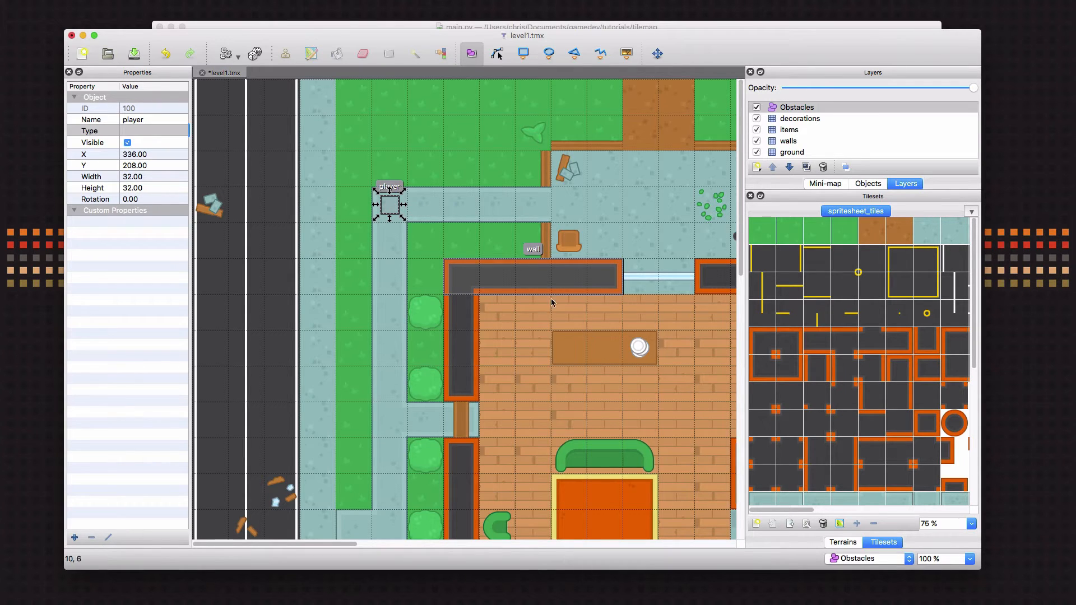
{"action": "left_click", "coordinate": [531, 275]}
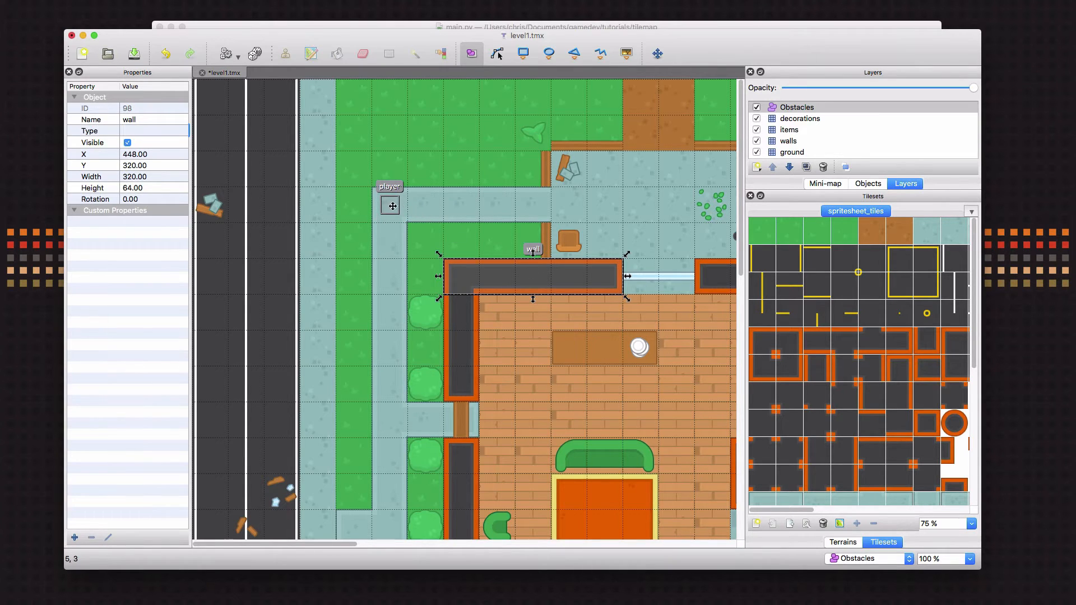
{"action": "left_click", "coordinate": [390, 205]}
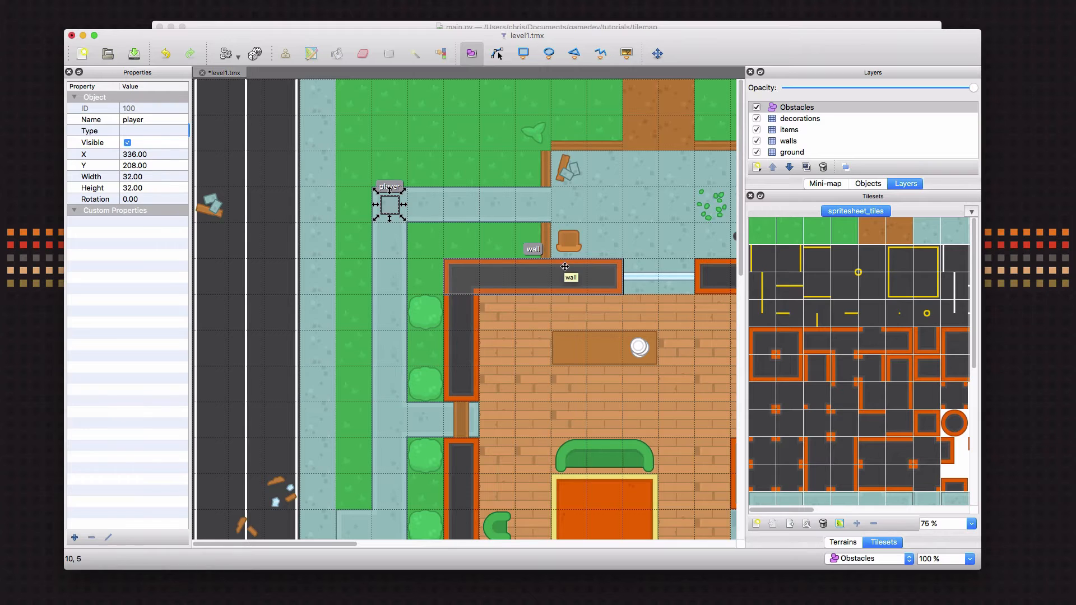
{"action": "left_click", "coordinate": [65, 6]}
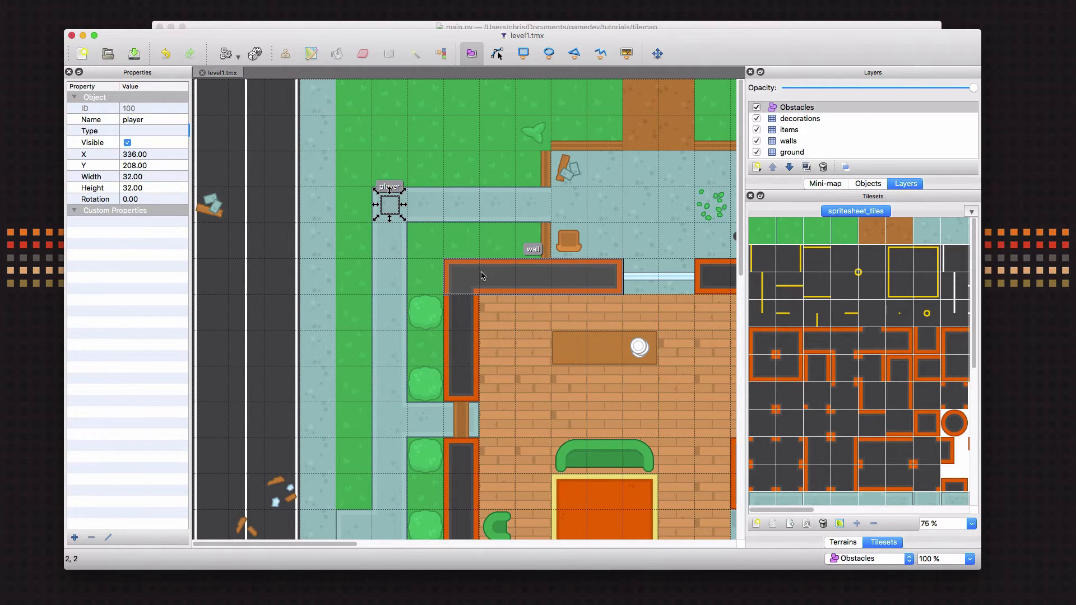
{"action": "mouse_move", "coordinate": [478, 298]}
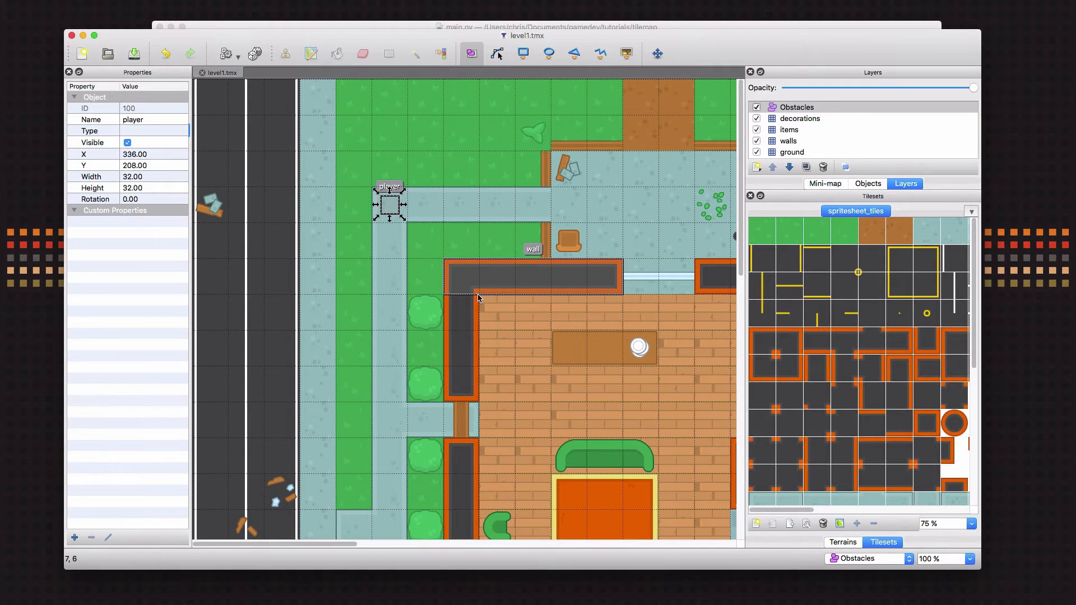
{"action": "mouse_move", "coordinate": [458, 342]}
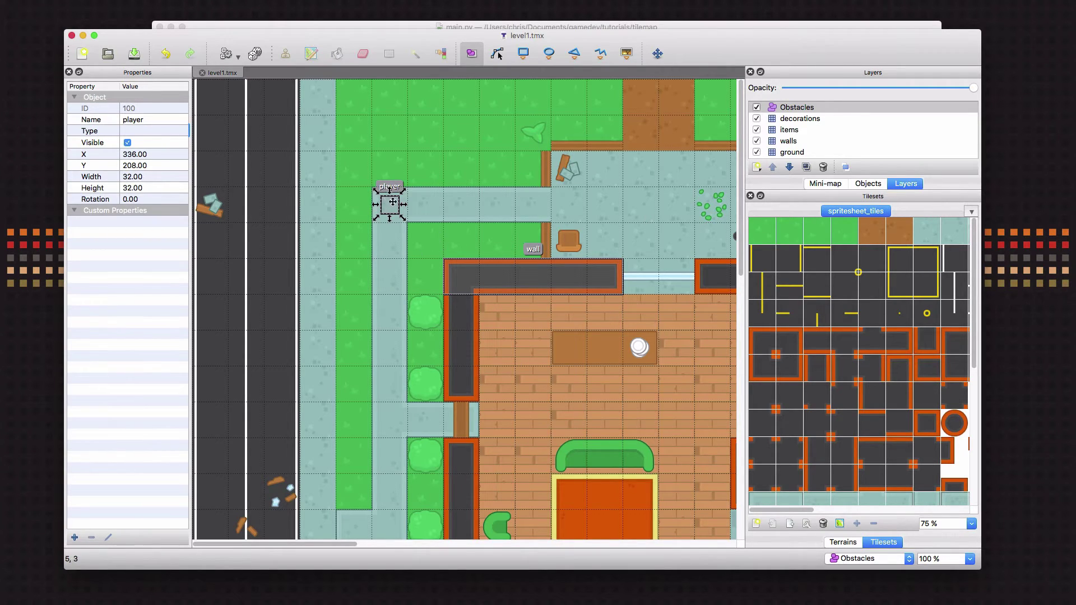
{"action": "mouse_move", "coordinate": [585, 269]}
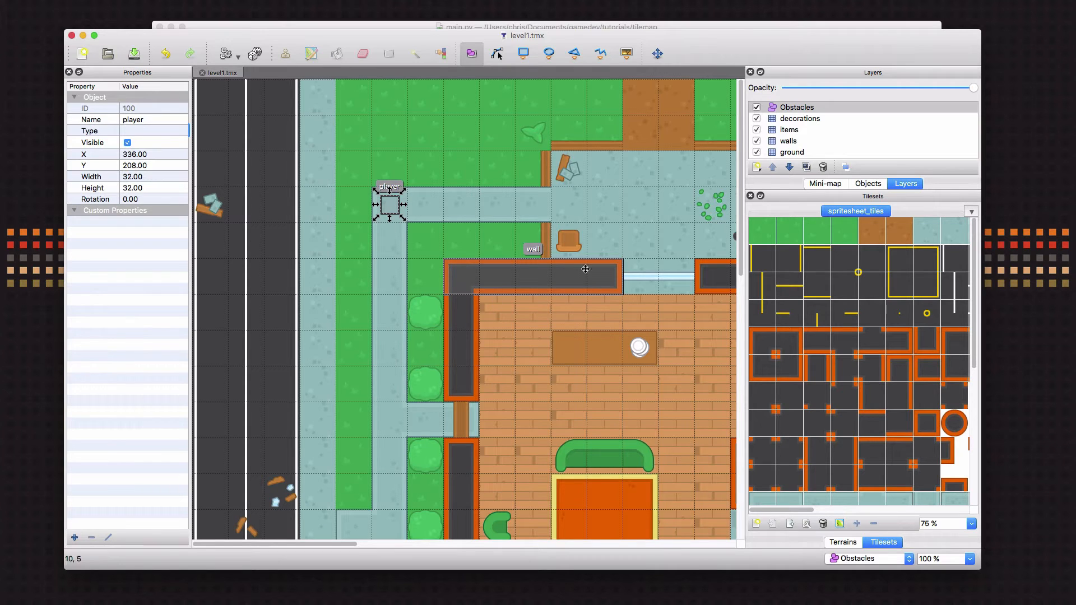
{"action": "mouse_move", "coordinate": [389, 202]}
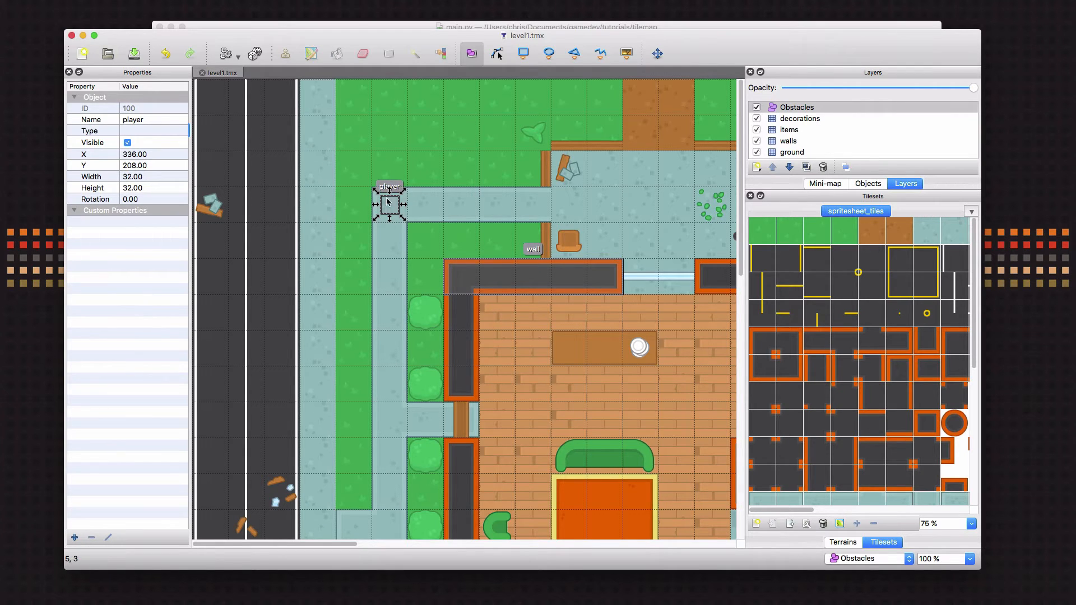
{"action": "mouse_move", "coordinate": [412, 220]}
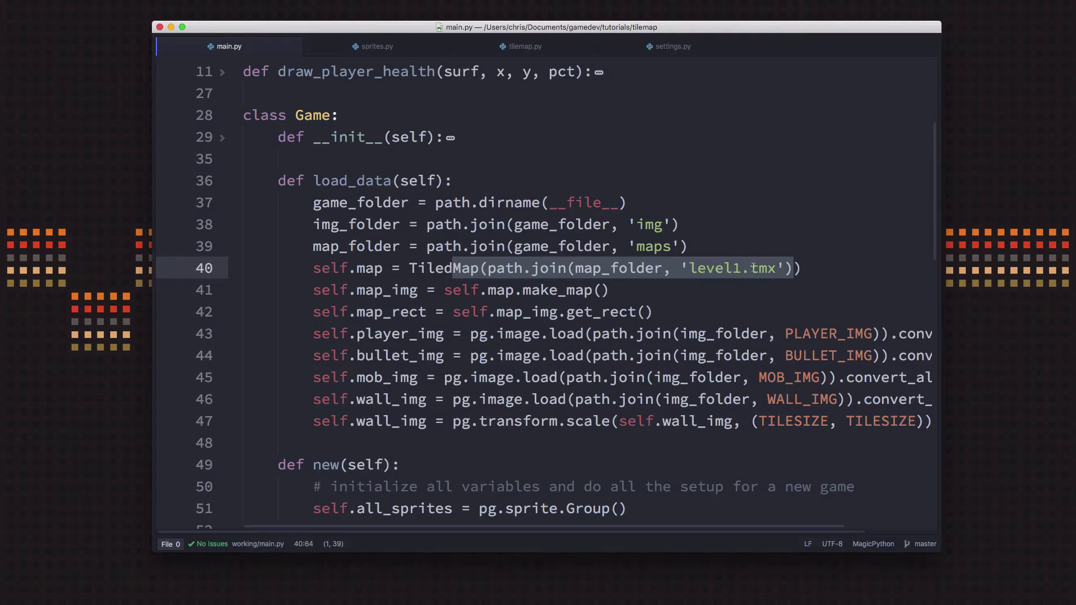
{"action": "left_click", "coordinate": [731, 268]}
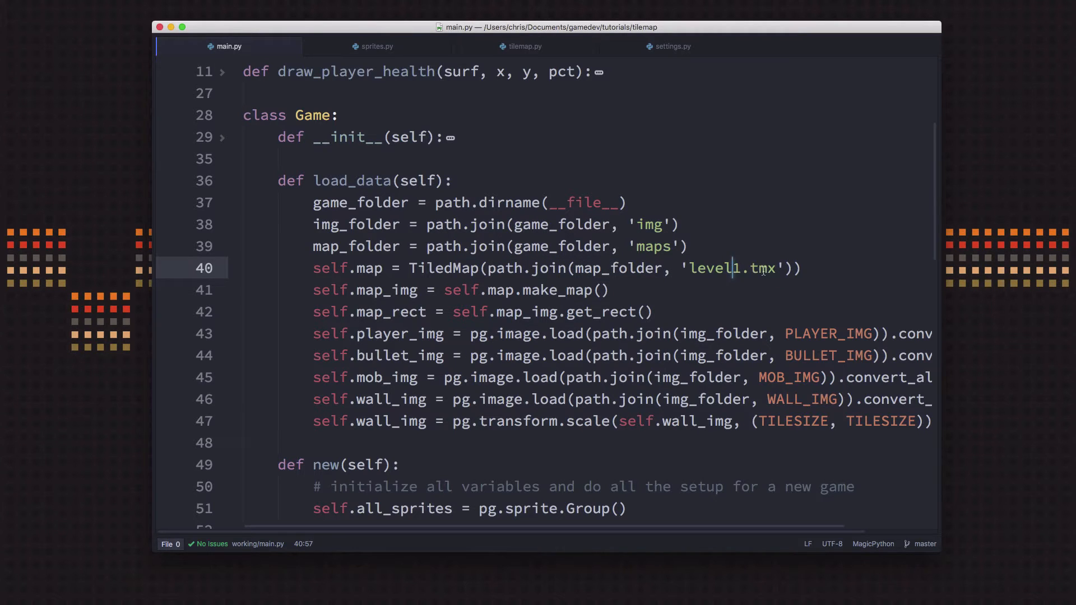
{"action": "mouse_move", "coordinate": [676, 268]}
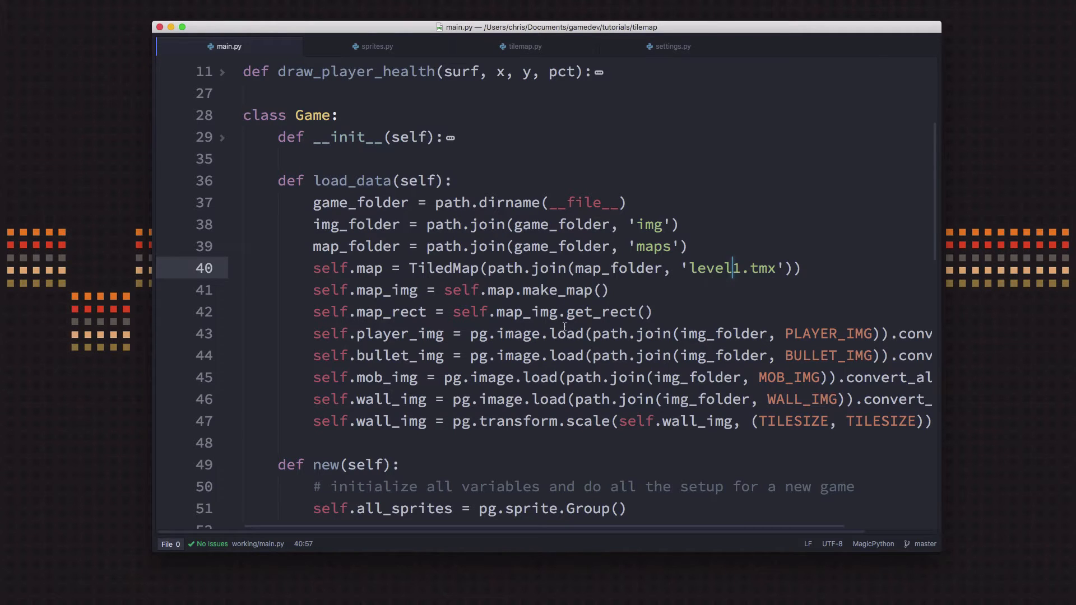
{"action": "scroll", "scroll_direction": "down", "scroll_amount": 3}
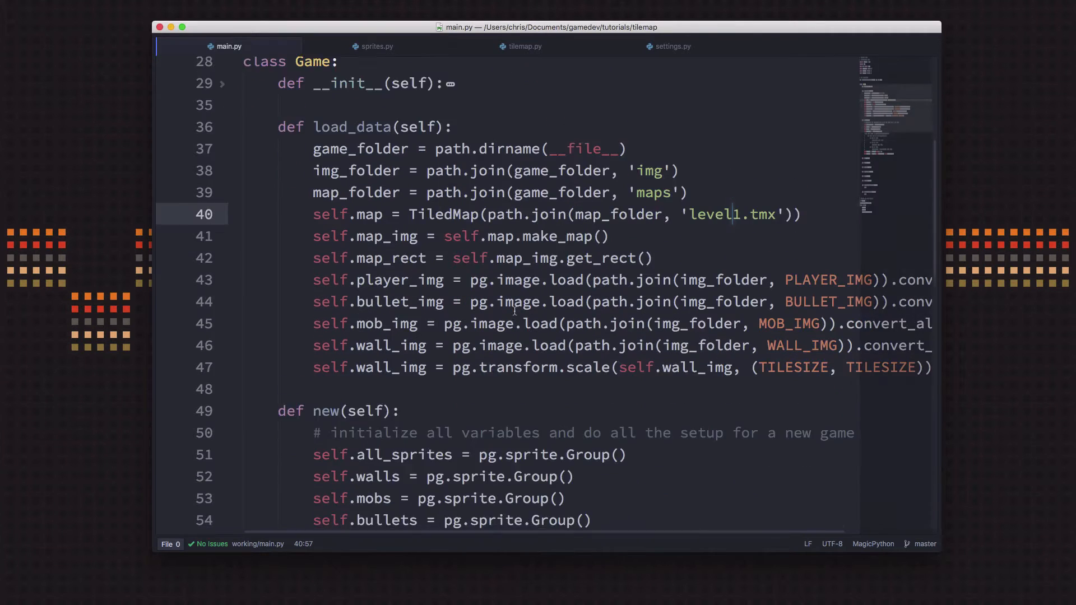
{"action": "scroll", "scroll_direction": "down", "scroll_amount": 3}
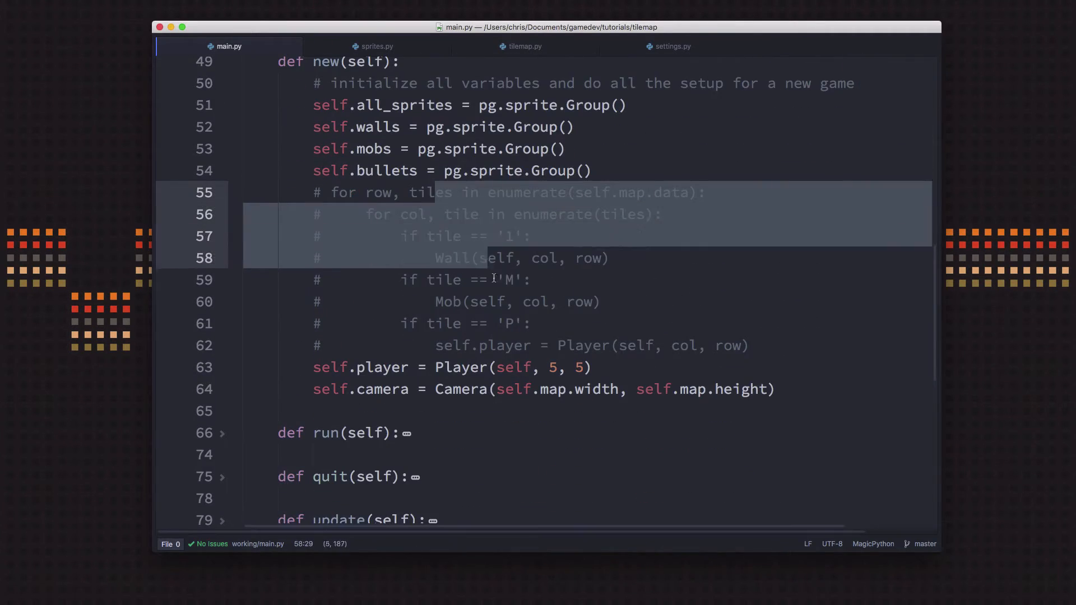
{"action": "left_click", "coordinate": [487, 192]}
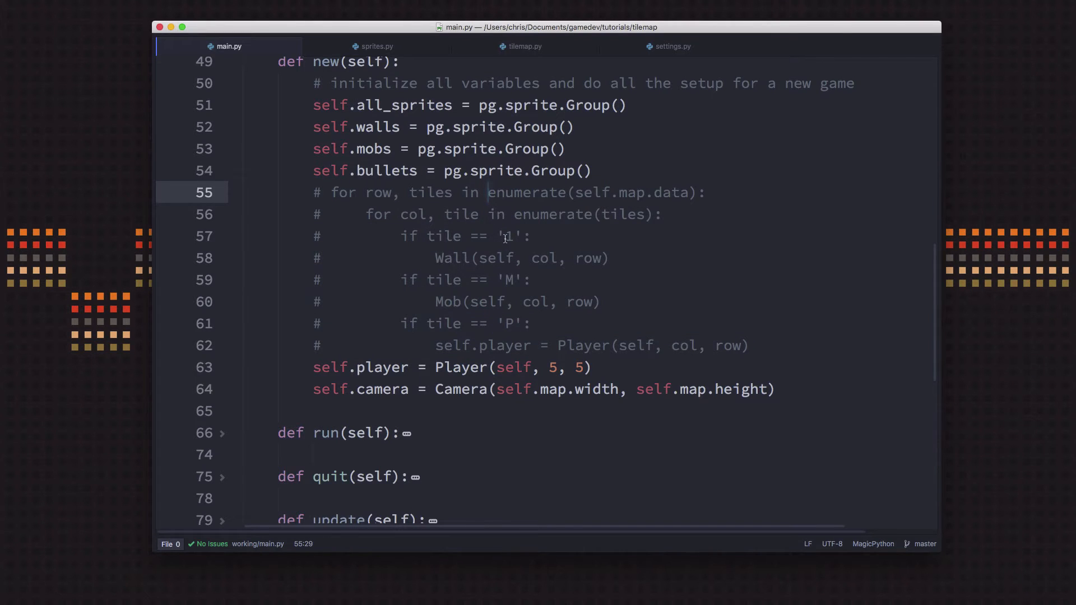
{"action": "mouse_move", "coordinate": [473, 306]}
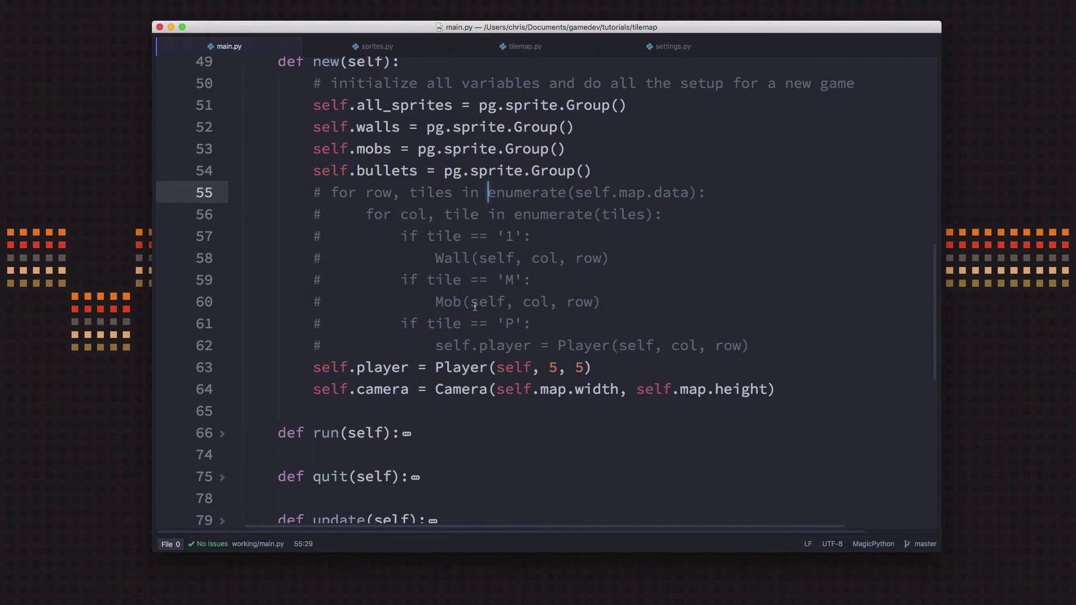
{"action": "mouse_move", "coordinate": [531, 292]}
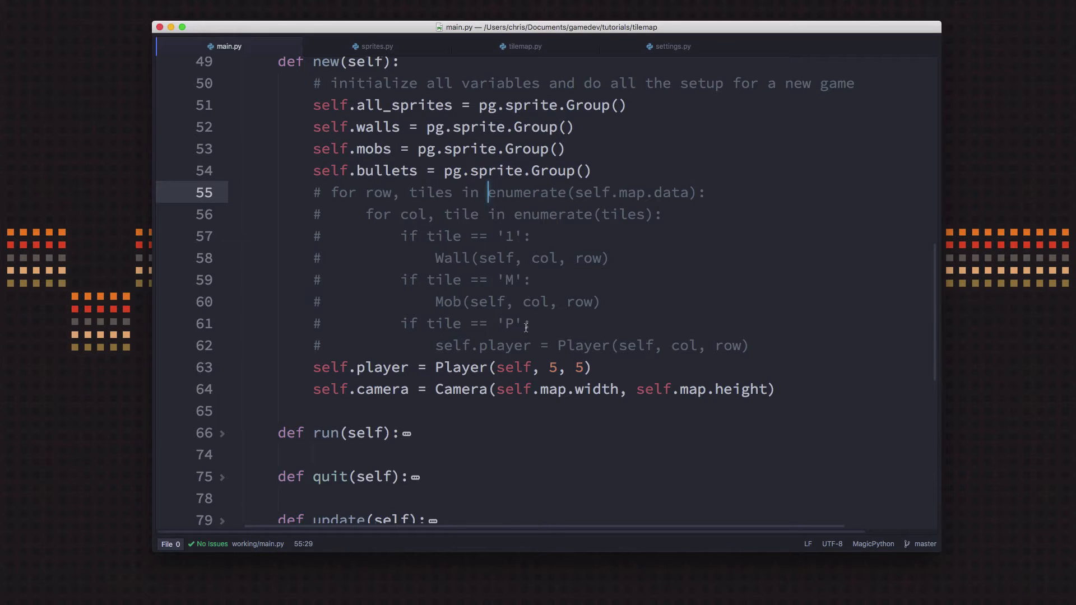
{"action": "mouse_move", "coordinate": [573, 343]}
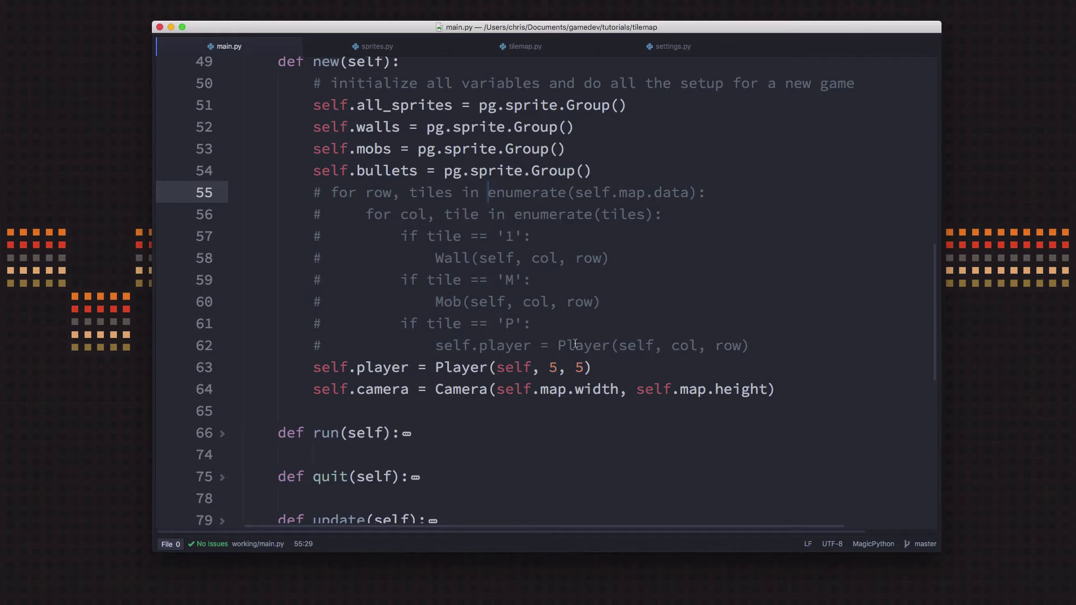
{"action": "mouse_move", "coordinate": [777, 327]}
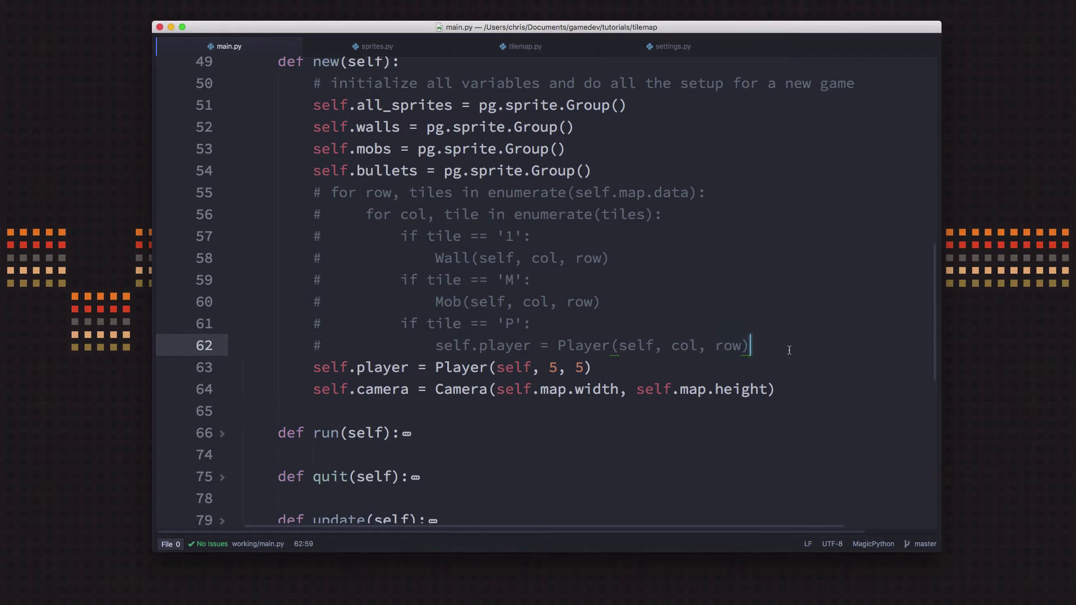
- On a new line in new(), type 'for tile_object in self.map.tmxdata.objects'
{"action": "key", "text": "enter"}
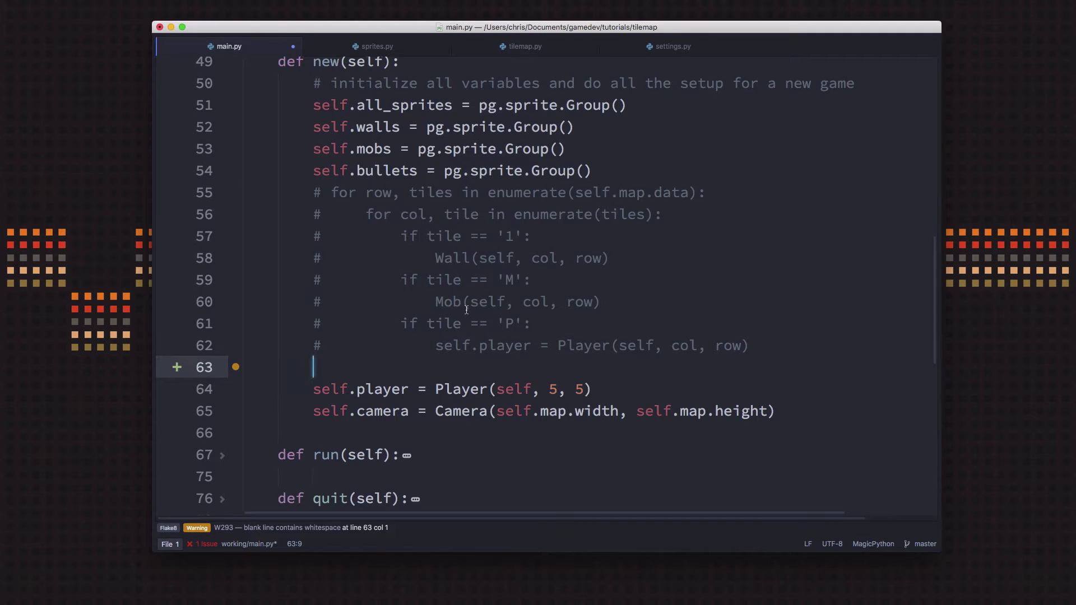
{"action": "type", "text": "for"}
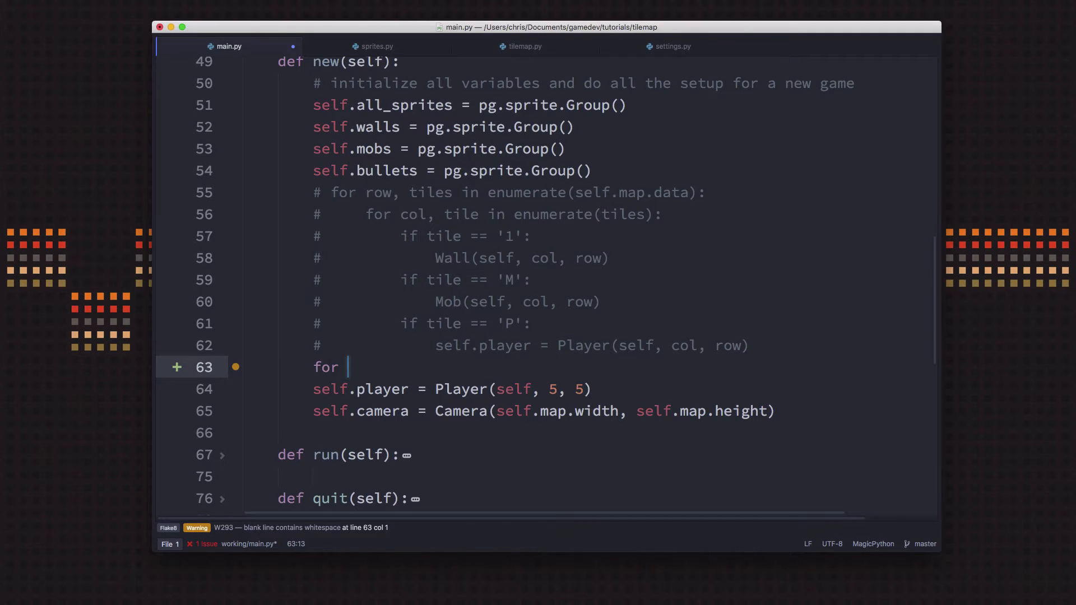
{"action": "type", "text": "tile_o"}
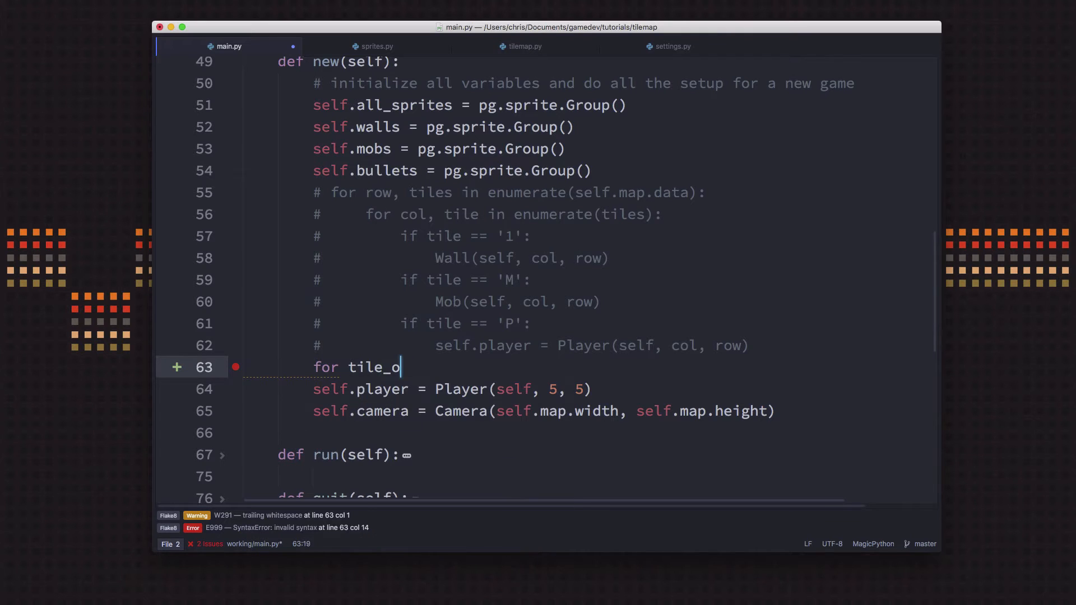
{"action": "type", "text": "bject in"}
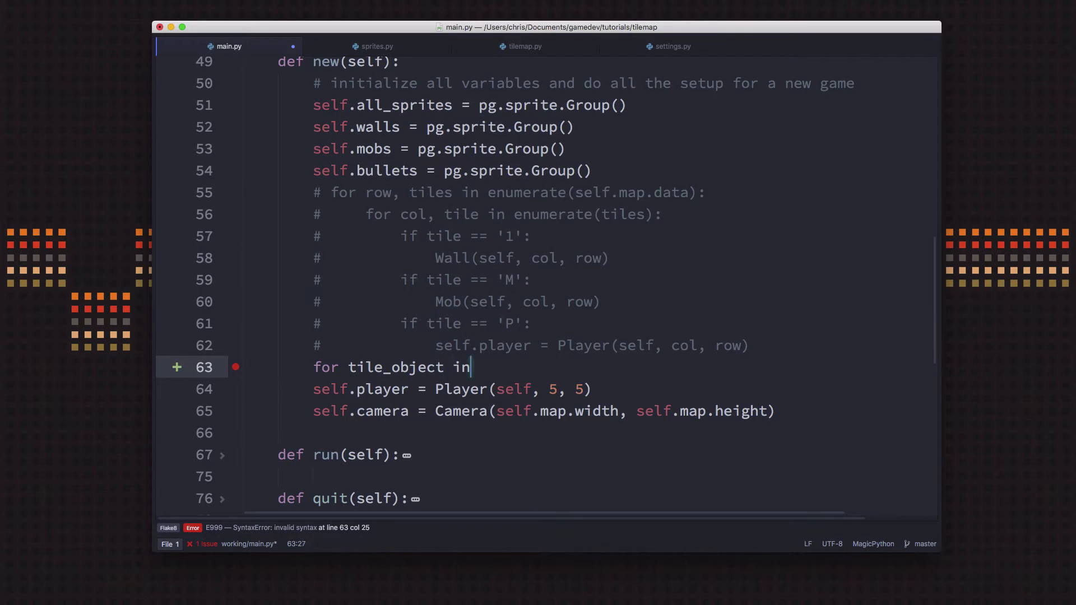
{"action": "type", "text": "self.map"}
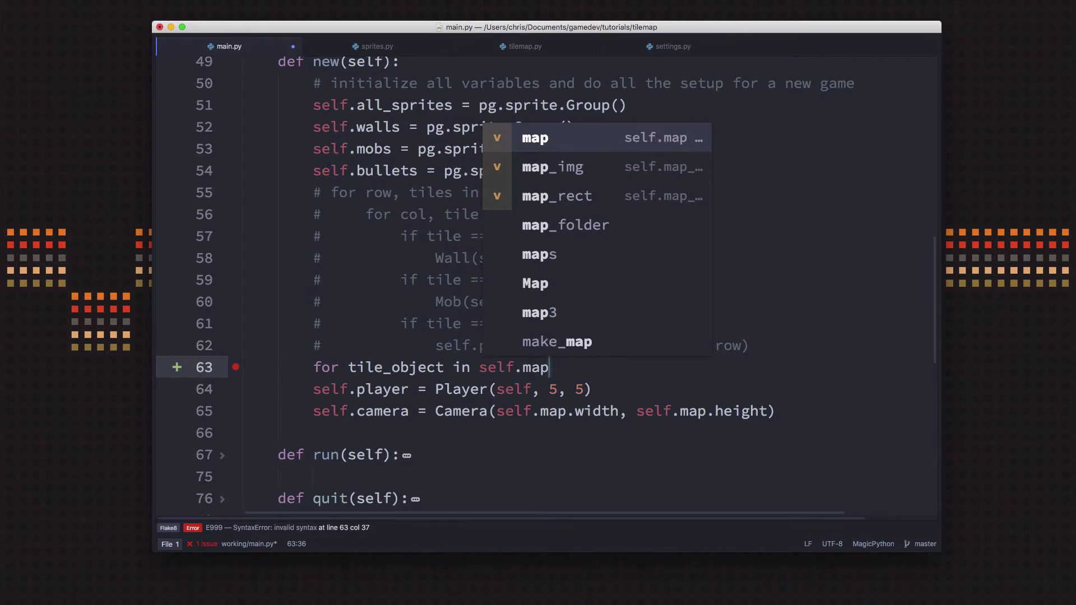
{"action": "type", "text": ".tmxdata"}
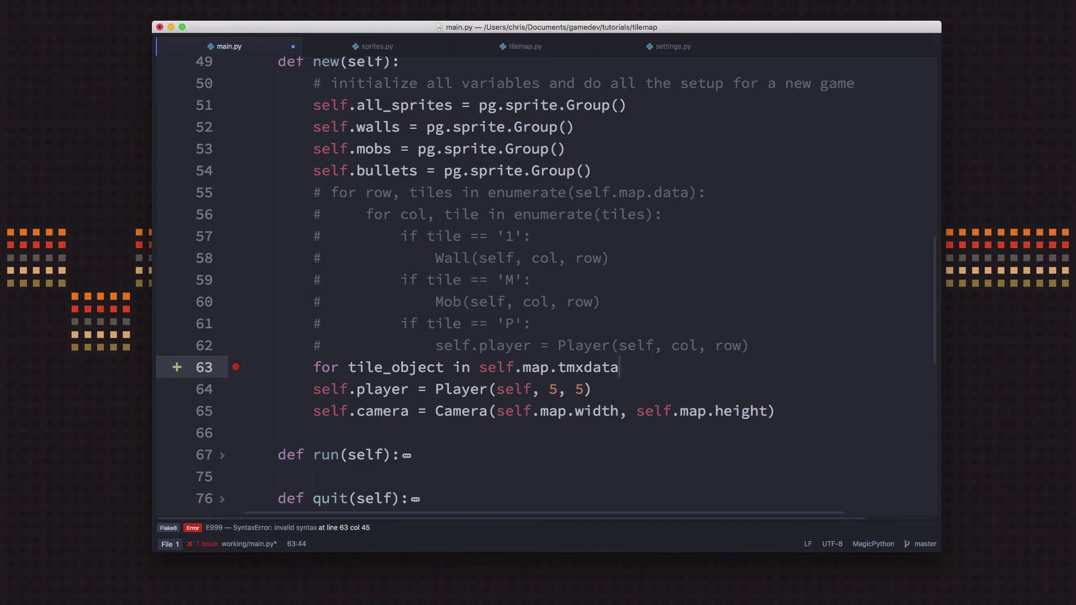
{"action": "type", "text": ".objects:"}
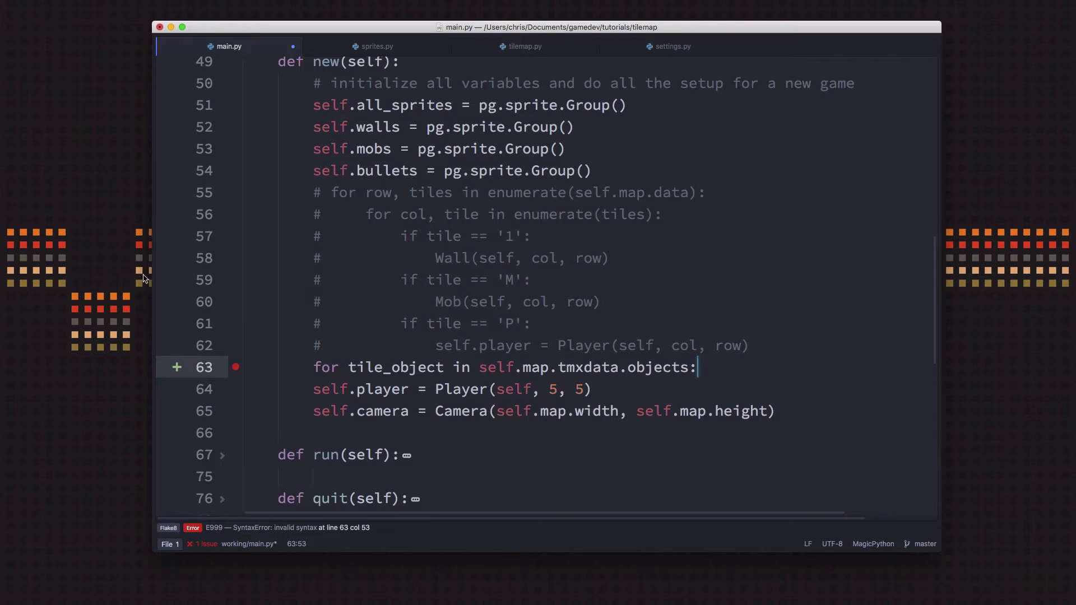
{"action": "mouse_move", "coordinate": [676, 373]}
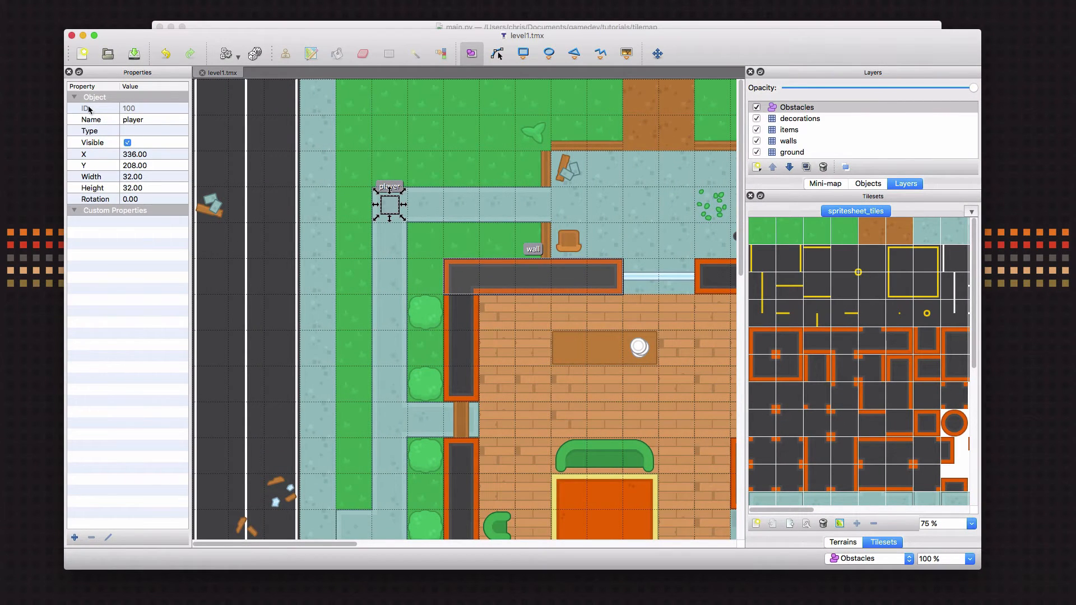
{"action": "mouse_move", "coordinate": [98, 188]}
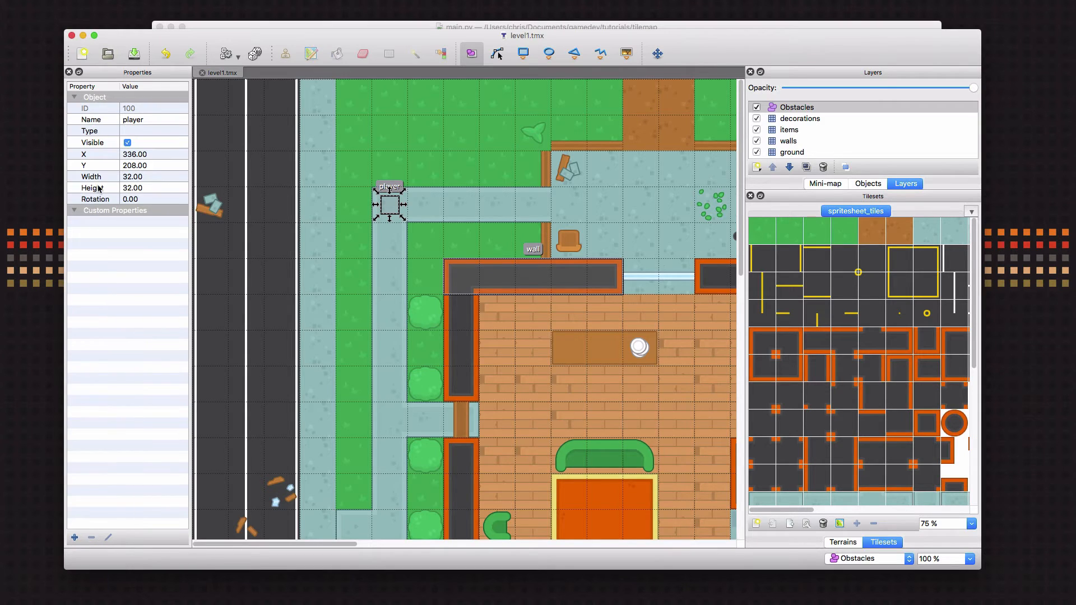
{"action": "mouse_move", "coordinate": [85, 163]}
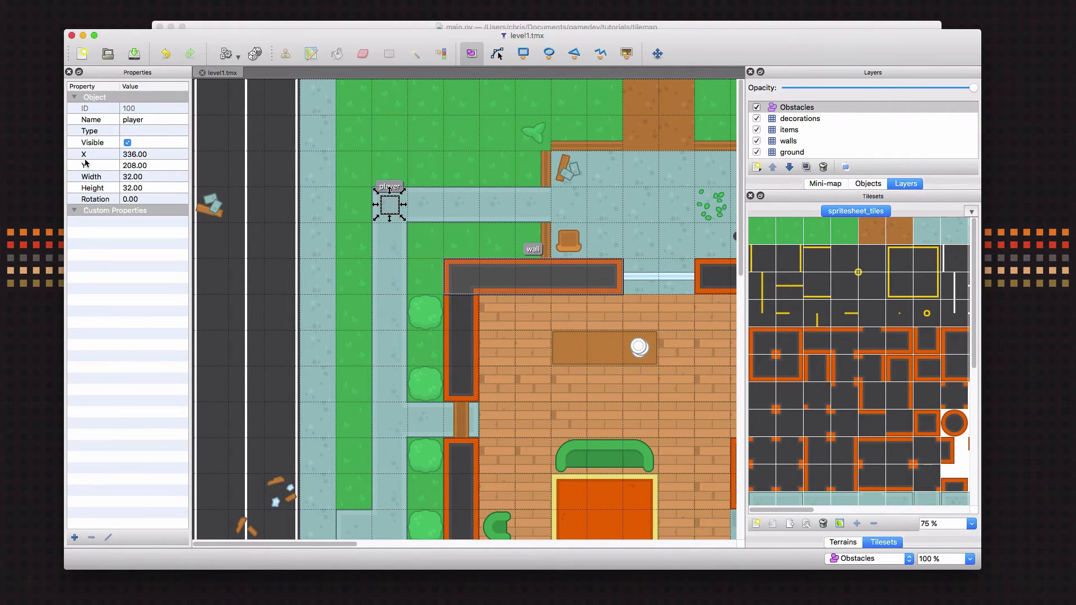
{"action": "mouse_move", "coordinate": [103, 180]}
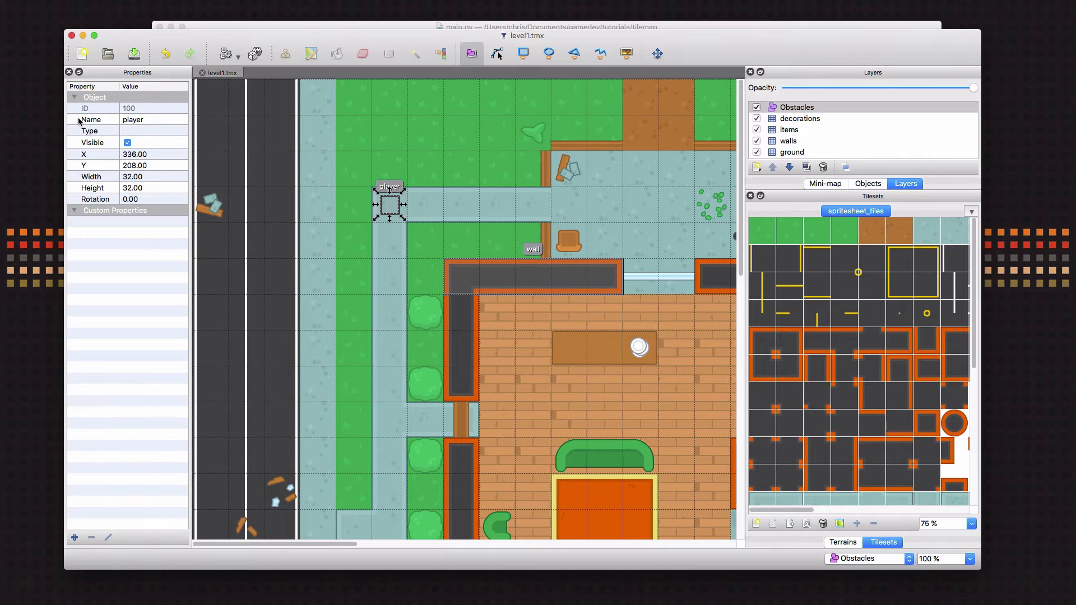
{"action": "mouse_move", "coordinate": [81, 161]}
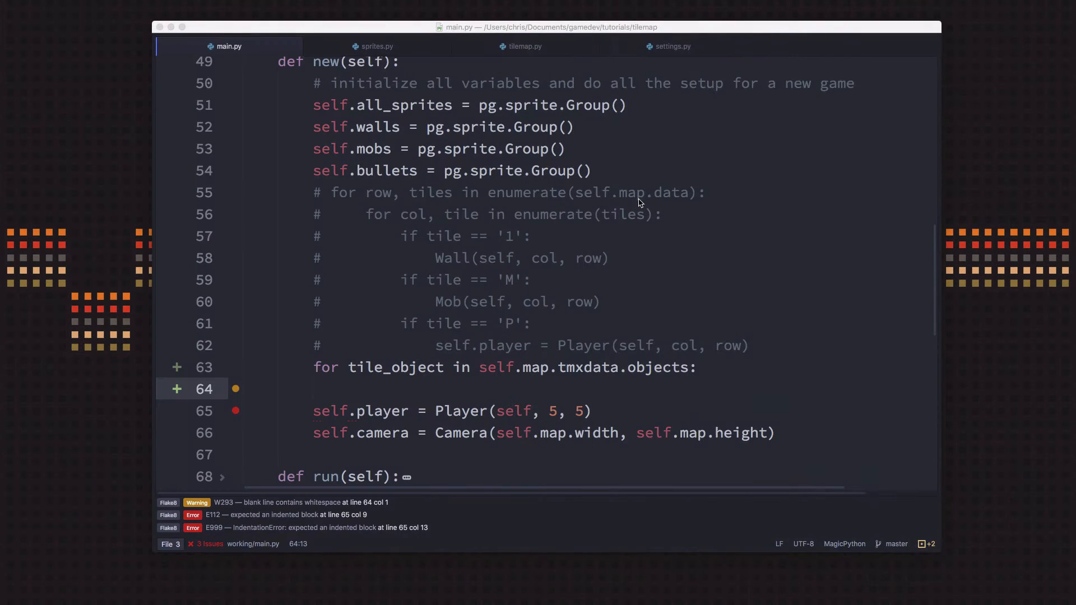
{"action": "mouse_move", "coordinate": [424, 391]}
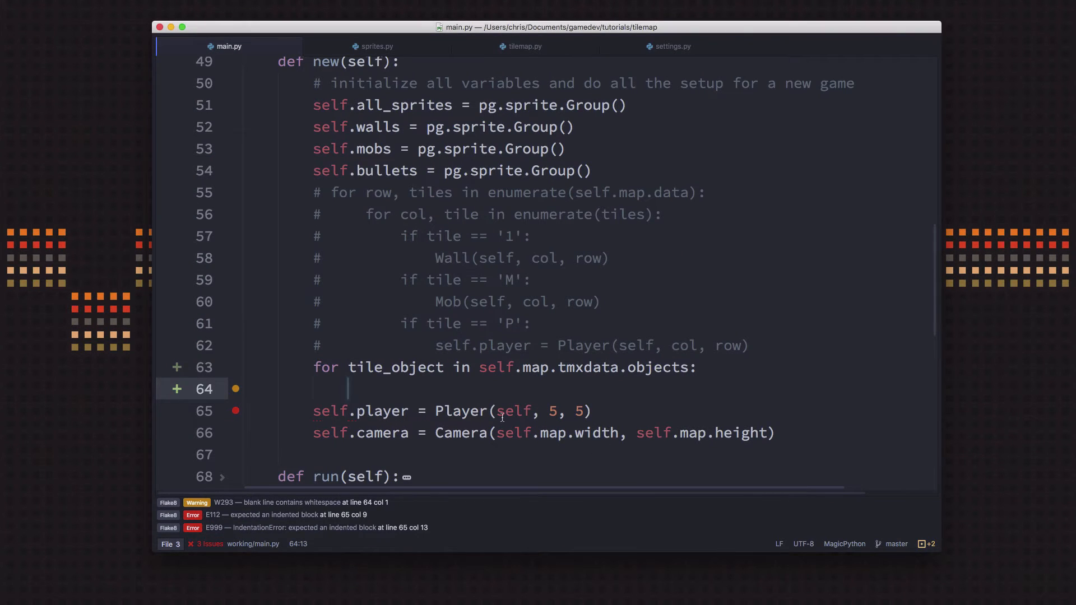
{"action": "mouse_move", "coordinate": [496, 359]}
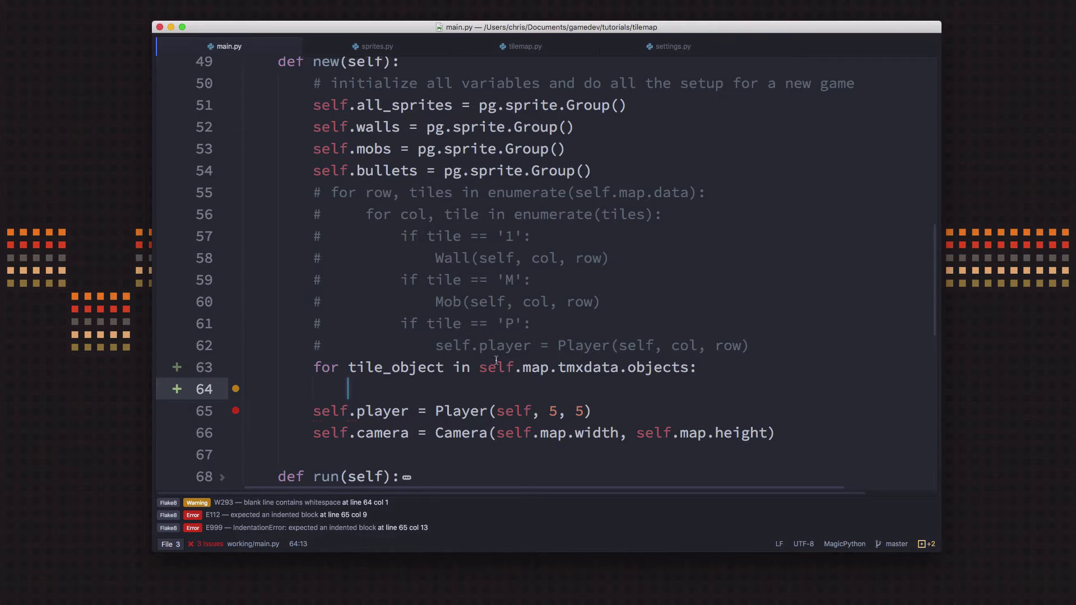
- Switch to sprites.py to view the Wall class
{"action": "left_click", "coordinate": [376, 46]}
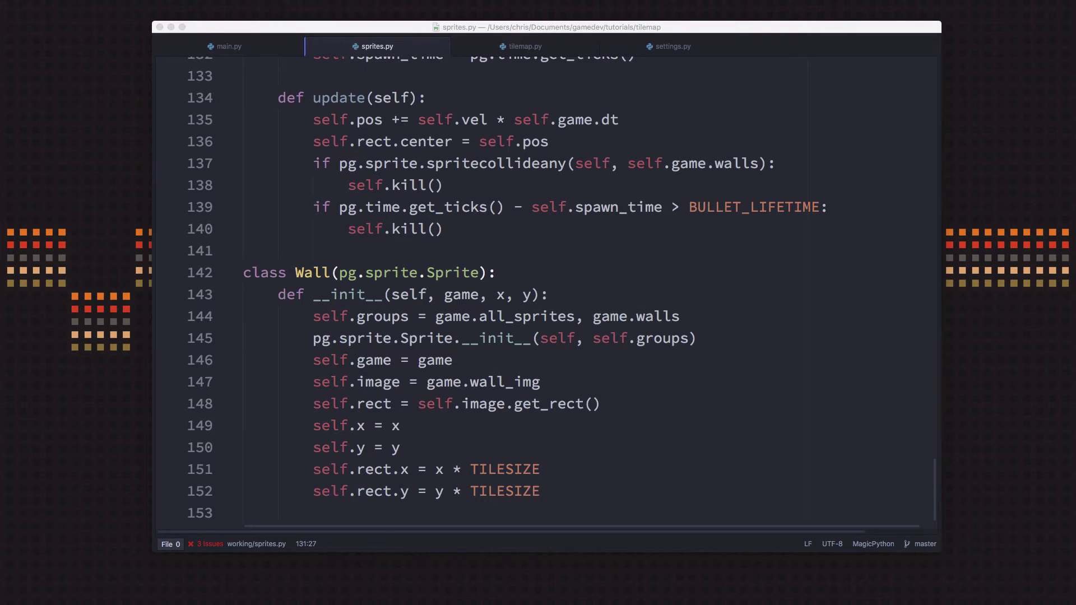
{"action": "mouse_move", "coordinate": [134, 270]}
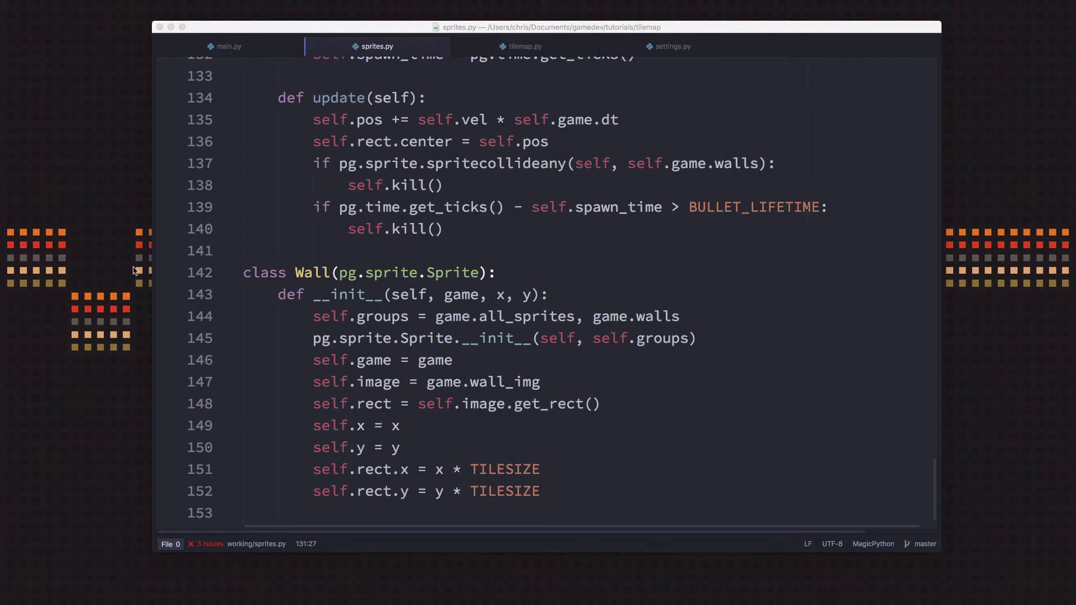
- Copy the Wall class and rename the copy to Obstacle
{"action": "left_click", "coordinate": [541, 490]}
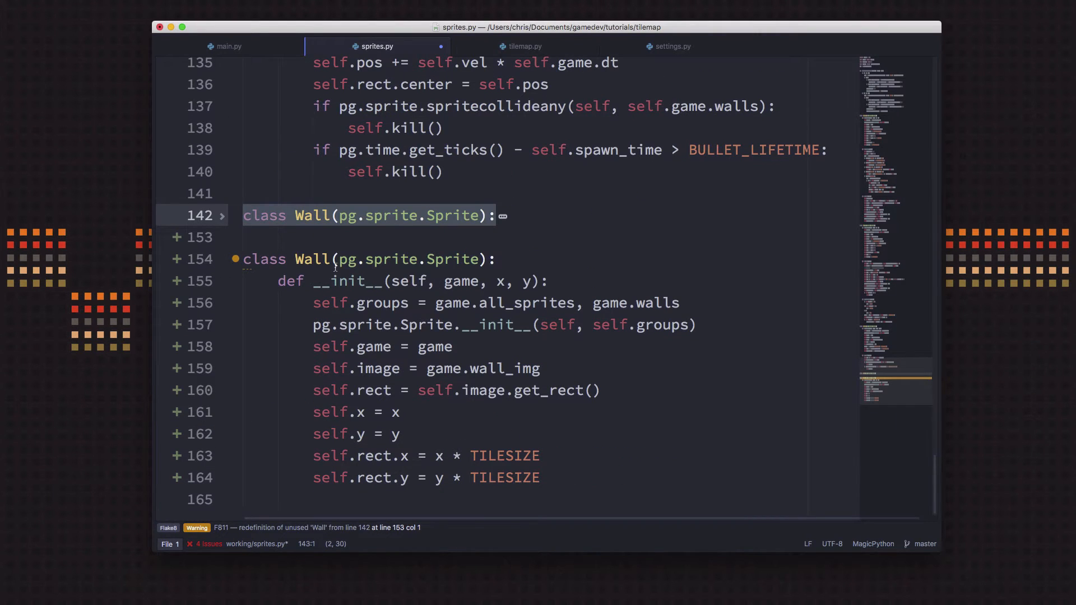
{"action": "double_click", "coordinate": [311, 264]}
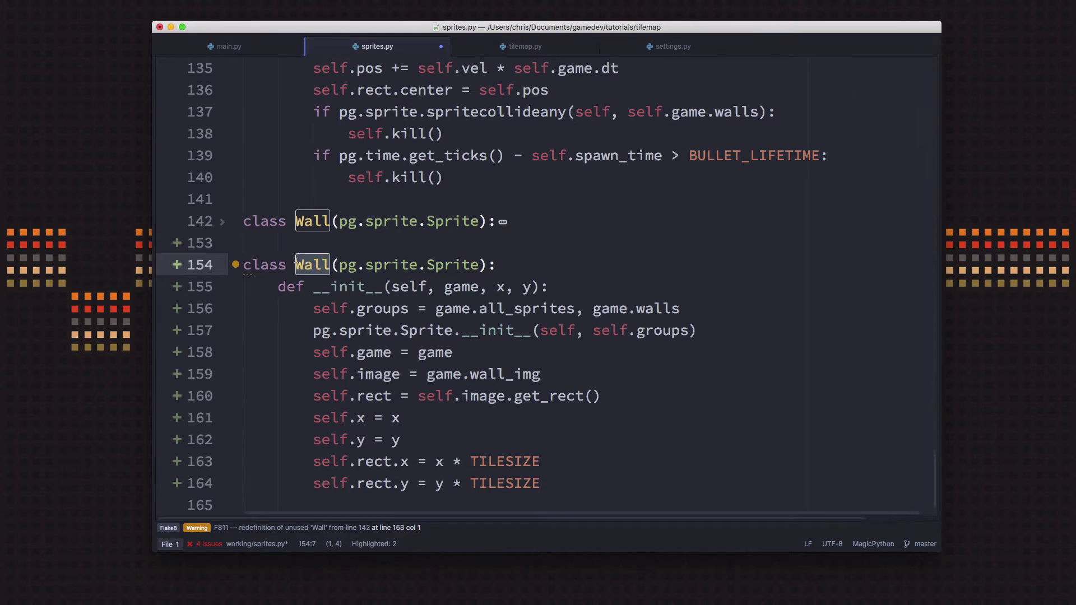
{"action": "type", "text": "Obstac"}
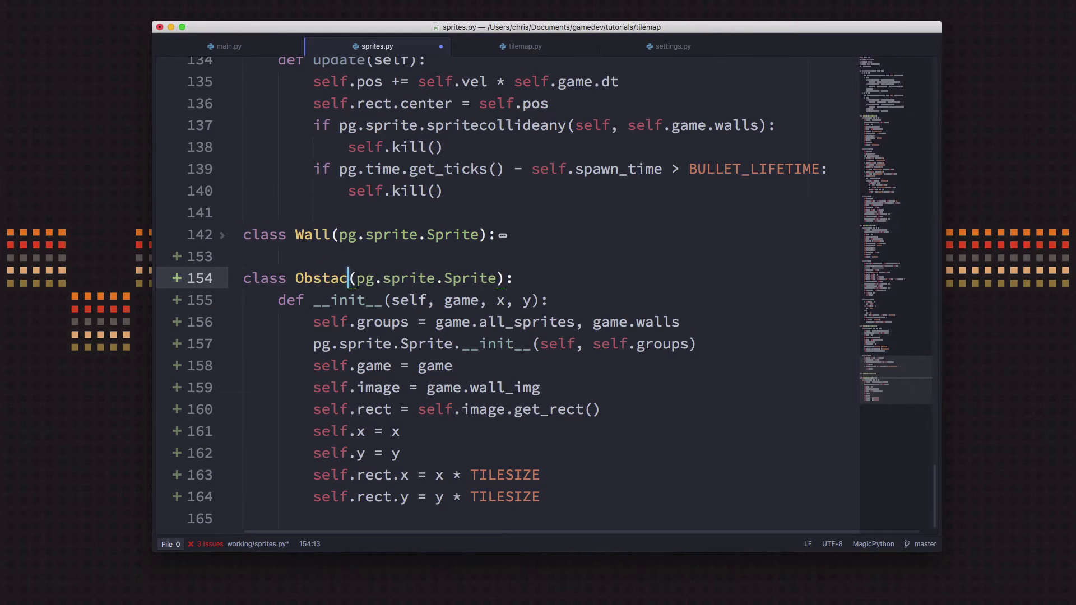
{"action": "type", "text": "le"}
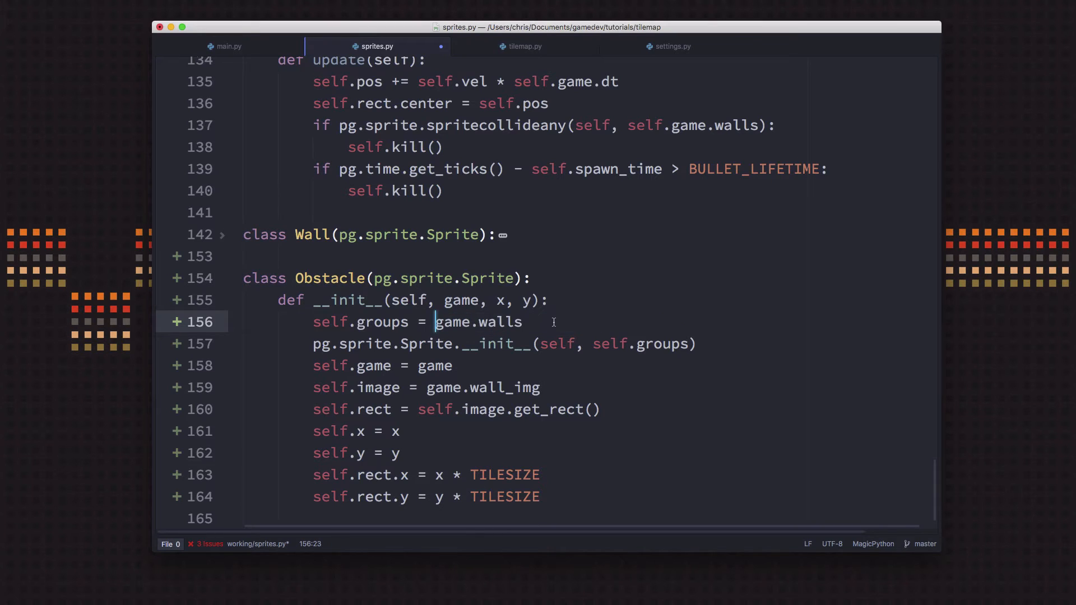
{"action": "mouse_move", "coordinate": [469, 397]}
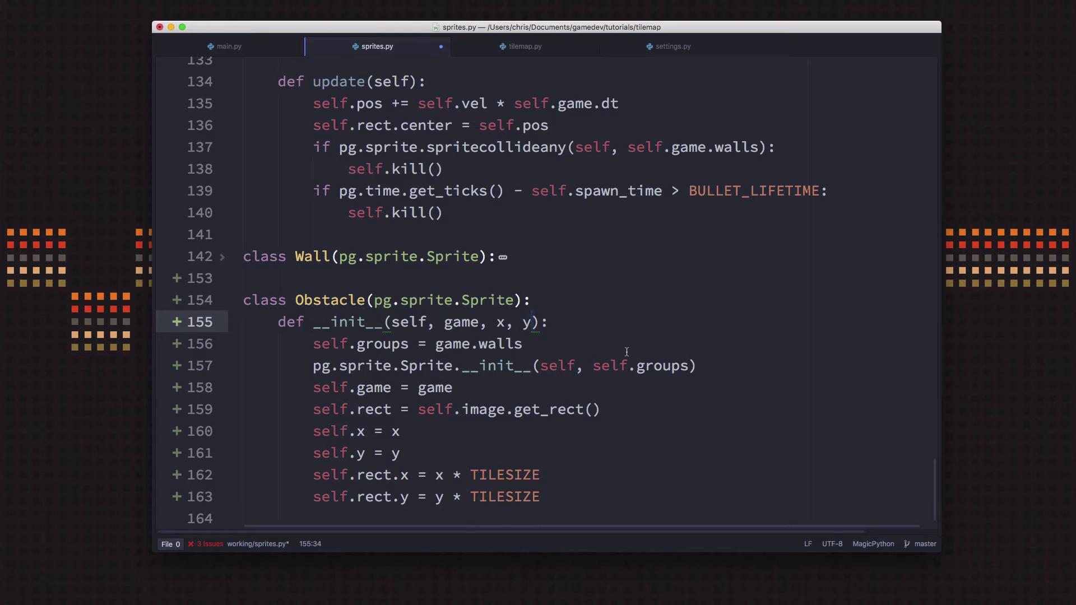
- Give Obstacle w, h parameters, a pg.Rect(x, y, w, h) rect, and unscaled rect x/y
{"action": "type", "text": ", w, h"}
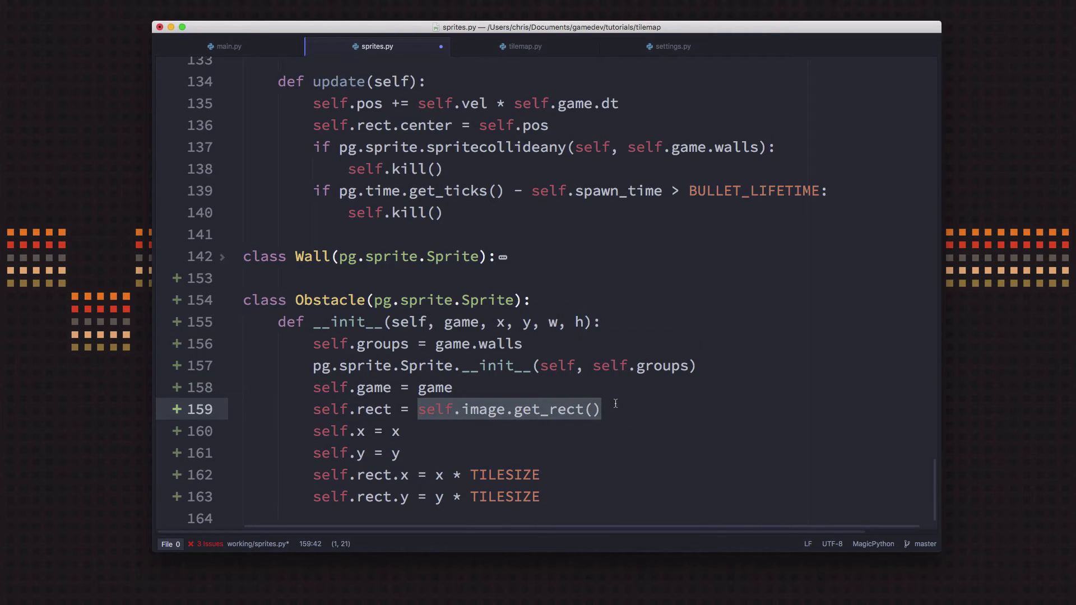
{"action": "type", "text": "pg.Rect"}
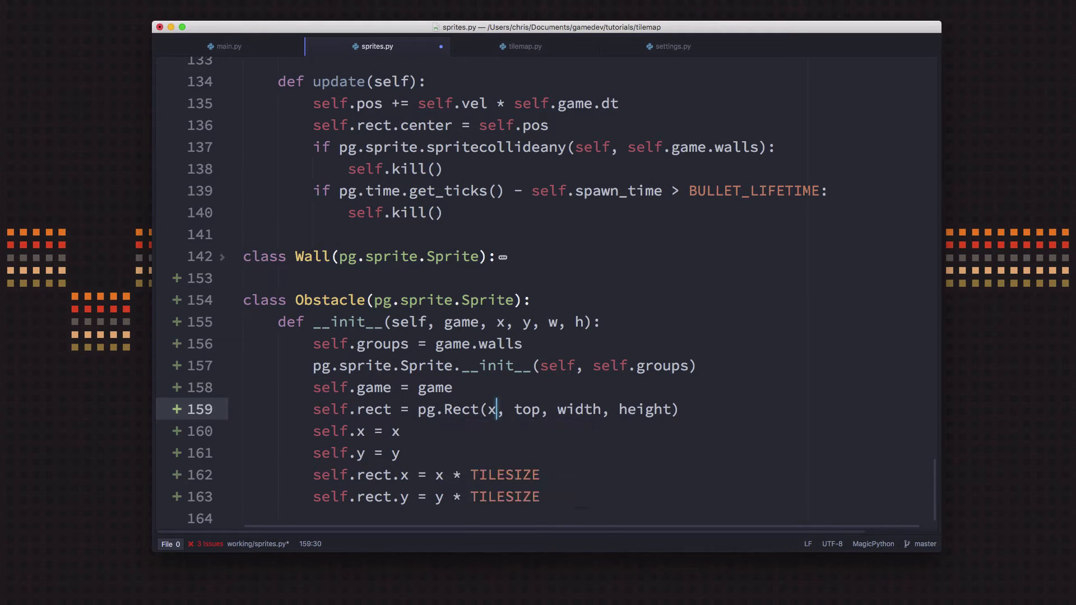
{"action": "type", "text": "x"}
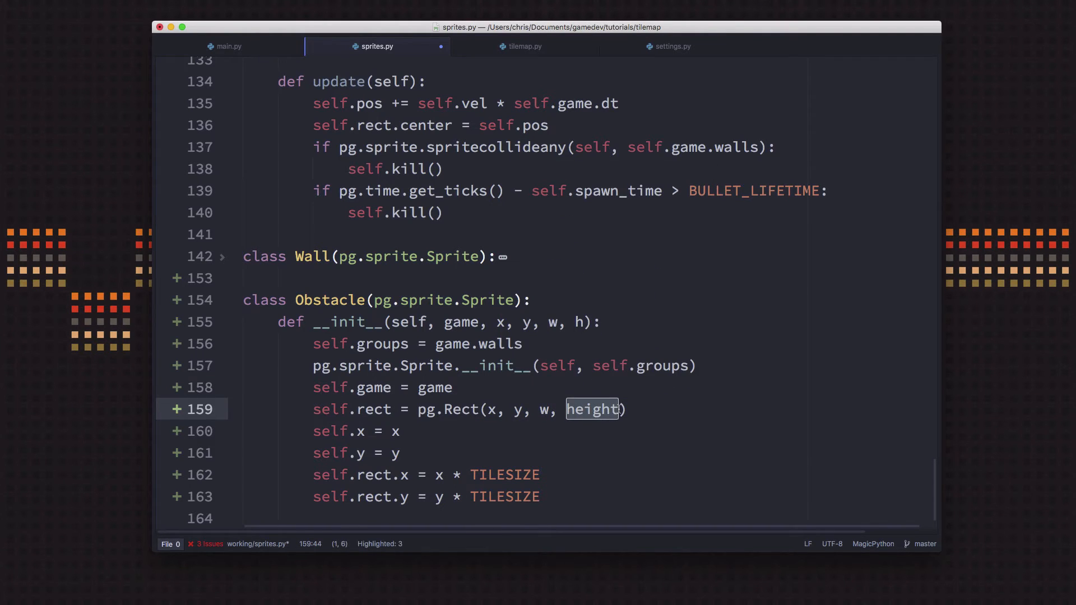
{"action": "type", "text": "h"}
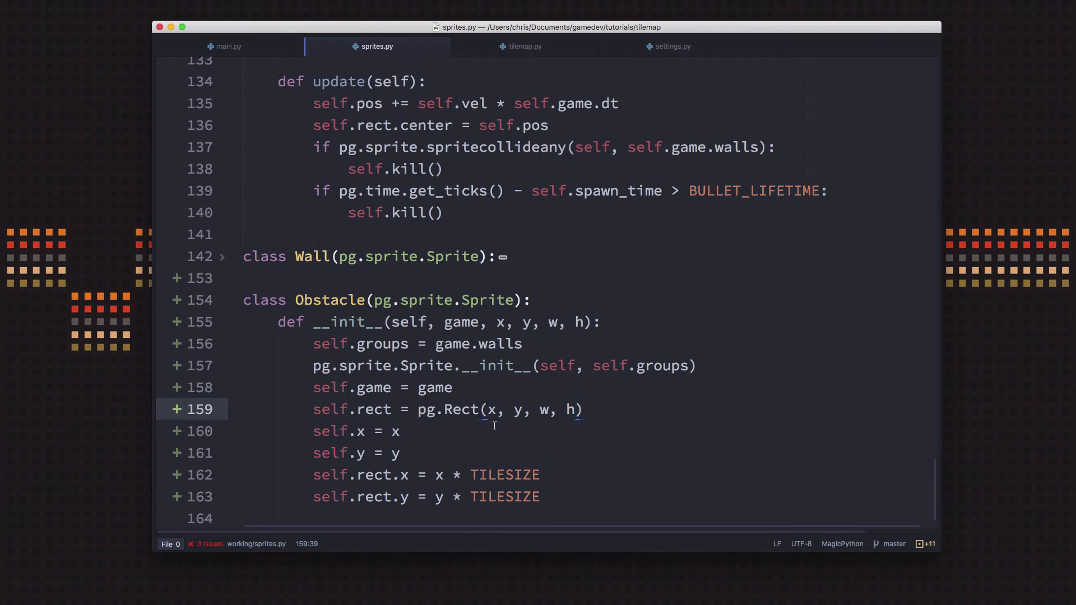
{"action": "left_click", "coordinate": [542, 474]}
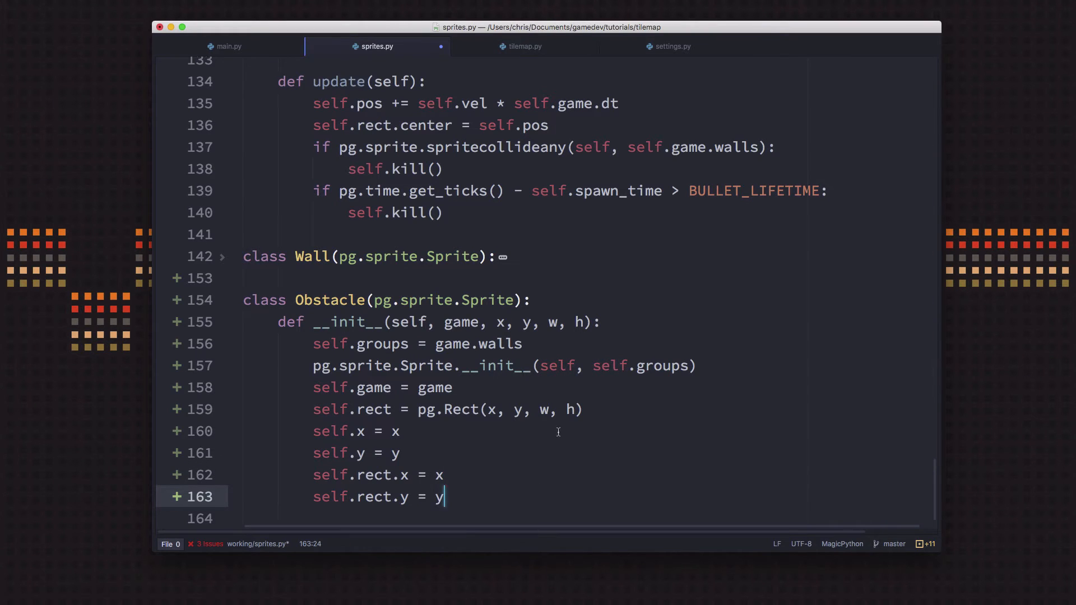
{"action": "mouse_move", "coordinate": [504, 415]}
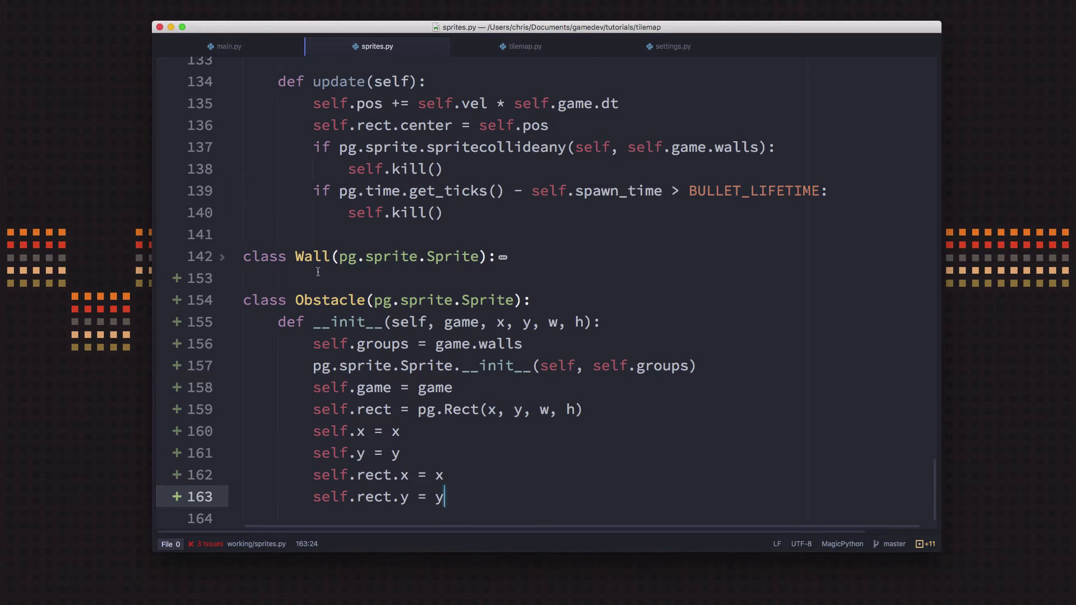
{"action": "mouse_move", "coordinate": [400, 446]}
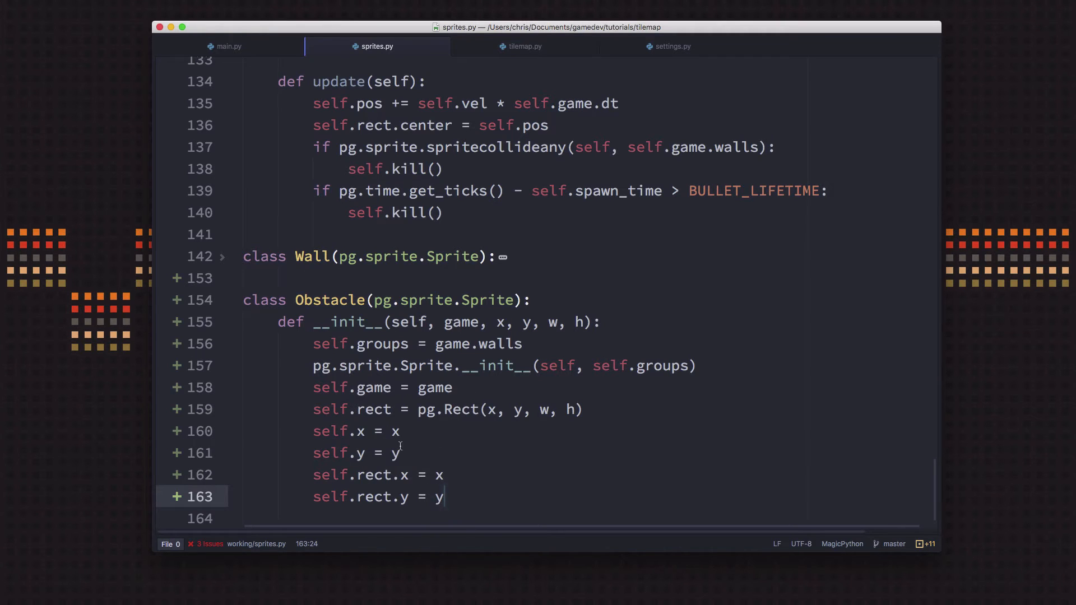
{"action": "left_click", "coordinate": [435, 410]}
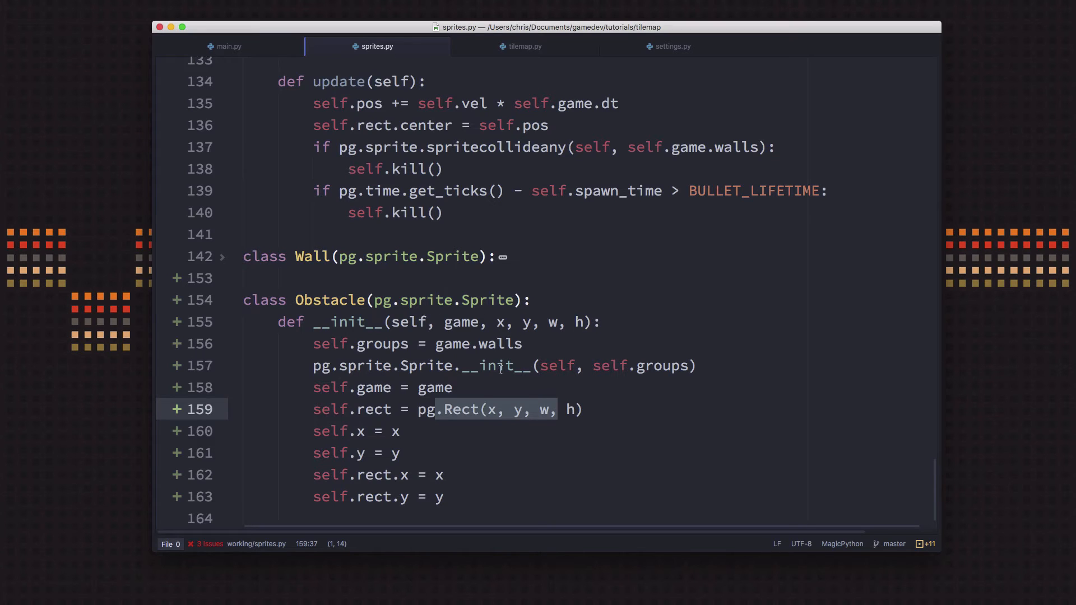
{"action": "mouse_move", "coordinate": [467, 378]}
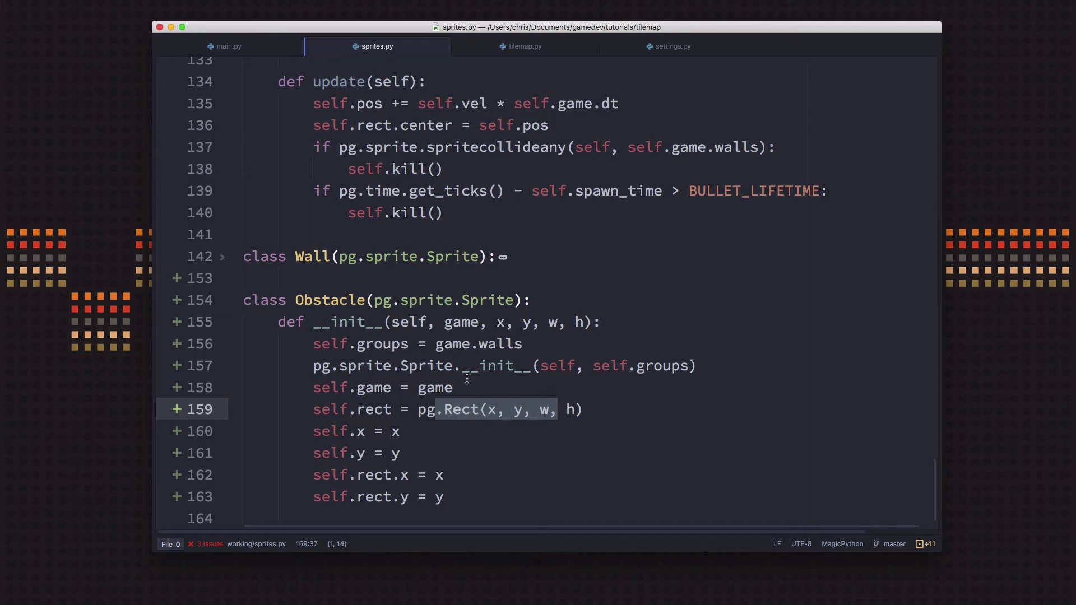
{"action": "mouse_move", "coordinate": [278, 296]}
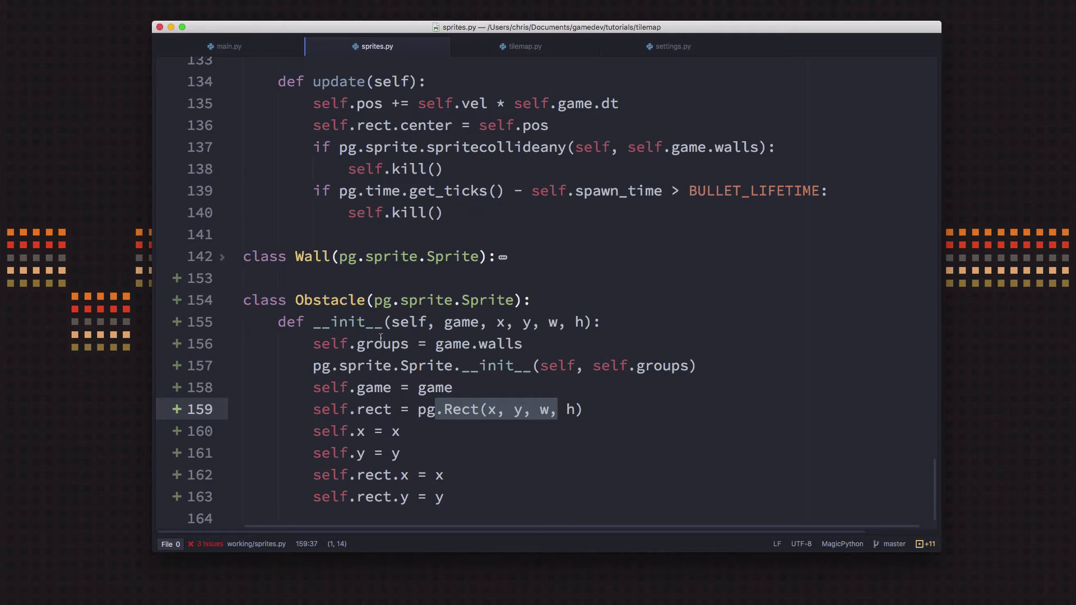
{"action": "mouse_move", "coordinate": [439, 415]}
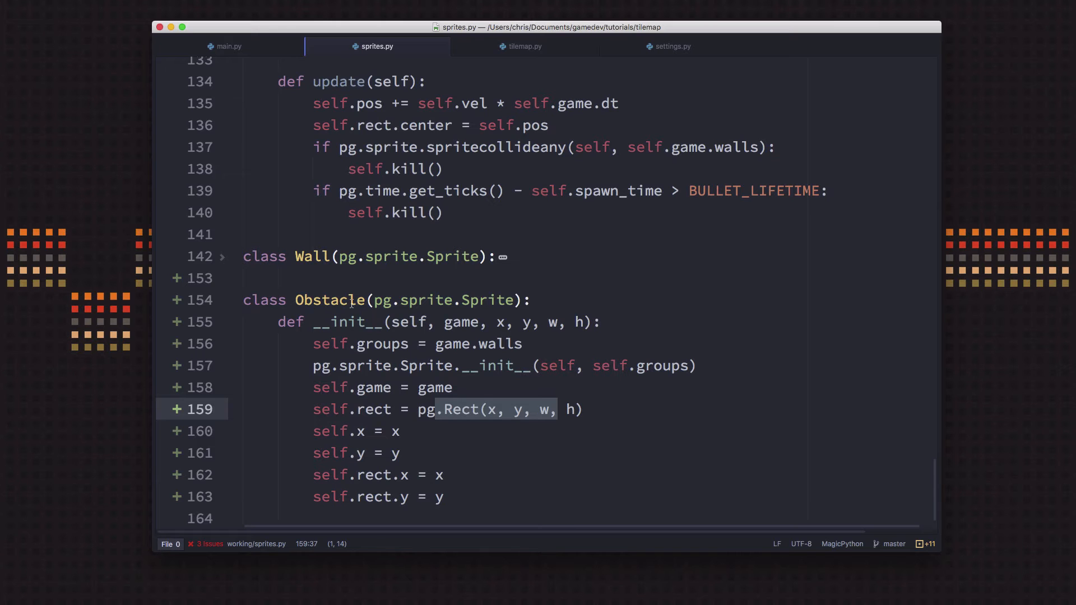
{"action": "mouse_move", "coordinate": [397, 372]}
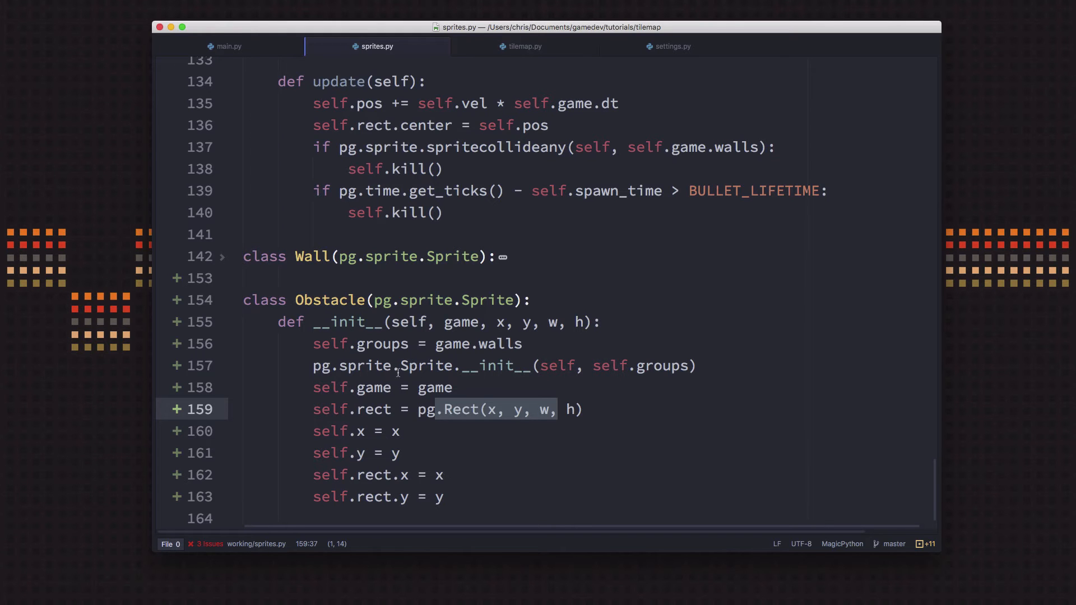
- In main.py, add a check for a tile object whose name == 'player'
{"action": "scroll", "scroll_direction": "up", "scroll_amount": 3}
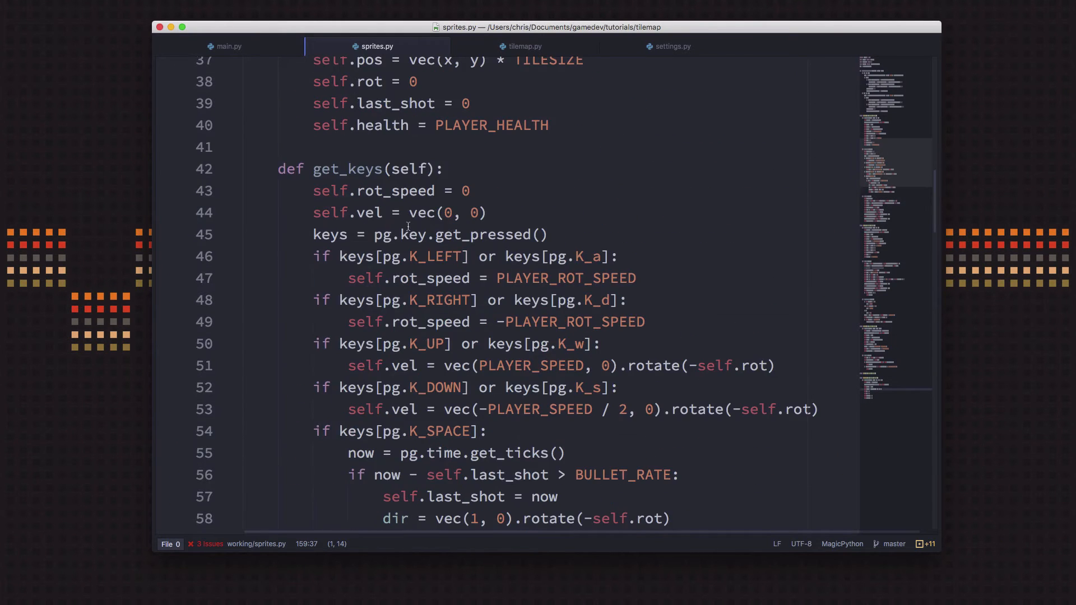
{"action": "left_click", "coordinate": [228, 46]}
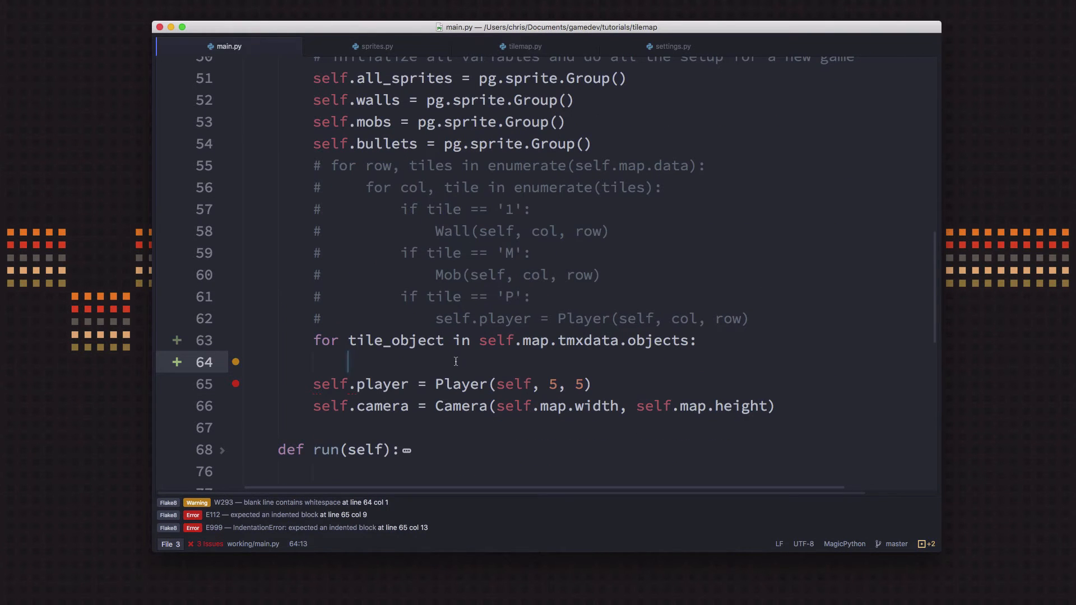
{"action": "type", "text": "if"}
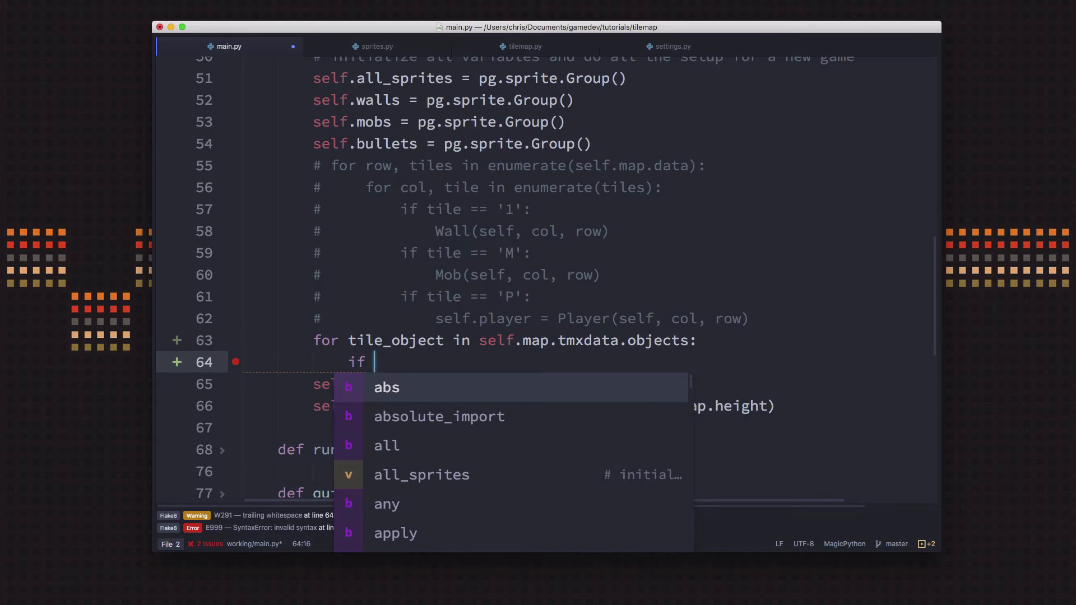
{"action": "type", "text": "tile_object."}
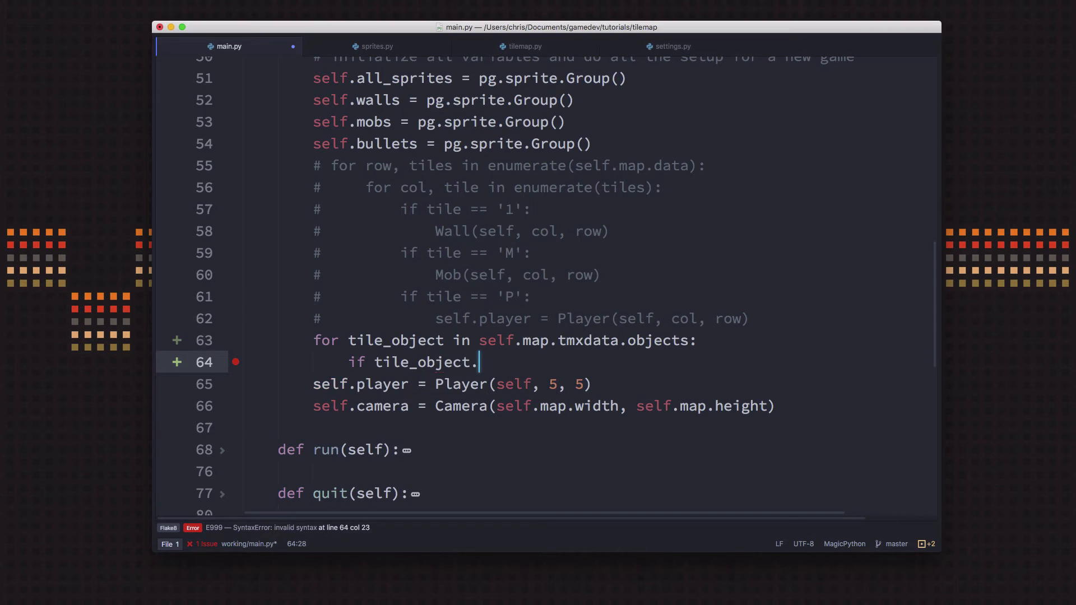
{"action": "type", "text": "name =="}
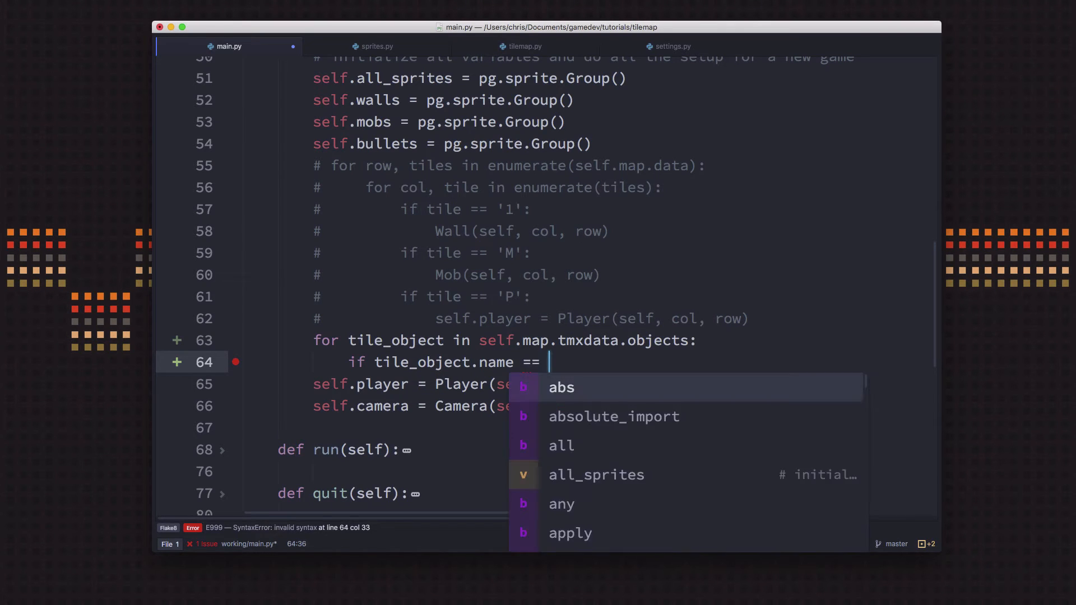
{"action": "type", "text": "'Player'"}
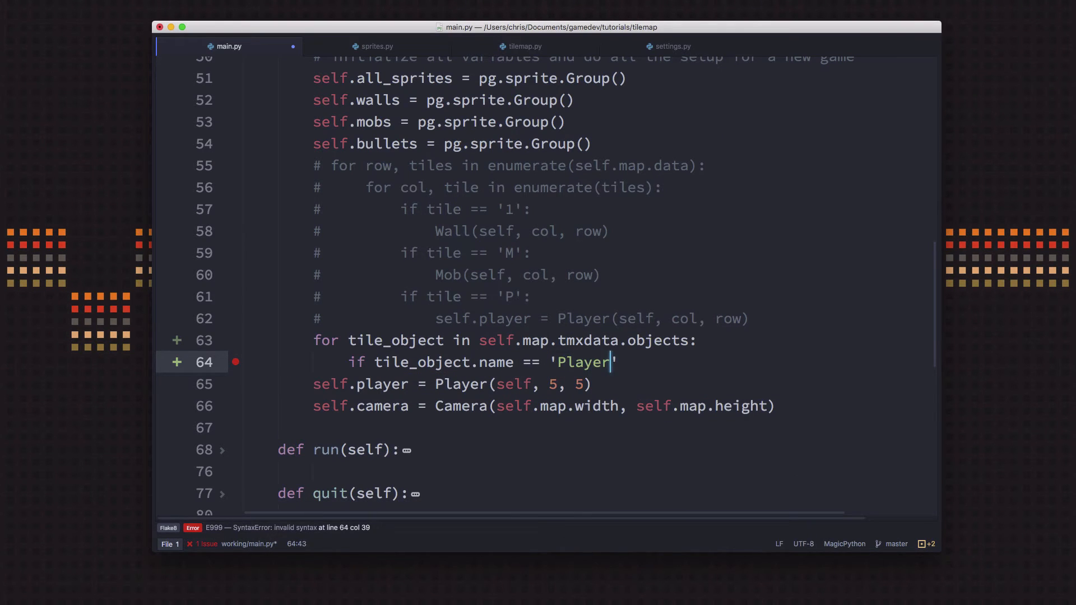
{"action": "type", "text": "player"}
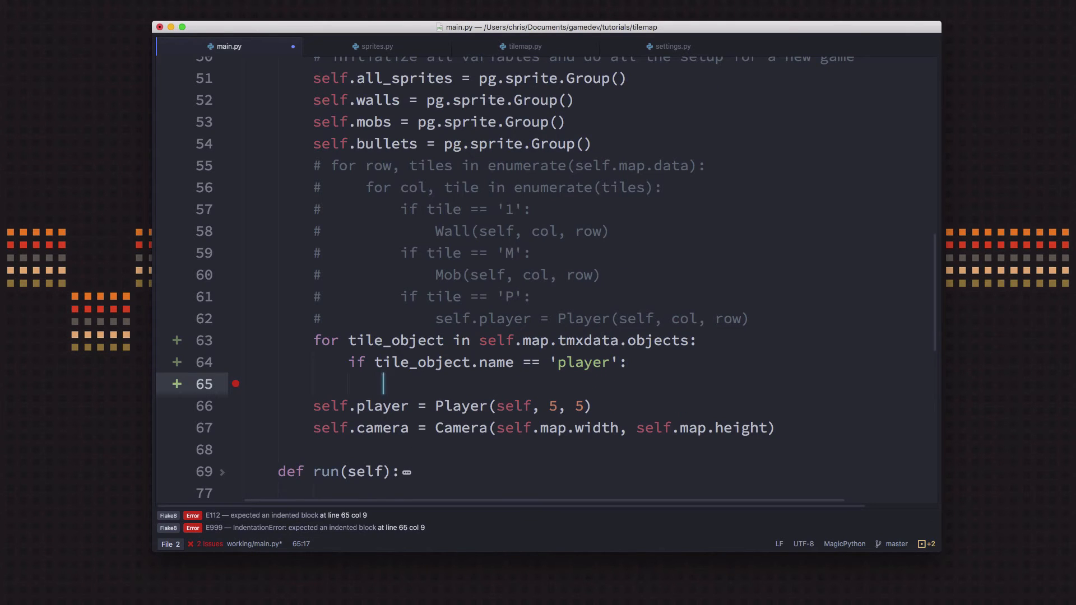
- Create self.player = Player(self, tile_object.x, tile_object.y) inside that check
{"action": "type", "text": "self.play"}
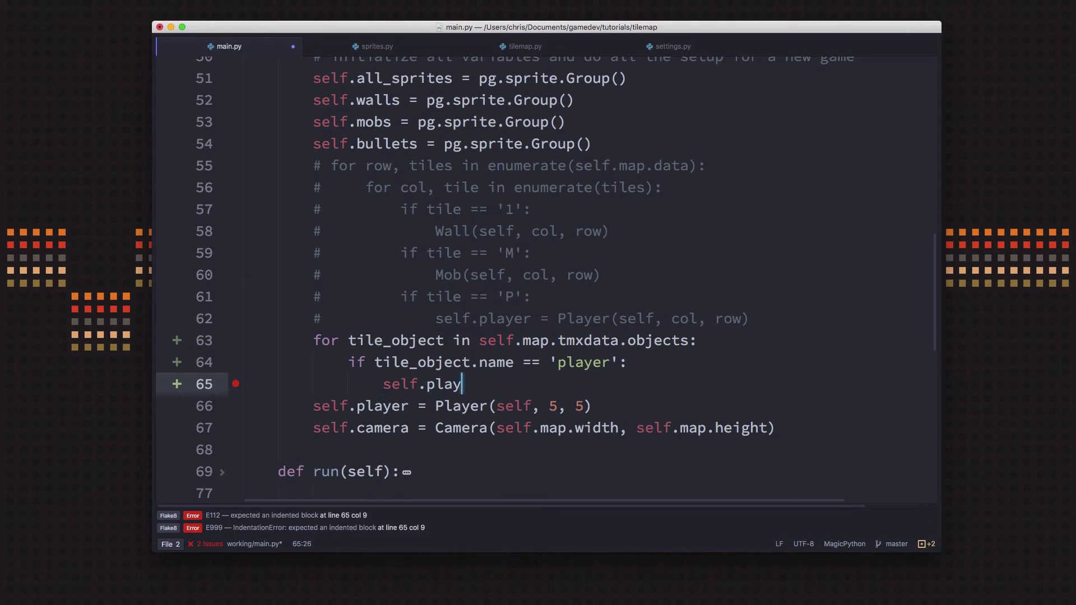
{"action": "type", "text": "er = P"}
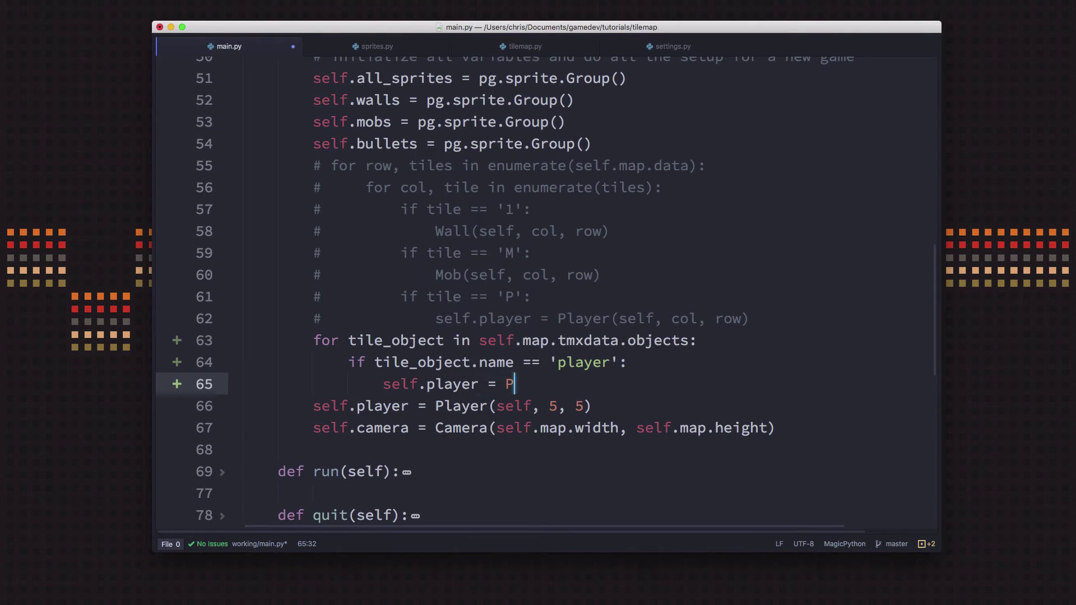
{"action": "type", "text": "layer"}
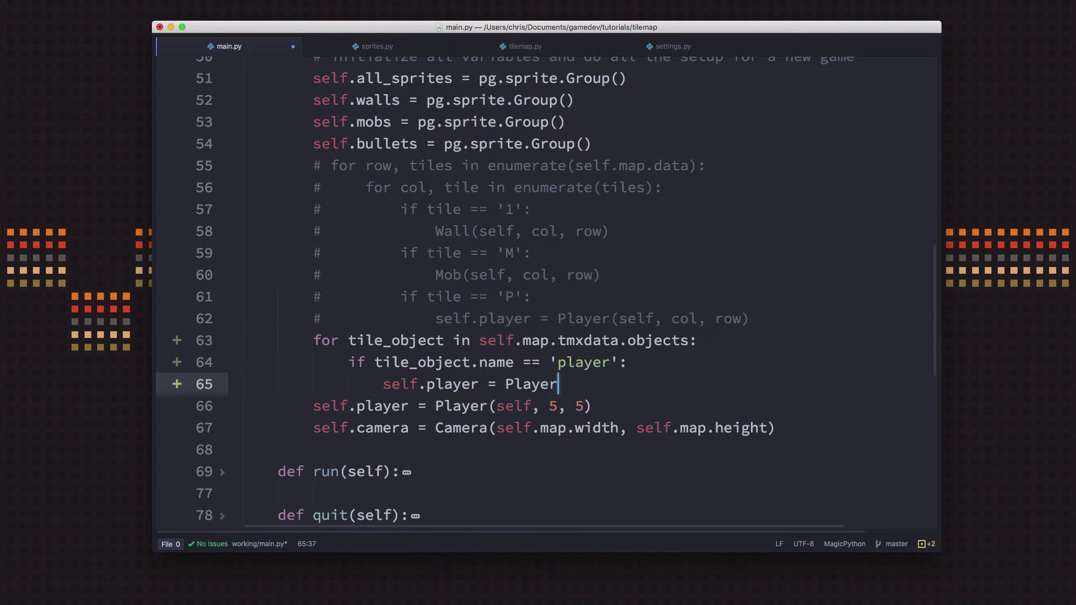
{"action": "type", "text": "(self, x, y)"}
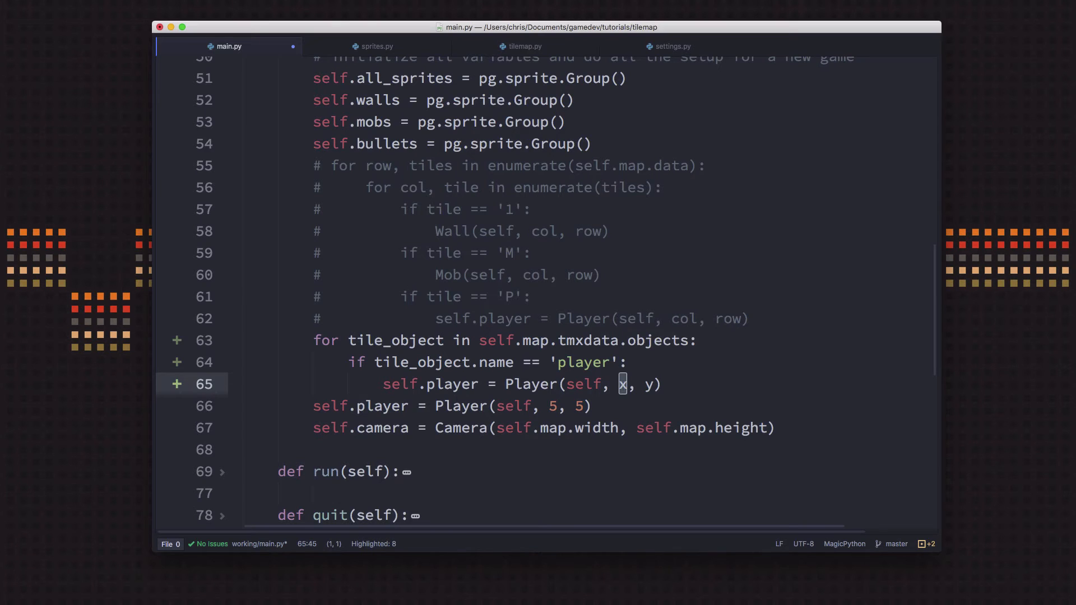
{"action": "type", "text": "tileobject."}
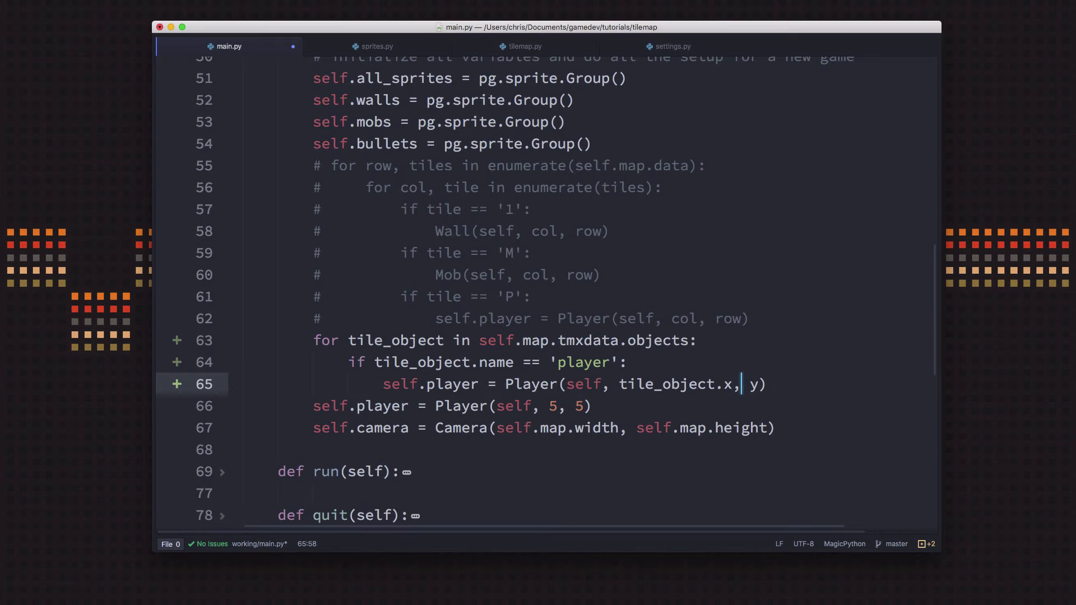
{"action": "type", "text": "tile_object."}
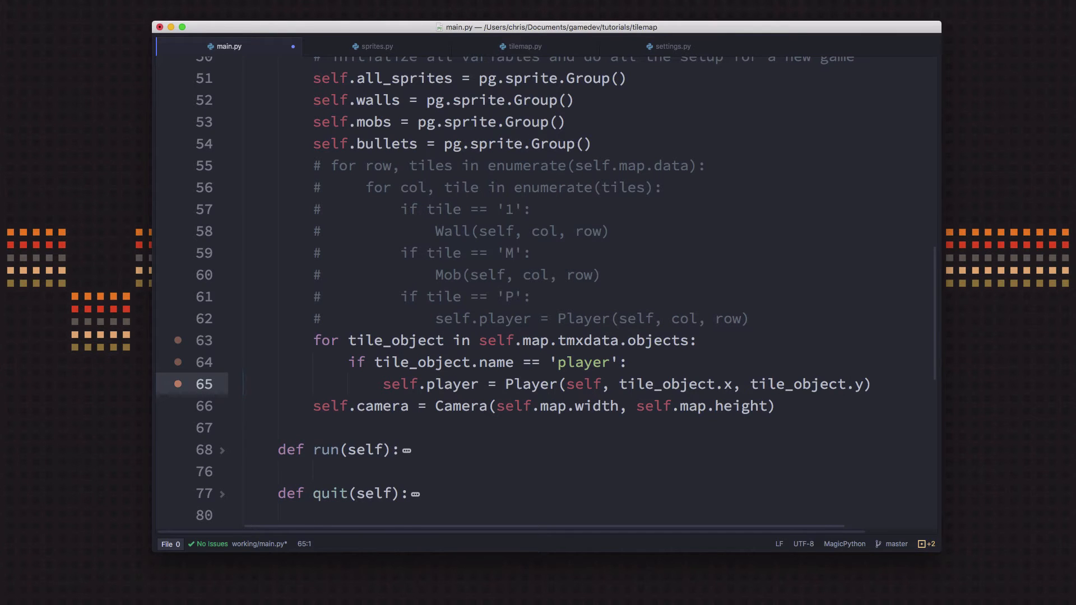
- Remove the '* TILESIZE' scaling from Player's starting position in sprites.py
{"action": "left_click", "coordinate": [376, 46]}
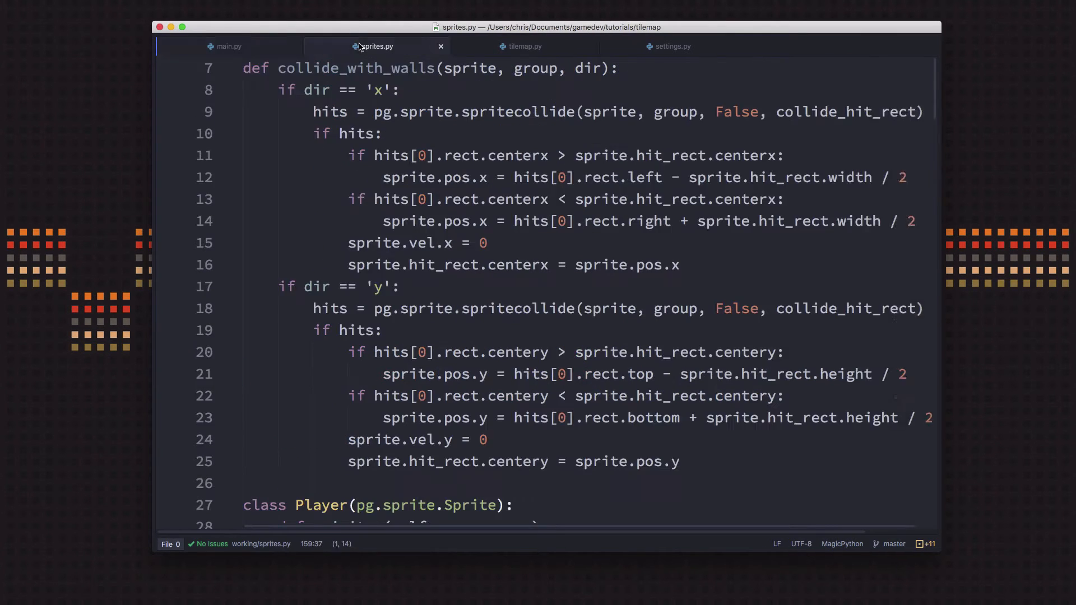
{"action": "scroll", "scroll_direction": "down", "scroll_amount": 3}
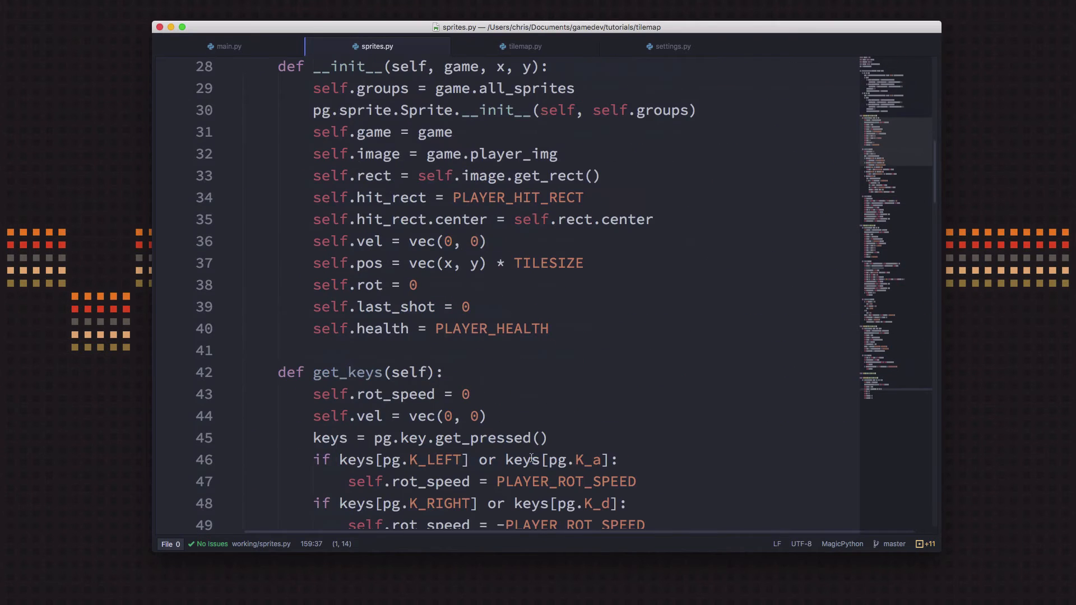
{"action": "scroll", "scroll_direction": "up", "scroll_amount": 3}
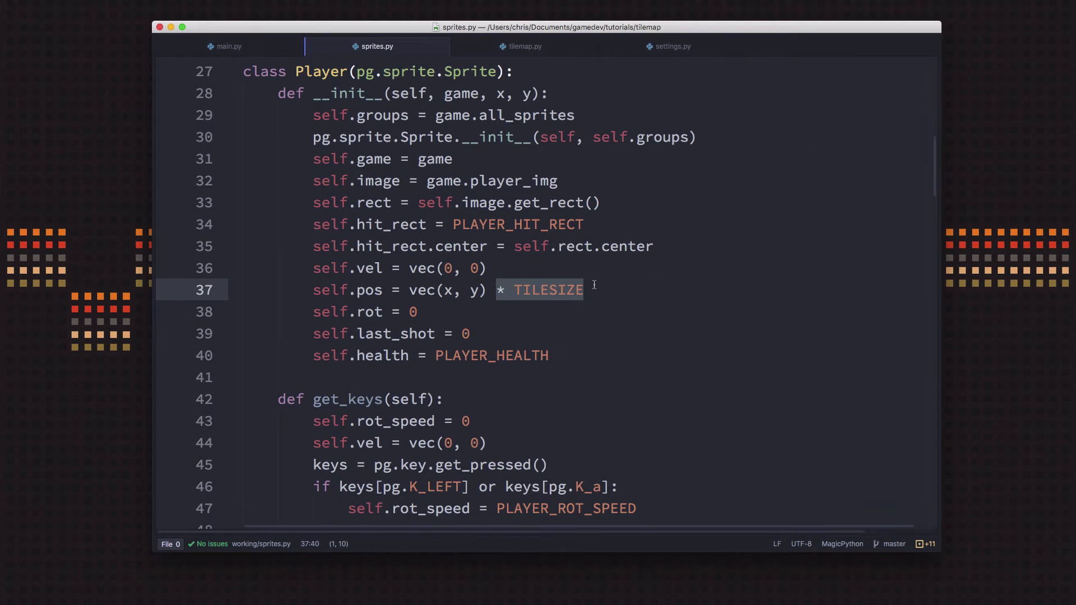
{"action": "key", "text": "Backspace"}
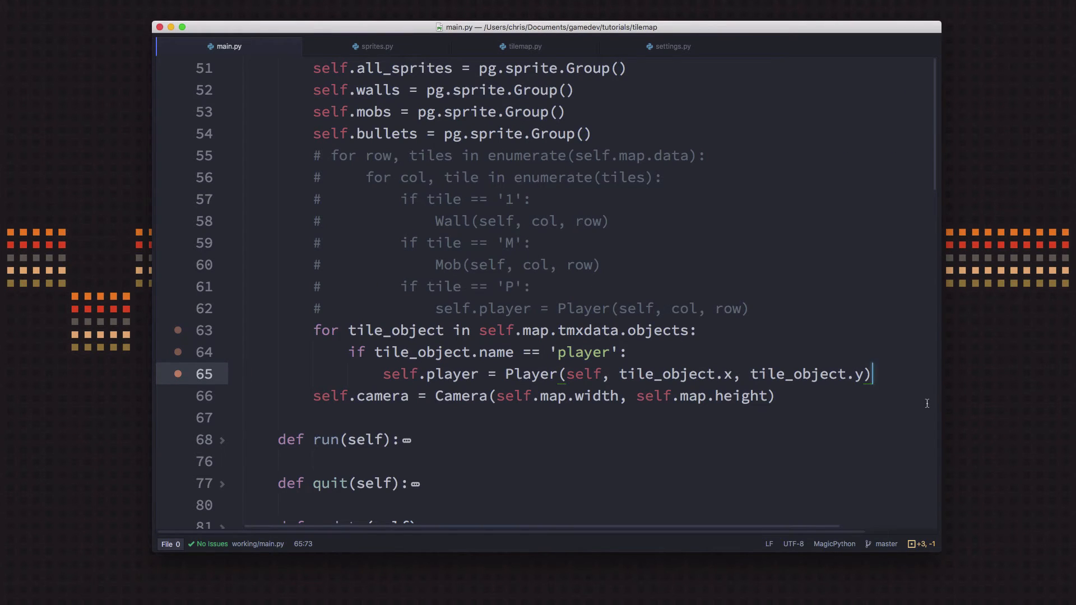
- Add an 'if tile_object.name == 'wall'' check that creates an Obstacle with self
{"action": "type", "text": "if tile_object.name"}
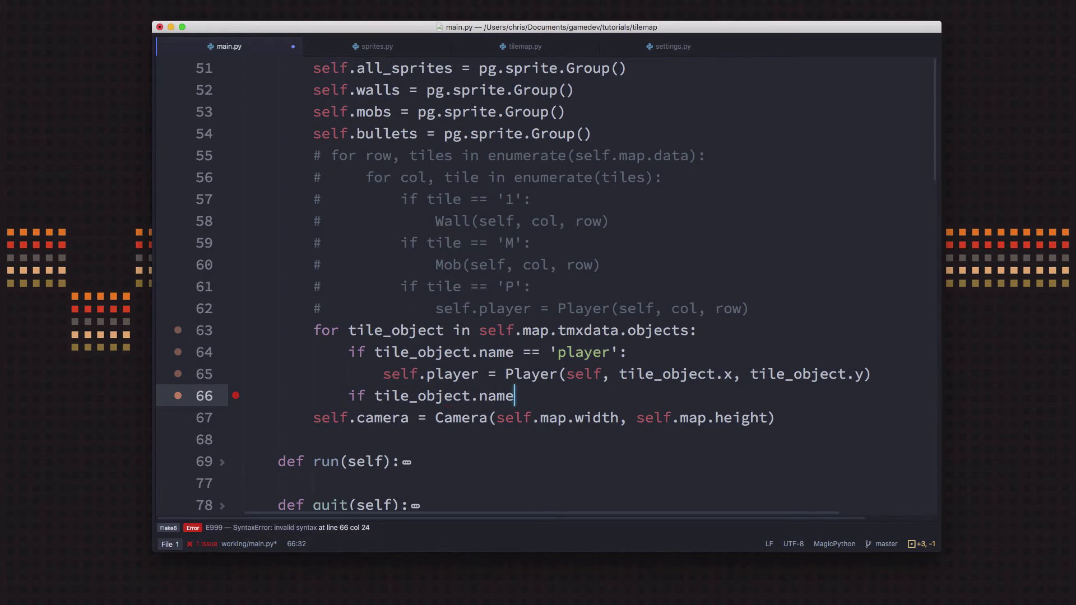
{"action": "type", "text": "== 'wall':"}
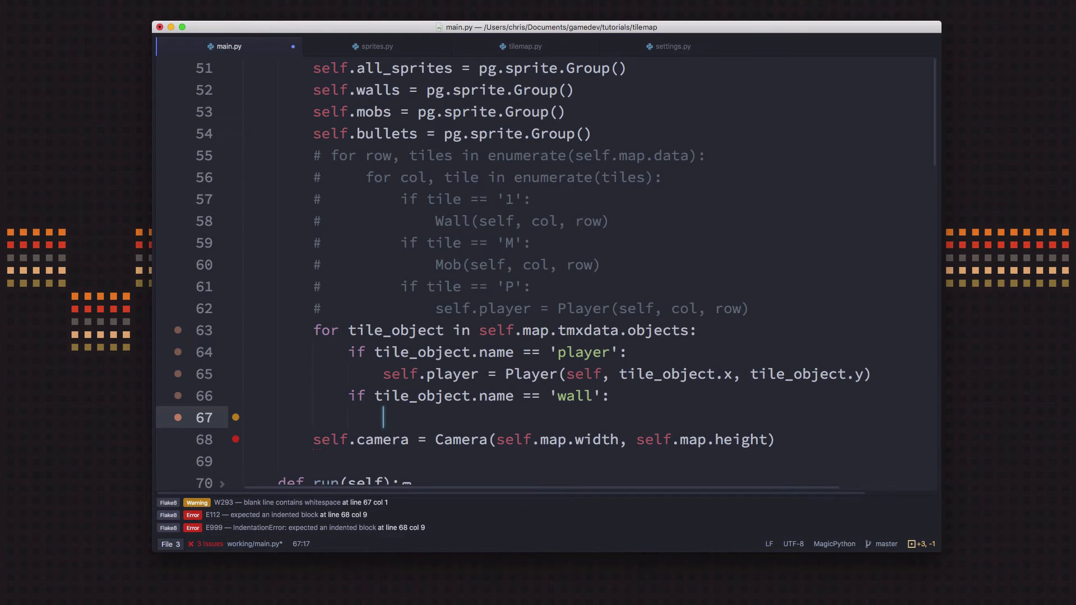
{"action": "type", "text": "0"}
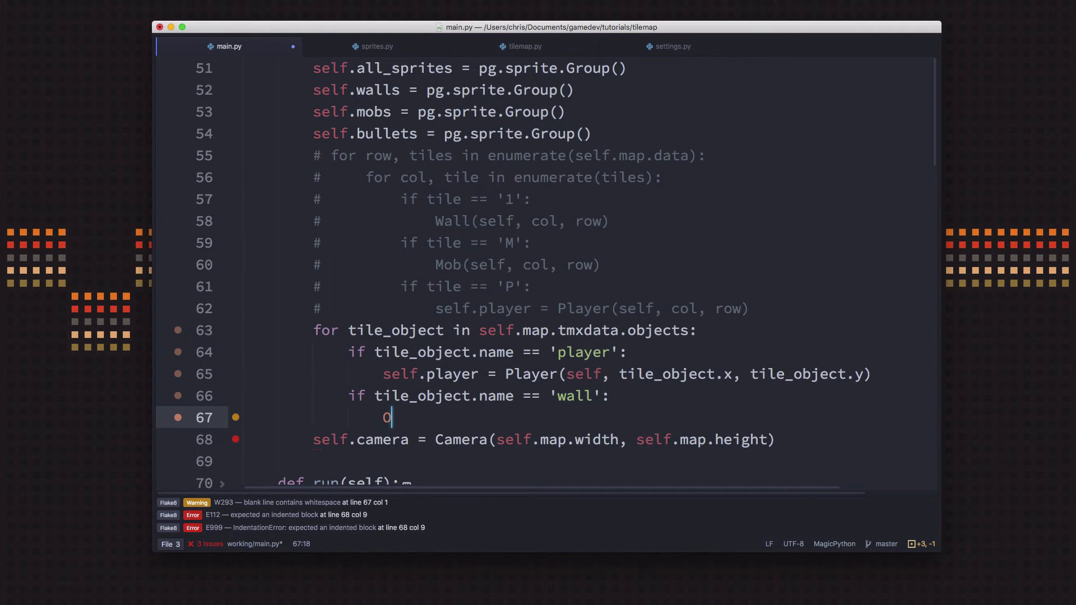
{"action": "type", "text": "bstacle"}
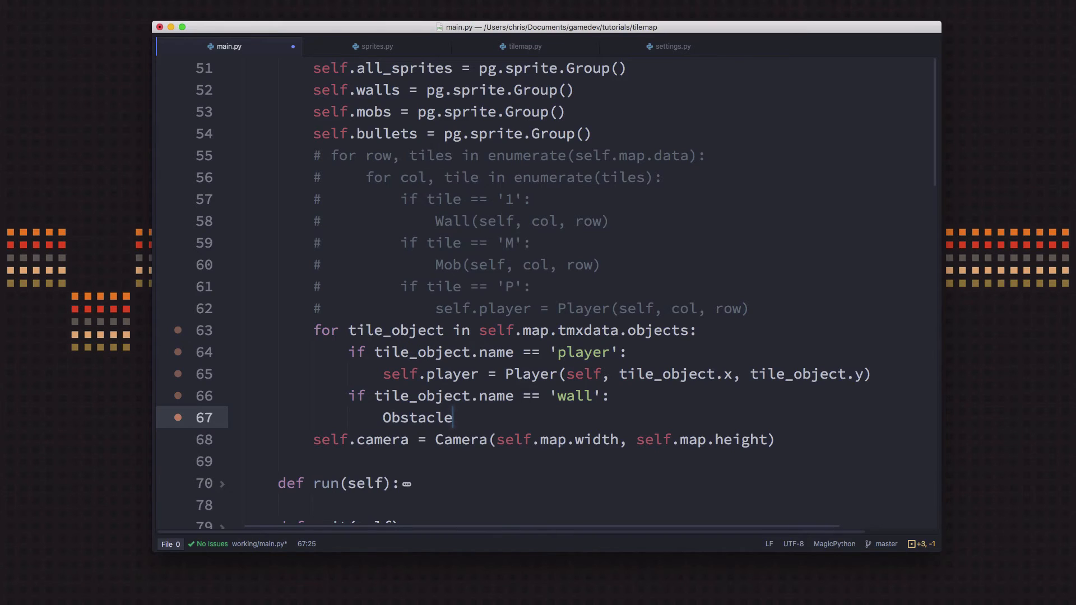
{"action": "type", "text": "(se, x, y, w, h)"}
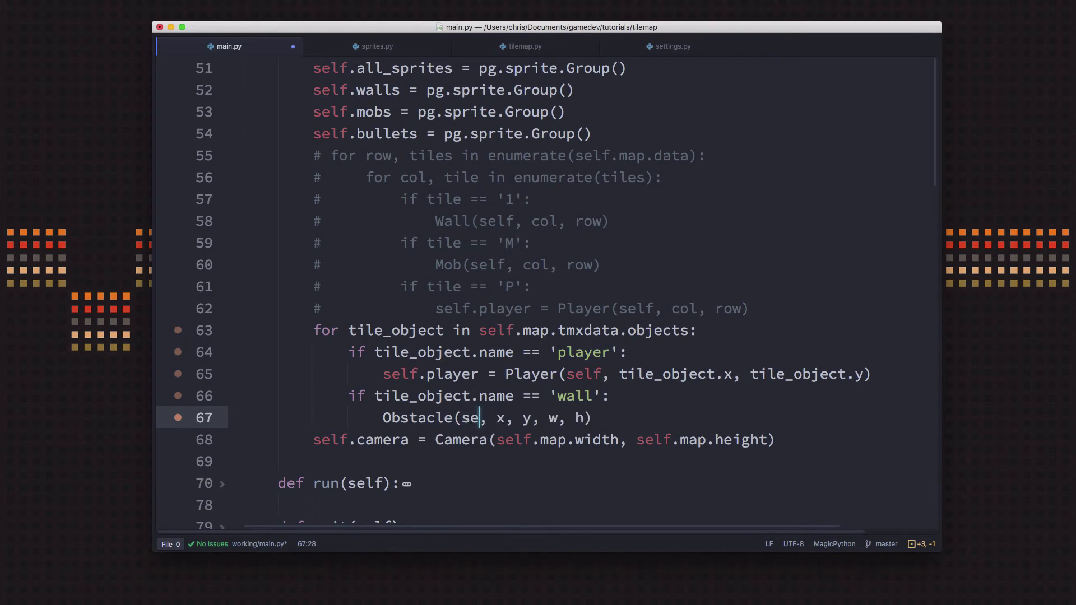
{"action": "type", "text": "lf"}
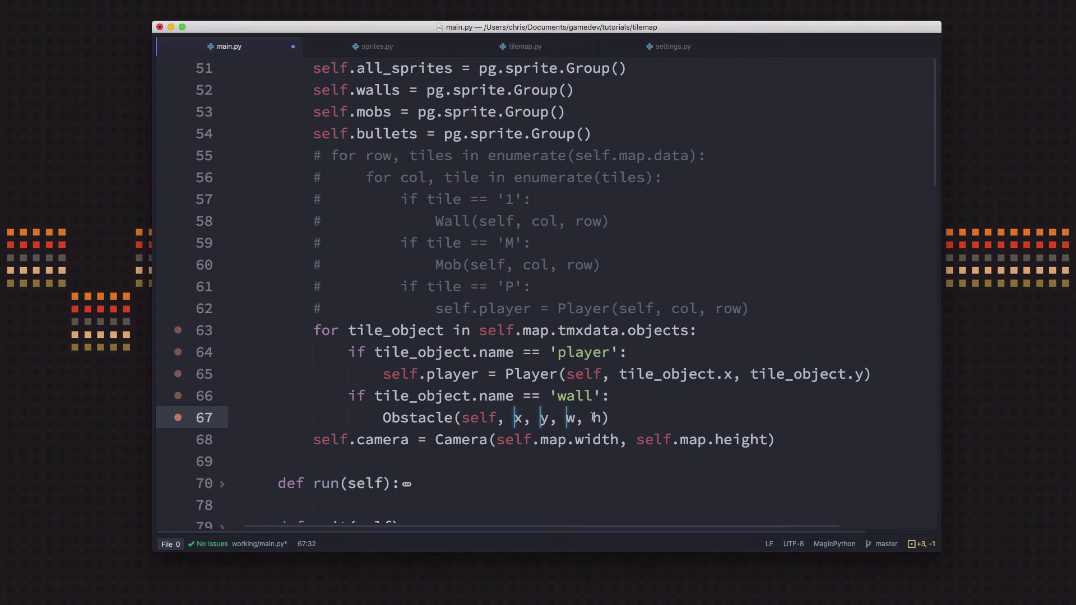
{"action": "type", "text": "tile_object."}
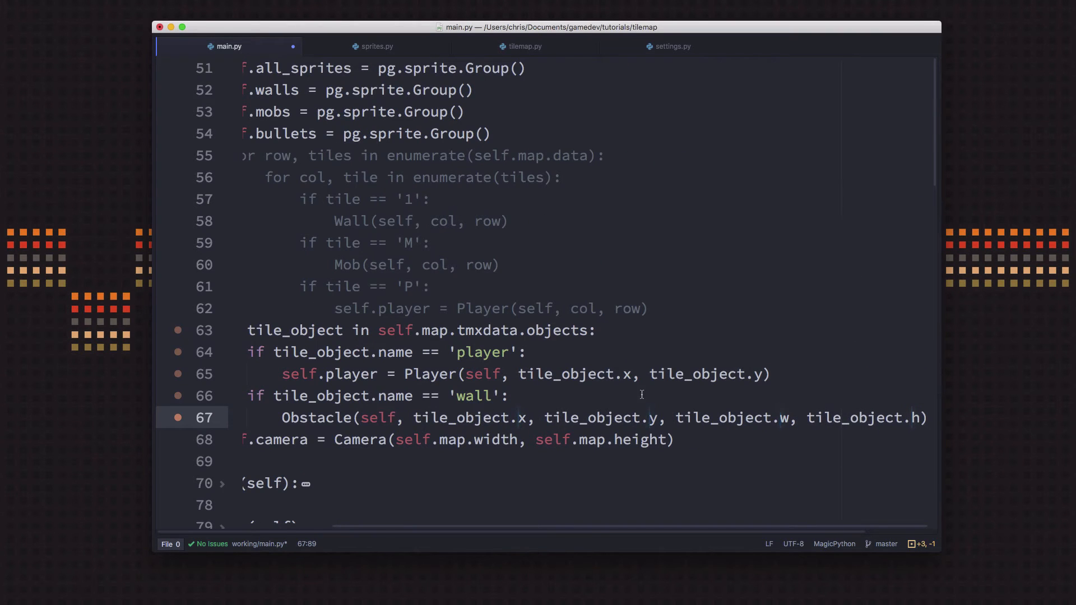
- Pass tile_object x, y, width and height to Obstacle, split over two lines
{"action": "left_click", "coordinate": [676, 418]}
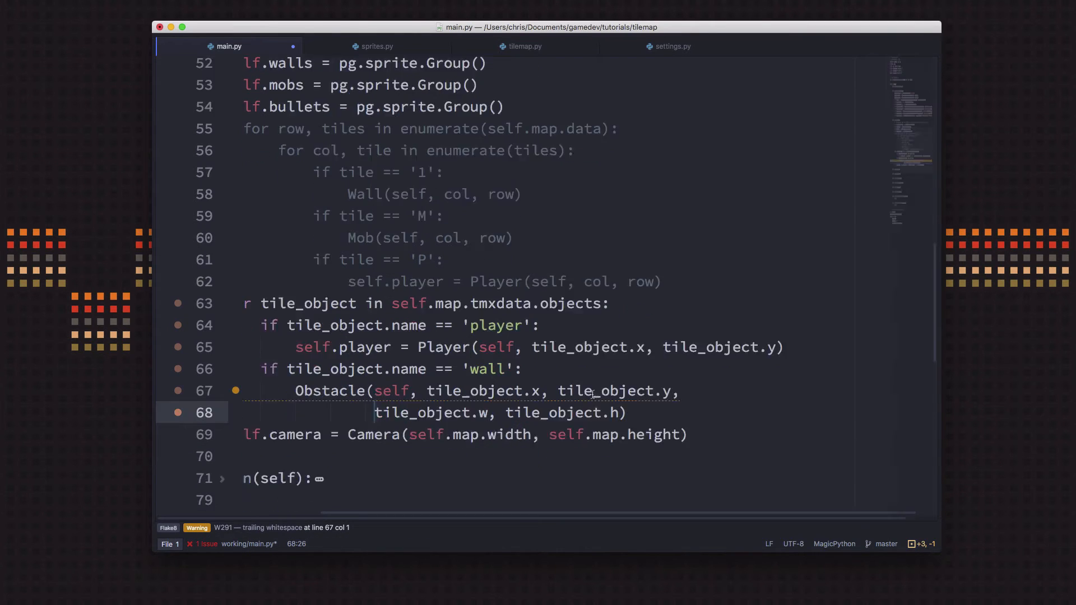
{"action": "scroll", "scroll_direction": "down", "scroll_amount": 3}
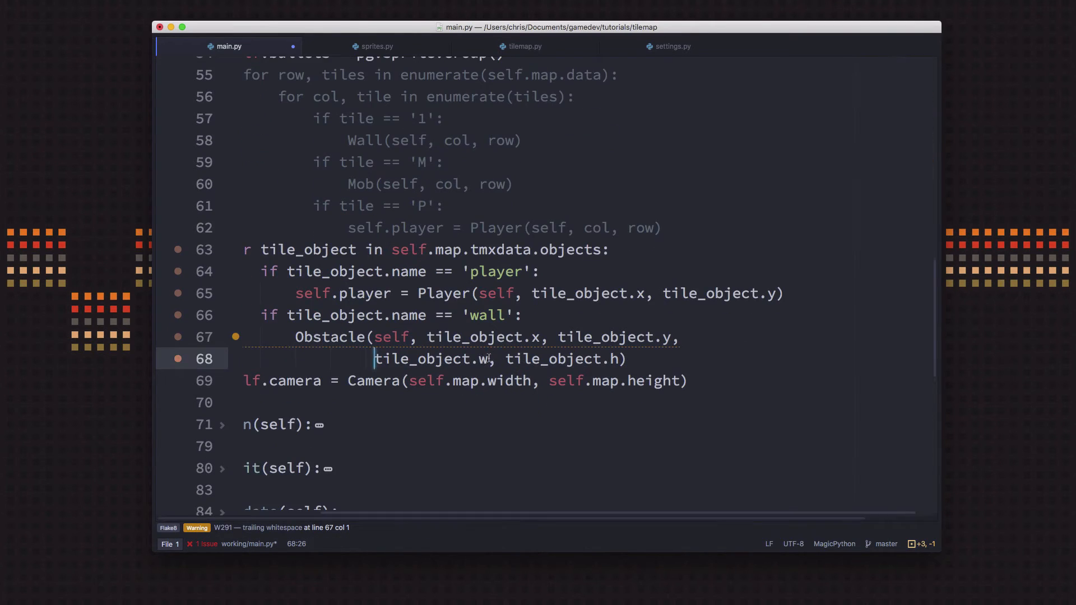
{"action": "type", "text": "idth"}
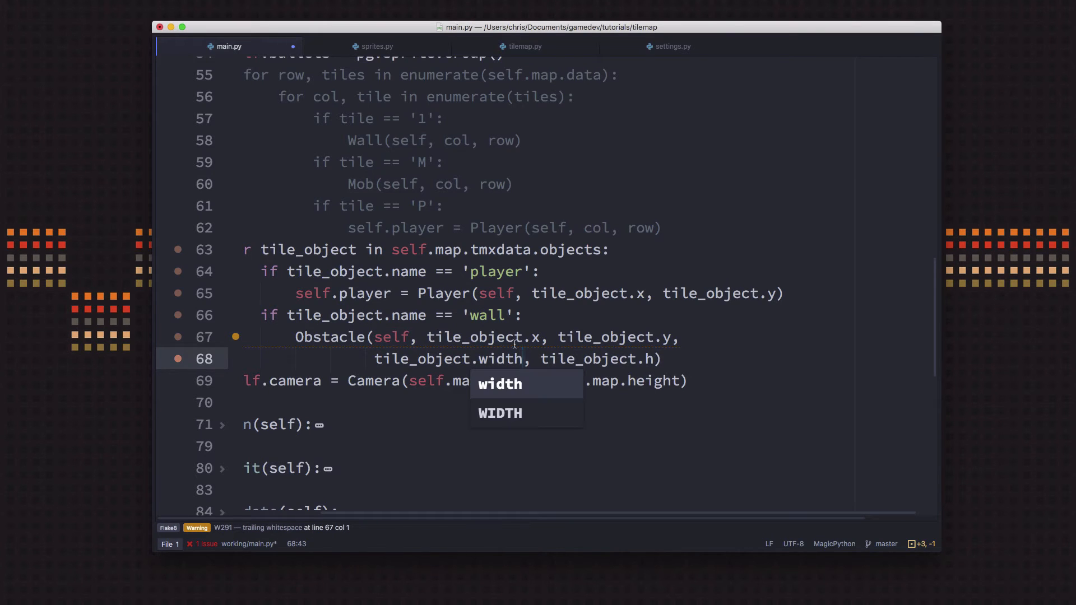
{"action": "type", "text": "e"}
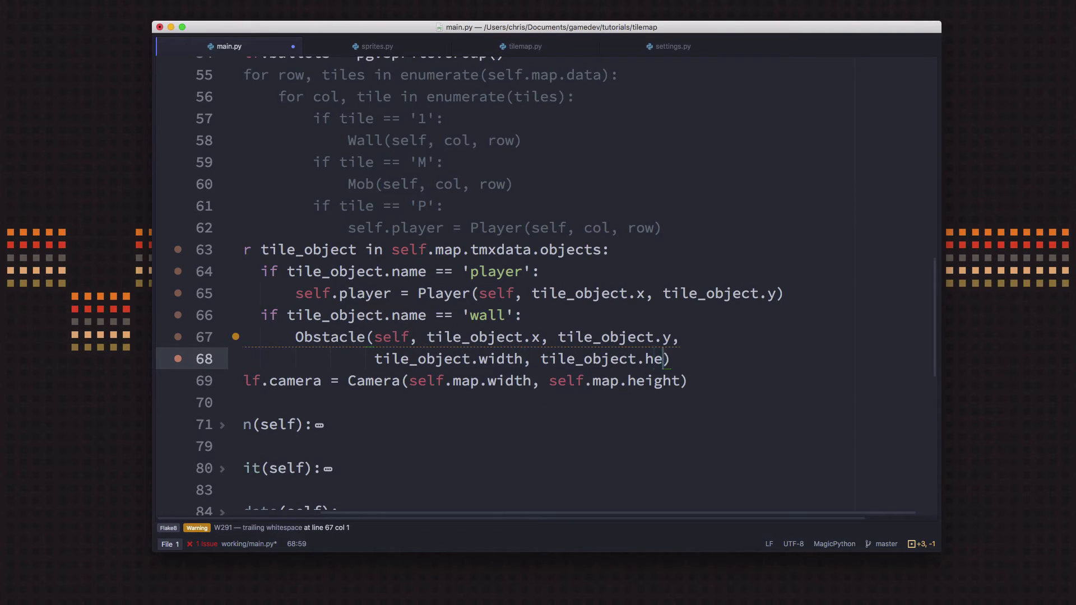
{"action": "type", "text": "ight"}
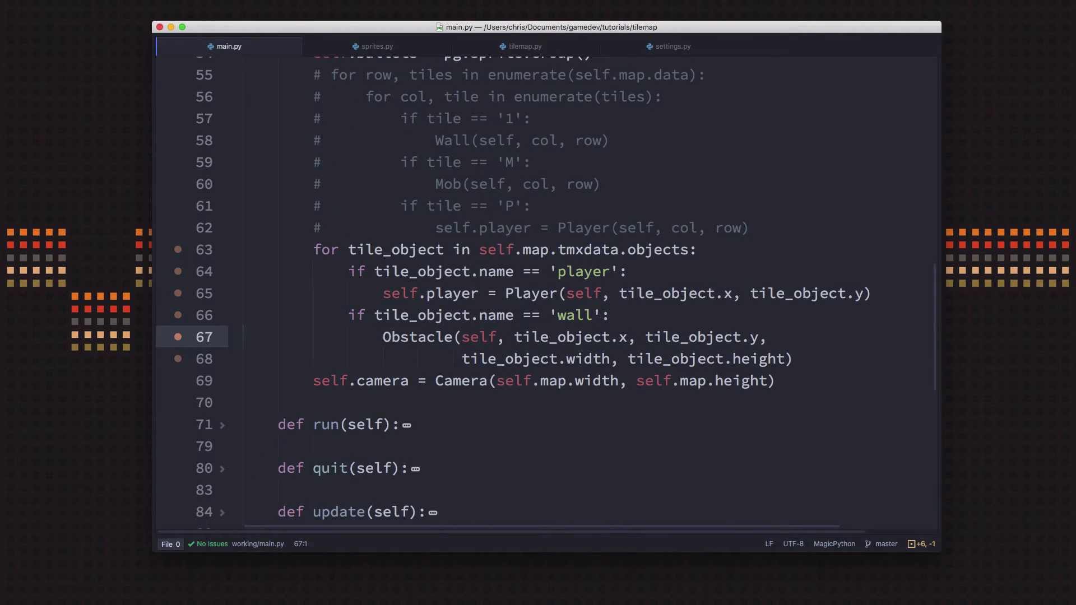
{"action": "left_click", "coordinate": [242, 336]}
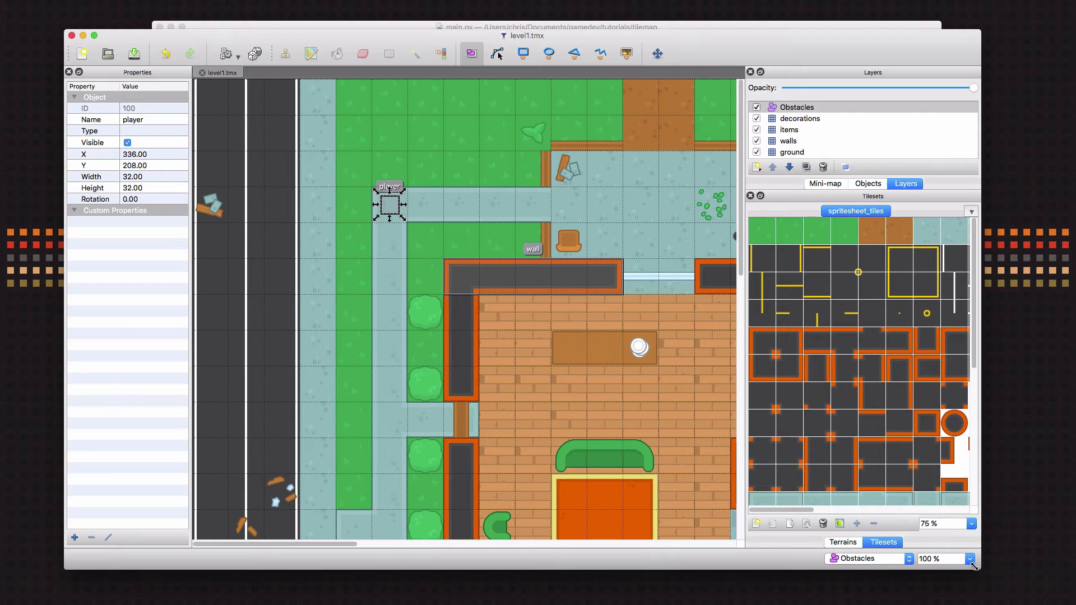
- Zoom to 75% then 150% and place a wall object over the bush
{"action": "left_click", "coordinate": [947, 523]}
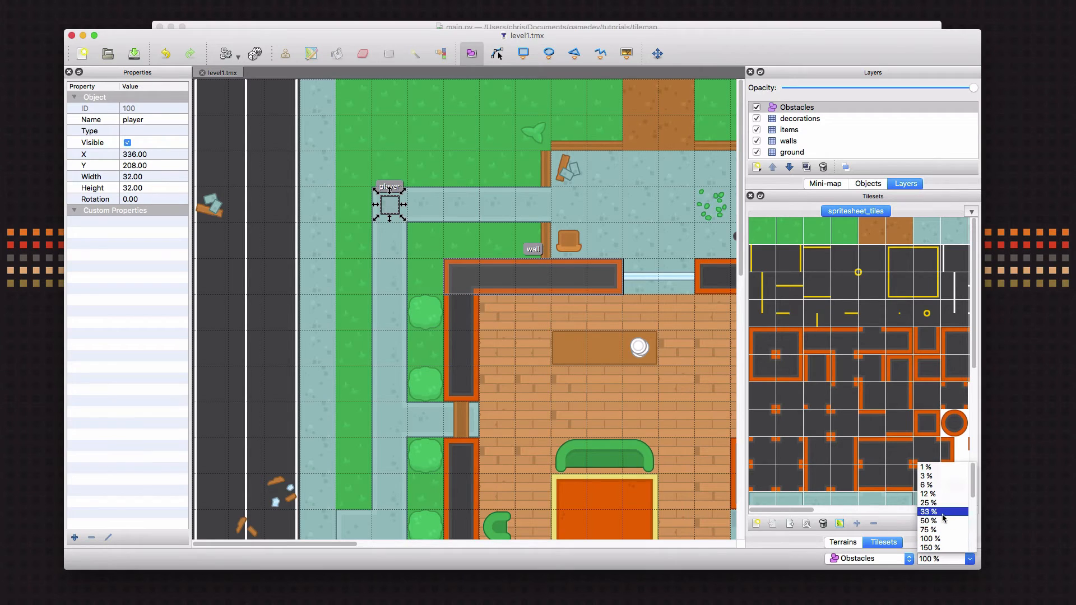
{"action": "left_click", "coordinate": [929, 529]}
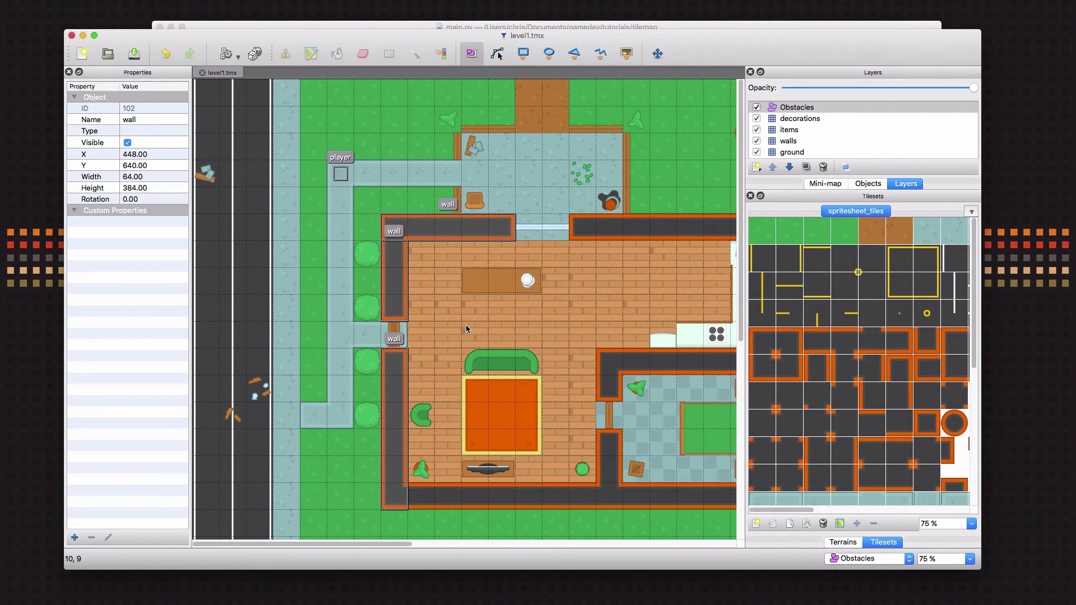
{"action": "left_click", "coordinate": [970, 559]}
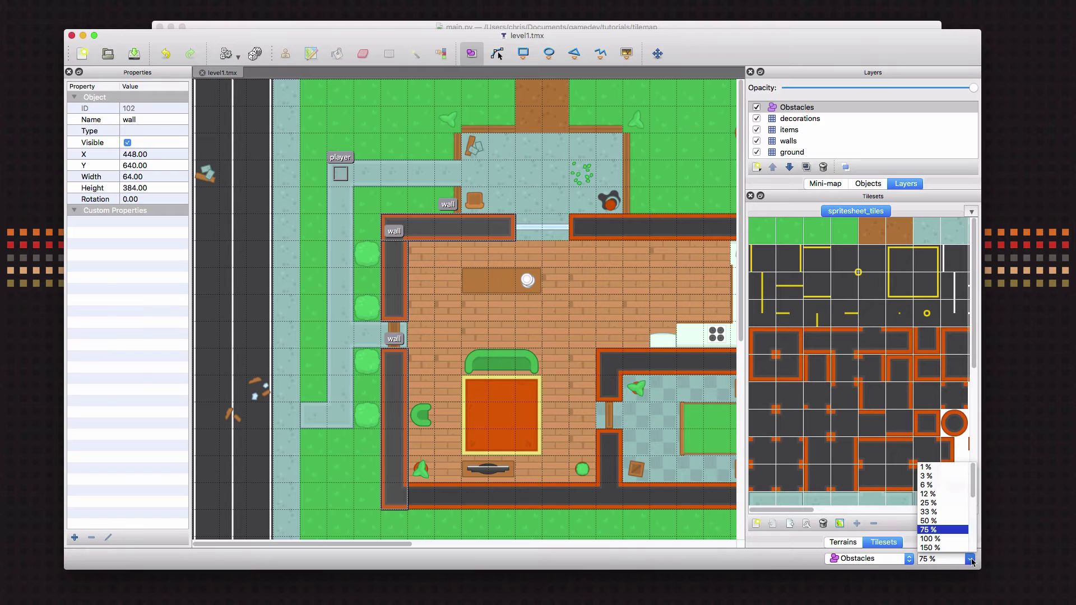
{"action": "left_click", "coordinate": [931, 547]}
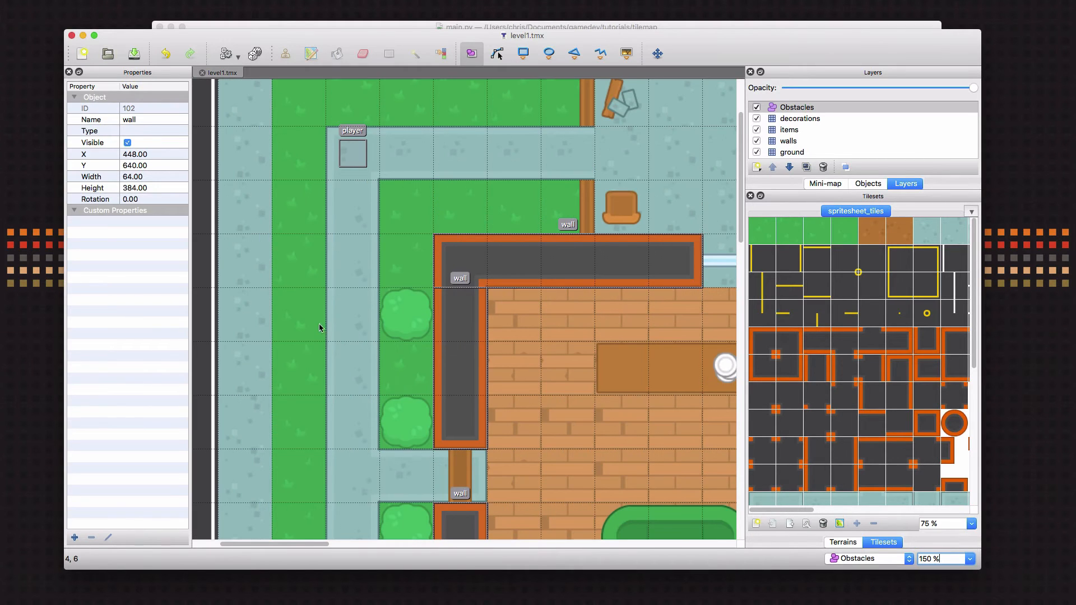
{"action": "mouse_move", "coordinate": [395, 328]}
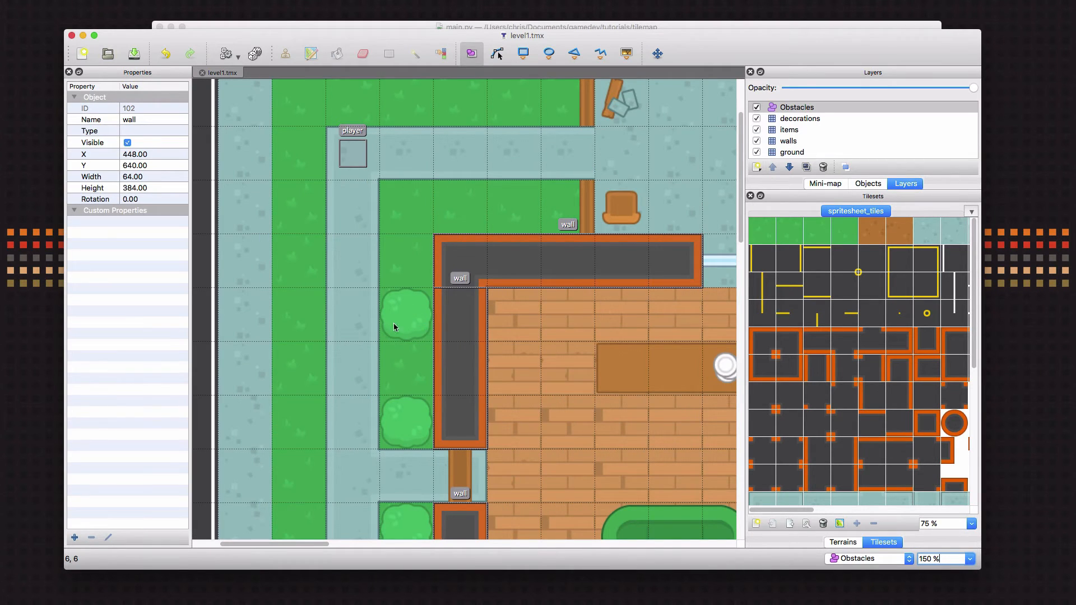
{"action": "left_click", "coordinate": [458, 363]}
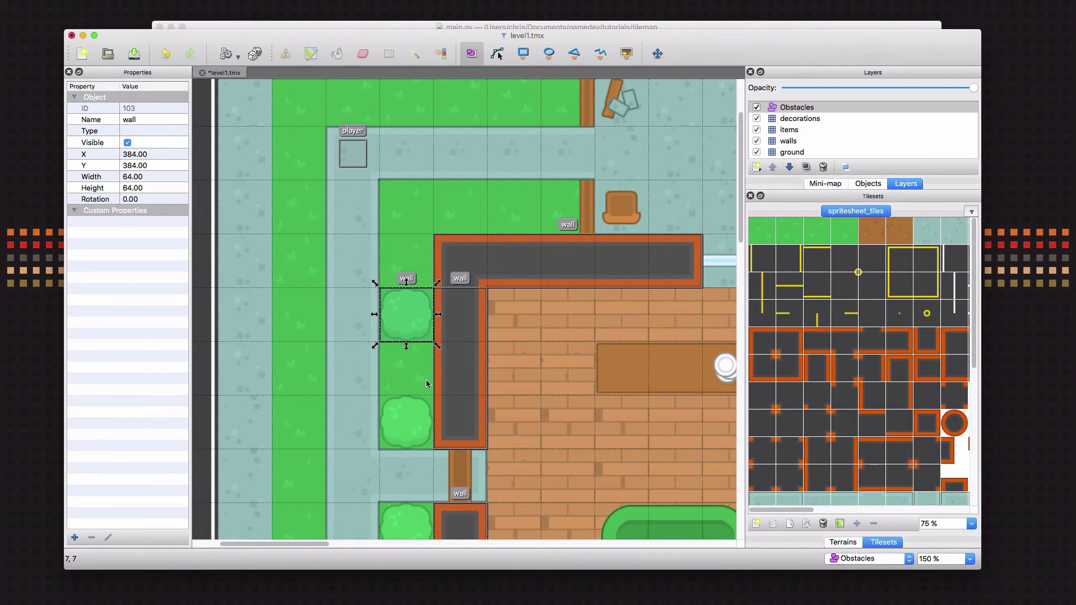
{"action": "mouse_move", "coordinate": [378, 291]}
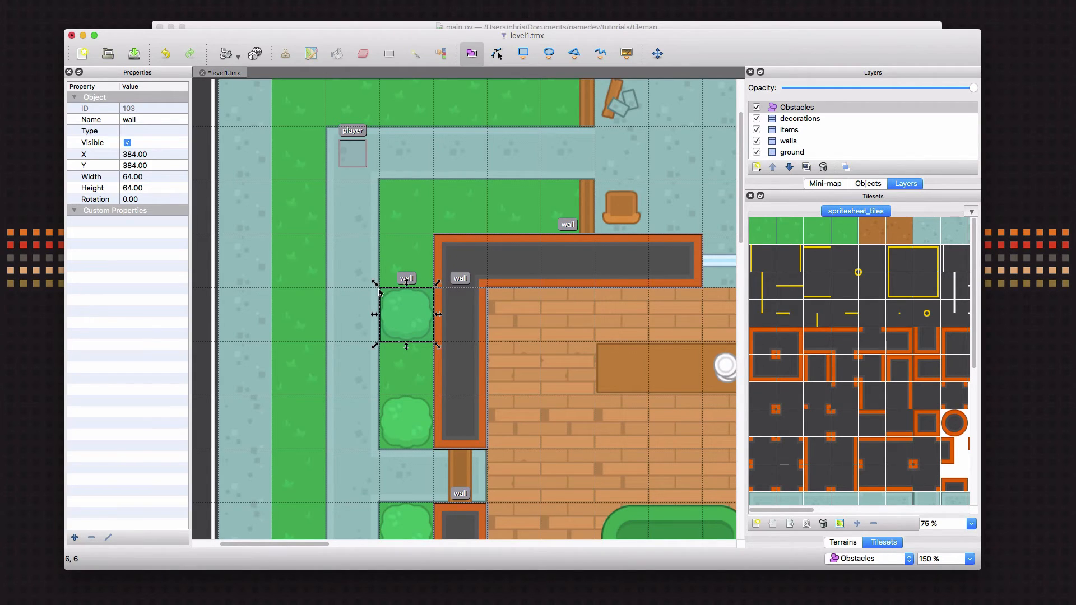
{"action": "mouse_move", "coordinate": [378, 297]}
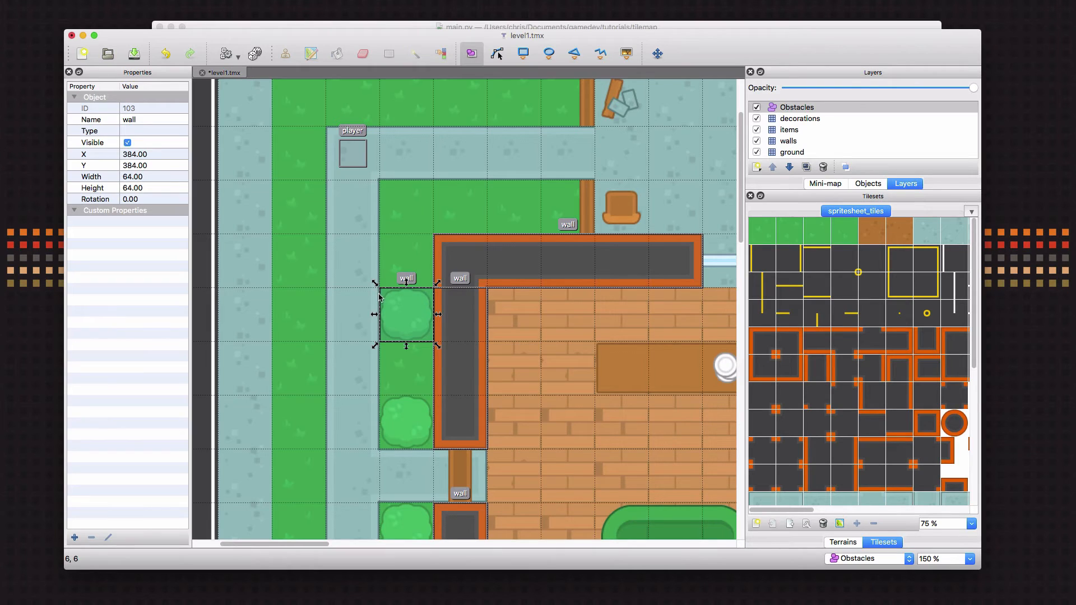
{"action": "mouse_move", "coordinate": [376, 288]}
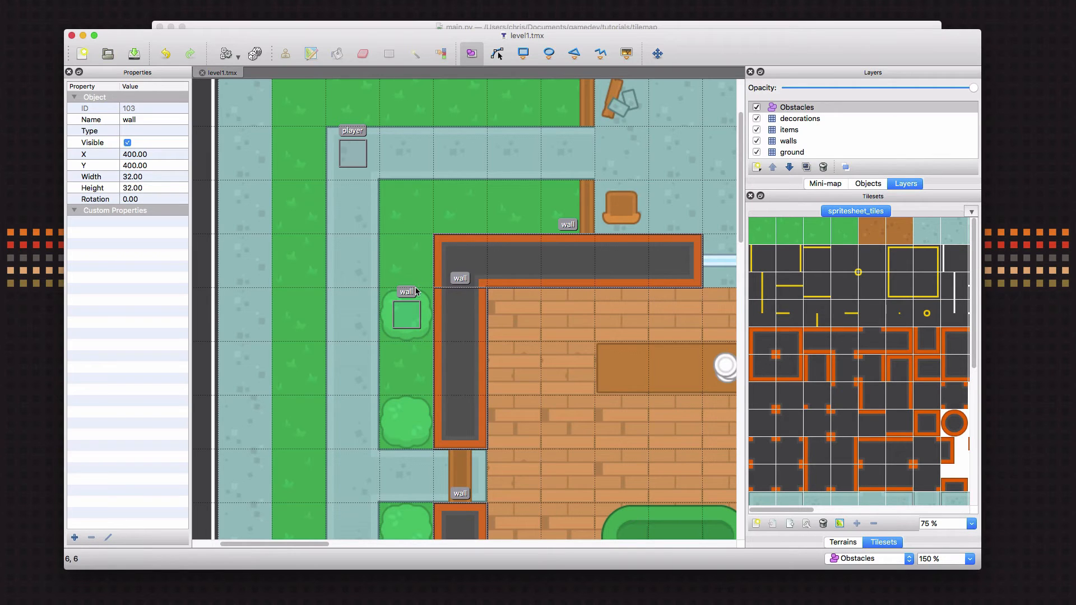
{"action": "mouse_move", "coordinate": [422, 29]}
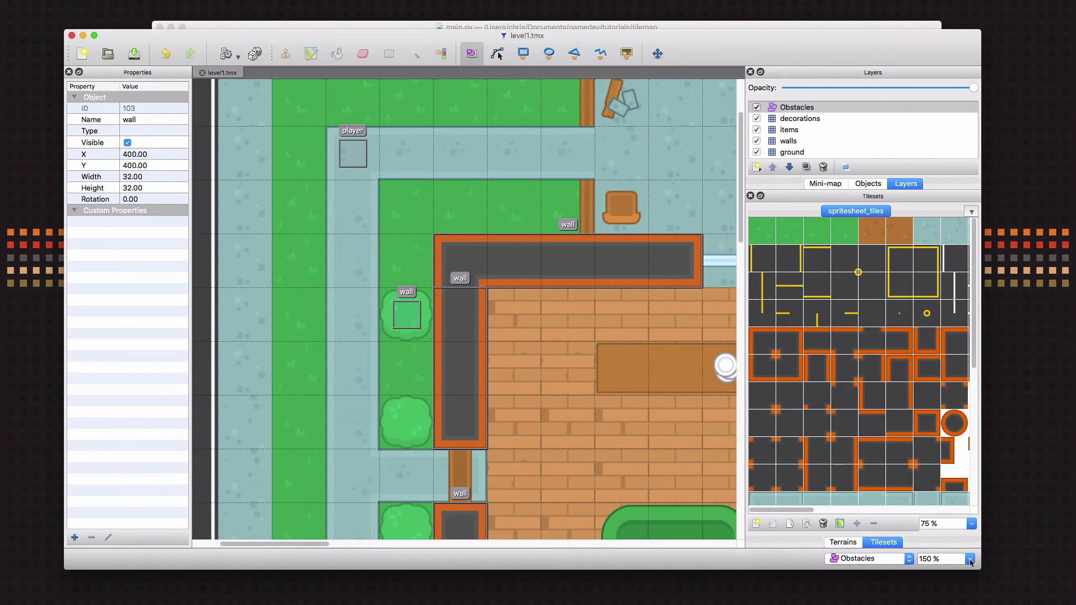
- Return to 100% zoom, add an object in the upper courtyard and name it zombie
{"action": "left_click", "coordinate": [970, 558]}
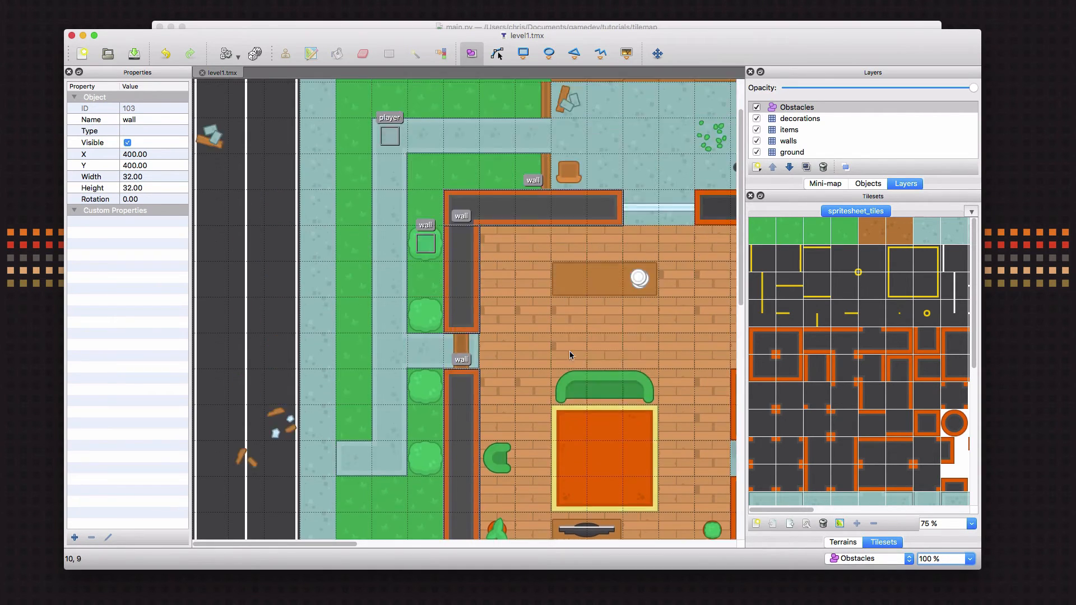
{"action": "scroll", "scroll_direction": "down", "scroll_amount": 3}
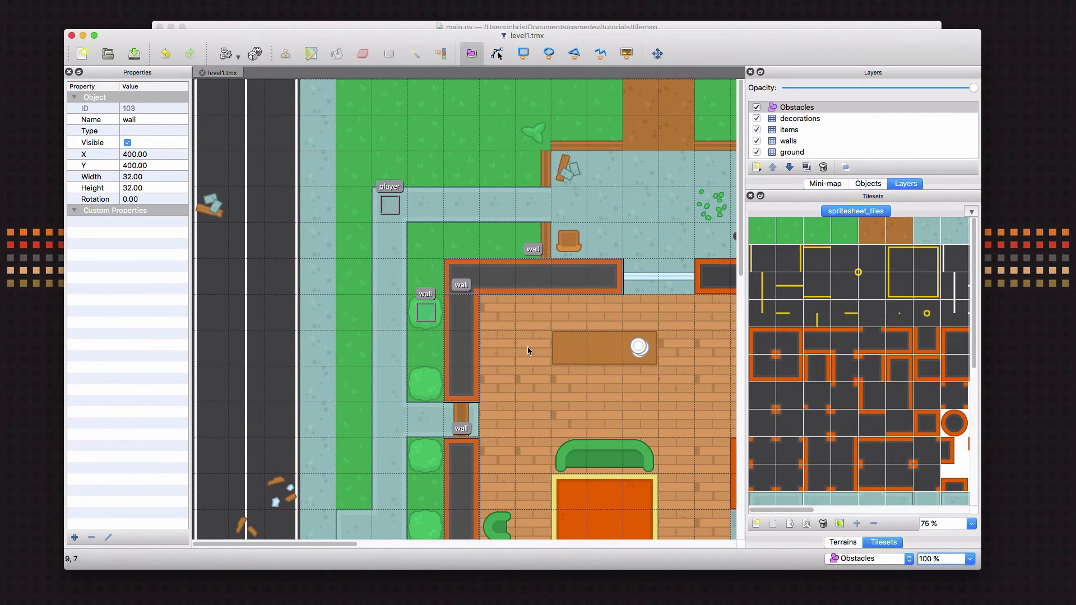
{"action": "left_click", "coordinate": [389, 204]}
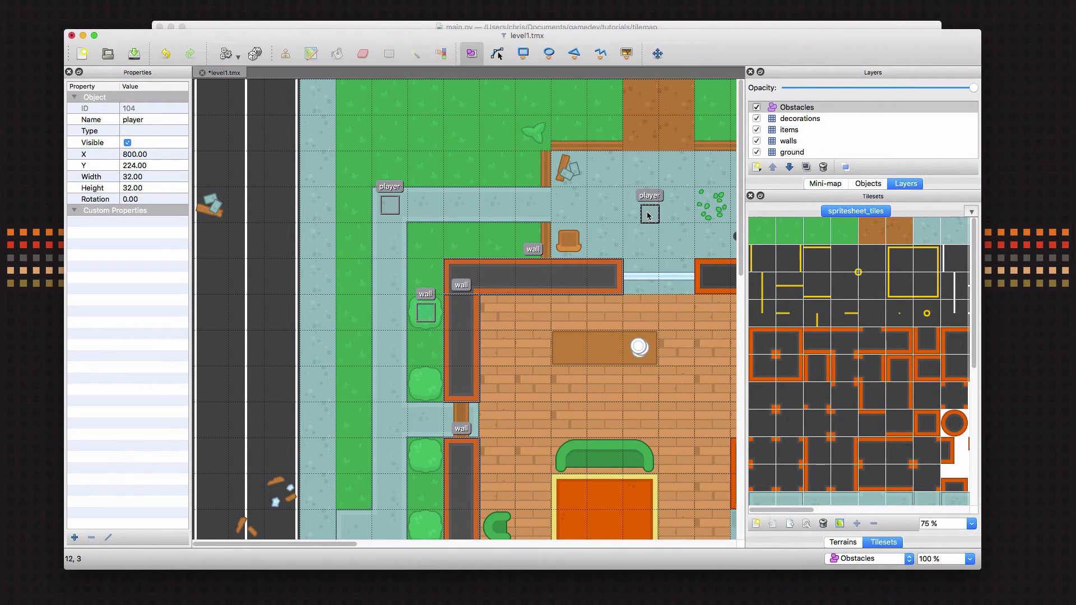
{"action": "left_click", "coordinate": [648, 214]}
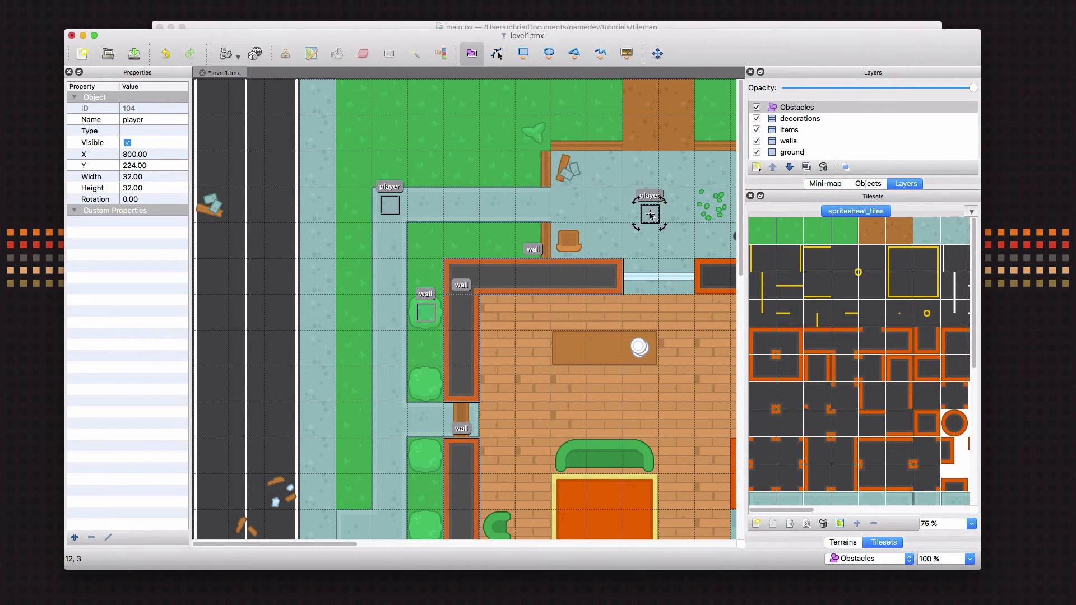
{"action": "double_click", "coordinate": [132, 119]}
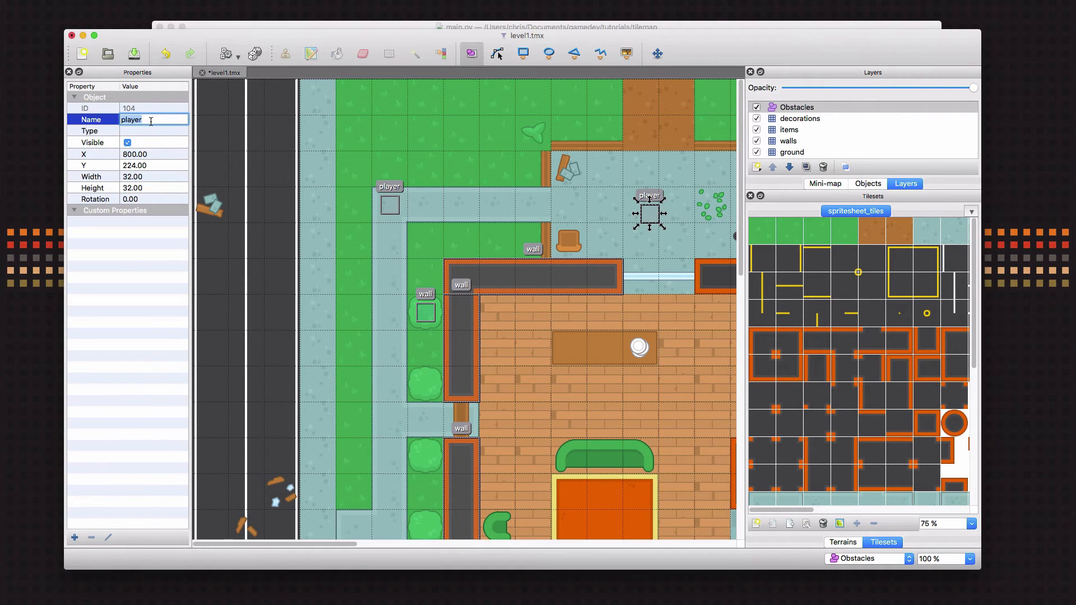
{"action": "type", "text": "zombie"}
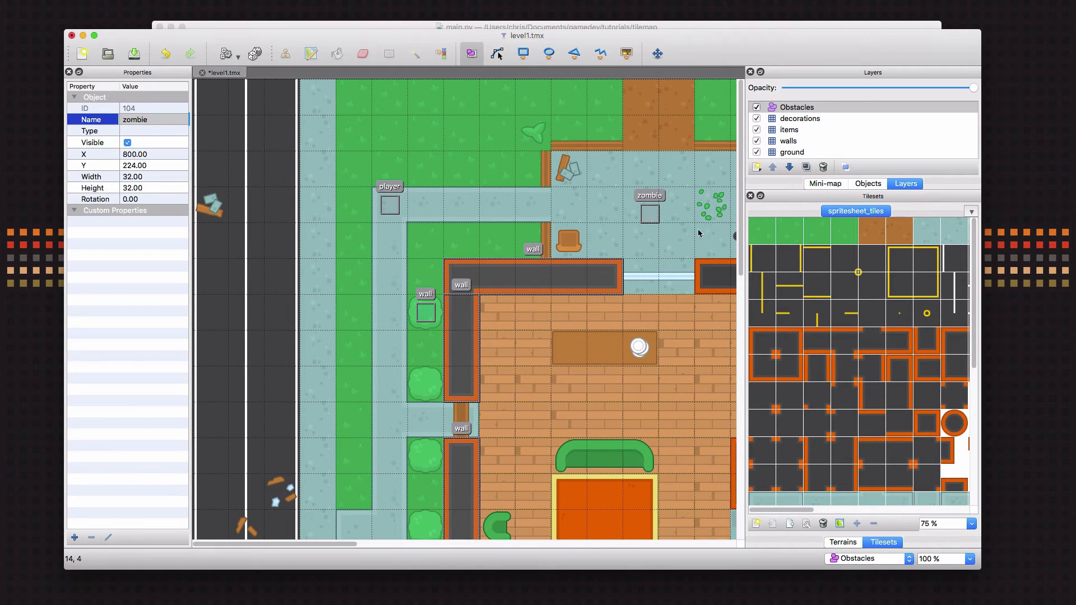
{"action": "mouse_move", "coordinate": [647, 275]}
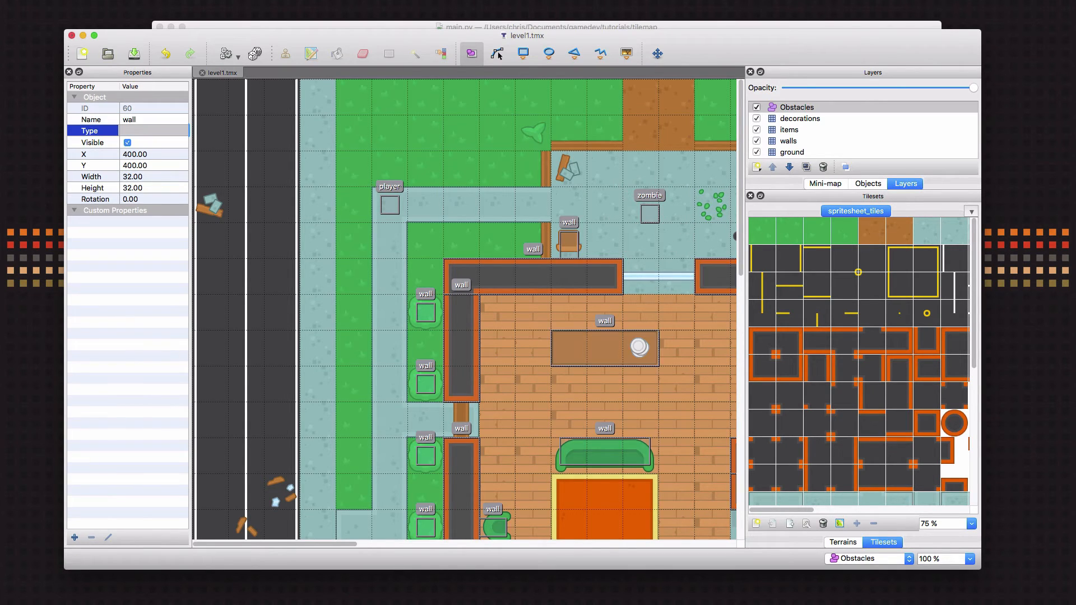
{"action": "mouse_move", "coordinate": [481, 336]}
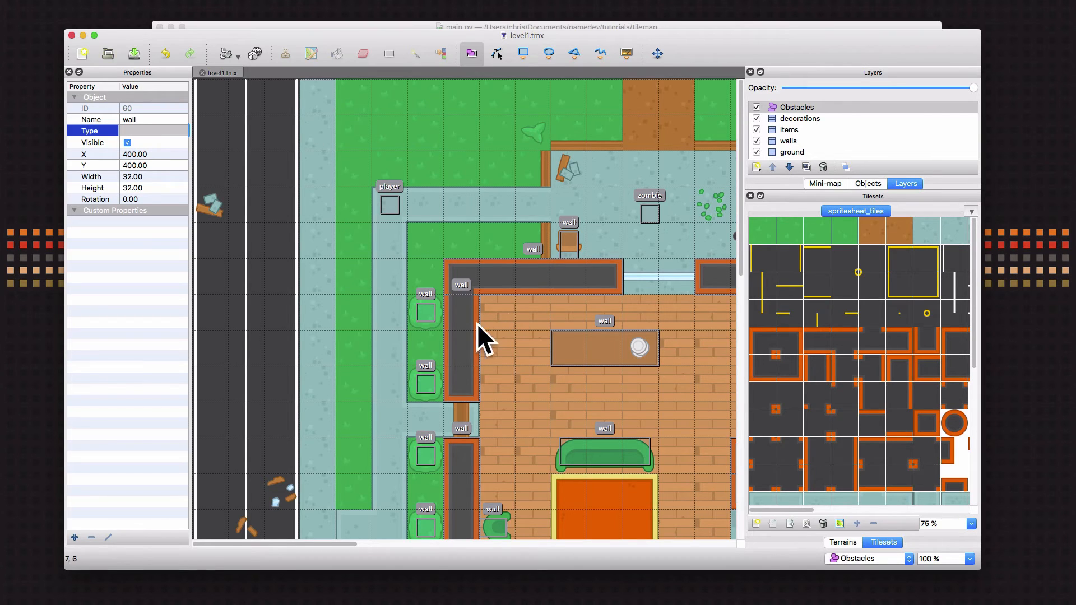
{"action": "scroll", "scroll_direction": "down", "scroll_amount": 3}
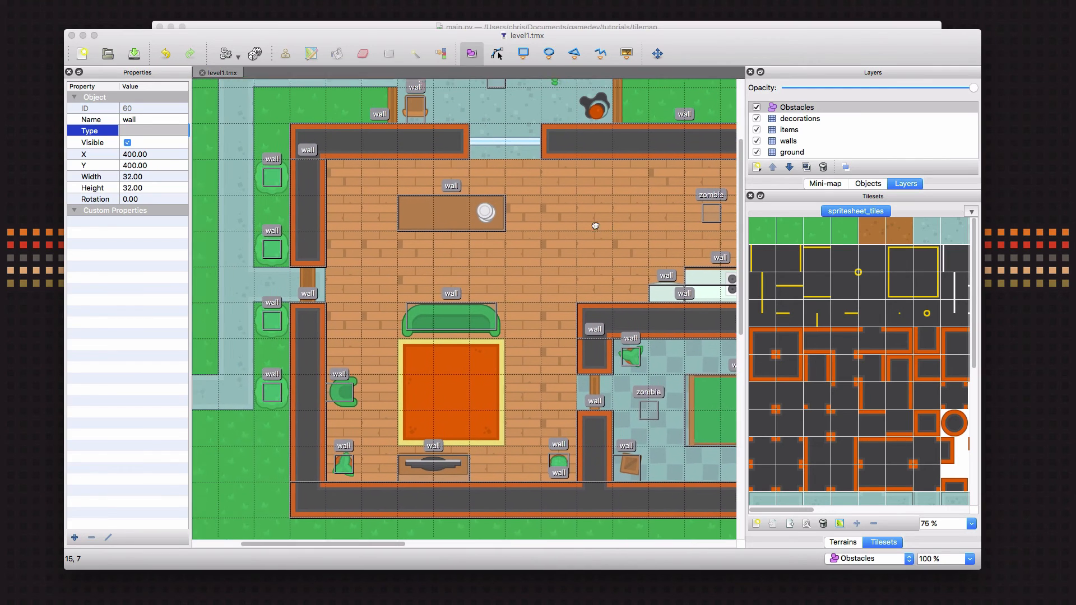
{"action": "scroll", "scroll_direction": "down", "scroll_amount": 3}
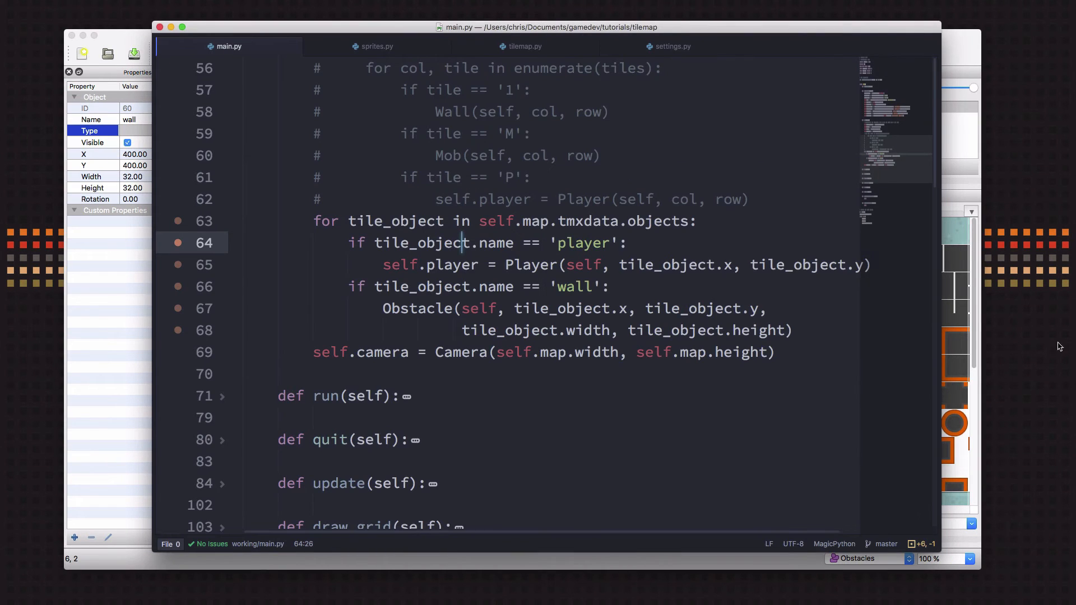
- Add 'self.draw_debug = False' on a new line after the camera setup in new()
{"action": "scroll", "scroll_direction": "up", "scroll_amount": 3}
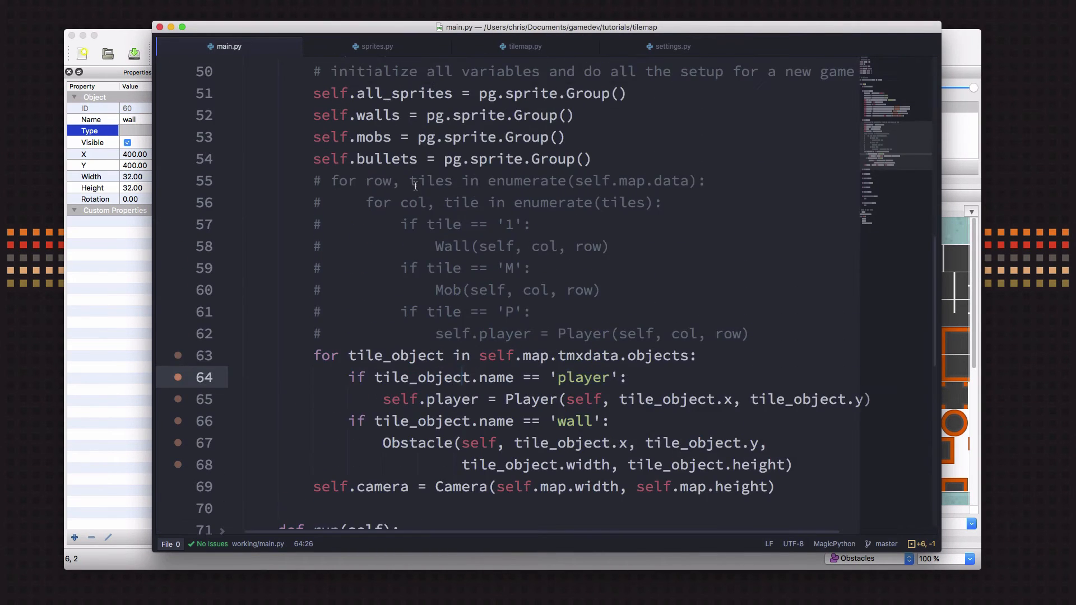
{"action": "scroll", "scroll_direction": "down", "scroll_amount": 3}
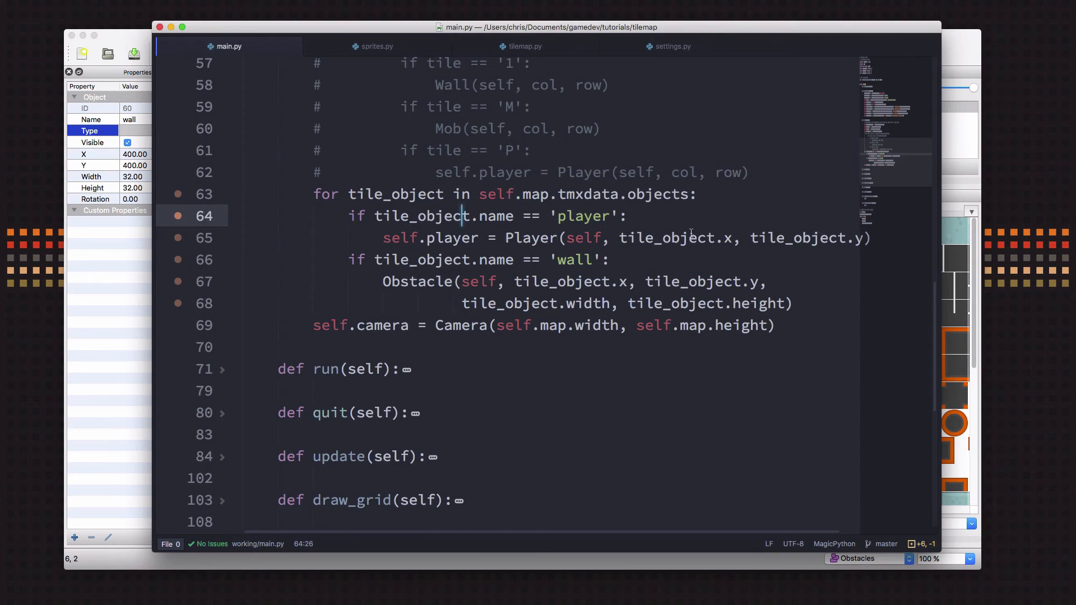
{"action": "left_click", "coordinate": [779, 325]}
{"action": "type", "text": "self"}
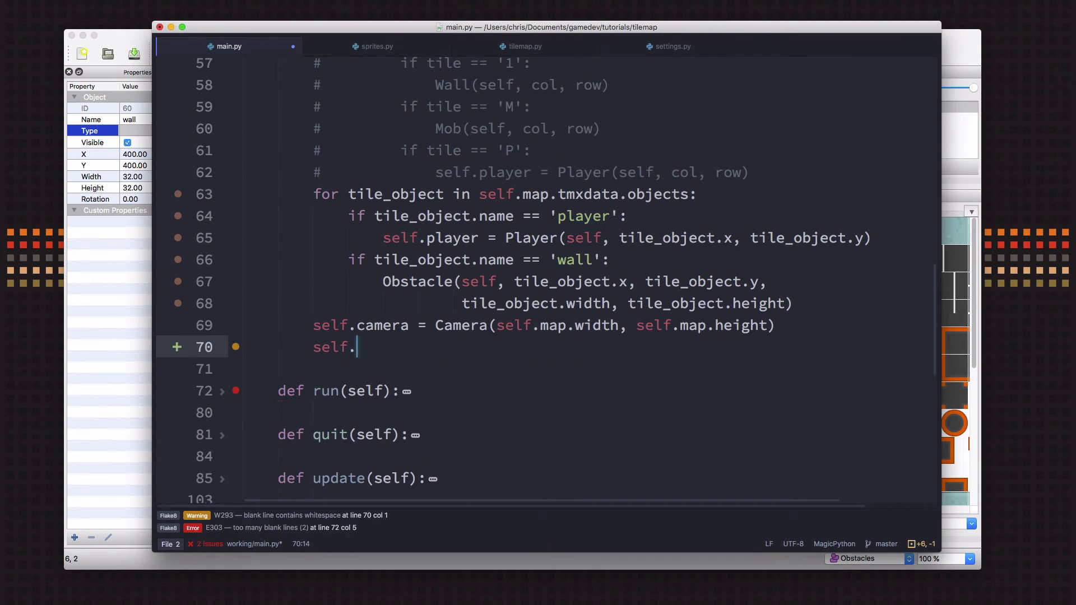
{"action": "type", "text": "."}
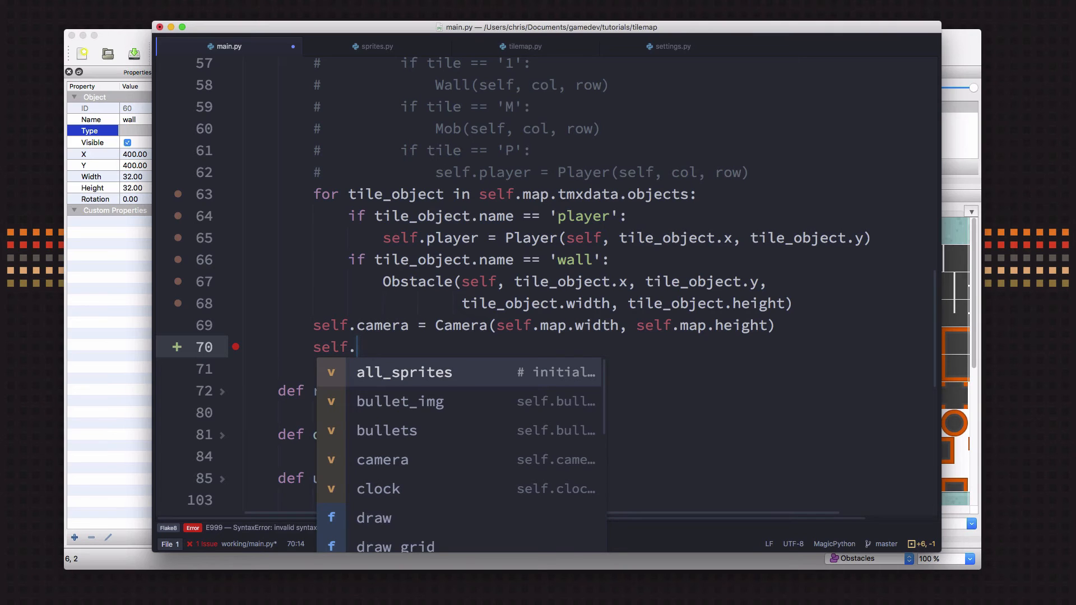
{"action": "type", "text": "draw"}
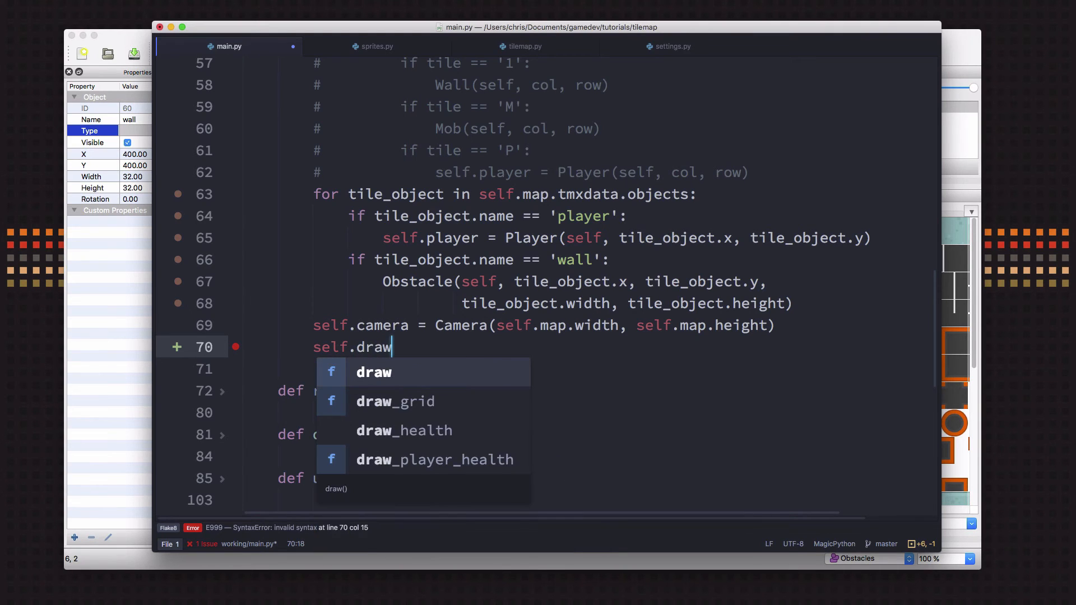
{"action": "type", "text": "_de"}
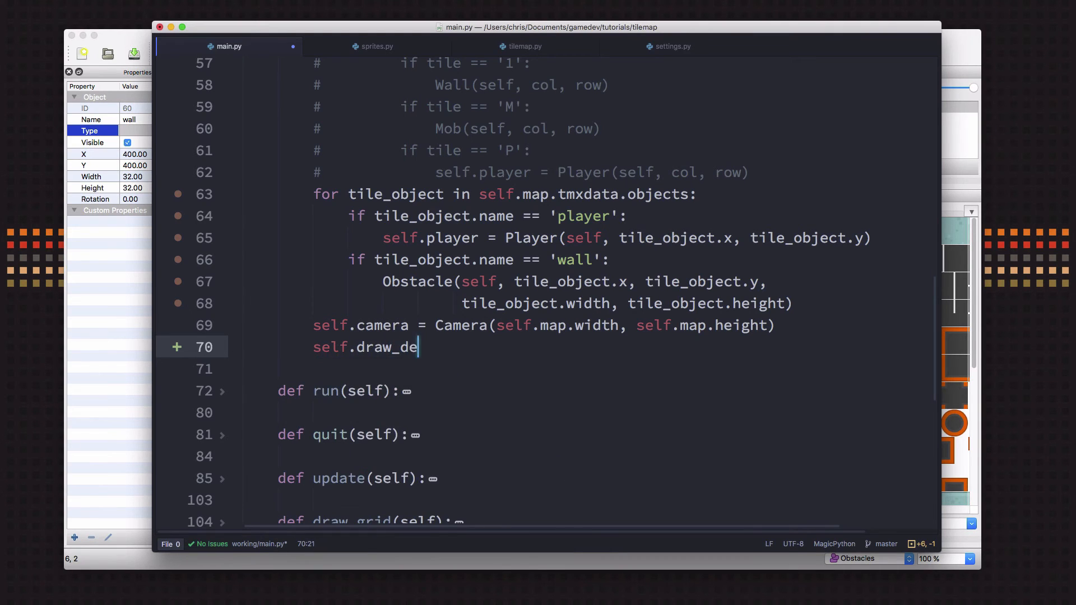
{"action": "type", "text": "bug ="}
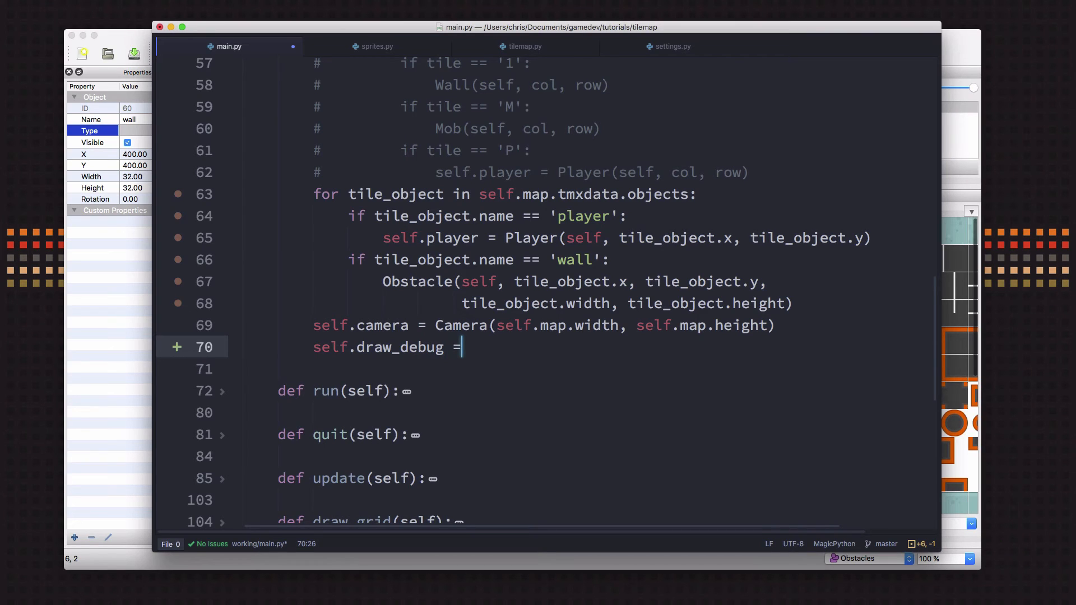
{"action": "type", "text": "False"}
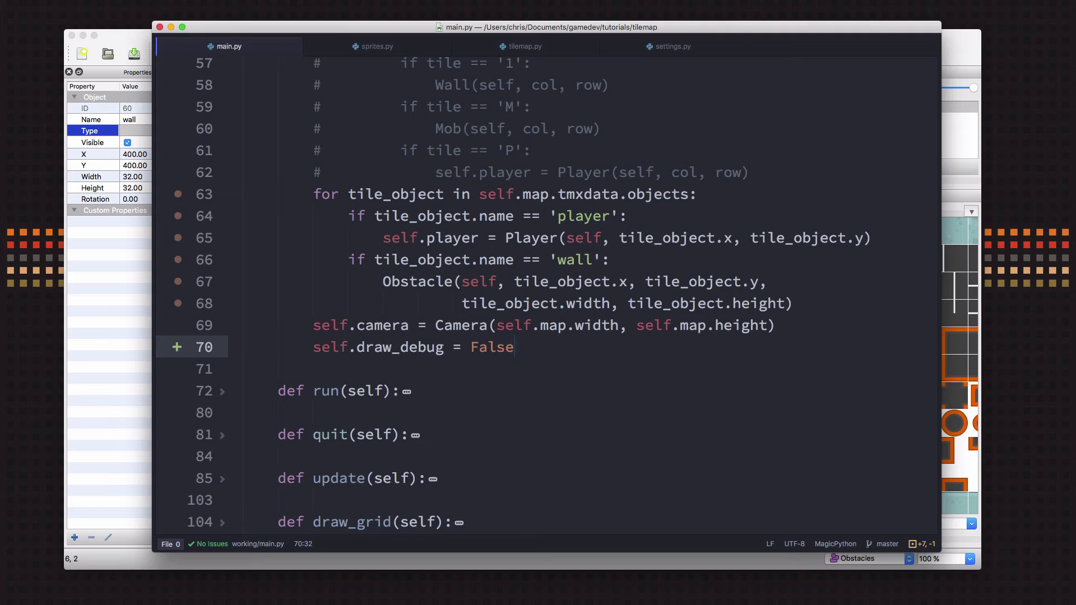
{"action": "scroll", "scroll_direction": "down", "scroll_amount": 3}
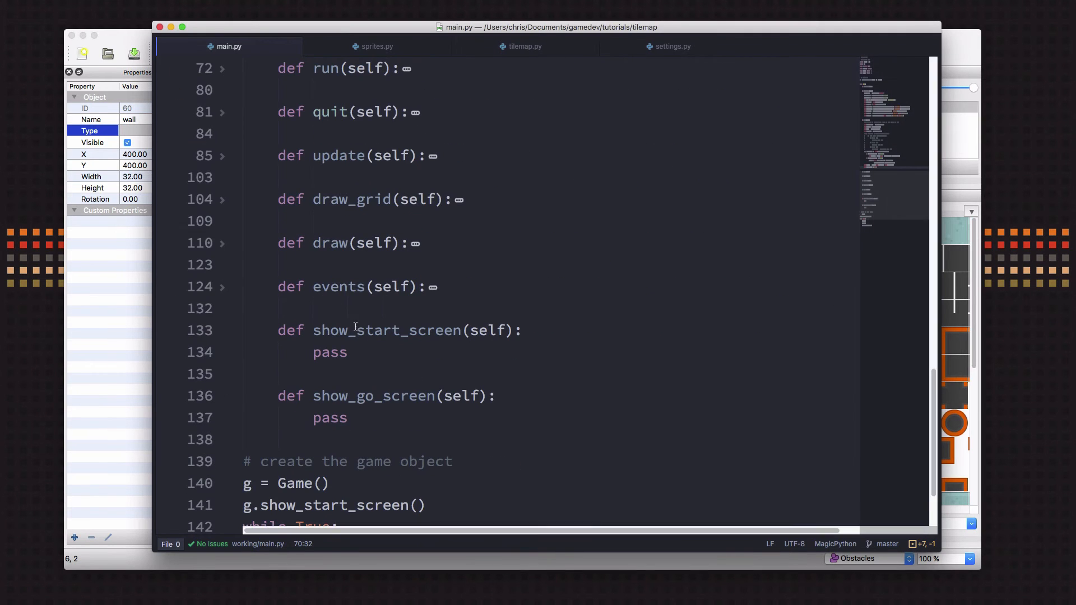
- Add an 'if event.key == pg.K_h:' check after the Escape quit line
{"action": "left_click", "coordinate": [232, 287]}
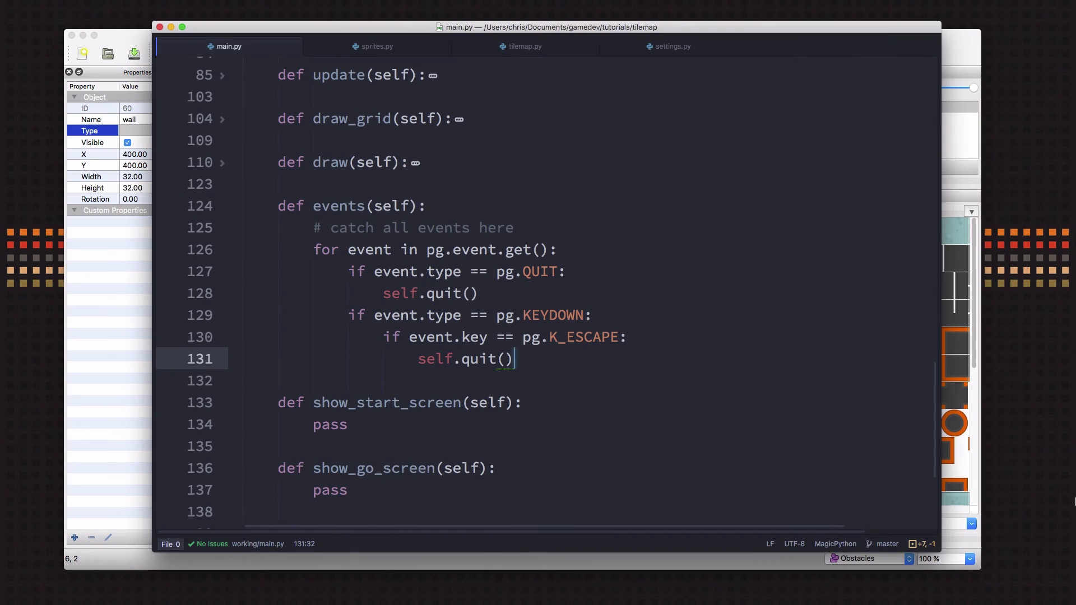
{"action": "type", "text": "if event."}
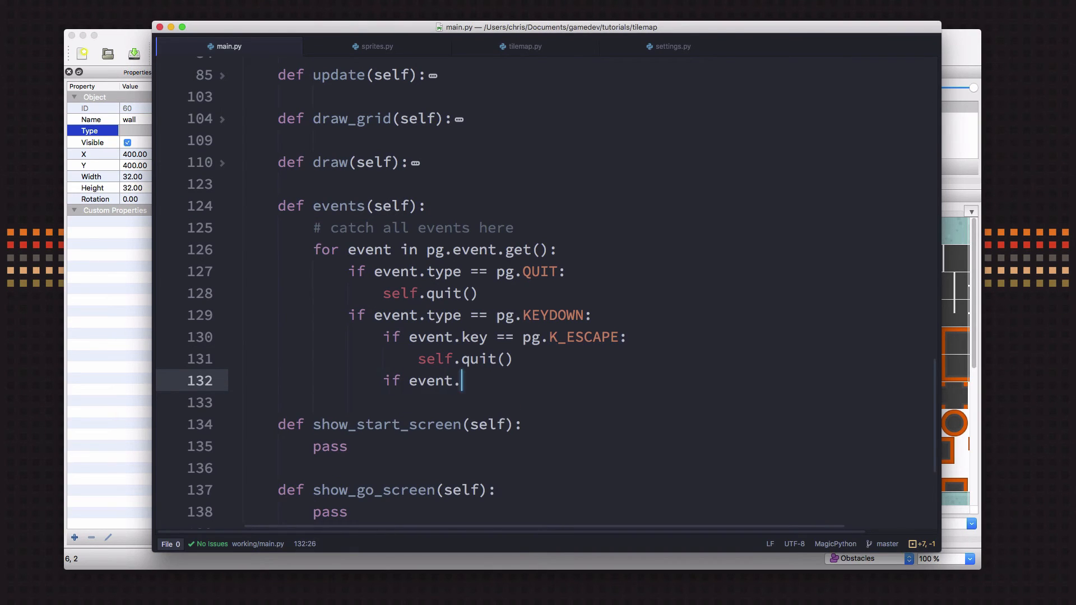
{"action": "type", "text": "key == pg.K_"}
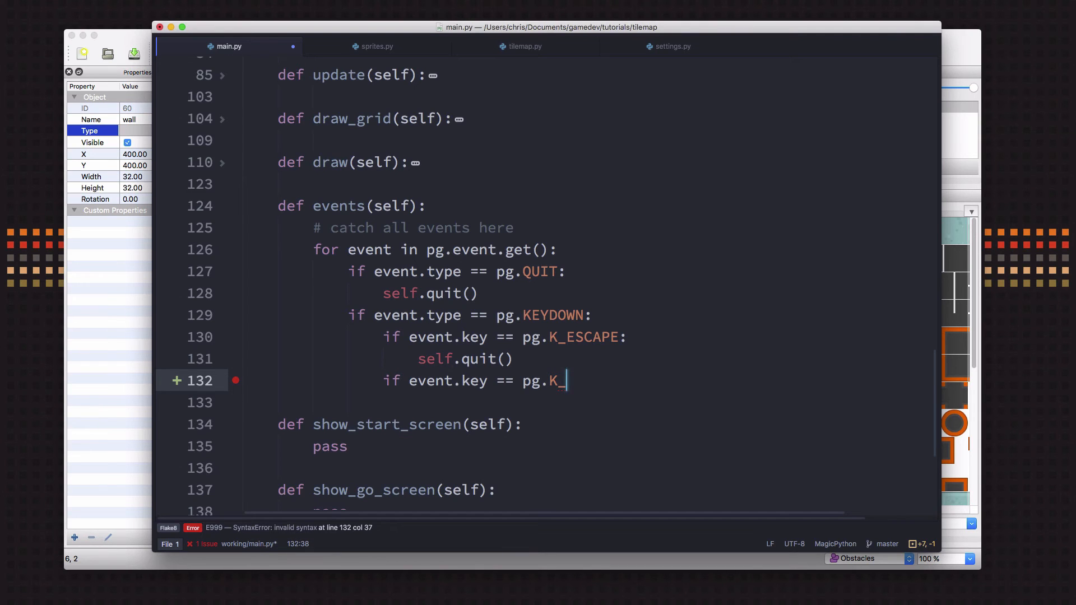
{"action": "type", "text": "_"}
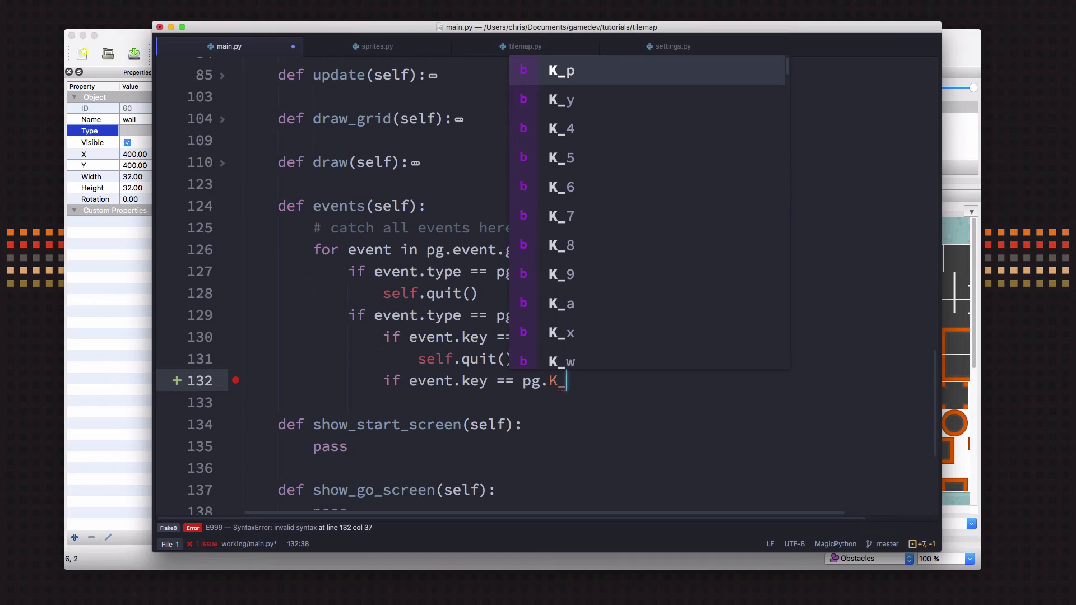
{"action": "type", "text": "h:"}
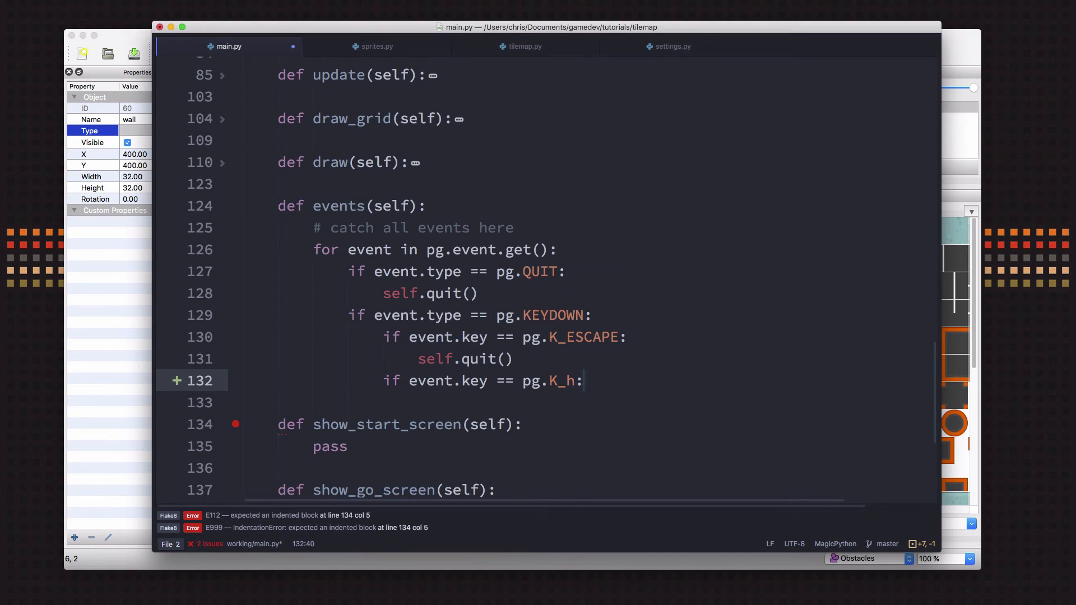
- Make the H-key check set self.draw_debug = not self.draw_debug
{"action": "left_click", "coordinate": [583, 381]}
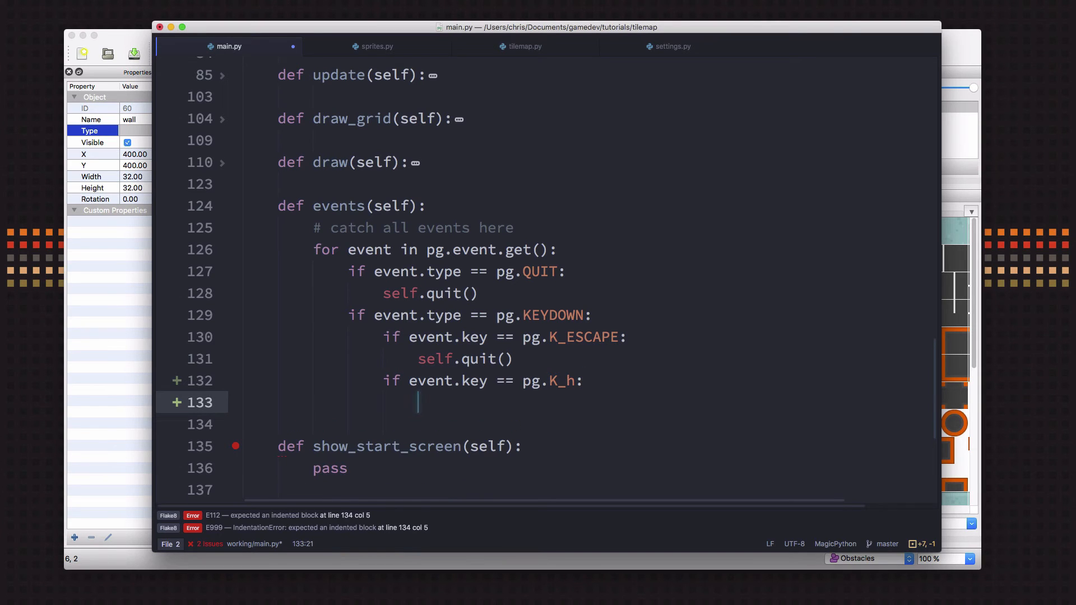
{"action": "type", "text": "self.draw_debug ="}
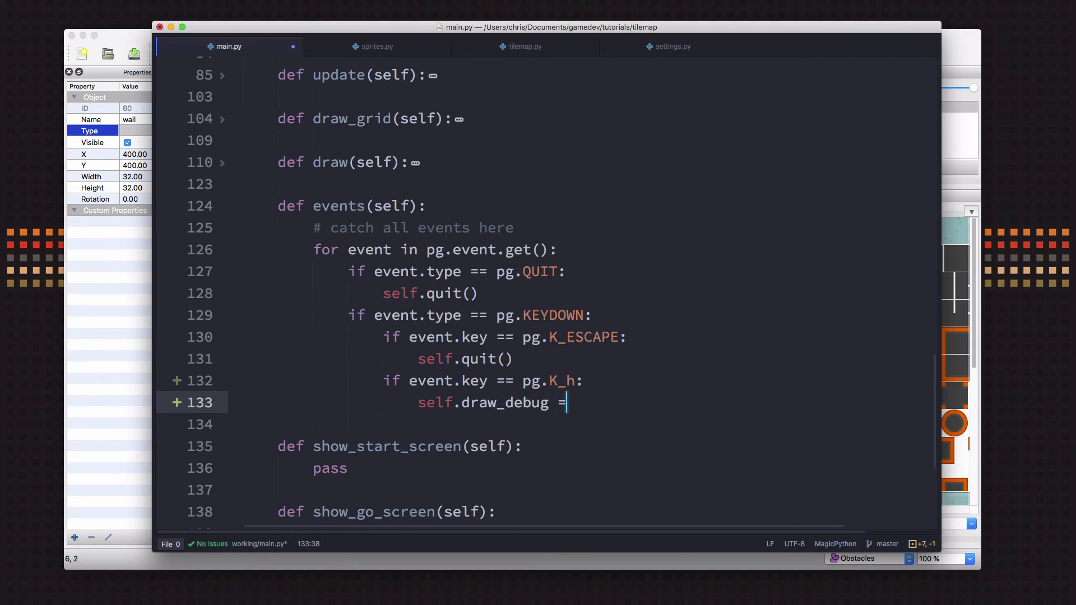
{"action": "type", "text": "not self.draw_debug"}
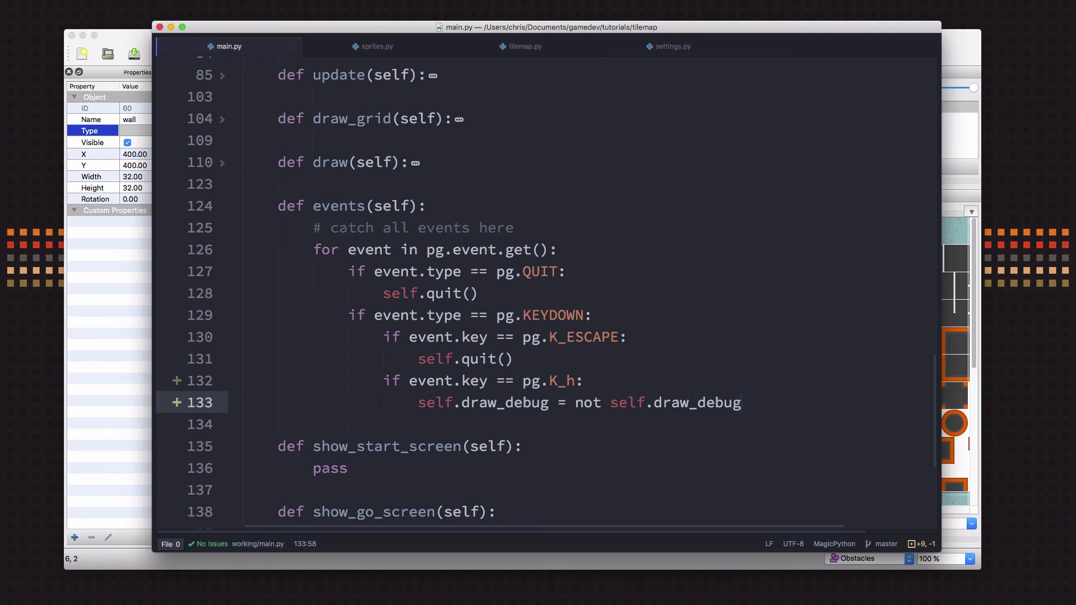
{"action": "left_click", "coordinate": [740, 403]}
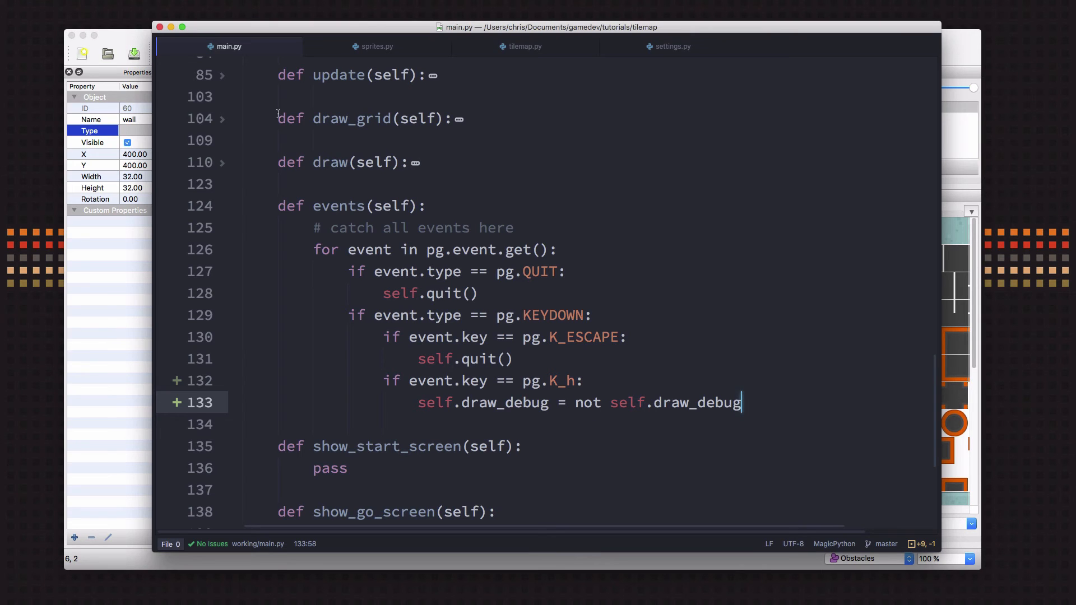
{"action": "left_click", "coordinate": [223, 165]}
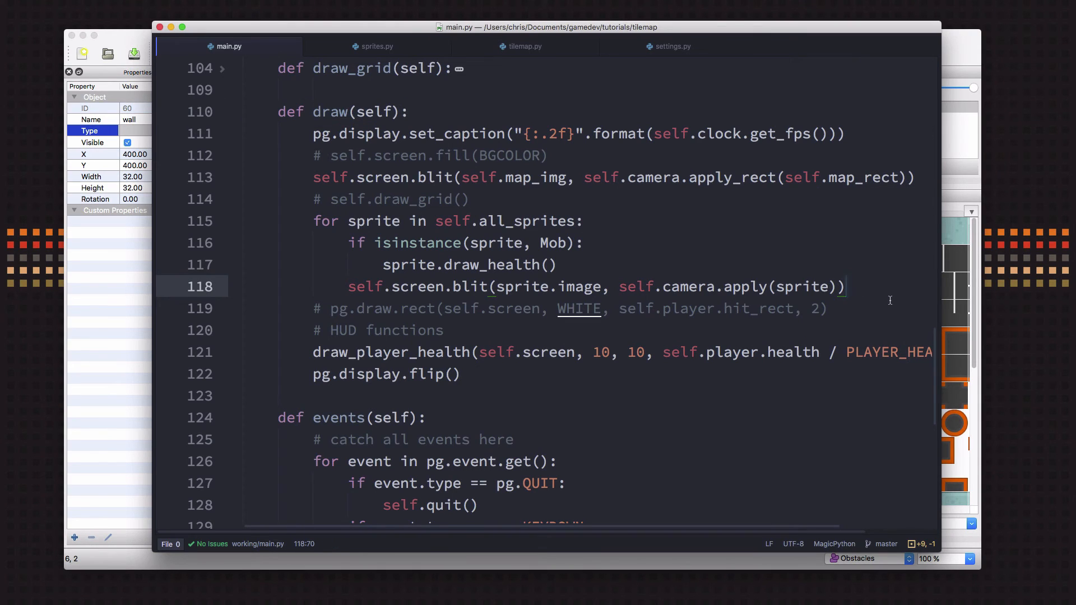
- When draw_debug is on, draw a CYAN rect around each sprite's camera-applied hit_rect
{"action": "type", "text": "if dra"}
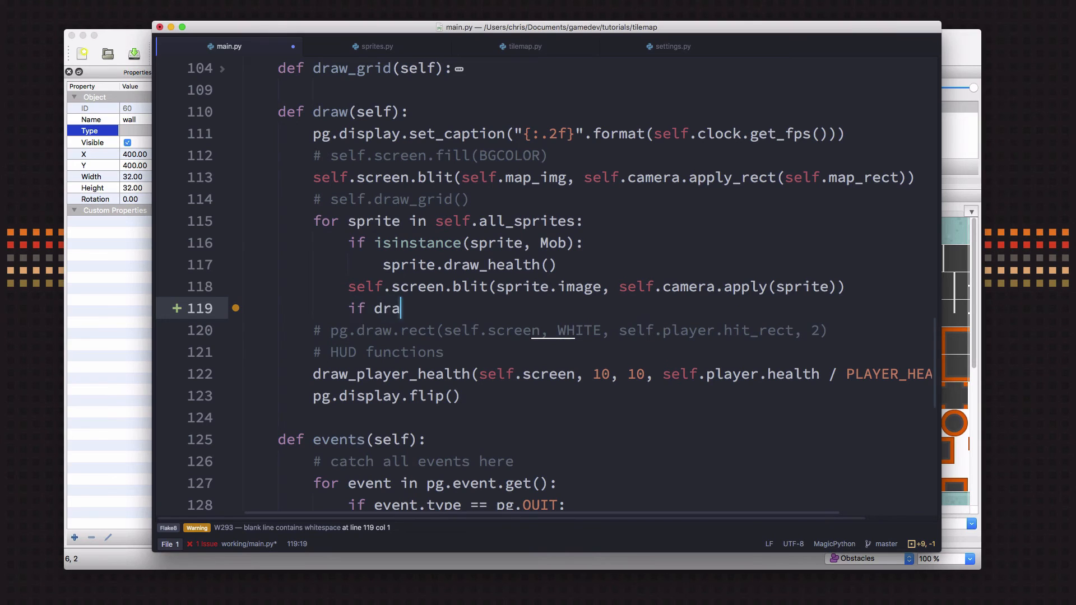
{"action": "type", "text": "self.drawd"}
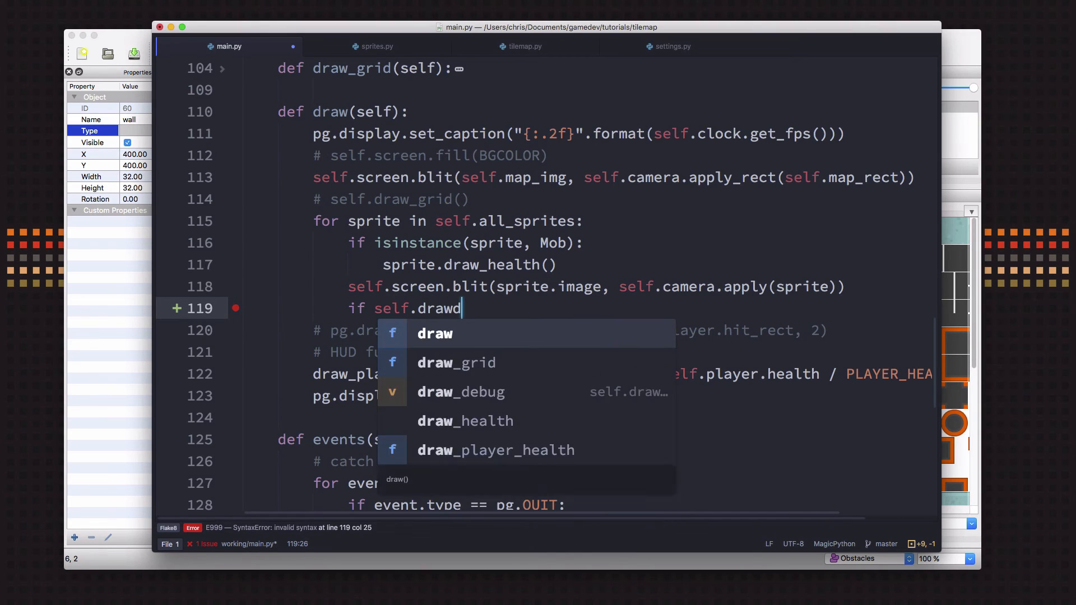
{"action": "left_click", "coordinate": [461, 392]}
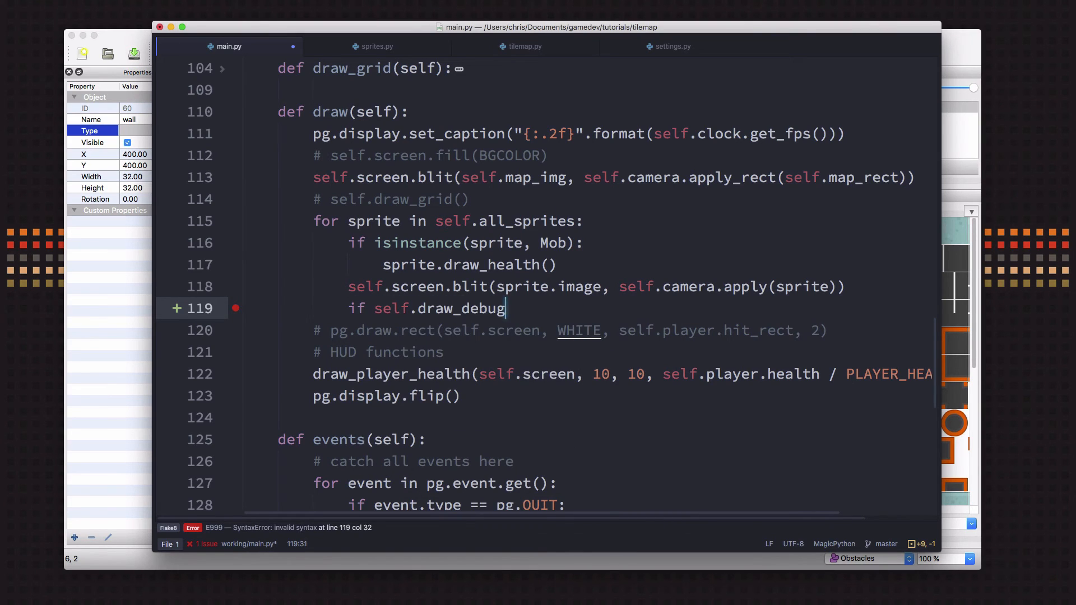
{"action": "type", "text": ":"}
{"action": "type", "text": "pg.draw.rect(seld"}
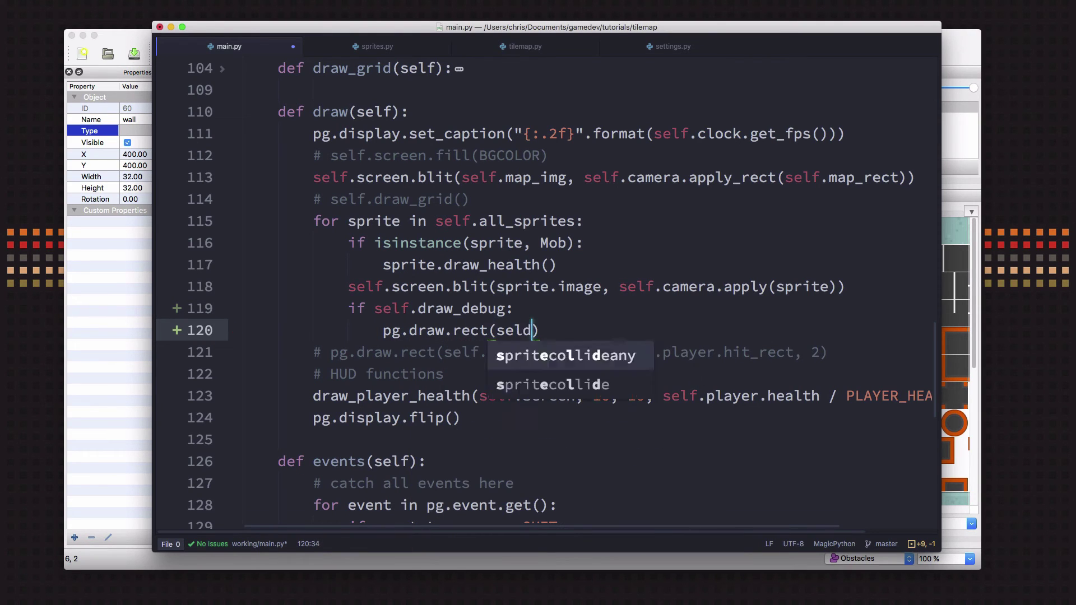
{"action": "type", "text": ".screen"}
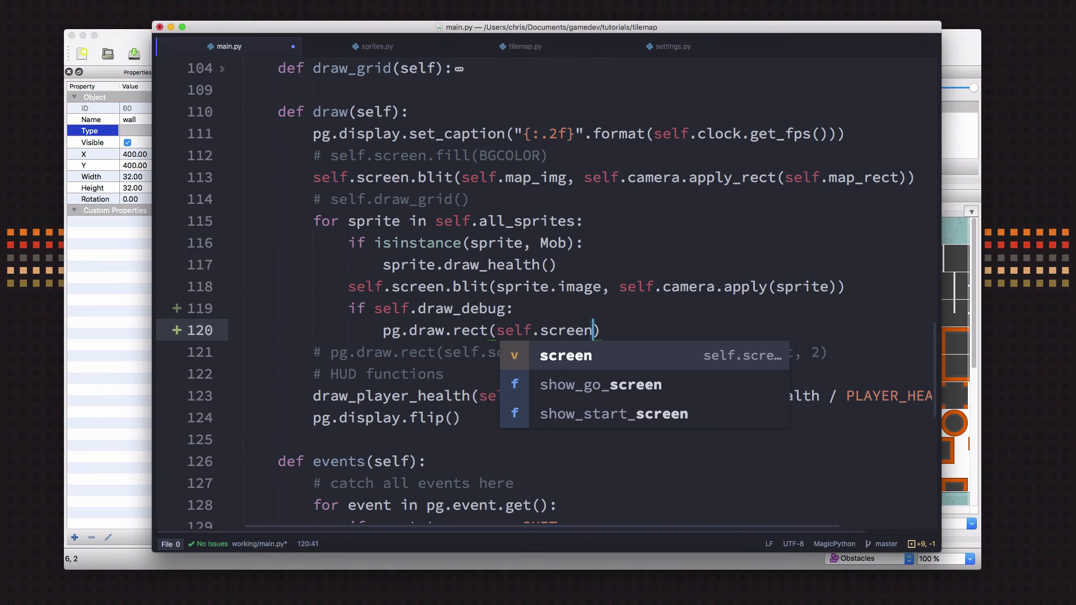
{"action": "type", "text": ", C"}
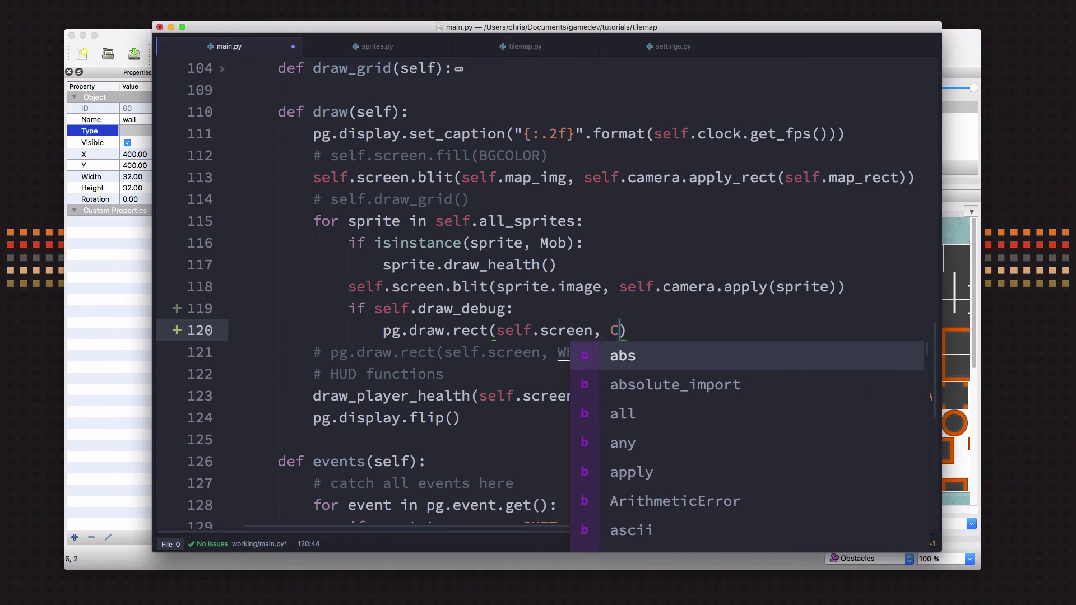
{"action": "type", "text": "YAN,"}
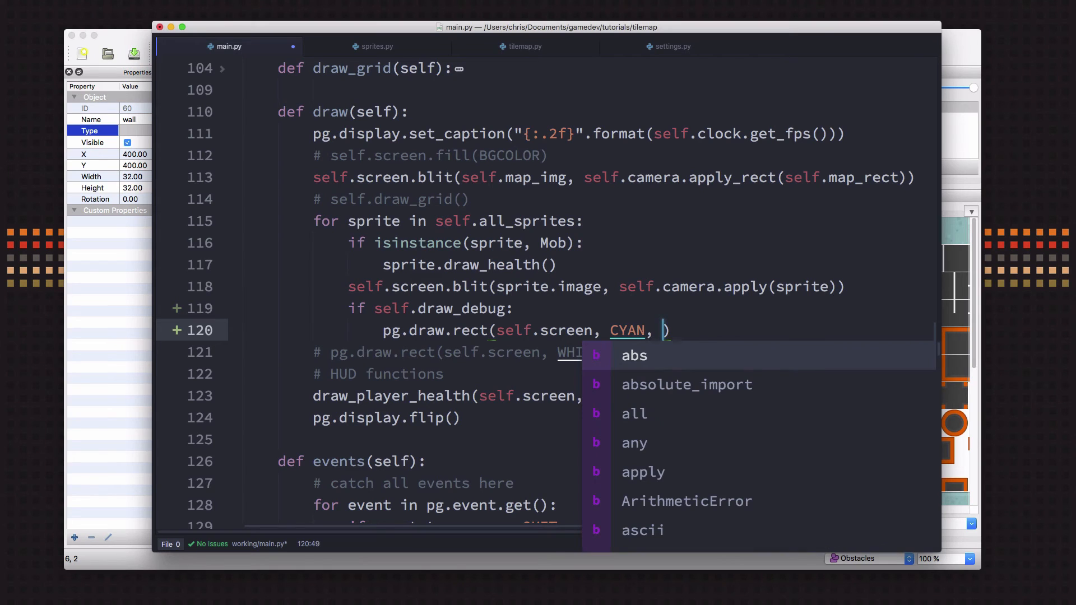
{"action": "type", "text": "self.camera"}
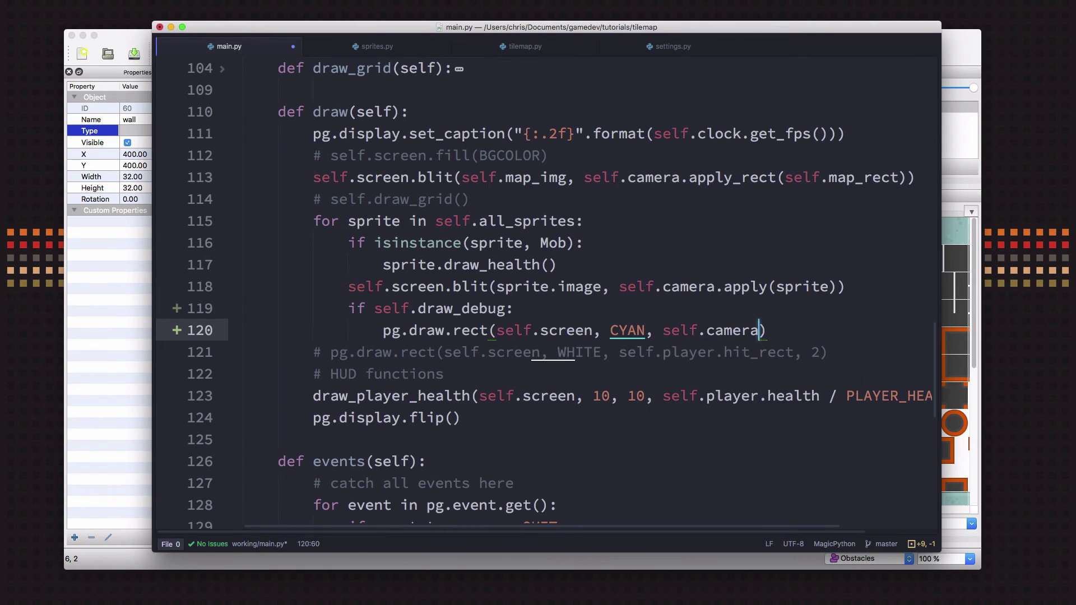
{"action": "type", "text": ".apply()"}
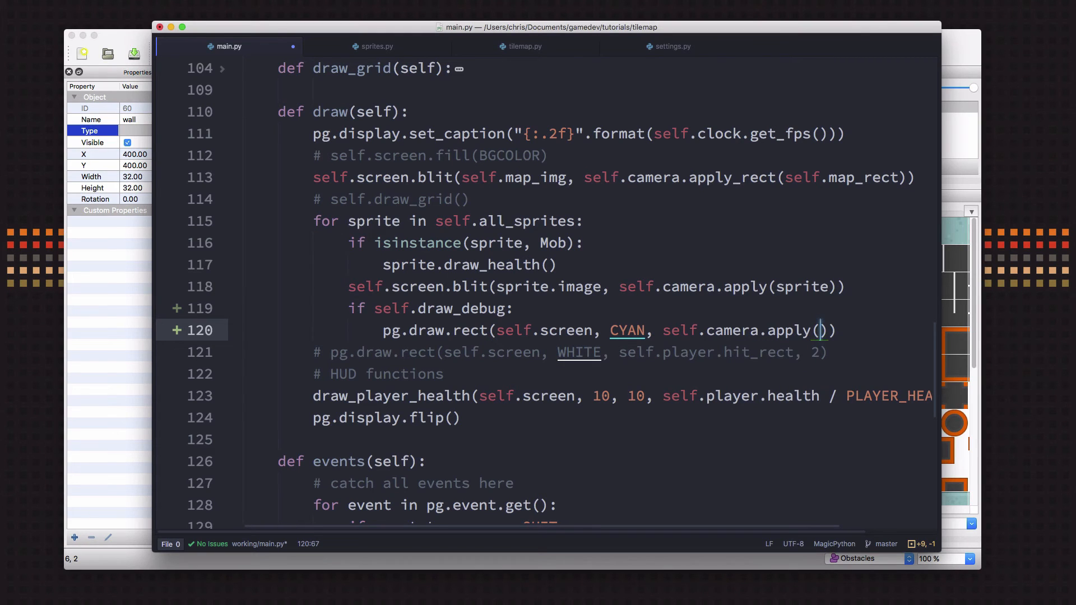
{"action": "type", "text": "sprite."}
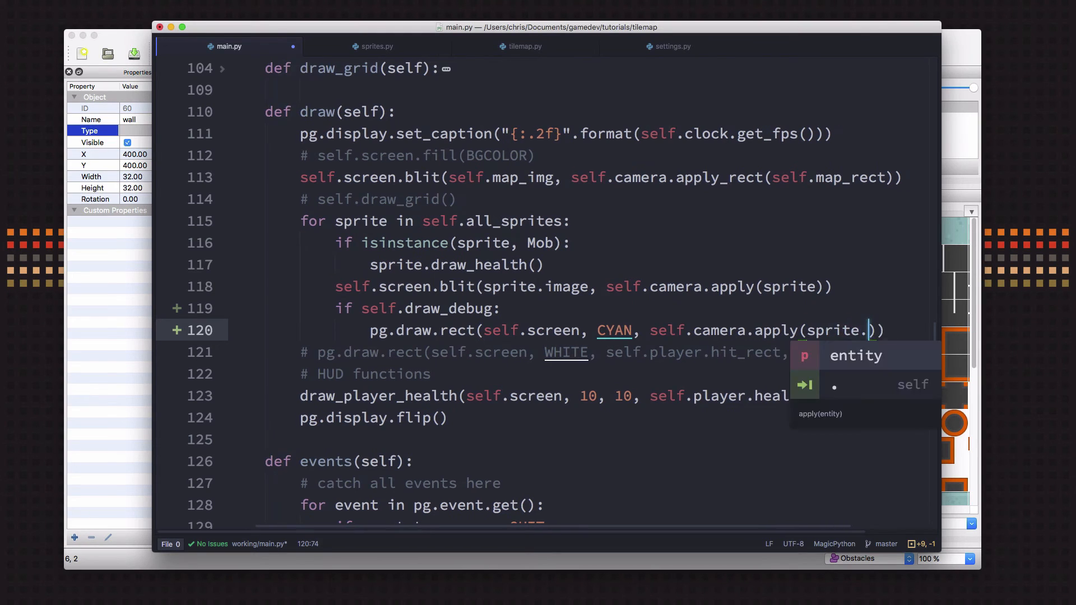
{"action": "type", "text": "hit_rect"}
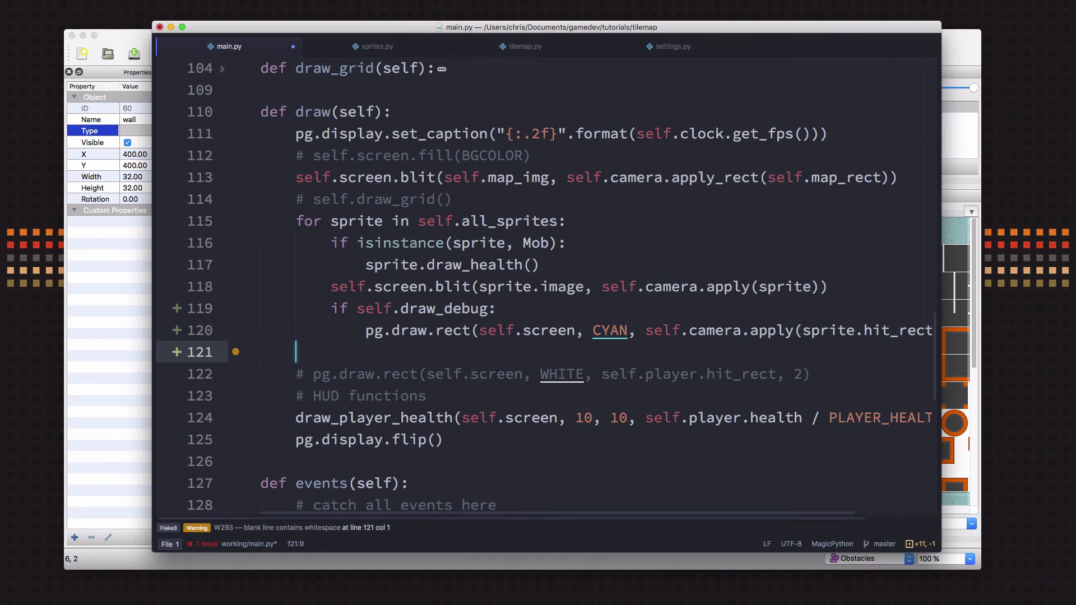
- Add a draw_debug block drawing a 1-pixel cyan rect around each wall via camera.apply_rect
{"action": "type", "text": "if self.dr"}
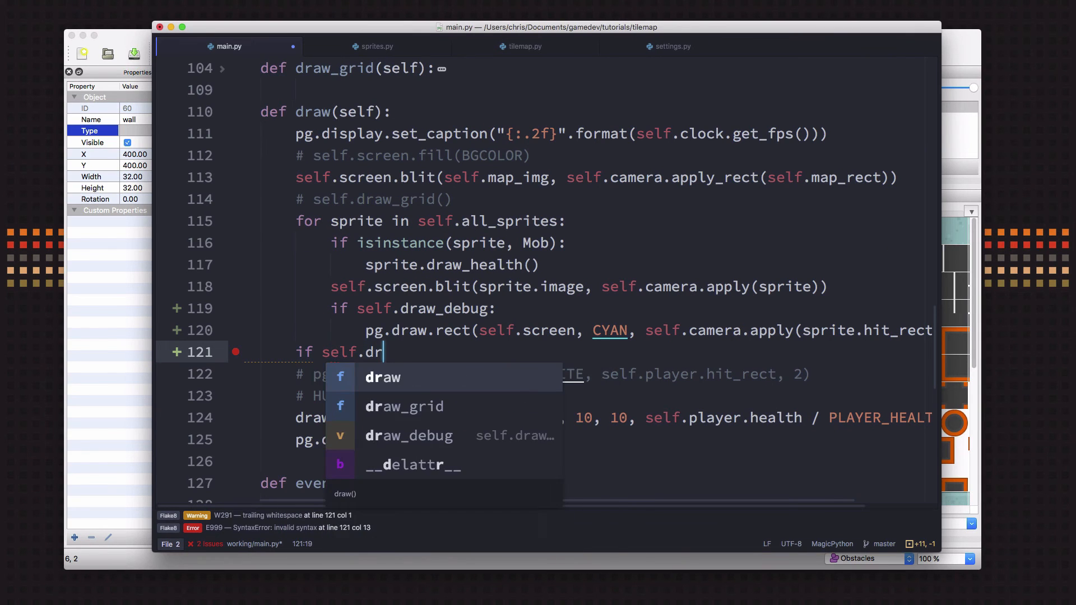
{"action": "type", "text": "aw_debug:"}
{"action": "type", "text": "for wall in wall"}
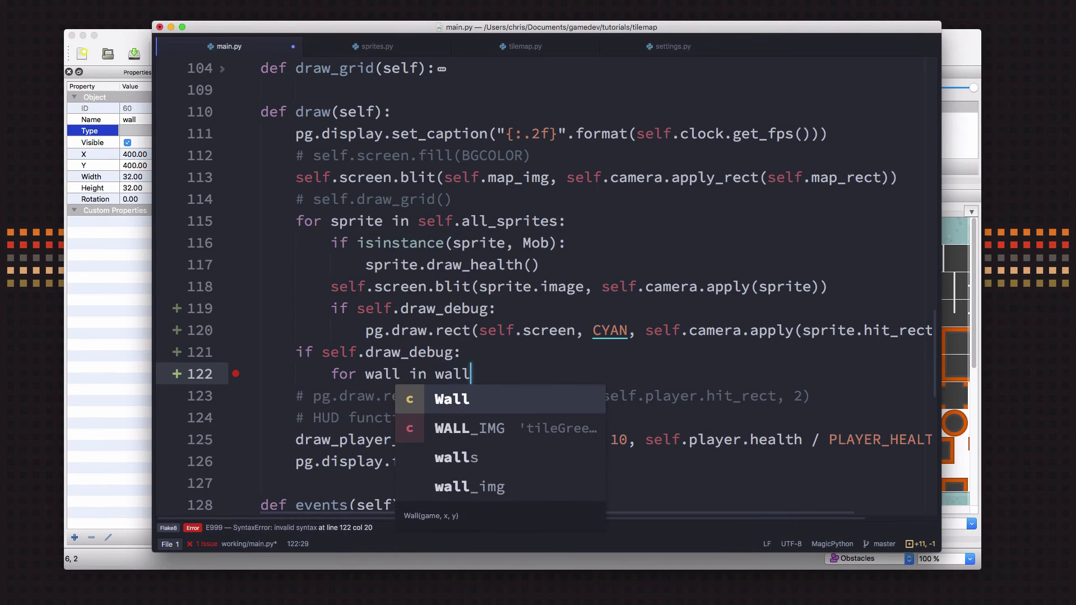
{"action": "type", "text": "self.wa"}
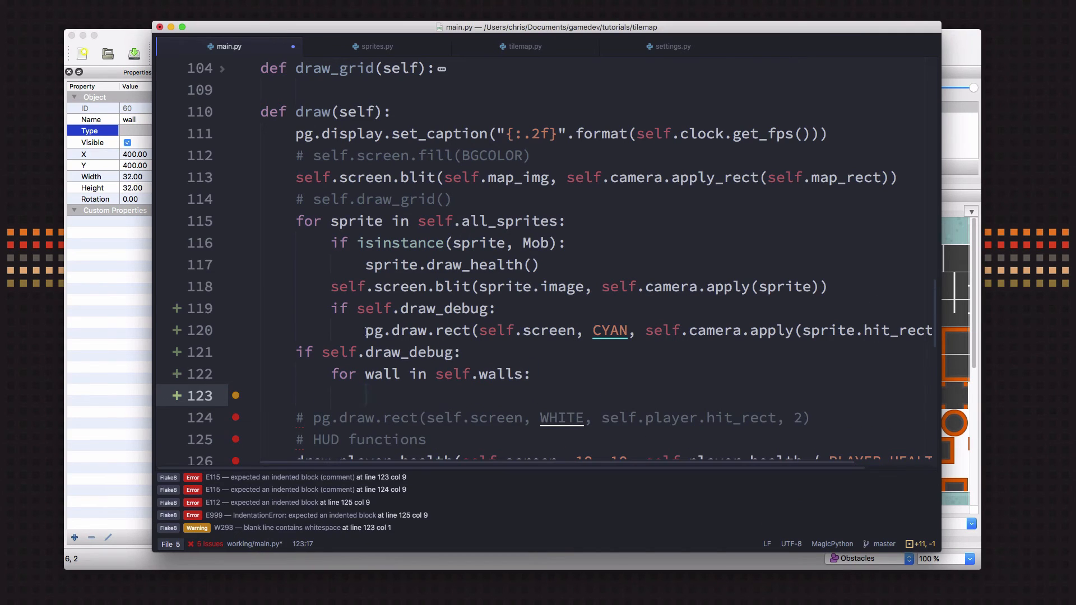
{"action": "left_click", "coordinate": [435, 330]}
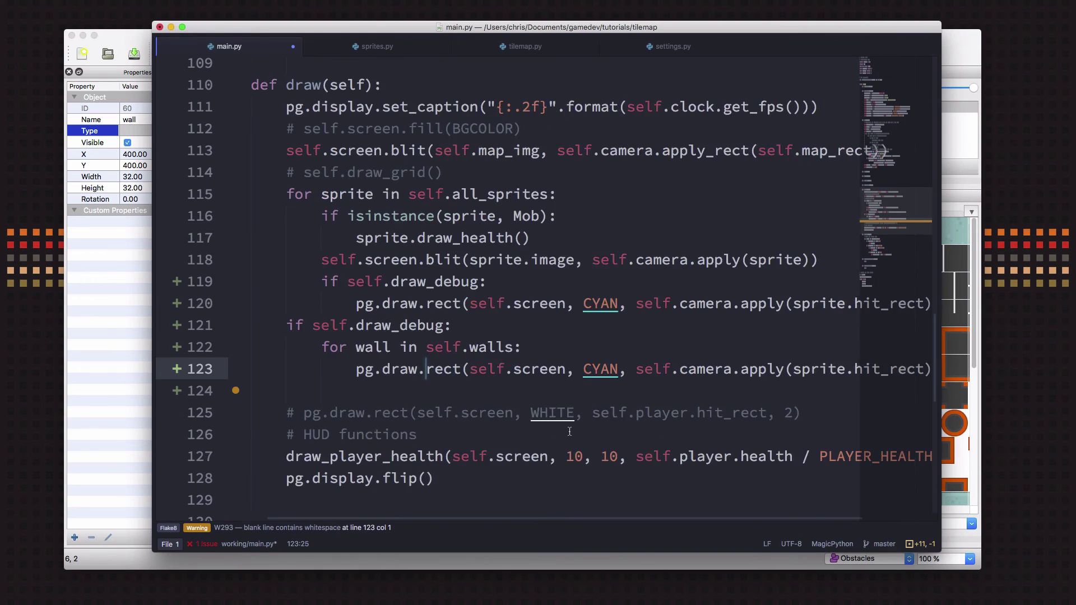
{"action": "scroll", "scroll_direction": "left", "scroll_amount": 3}
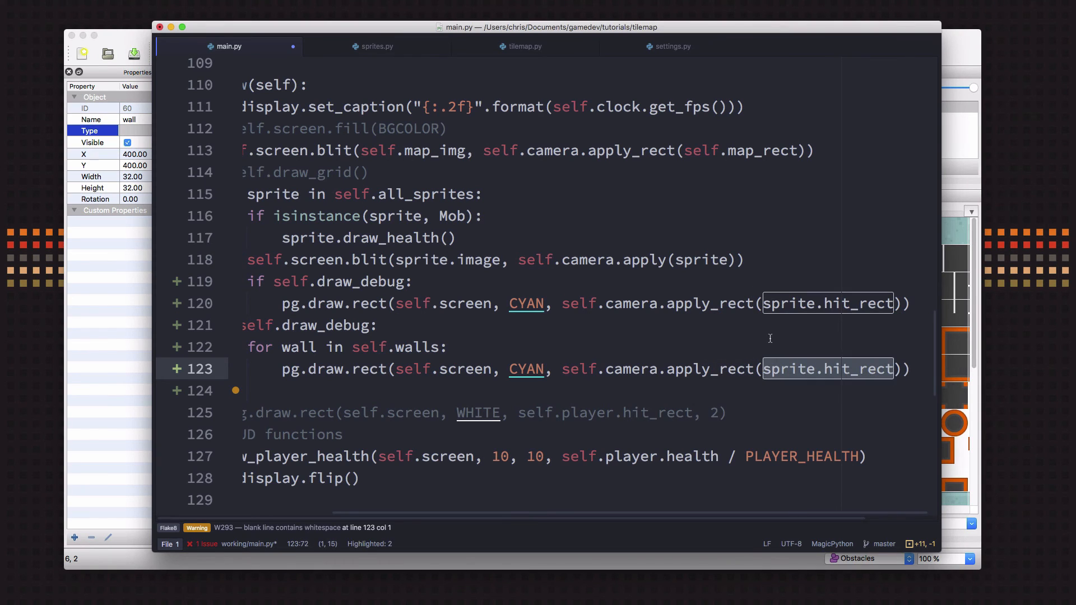
{"action": "type", "text": "wall"}
{"action": "left_click", "coordinate": [576, 303]}
{"action": "type", "text": ". "}
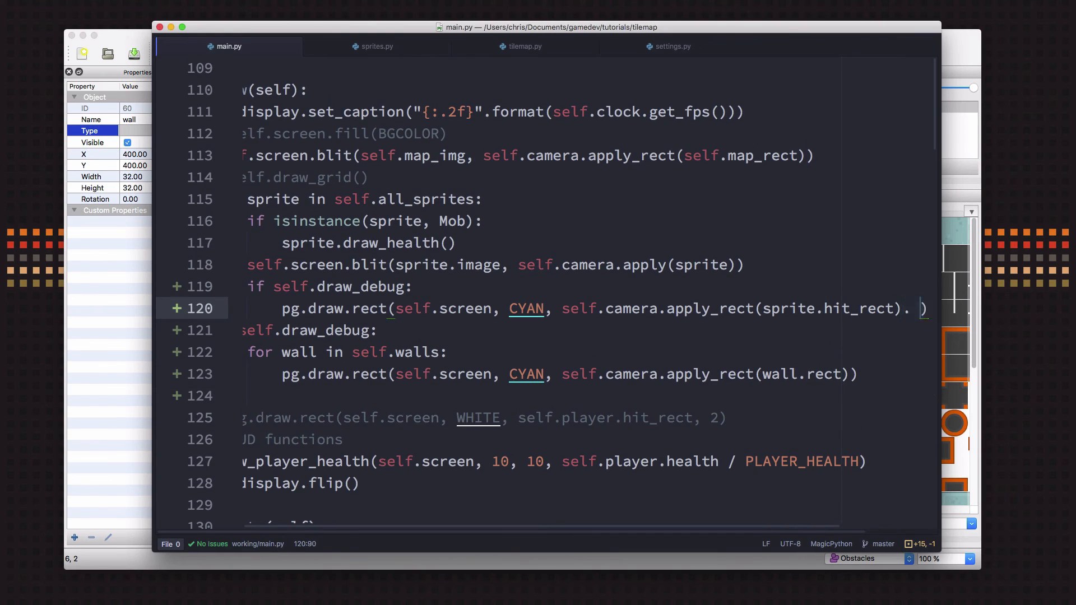
{"action": "type", "text": "1"}
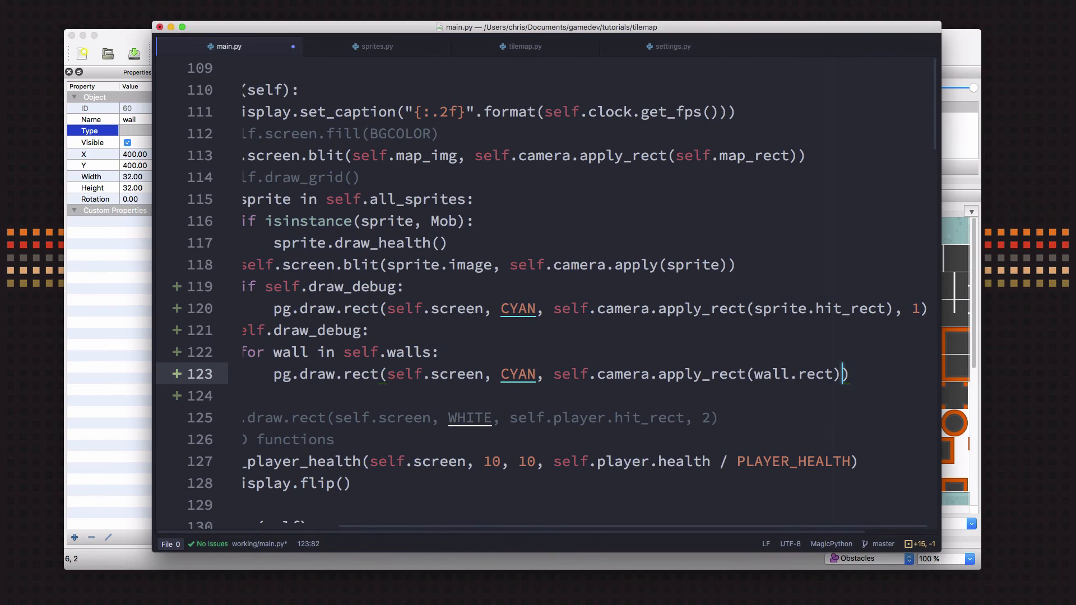
{"action": "type", "text": ", 1"}
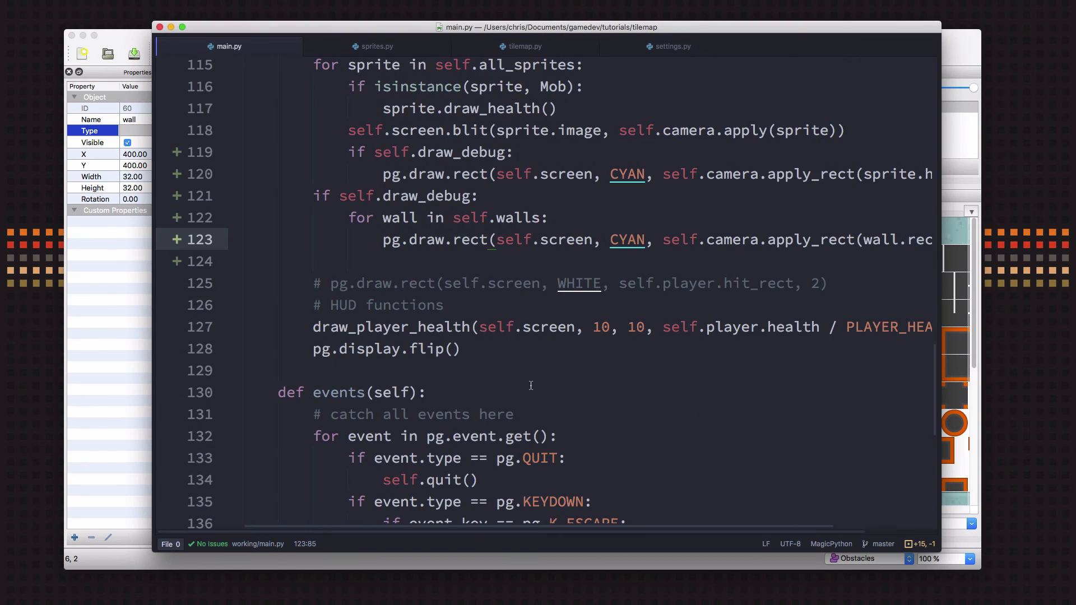
- Spawn Mob(self, tile_object.x, tile_object.y) for objects named 'zombie', then view sprites.py
{"action": "scroll", "scroll_direction": "up", "scroll_amount": 3}
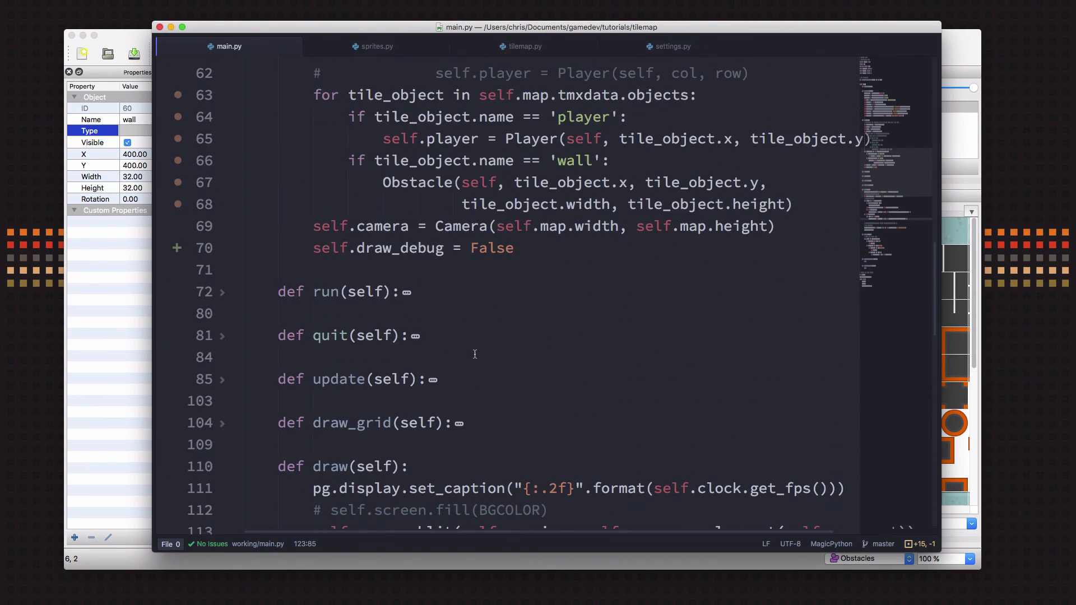
{"action": "scroll", "scroll_direction": "up", "scroll_amount": 3}
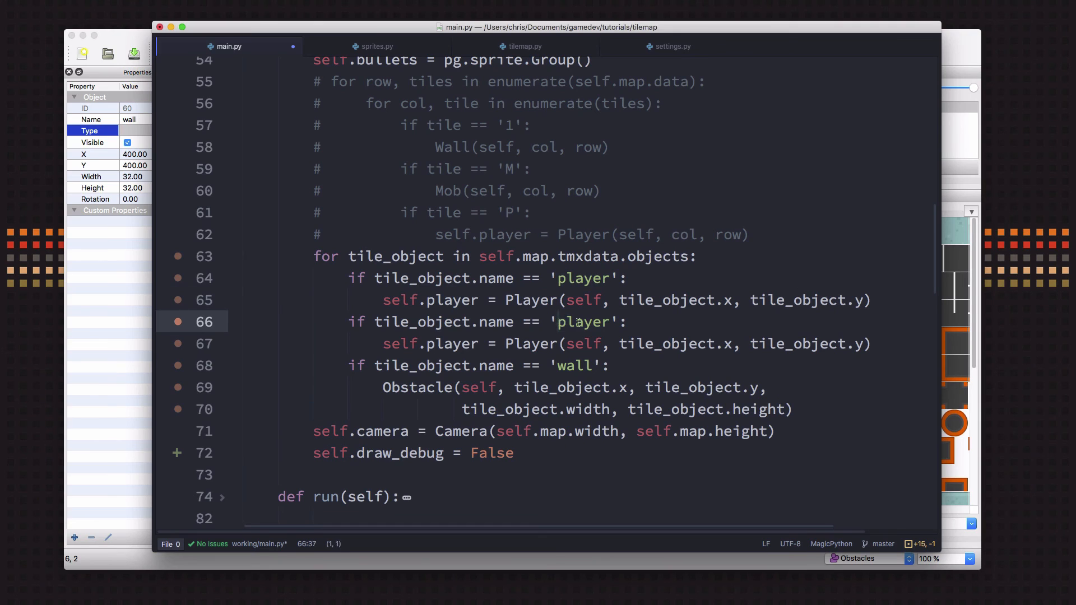
{"action": "type", "text": "zom"}
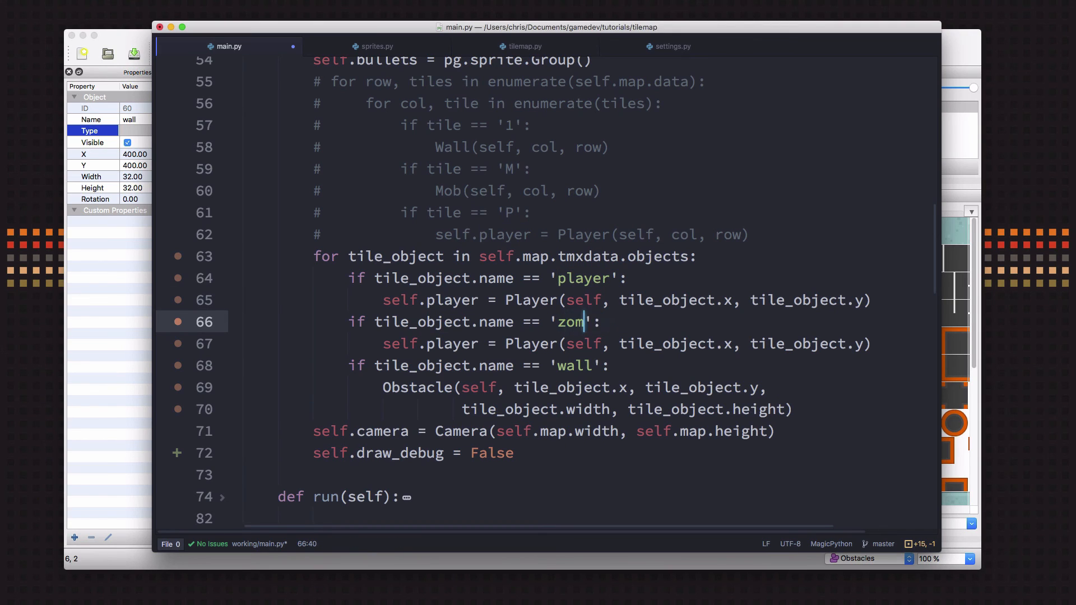
{"action": "type", "text": "bie"}
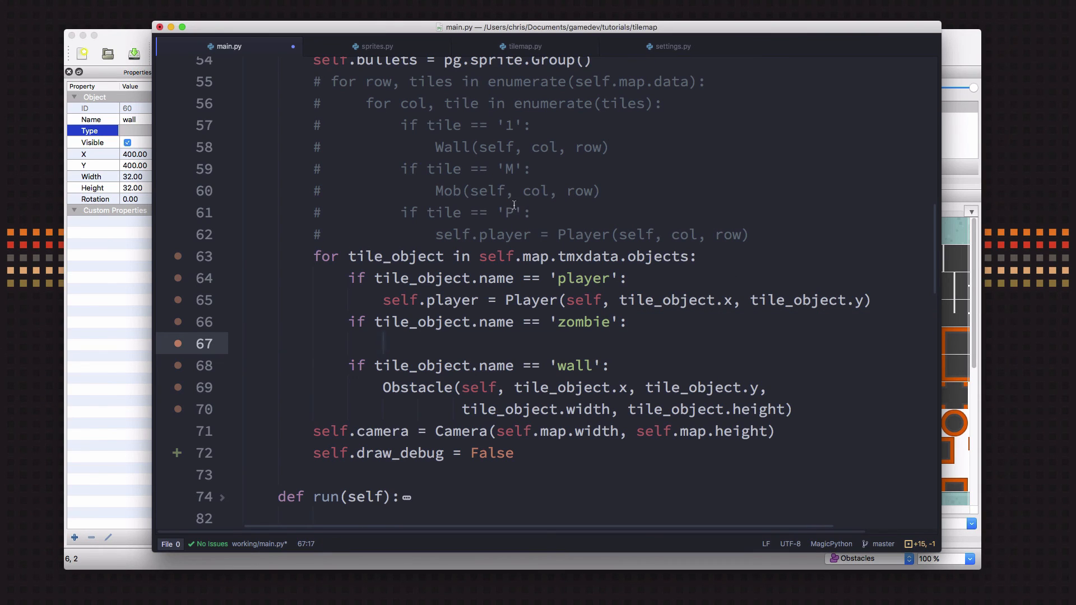
{"action": "type", "text": "Mob("}
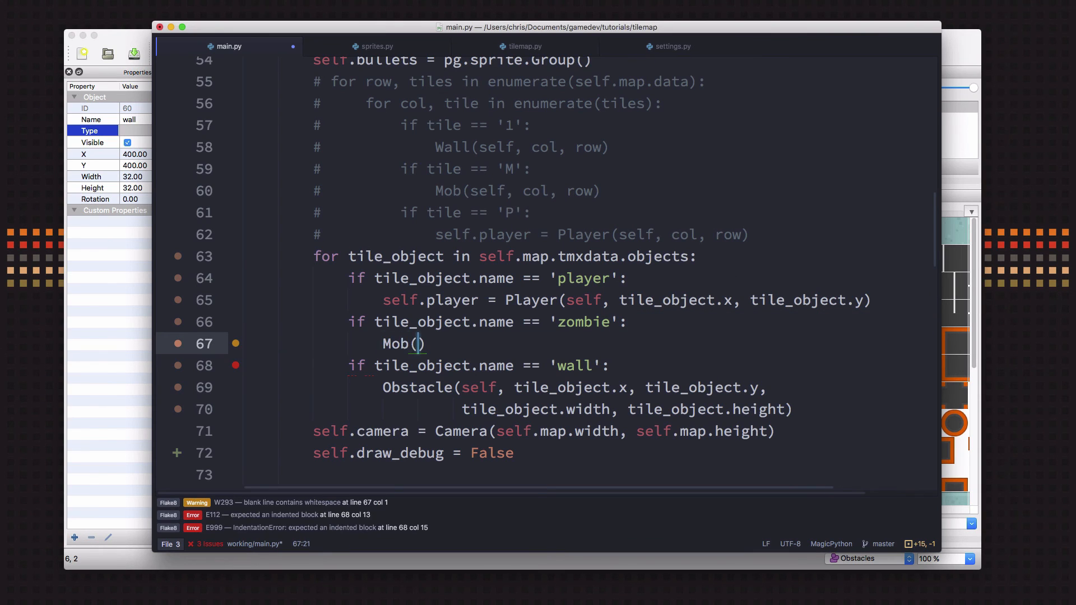
{"action": "type", "text": "self,"}
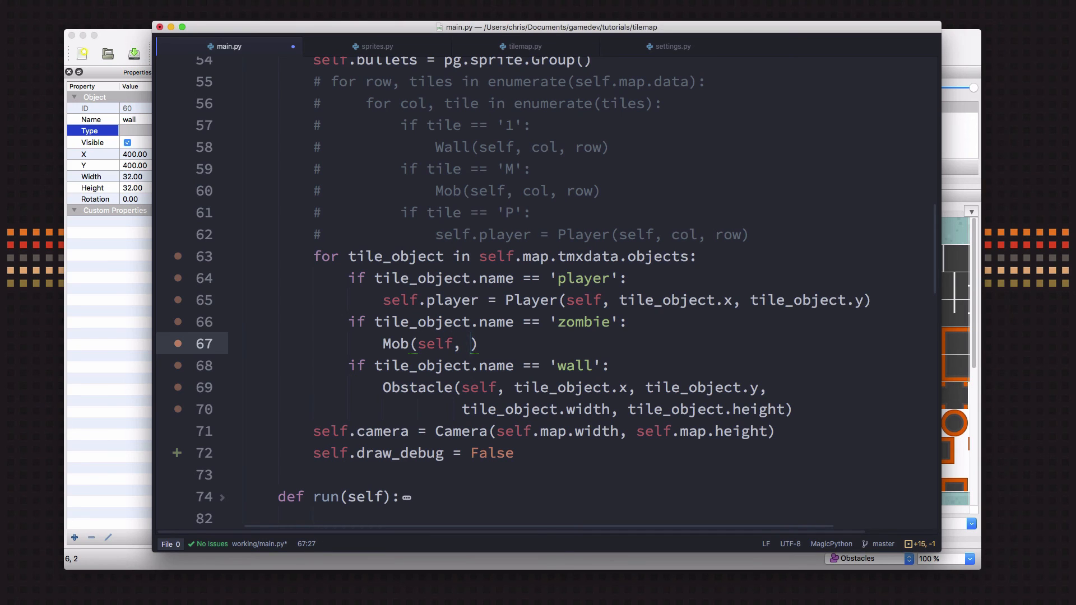
{"action": "type", "text": "s"}
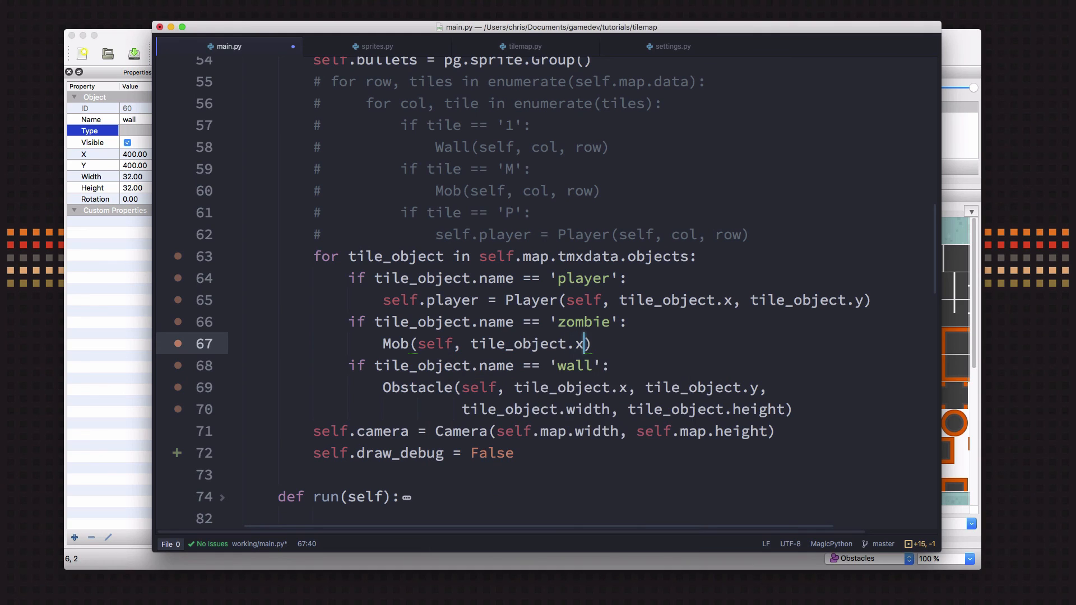
{"action": "type", "text": ", tile_object.y"}
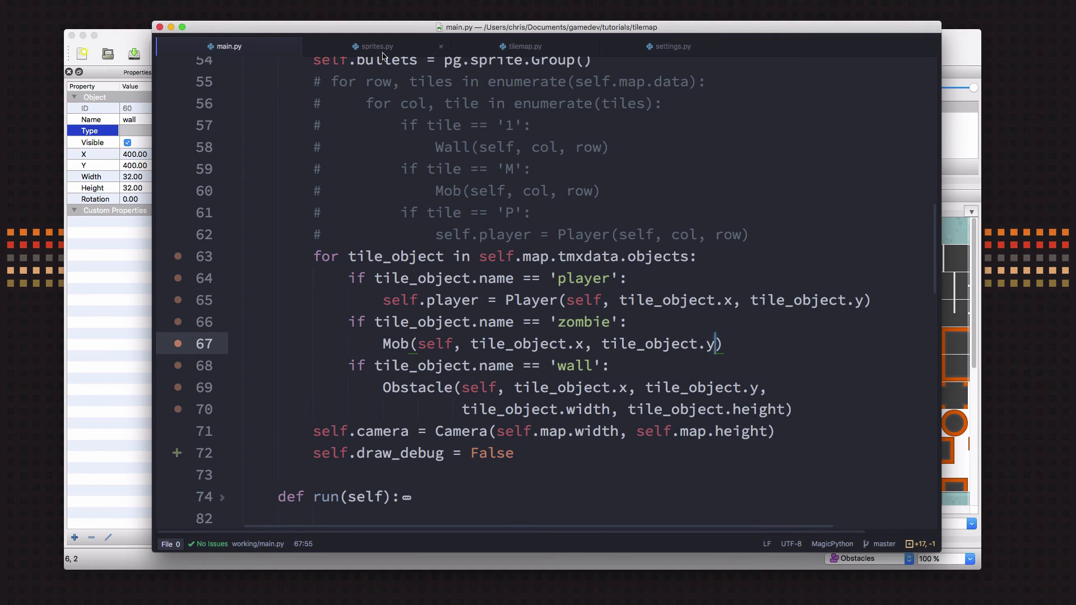
{"action": "left_click", "coordinate": [375, 46]}
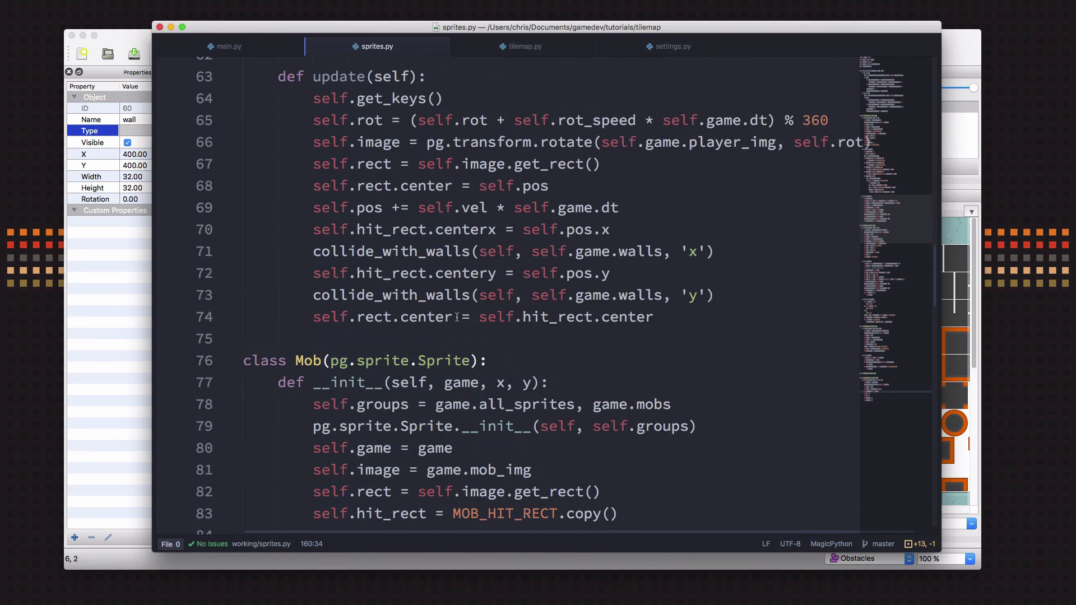
- Run main.py until the Bullet hit_rect AttributeError appears, then close the runner panel
{"action": "scroll", "scroll_direction": "down", "scroll_amount": 3}
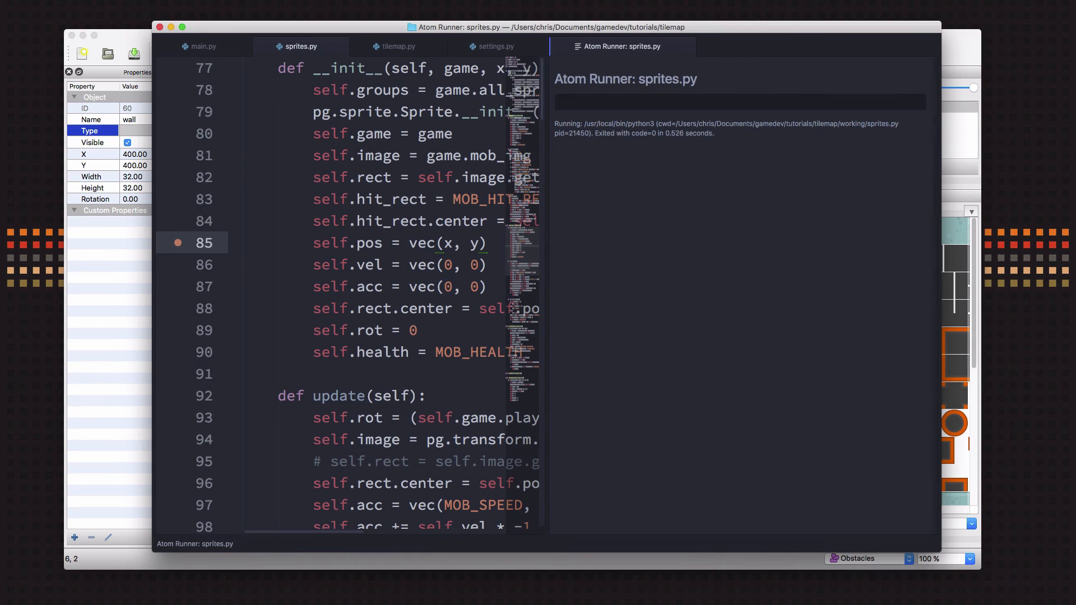
{"action": "left_click", "coordinate": [201, 46]}
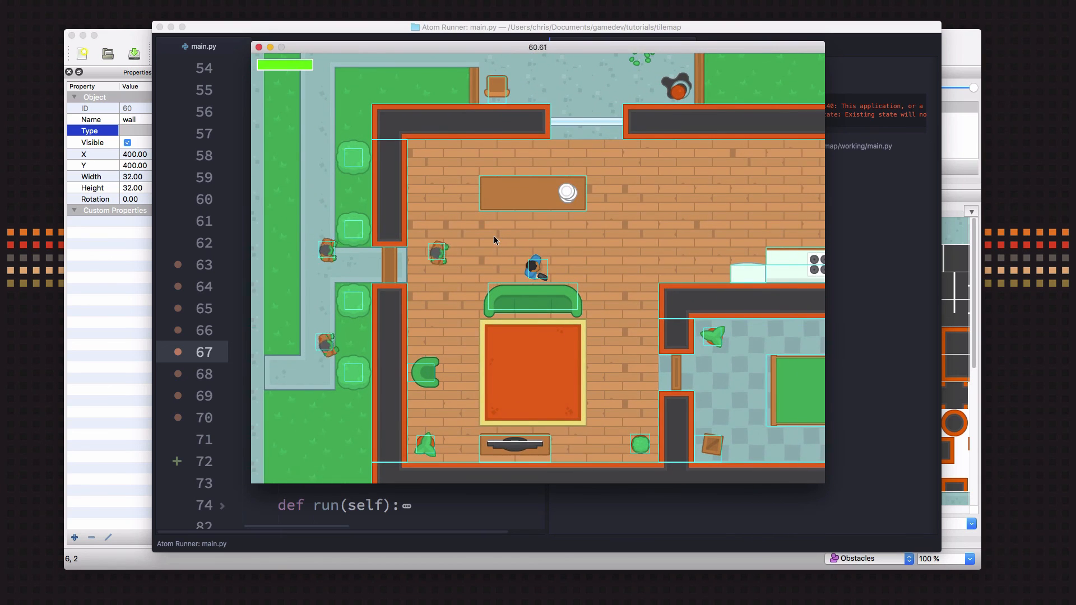
{"action": "left_click", "coordinate": [258, 46]}
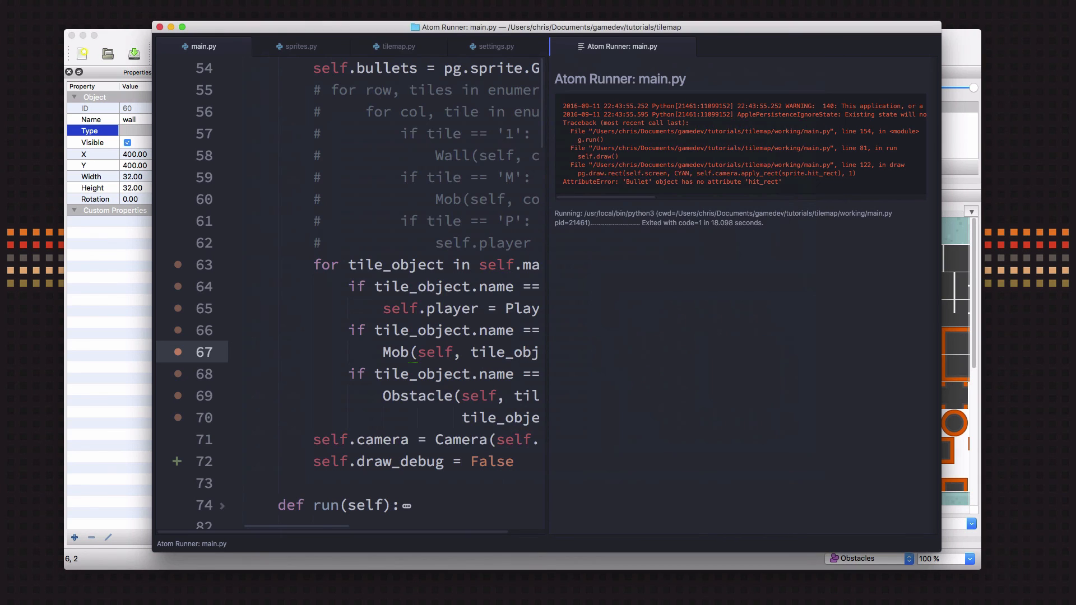
{"action": "mouse_move", "coordinate": [719, 208]}
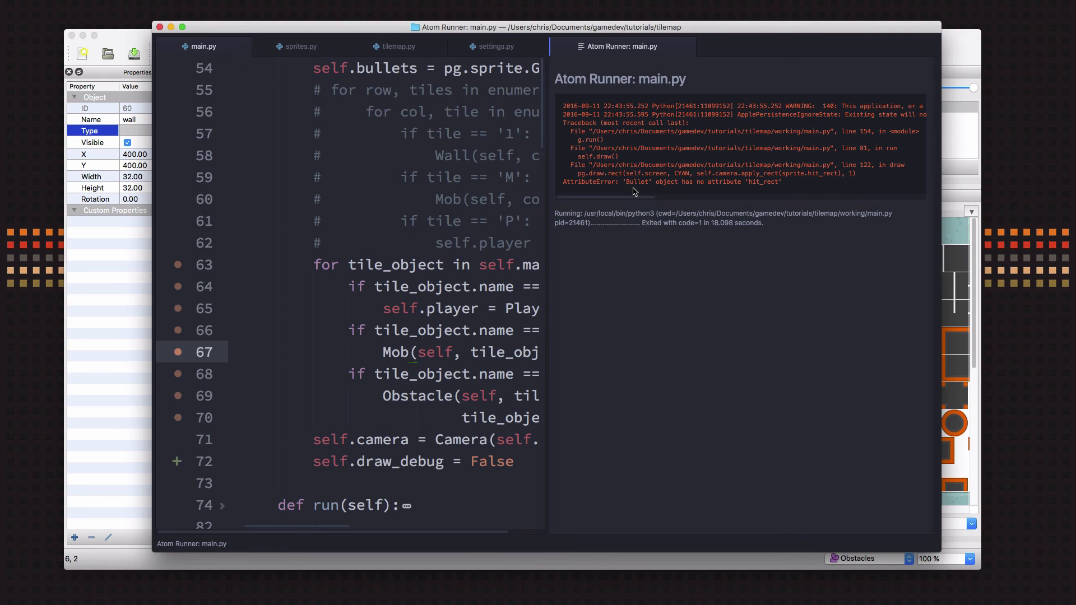
{"action": "mouse_move", "coordinate": [768, 194]}
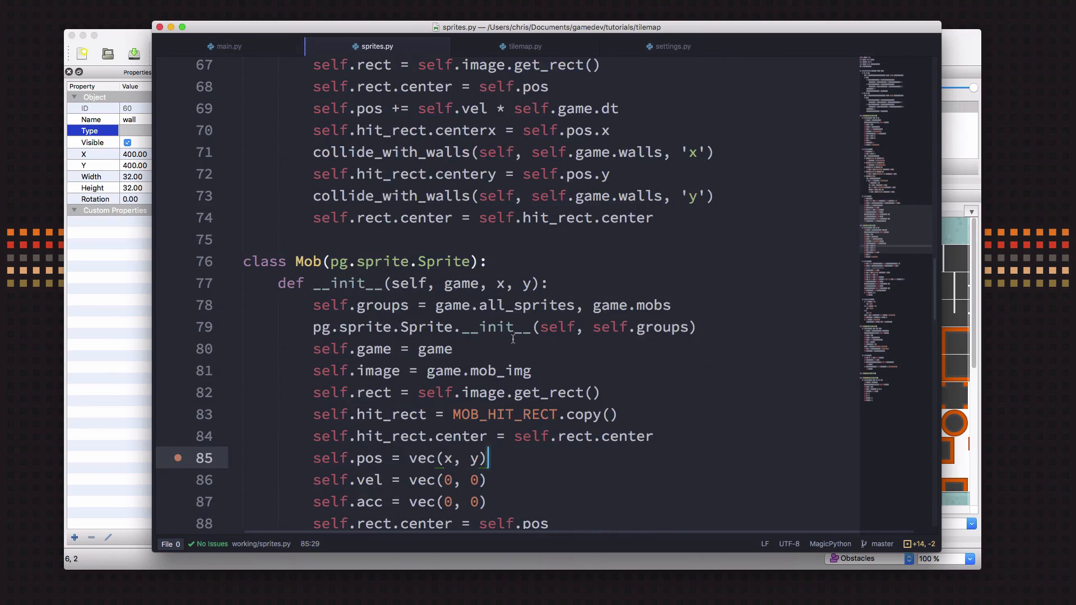
- Add 'self.hit_rect = self.rect' to Bullet.__init__ after the rect line in sprites.py
{"action": "scroll", "scroll_direction": "down", "scroll_amount": 3}
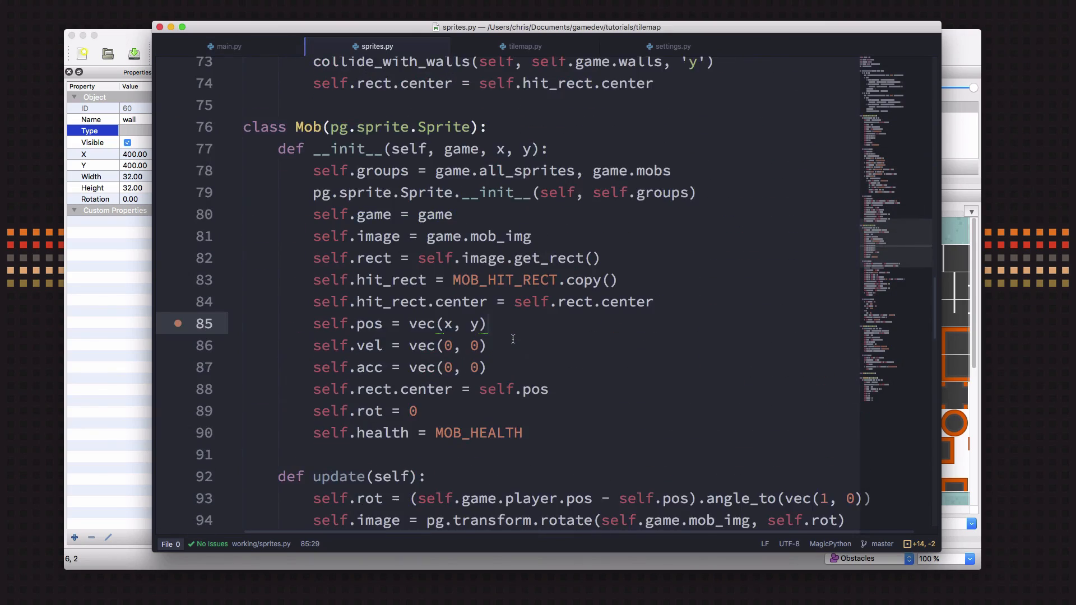
{"action": "scroll", "scroll_direction": "down", "scroll_amount": 3}
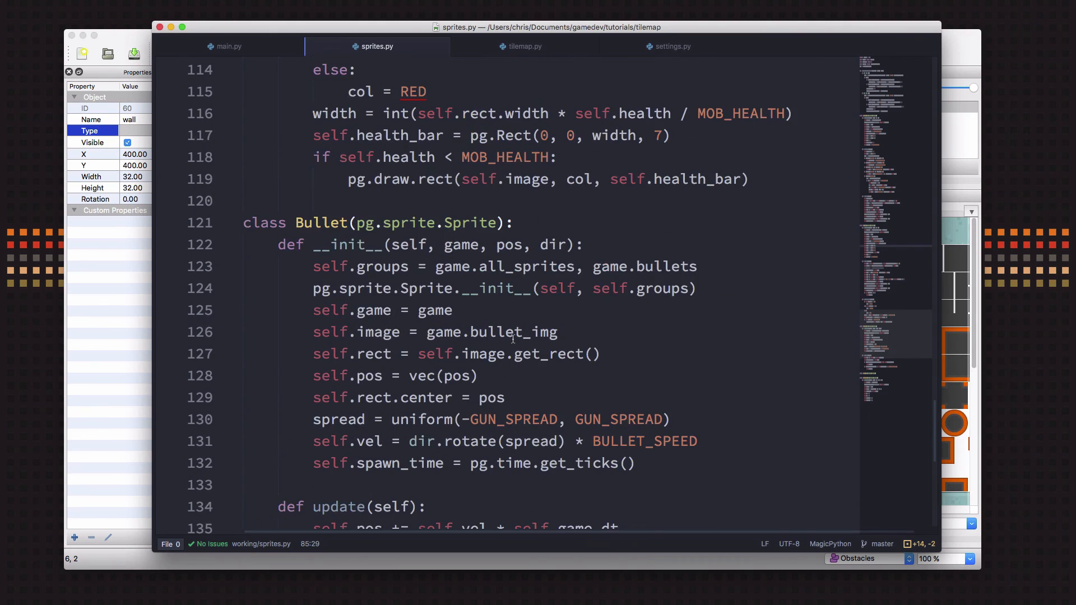
{"action": "scroll", "scroll_direction": "down", "scroll_amount": 3}
{"action": "type", "text": "self"}
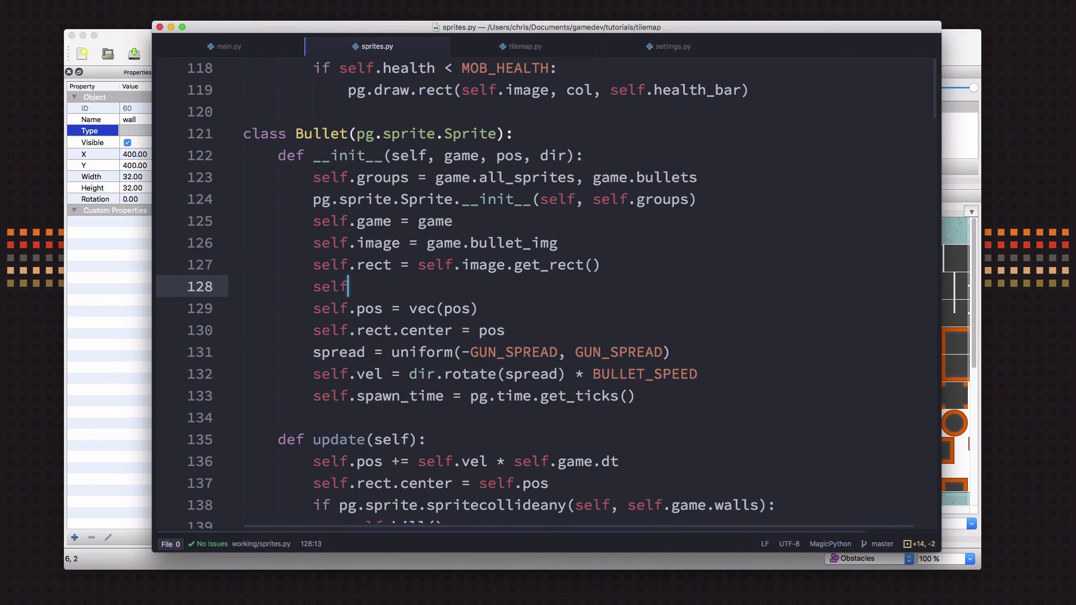
{"action": "type", "text": ".hit_rect ="}
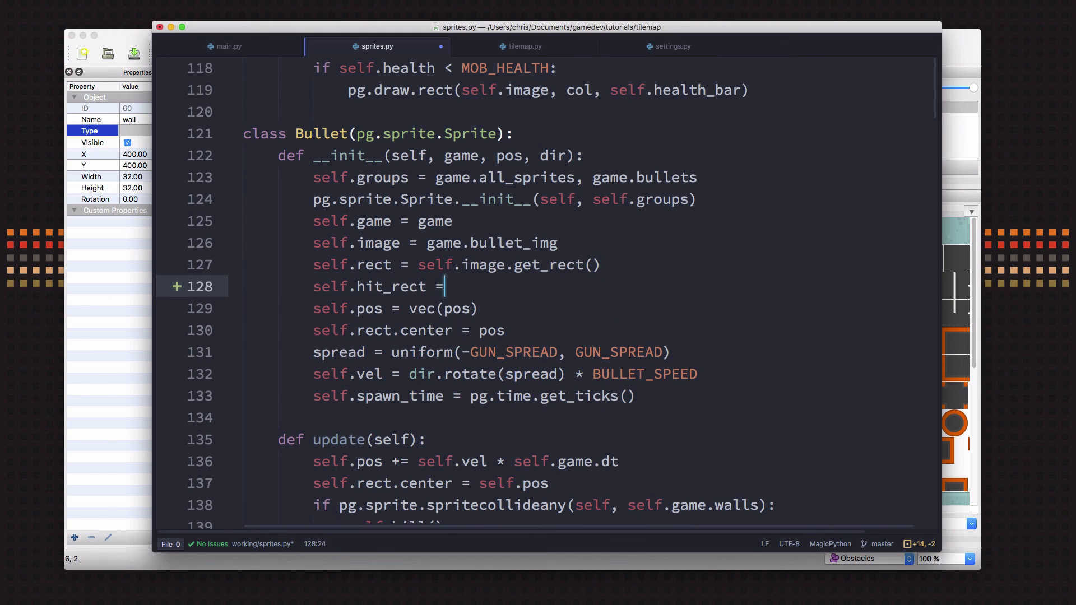
{"action": "type", "text": "self.rect"}
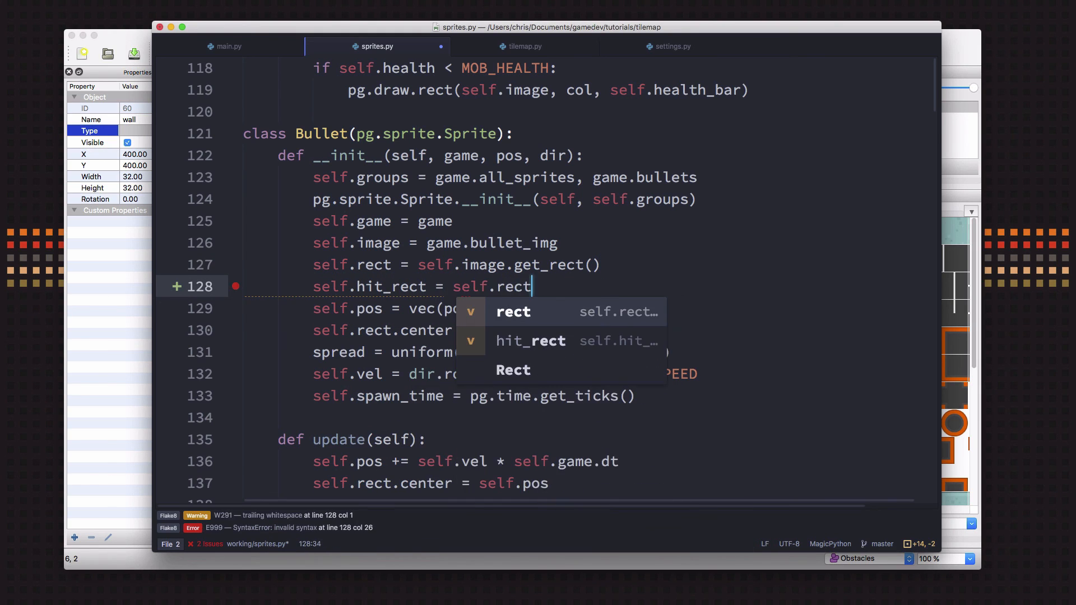
{"action": "left_click", "coordinate": [228, 46]}
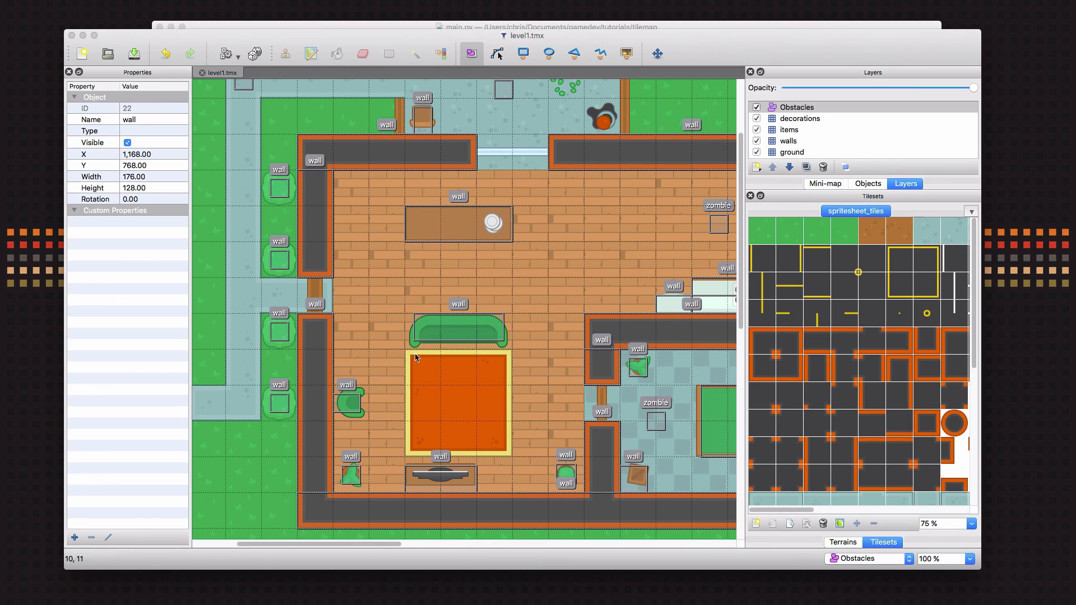
{"action": "mouse_move", "coordinate": [611, 434]}
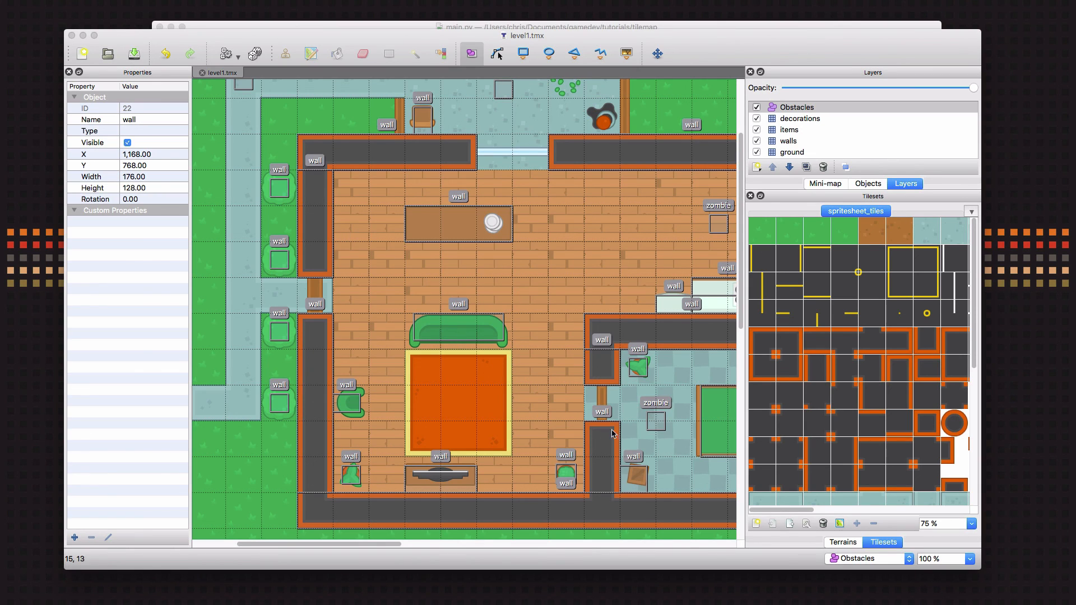
{"action": "mouse_move", "coordinate": [487, 303]}
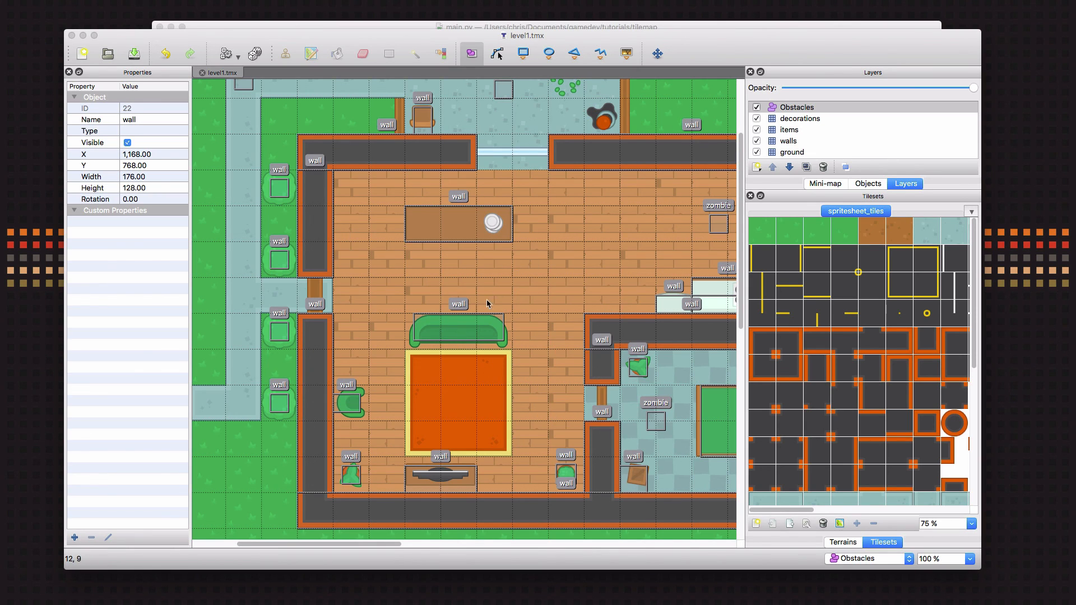